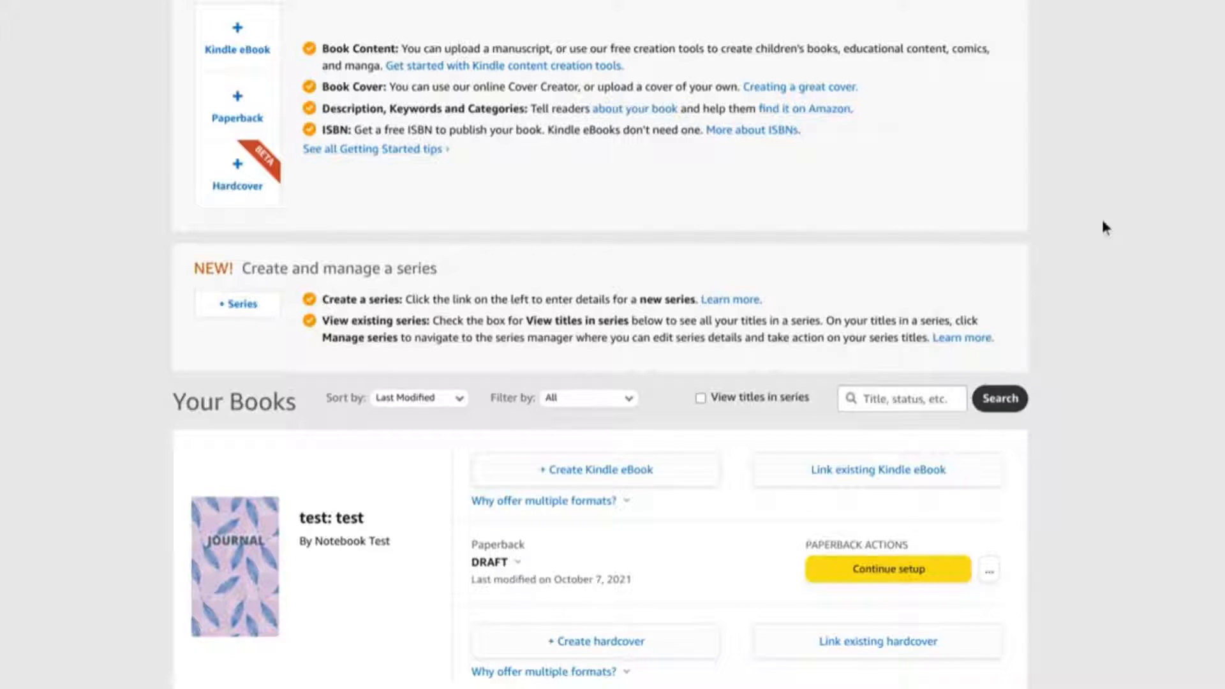
{"action": "mouse_move", "coordinate": [588, 644]}
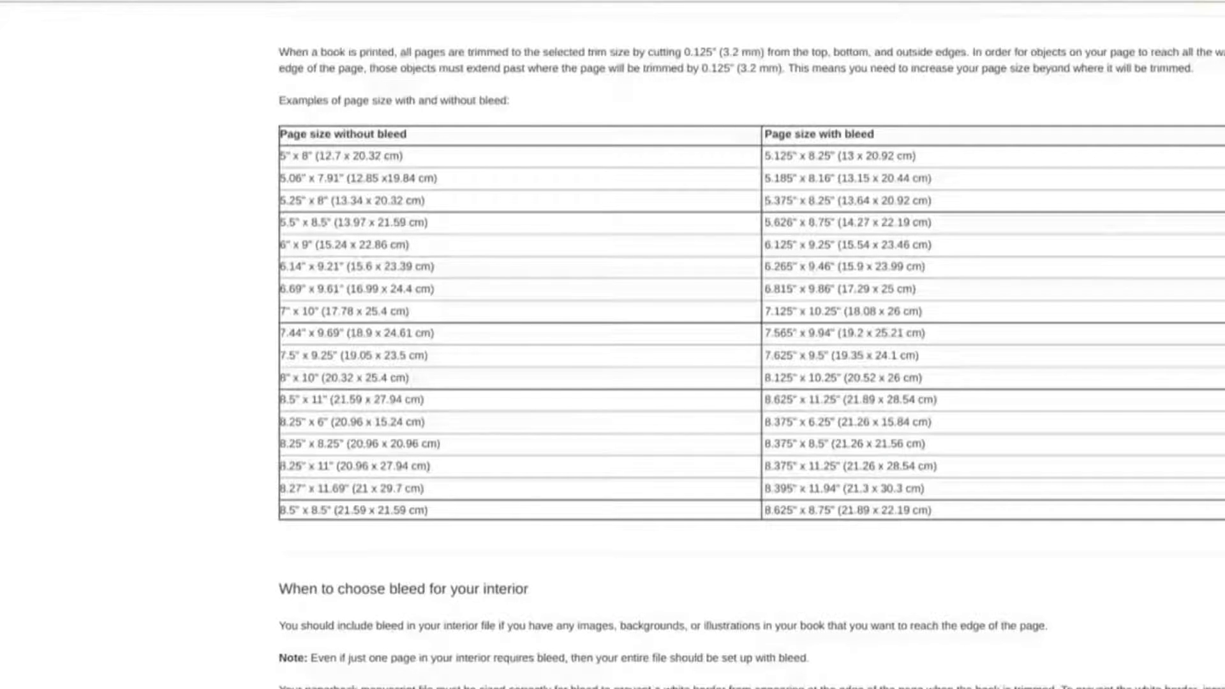
Find the 5 × 8 in page size and its 5.125 × 8.25 in bleed size in KDP's table.
{"action": "scroll", "scroll_direction": "up", "scroll_amount": 3}
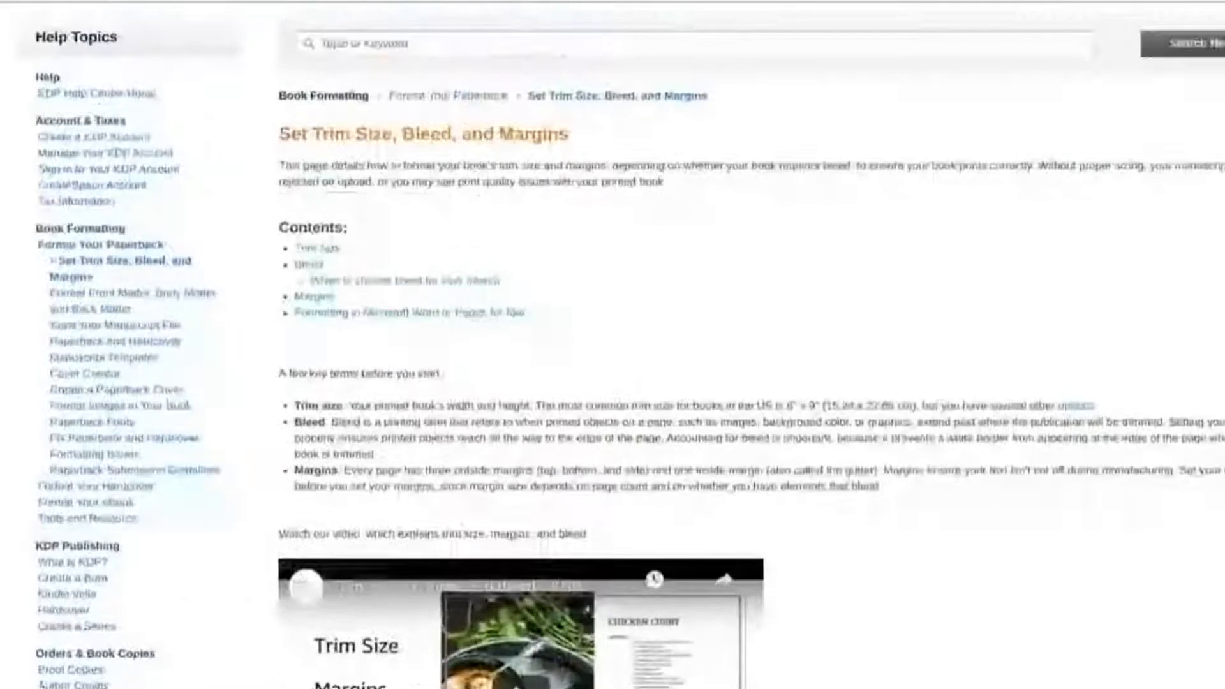
{"action": "scroll", "scroll_direction": "up", "scroll_amount": 3}
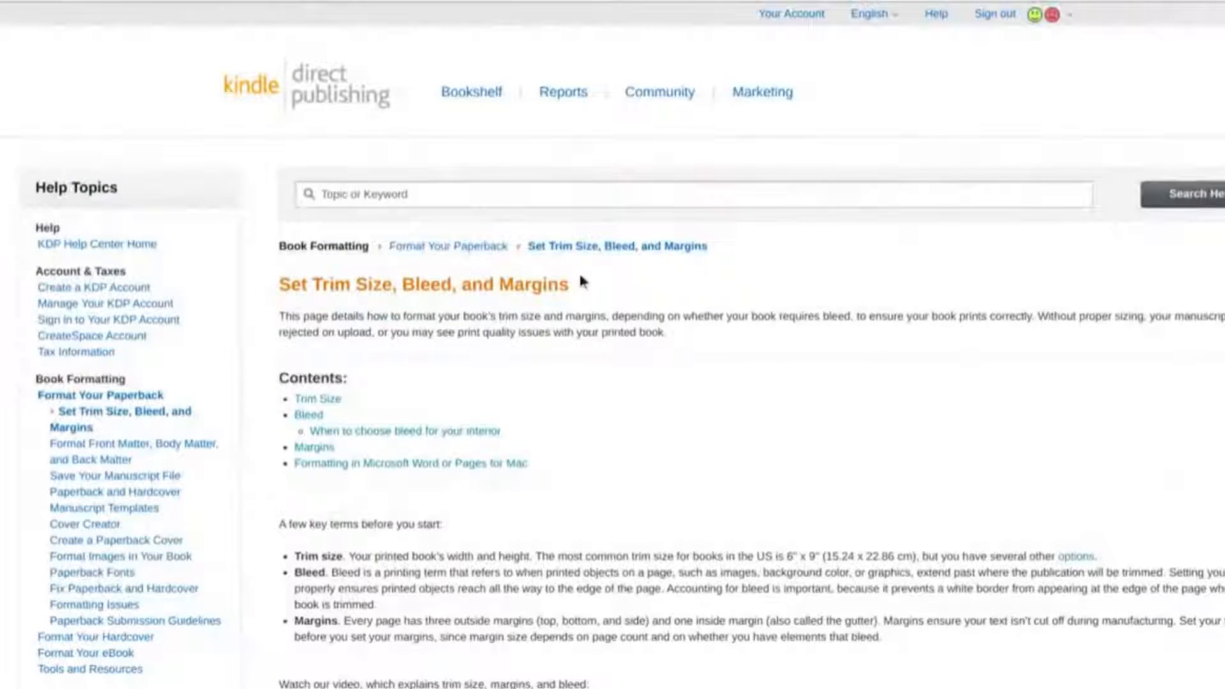
{"action": "scroll", "scroll_direction": "down", "scroll_amount": 3}
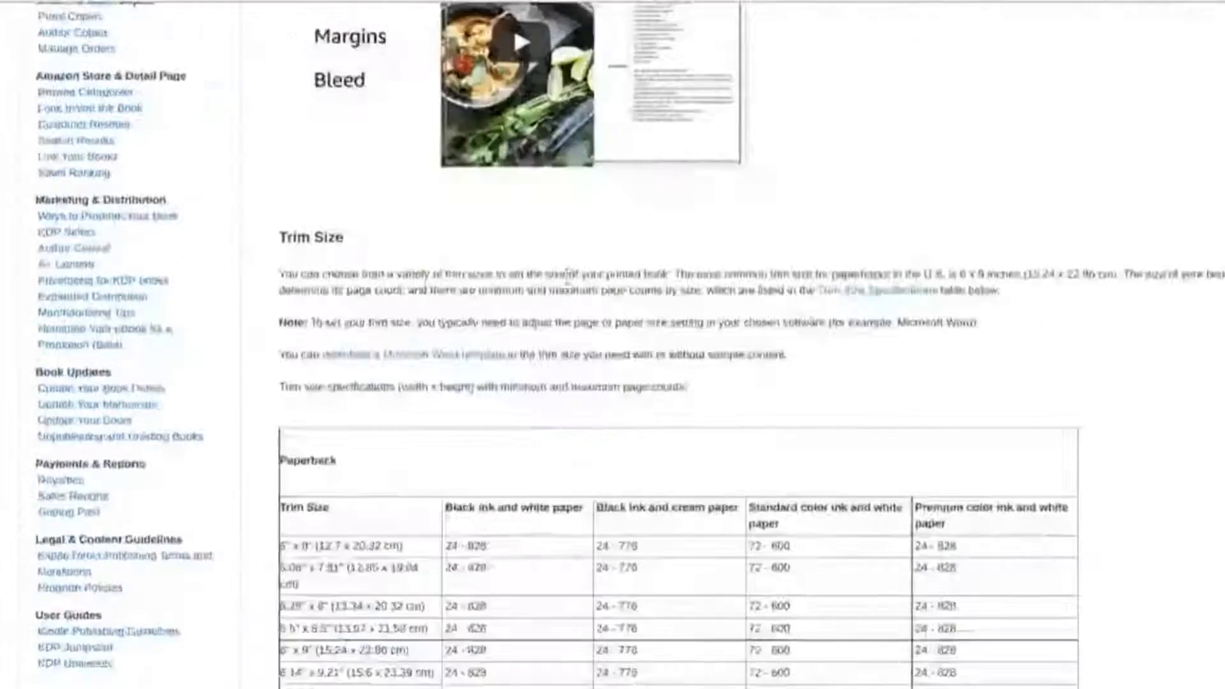
{"action": "scroll", "scroll_direction": "down", "scroll_amount": 3}
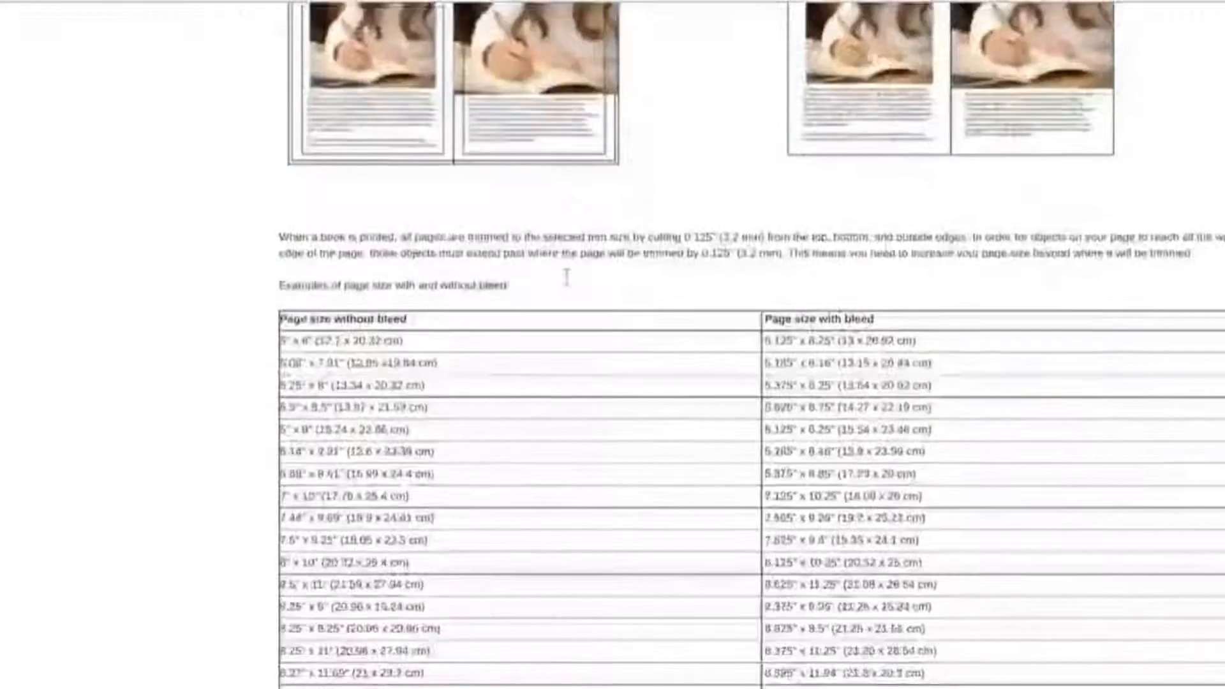
{"action": "scroll", "scroll_direction": "down", "scroll_amount": 3}
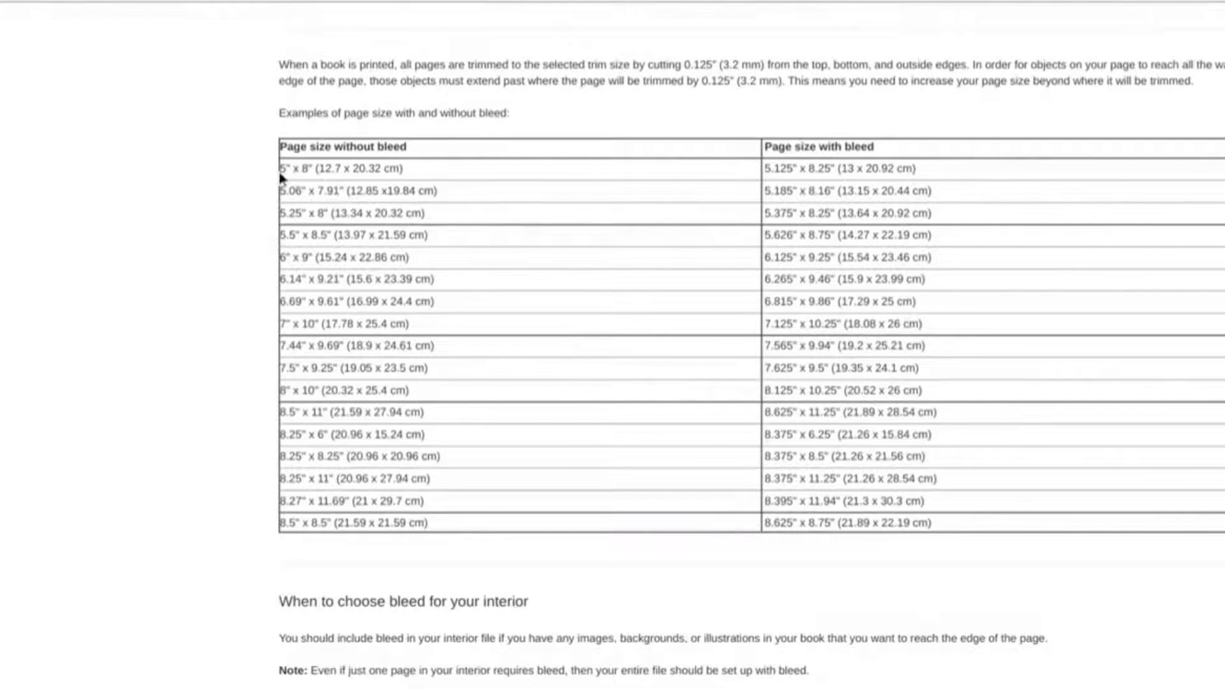
{"action": "double_click", "coordinate": [328, 168]}
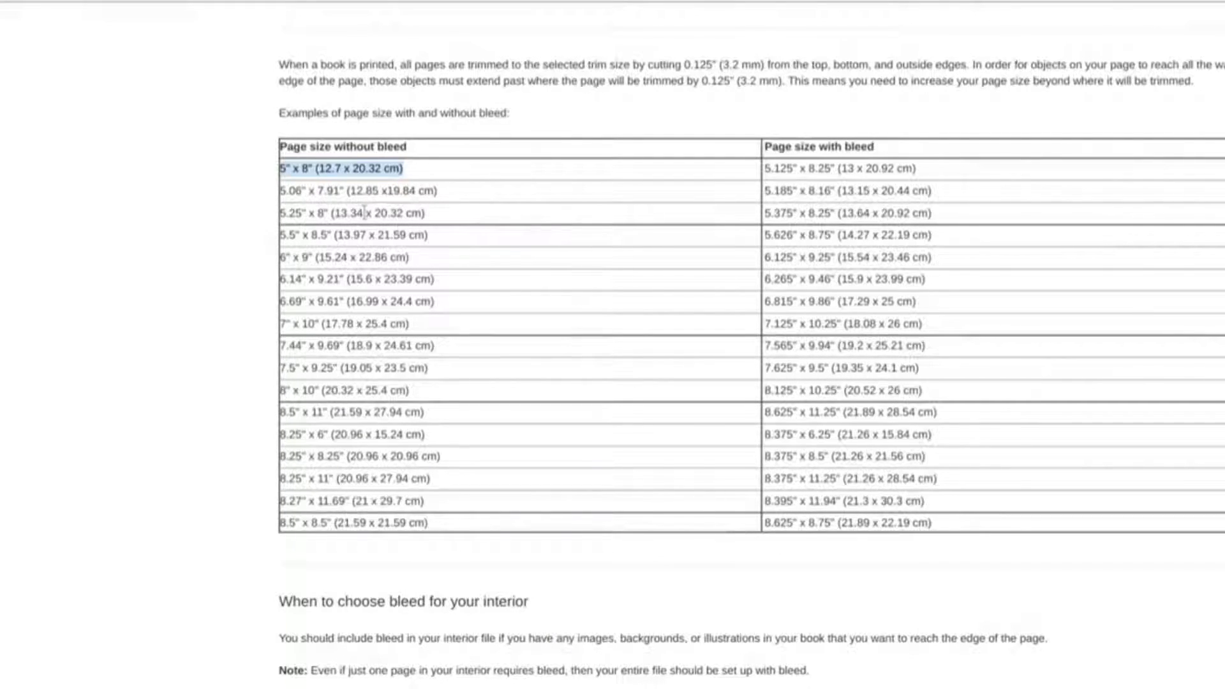
{"action": "mouse_move", "coordinate": [301, 234]}
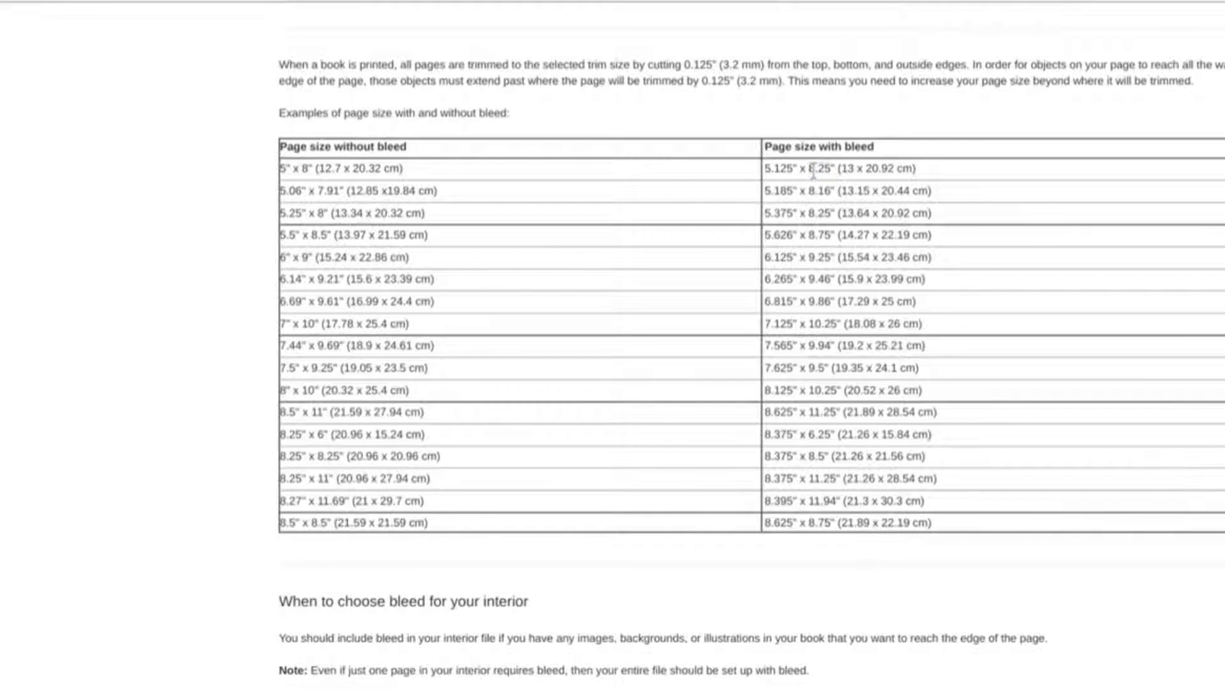
{"action": "double_click", "coordinate": [781, 167]}
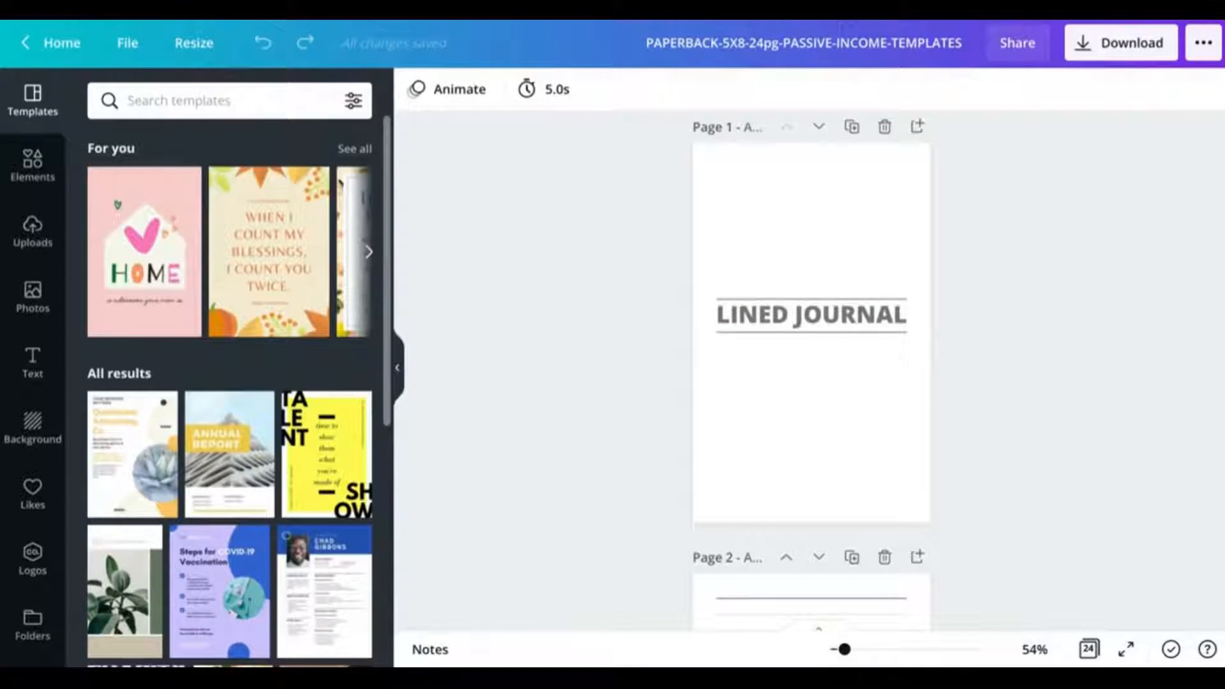
{"action": "left_click", "coordinate": [1088, 650]}
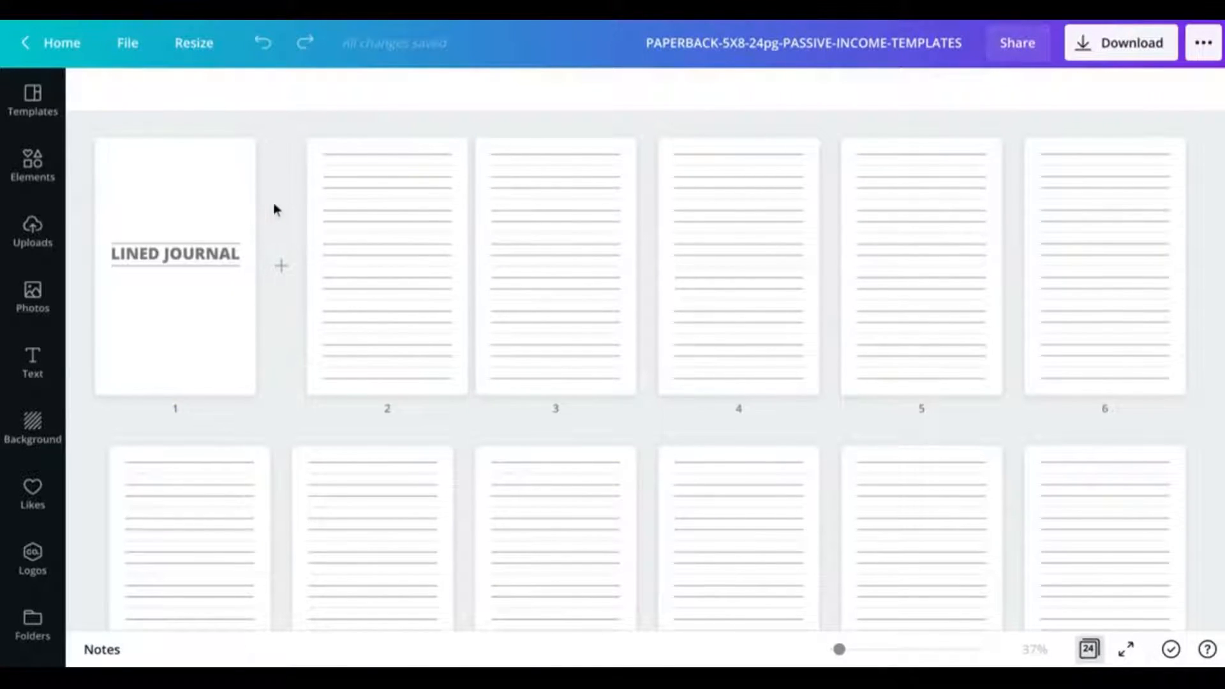
{"action": "mouse_move", "coordinate": [1008, 609]}
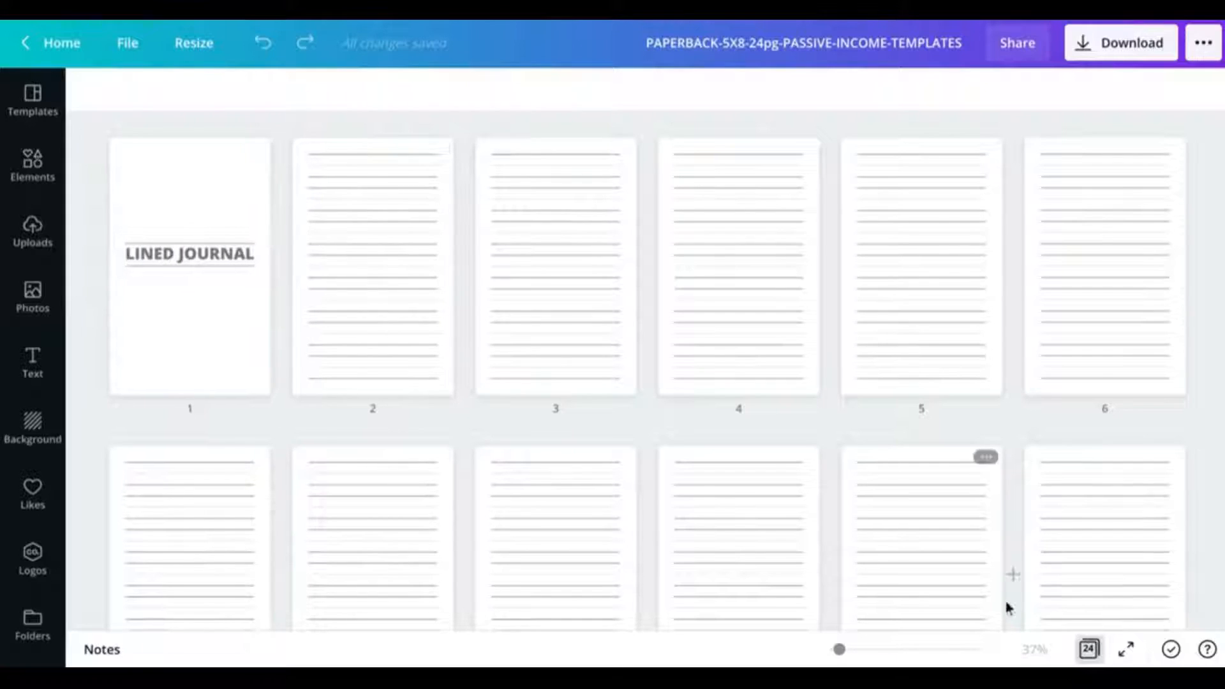
{"action": "left_click", "coordinate": [32, 100]}
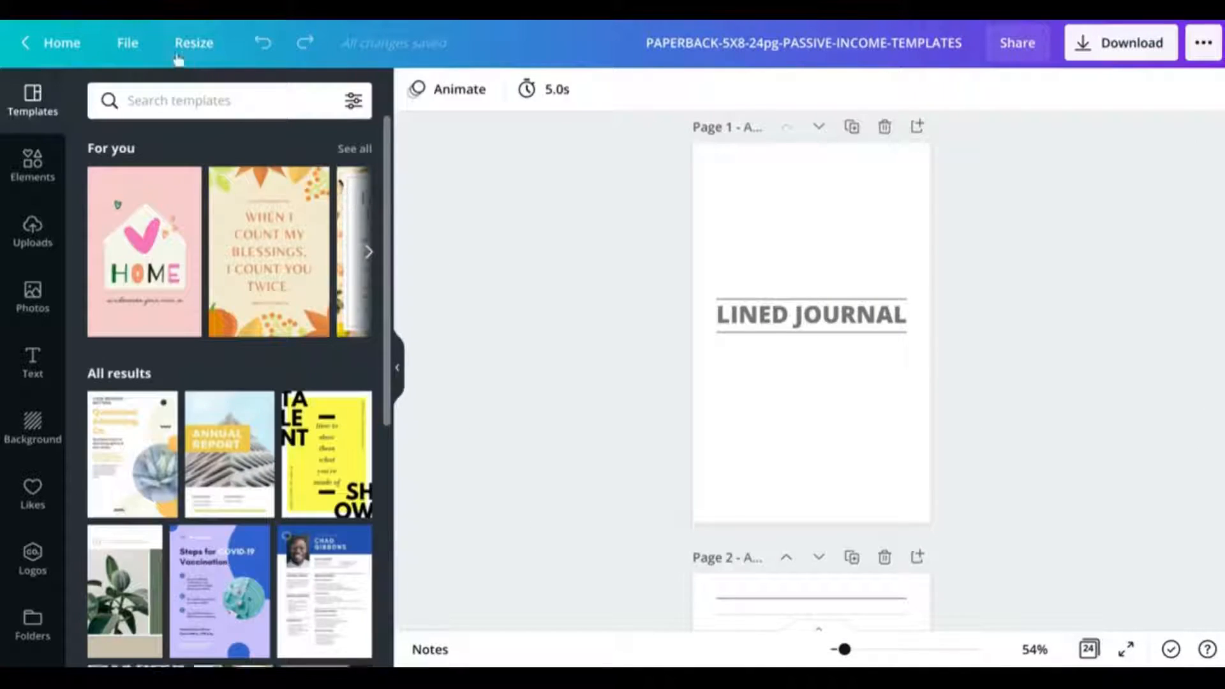
Change the journal's custom width from 5 to 5.5 inches in Resize.
{"action": "left_click", "coordinate": [194, 43]}
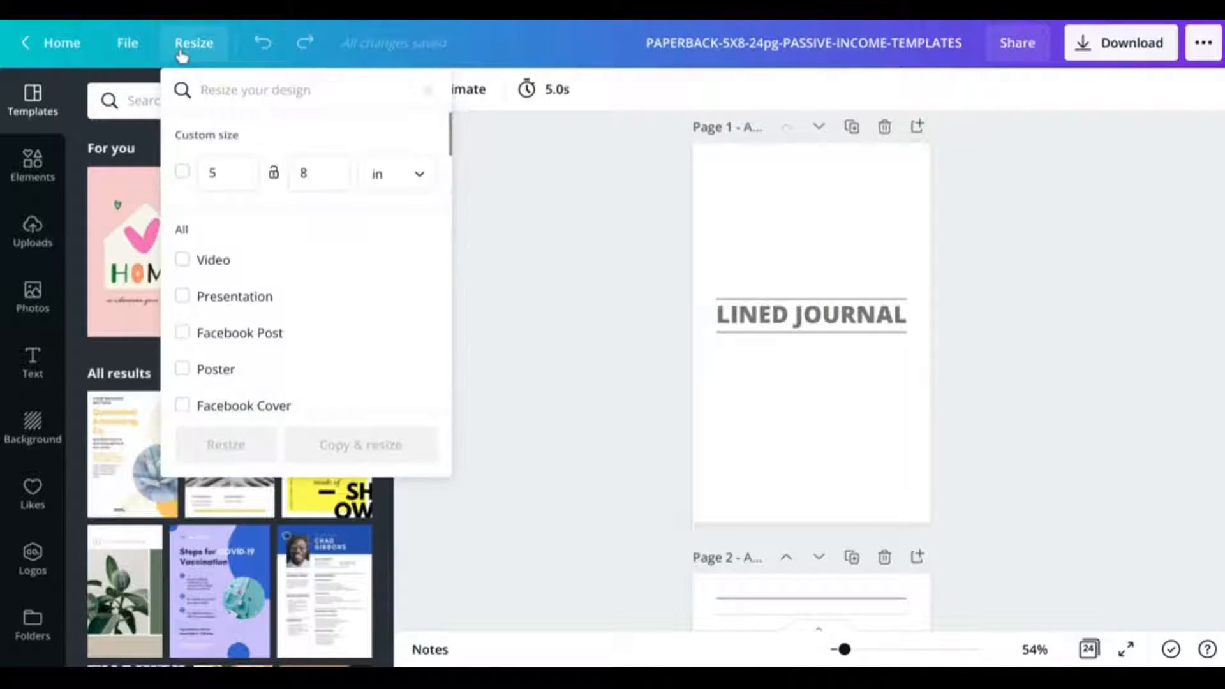
{"action": "left_click", "coordinate": [226, 173]}
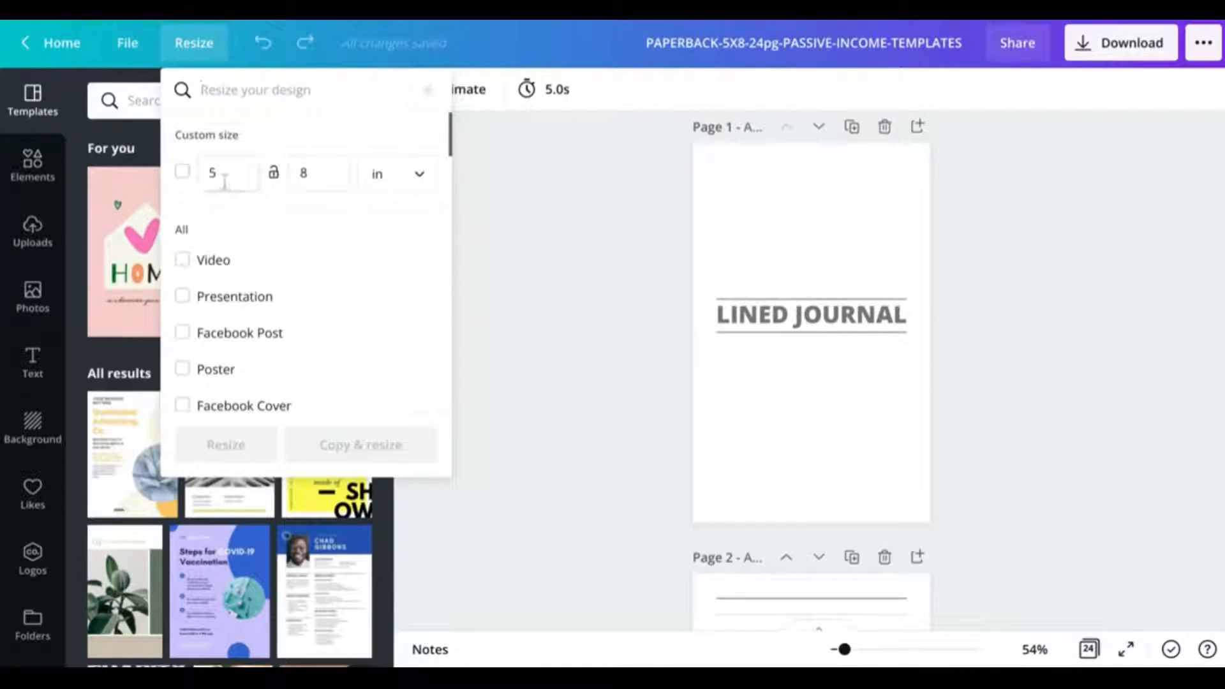
{"action": "left_click", "coordinate": [226, 172]}
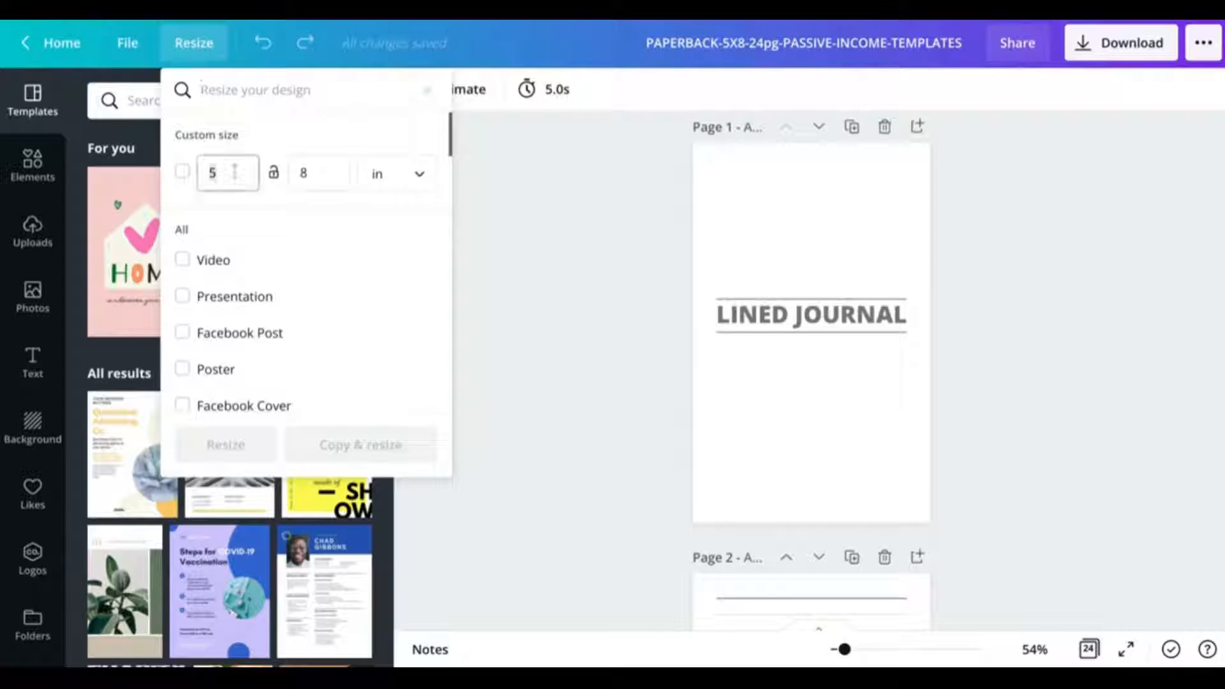
{"action": "left_click", "coordinate": [227, 173]}
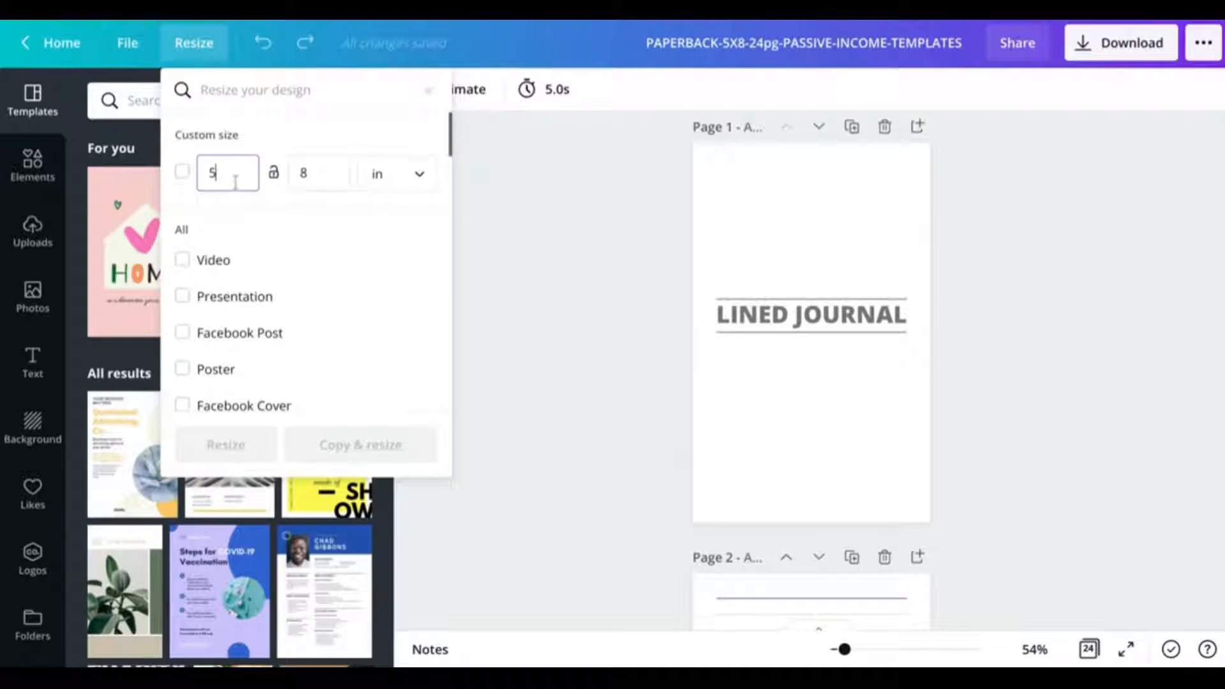
{"action": "type", "text": ".5"}
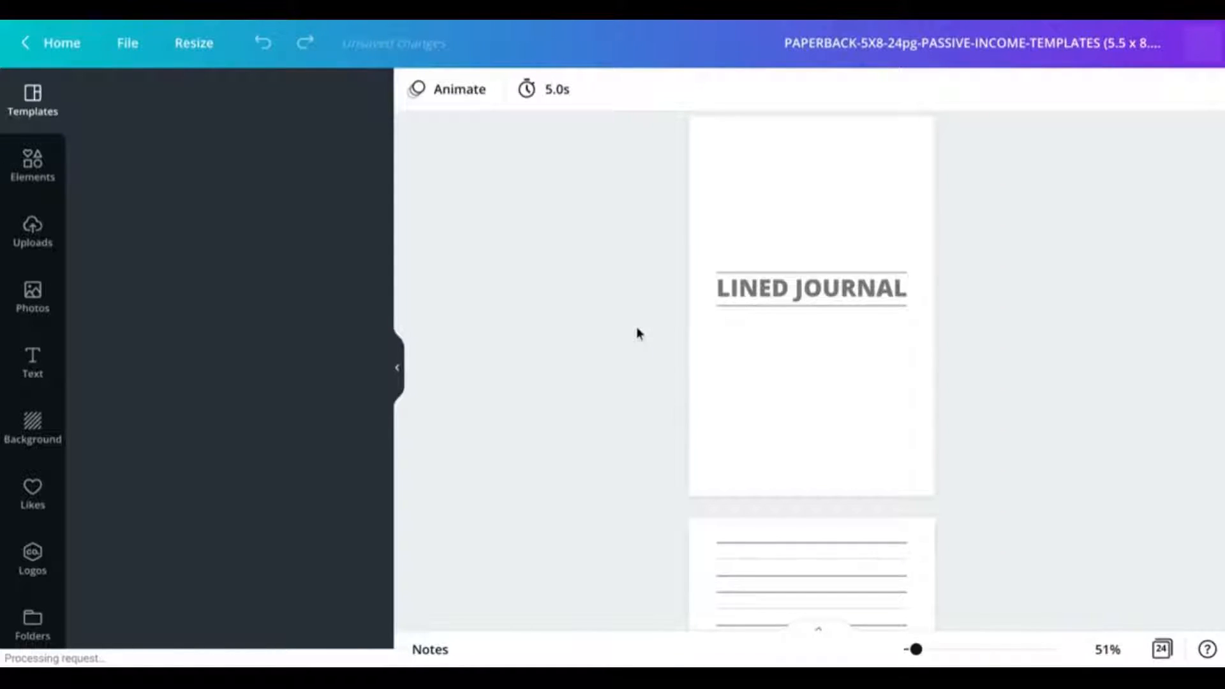
Rename the design HARDCOVER-5X8-76pg-PASSIVE-INCOME-TEMPLATES and confirm its 5.5 × 8.5 in size.
{"action": "left_click", "coordinate": [31, 98]}
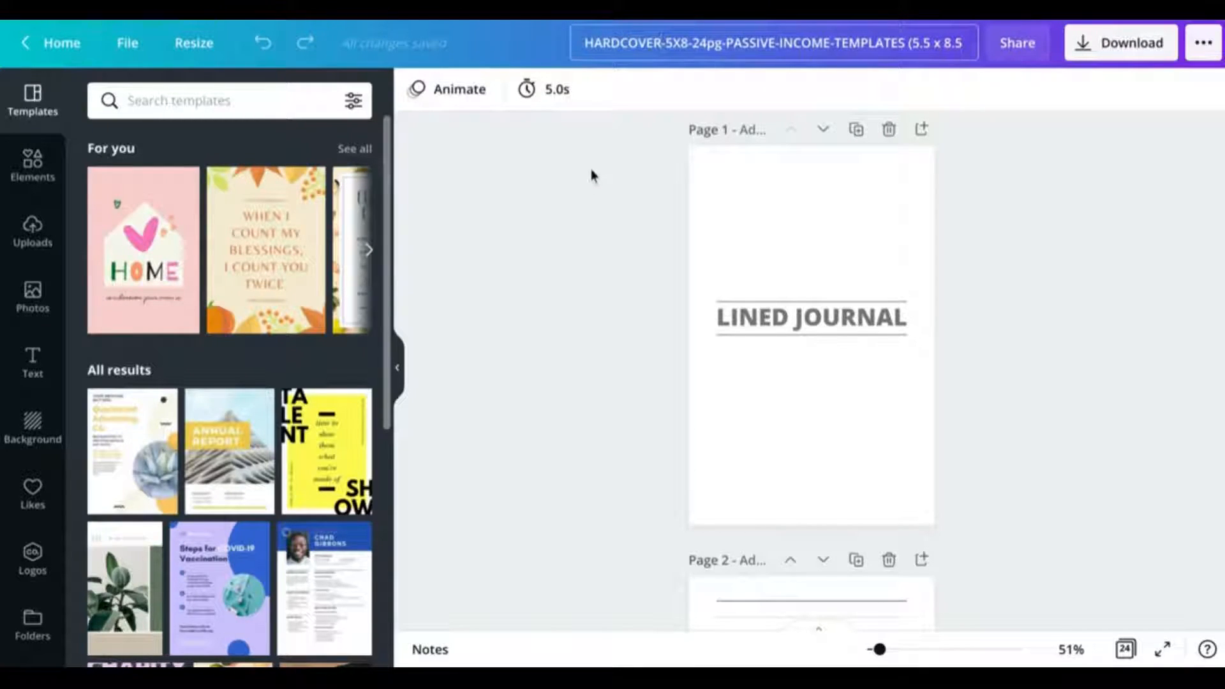
{"action": "mouse_move", "coordinate": [701, 93]}
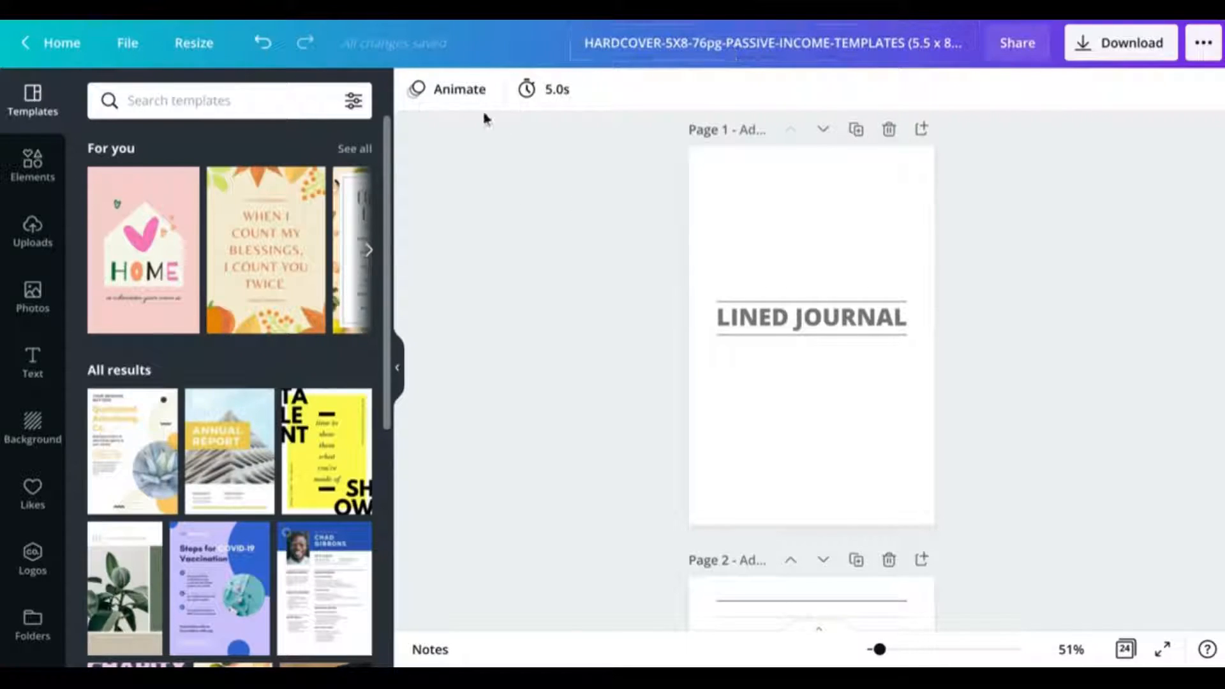
{"action": "left_click", "coordinate": [194, 43]}
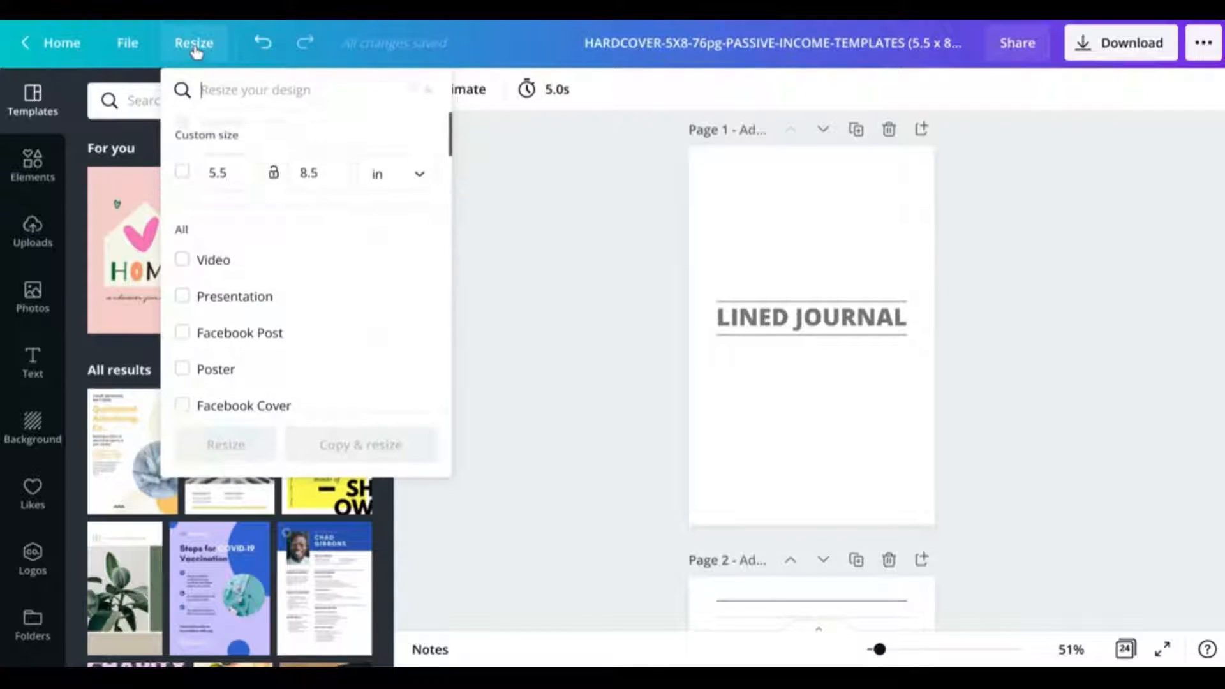
{"action": "left_click", "coordinate": [227, 173]}
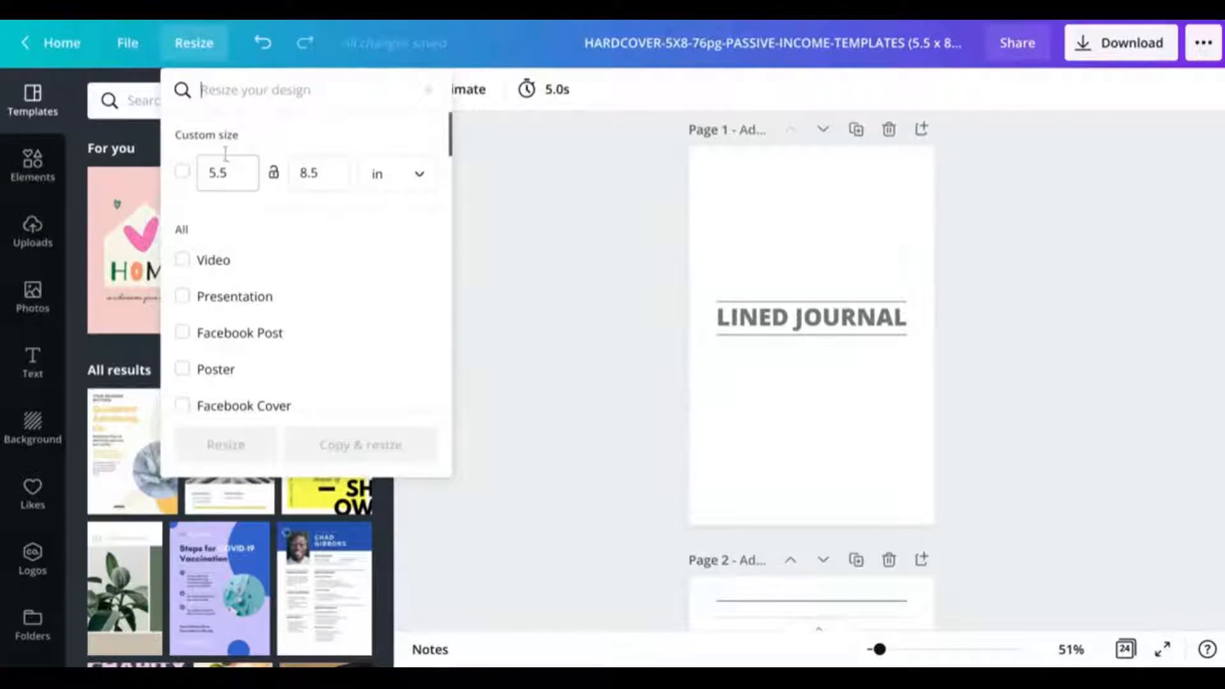
{"action": "left_click", "coordinate": [316, 173]}
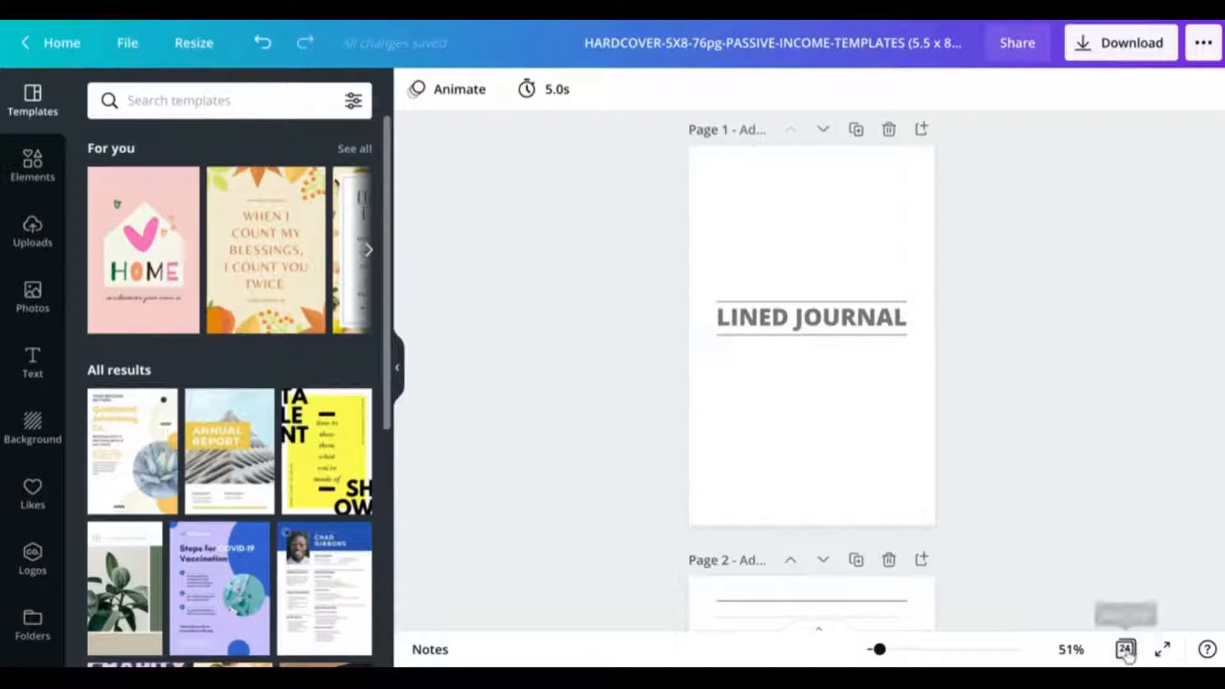
{"action": "mouse_move", "coordinate": [1124, 648]}
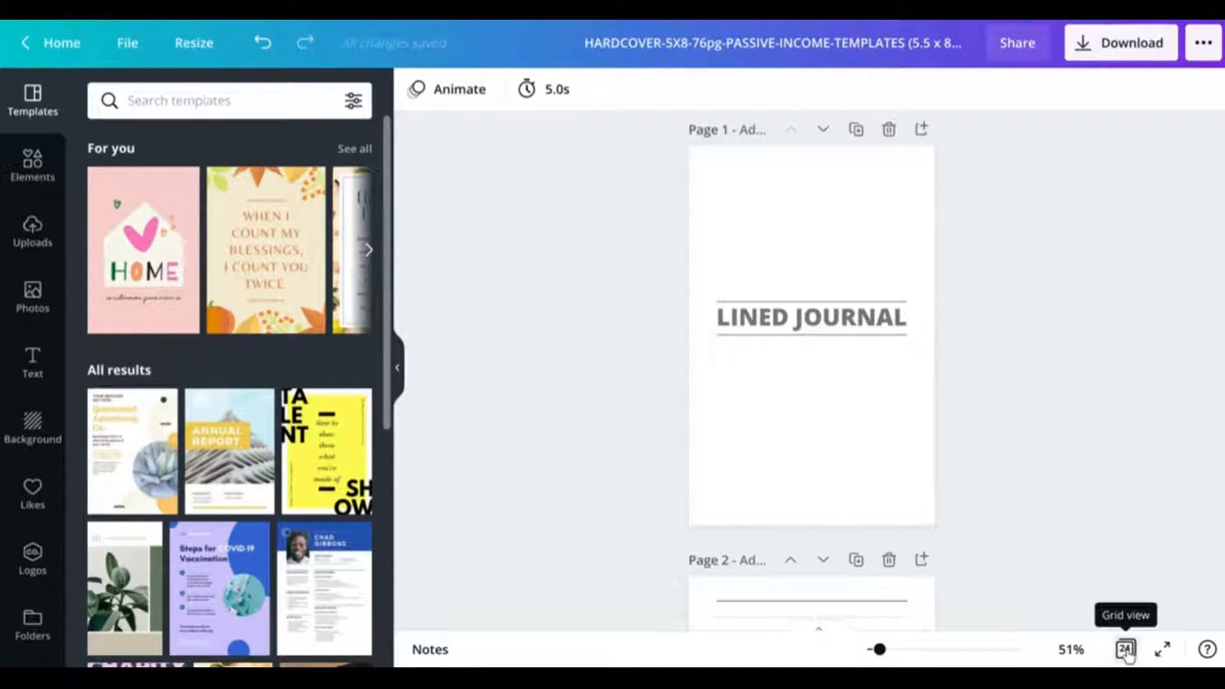
Duplicate lined pages 2 through 23 in the page grid view.
{"action": "left_click", "coordinate": [1123, 650]}
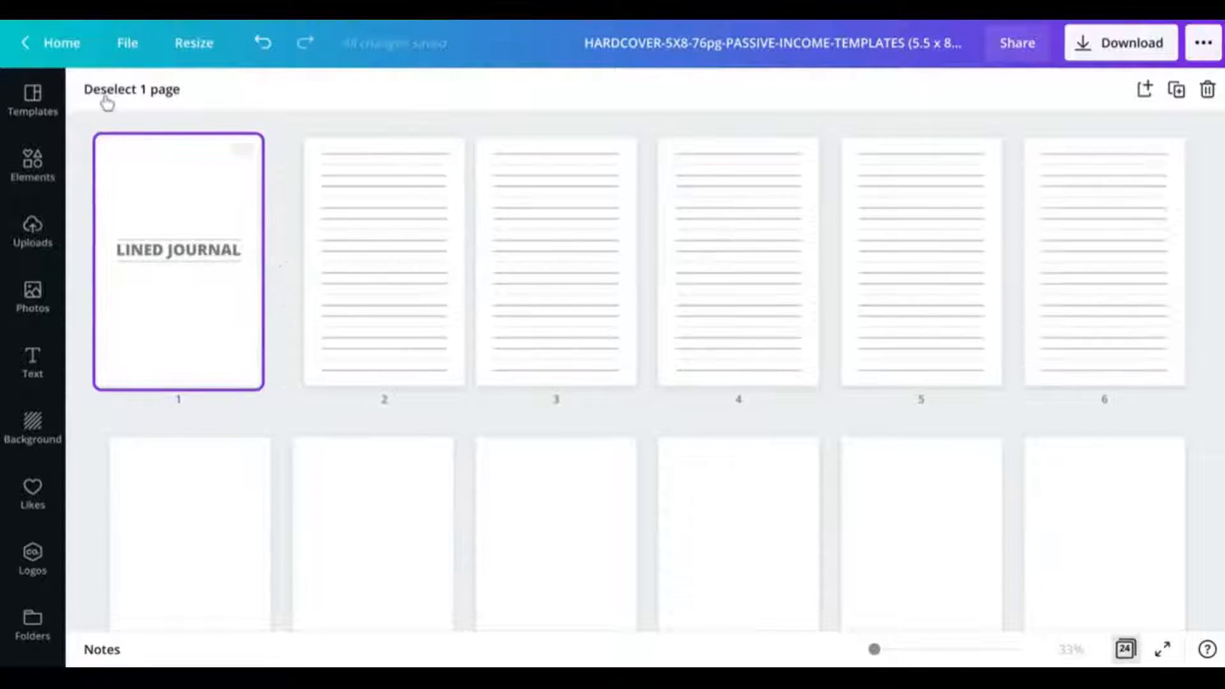
{"action": "left_click", "coordinate": [131, 89]}
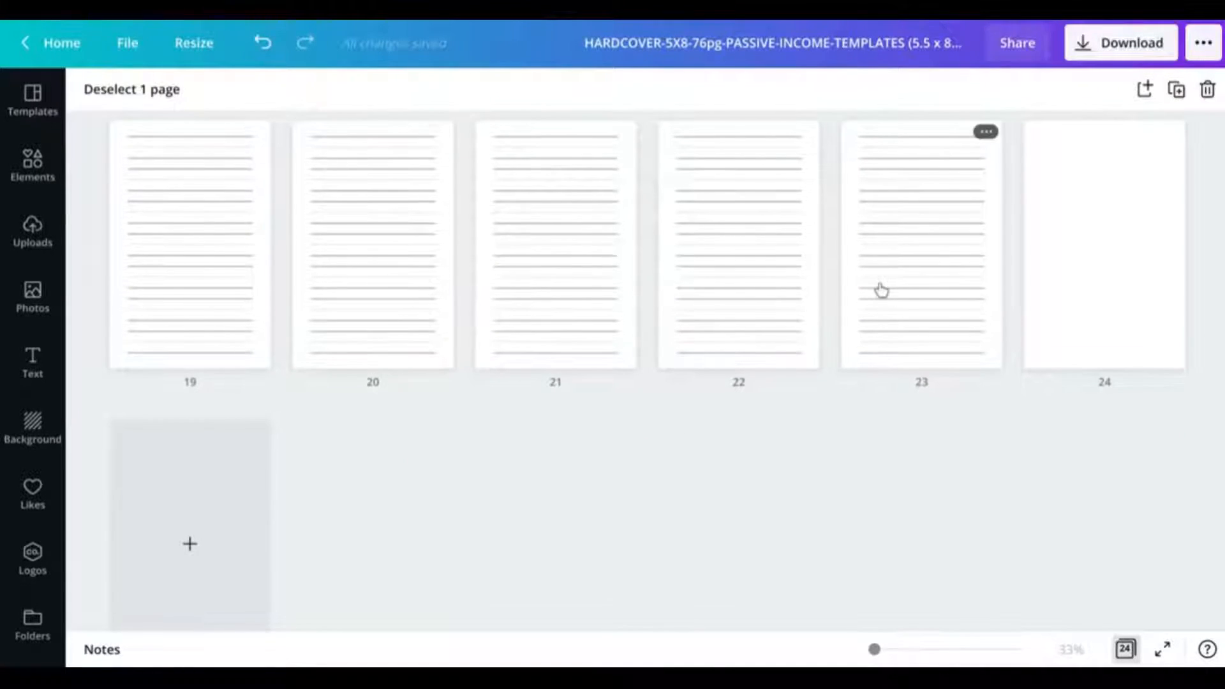
{"action": "left_click", "coordinate": [986, 130]}
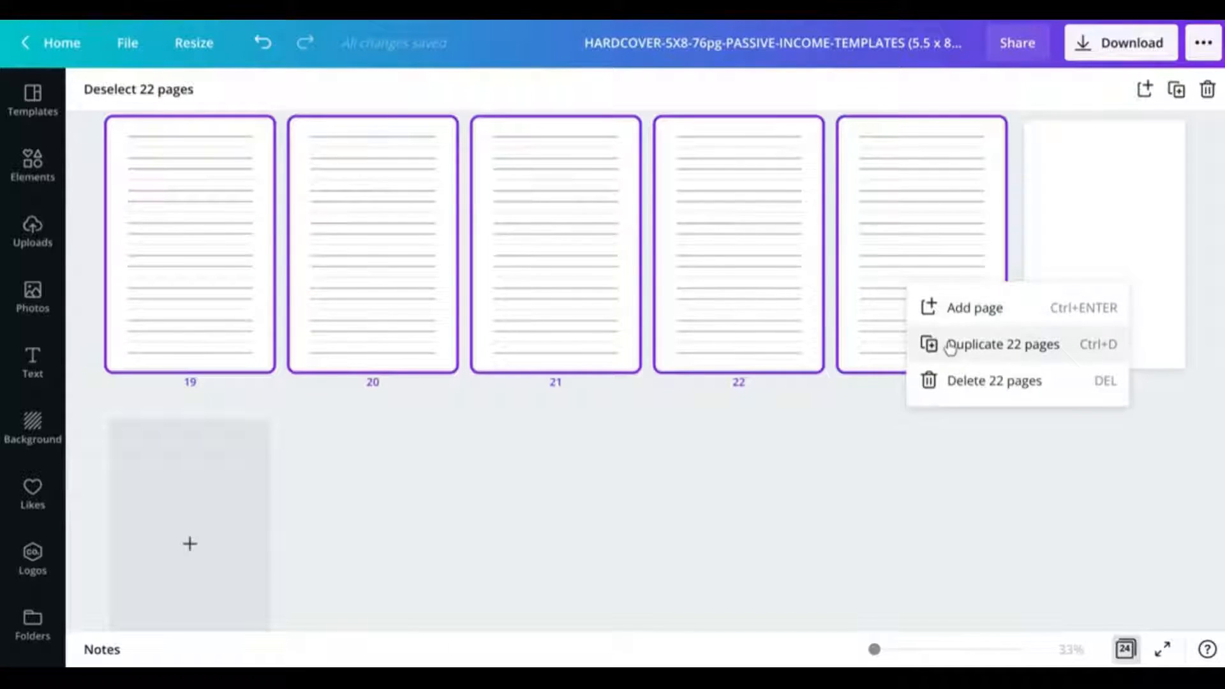
{"action": "left_click", "coordinate": [1002, 344]}
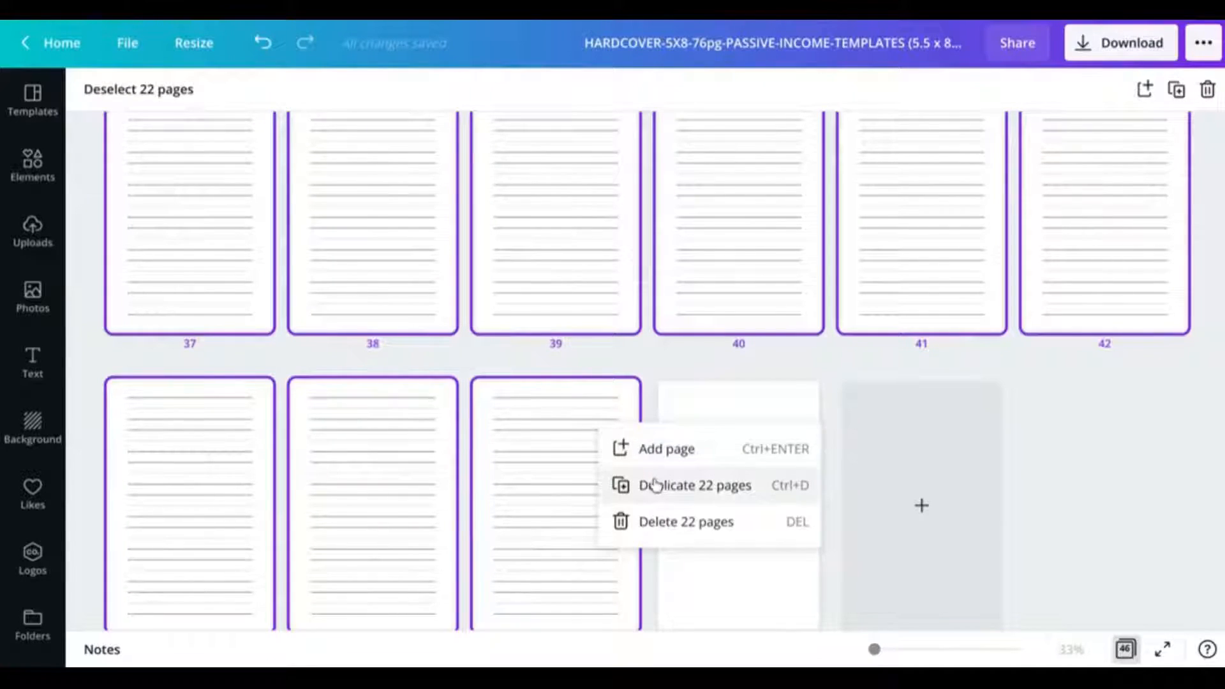
{"action": "left_click", "coordinate": [695, 485]}
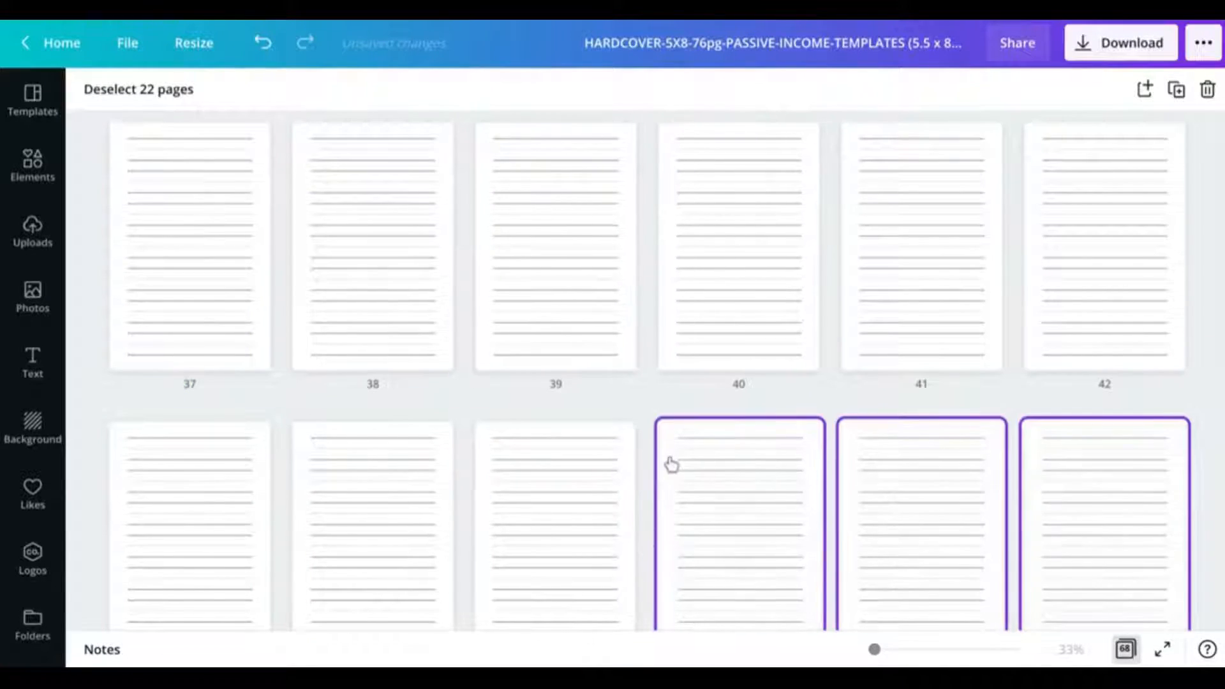
{"action": "scroll", "scroll_direction": "down", "scroll_amount": 3}
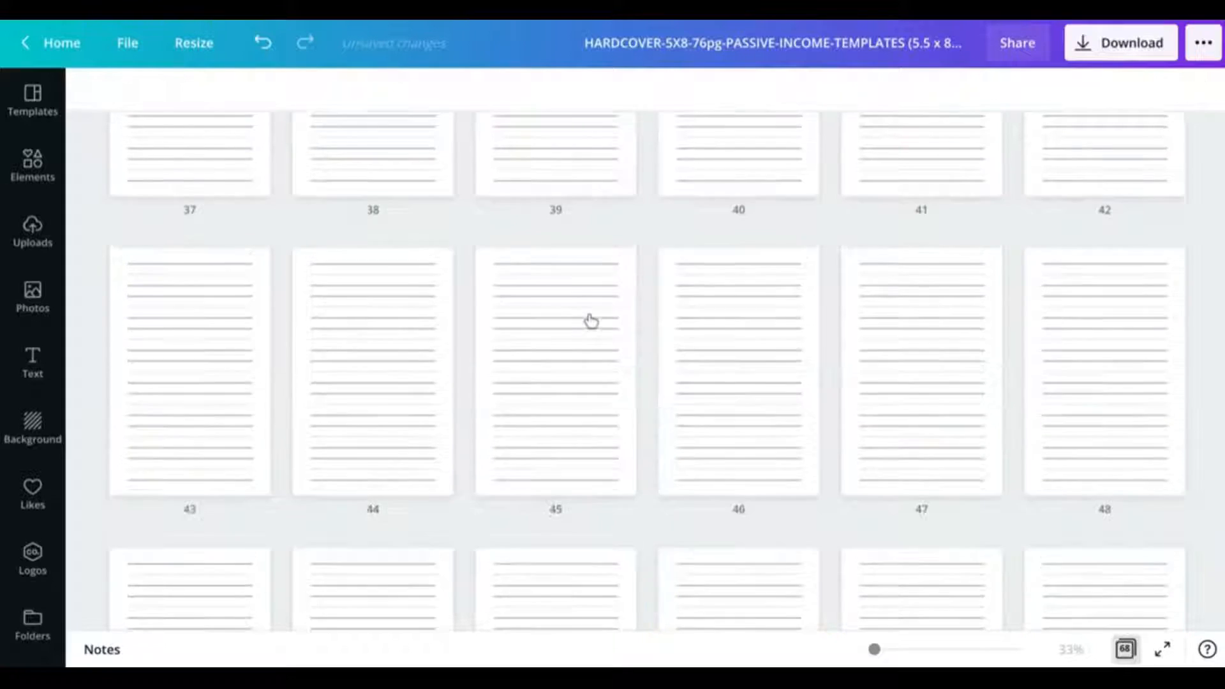
{"action": "scroll", "scroll_direction": "down", "scroll_amount": 3}
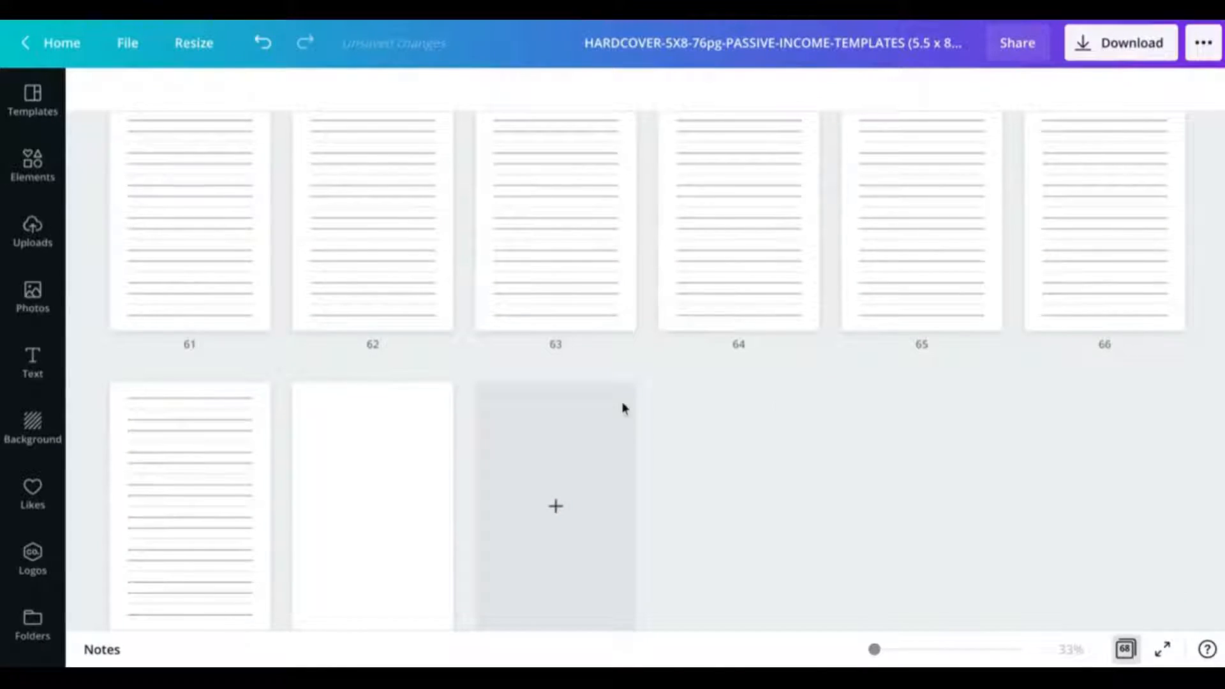
Duplicate lined pages 62 through 67 to bring the journal to 76 pages.
{"action": "left_click", "coordinate": [189, 506]}
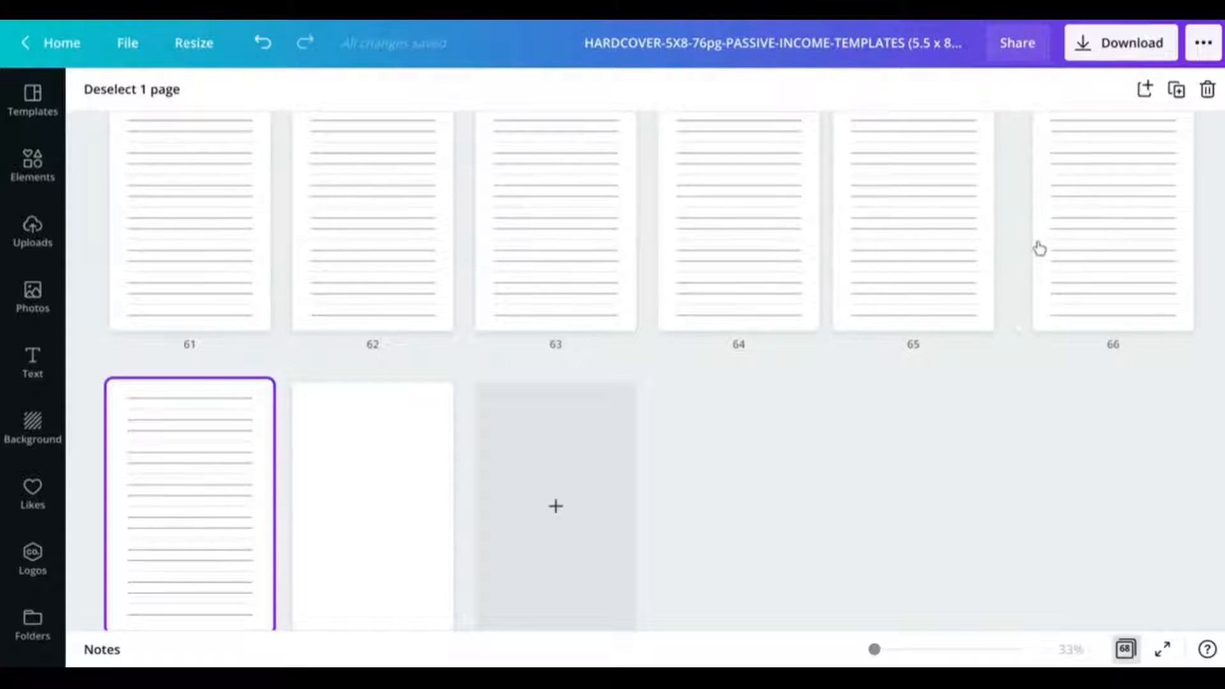
{"action": "left_click", "coordinate": [920, 221]}
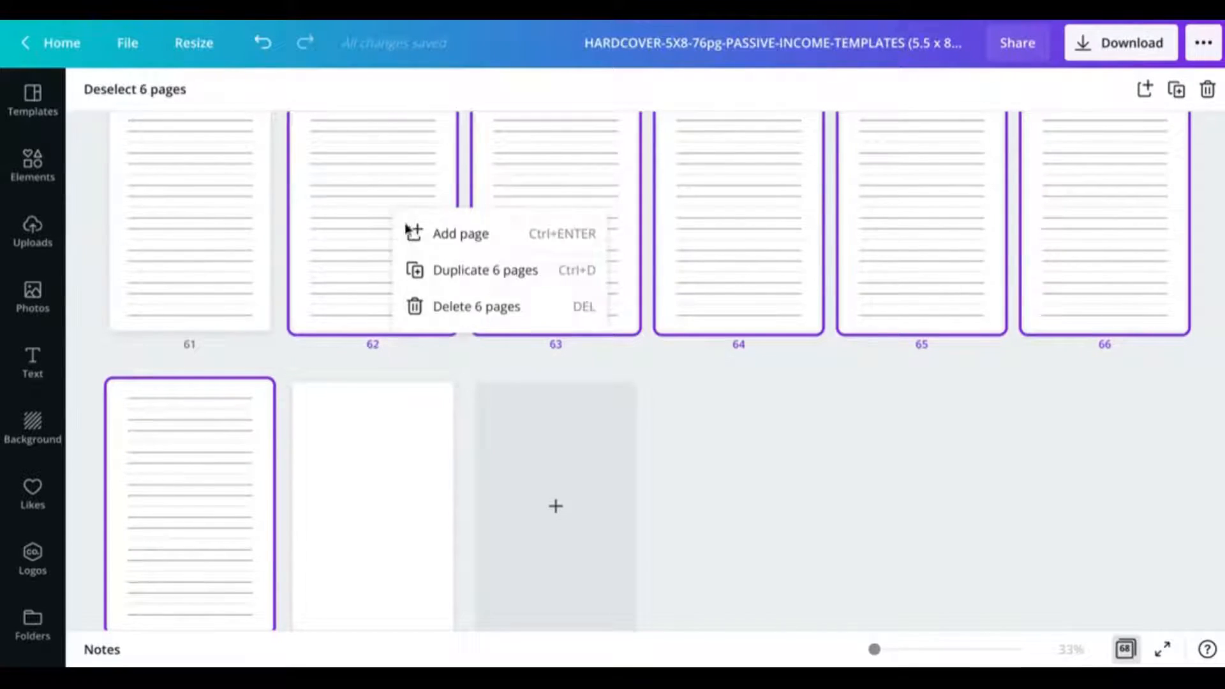
{"action": "left_click", "coordinate": [485, 269]}
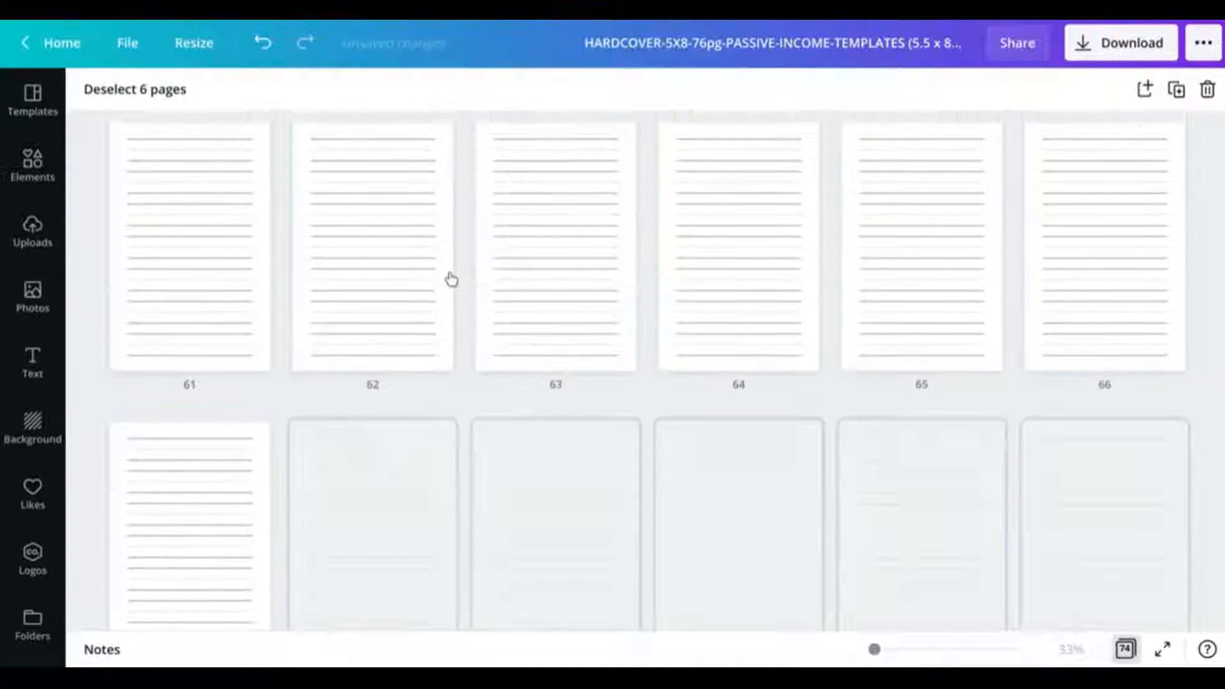
{"action": "scroll", "scroll_direction": "down", "scroll_amount": 3}
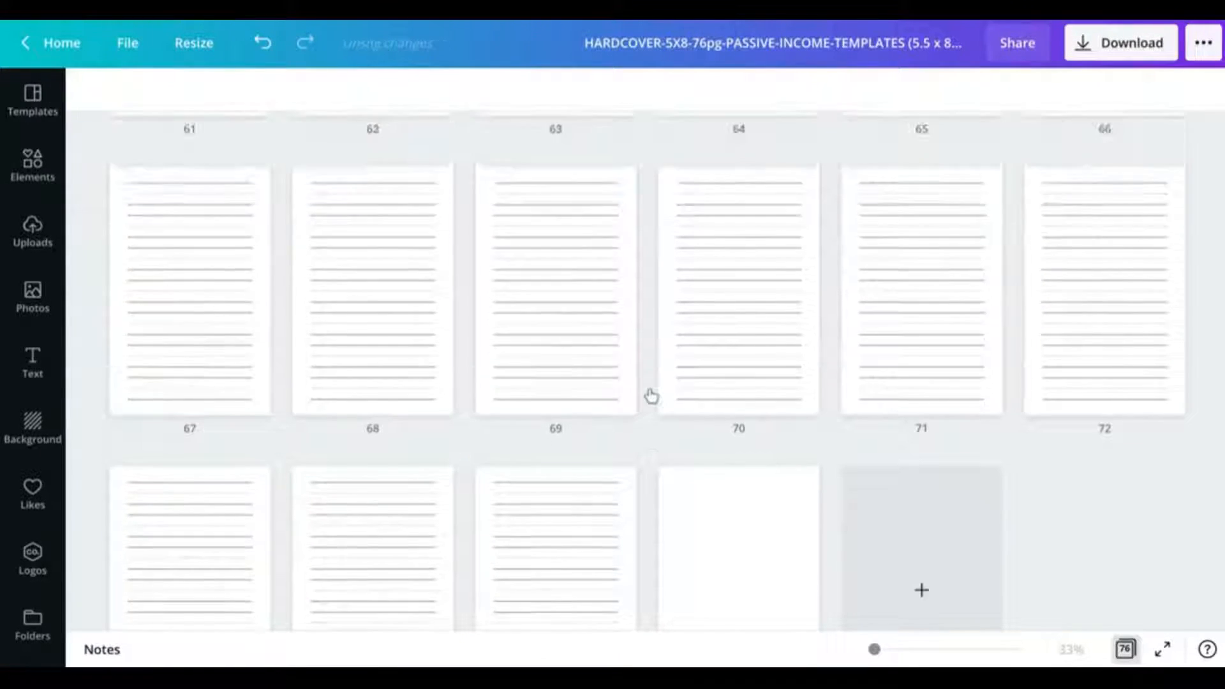
{"action": "scroll", "scroll_direction": "up", "scroll_amount": 3}
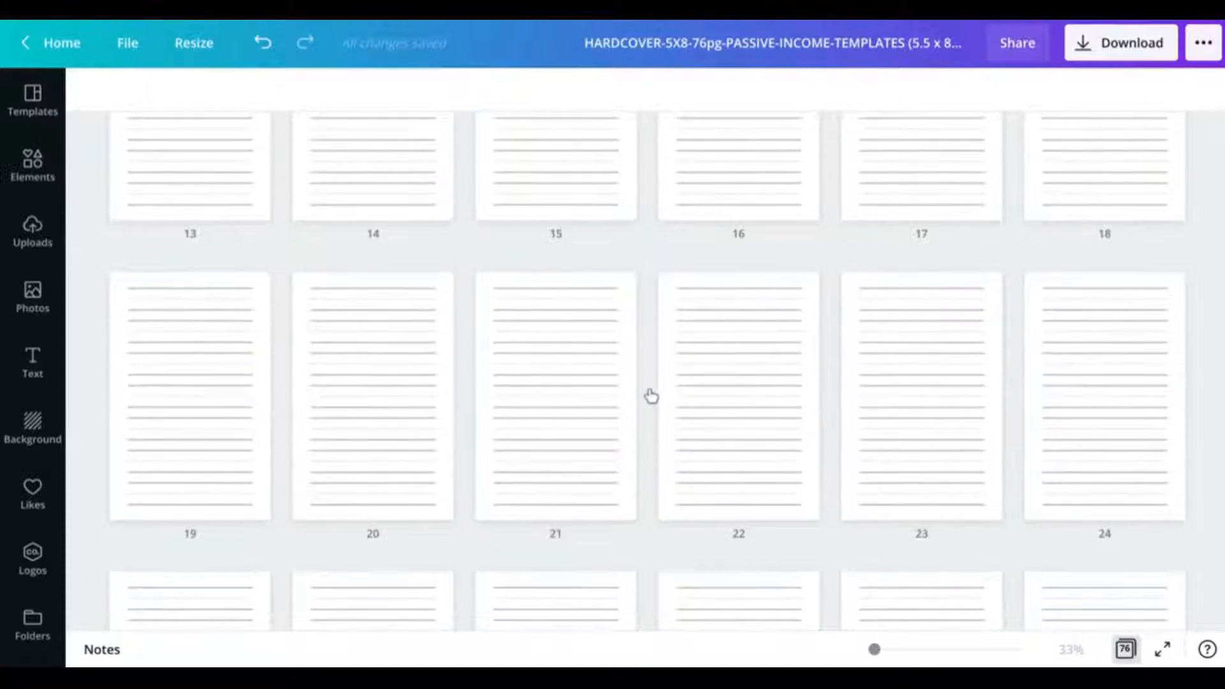
{"action": "scroll", "scroll_direction": "up", "scroll_amount": 3}
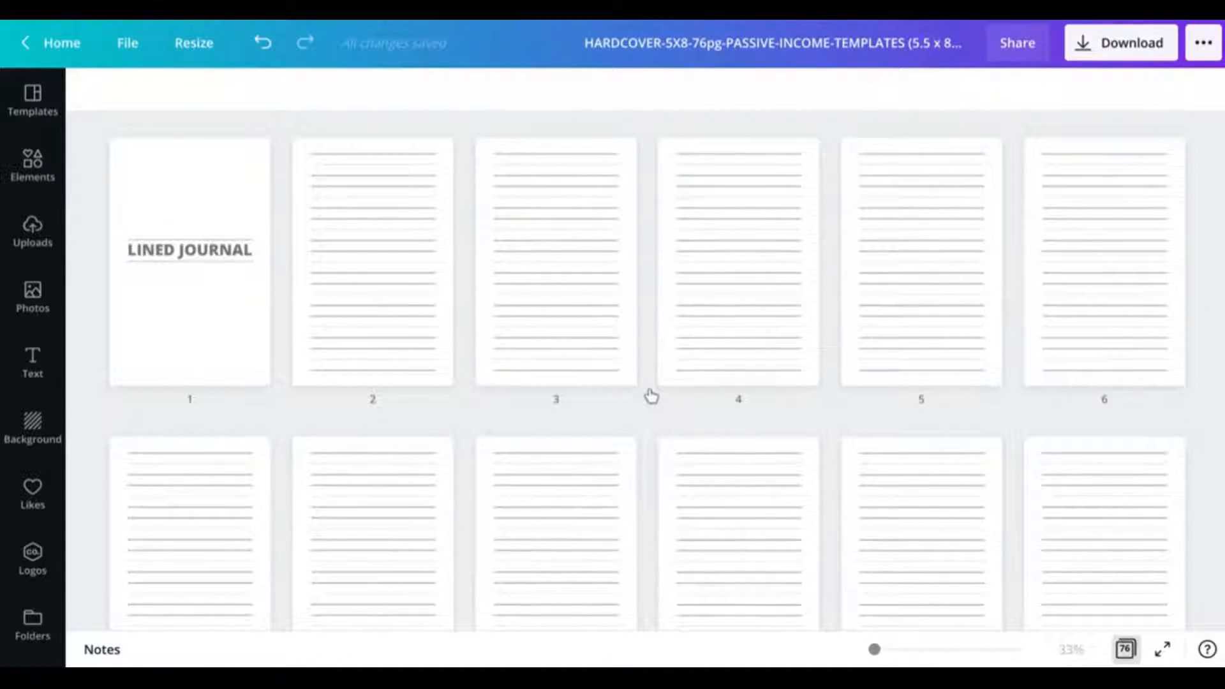
{"action": "mouse_move", "coordinate": [801, 279]}
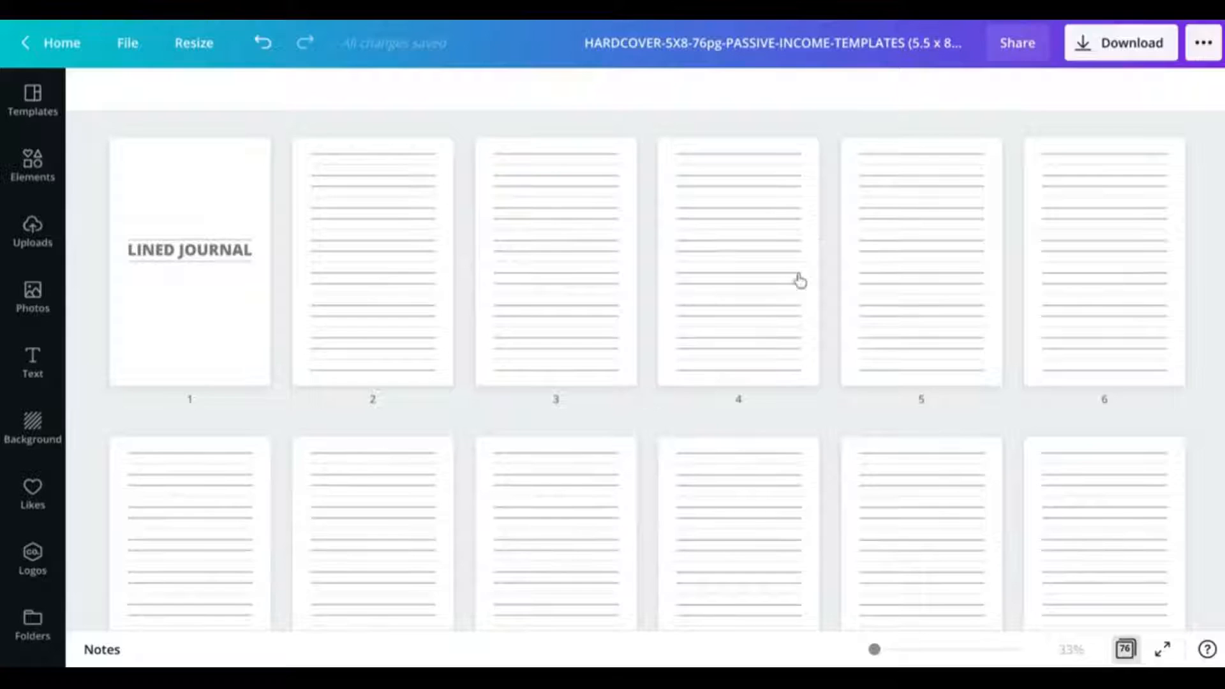
{"action": "mouse_move", "coordinate": [1122, 73]}
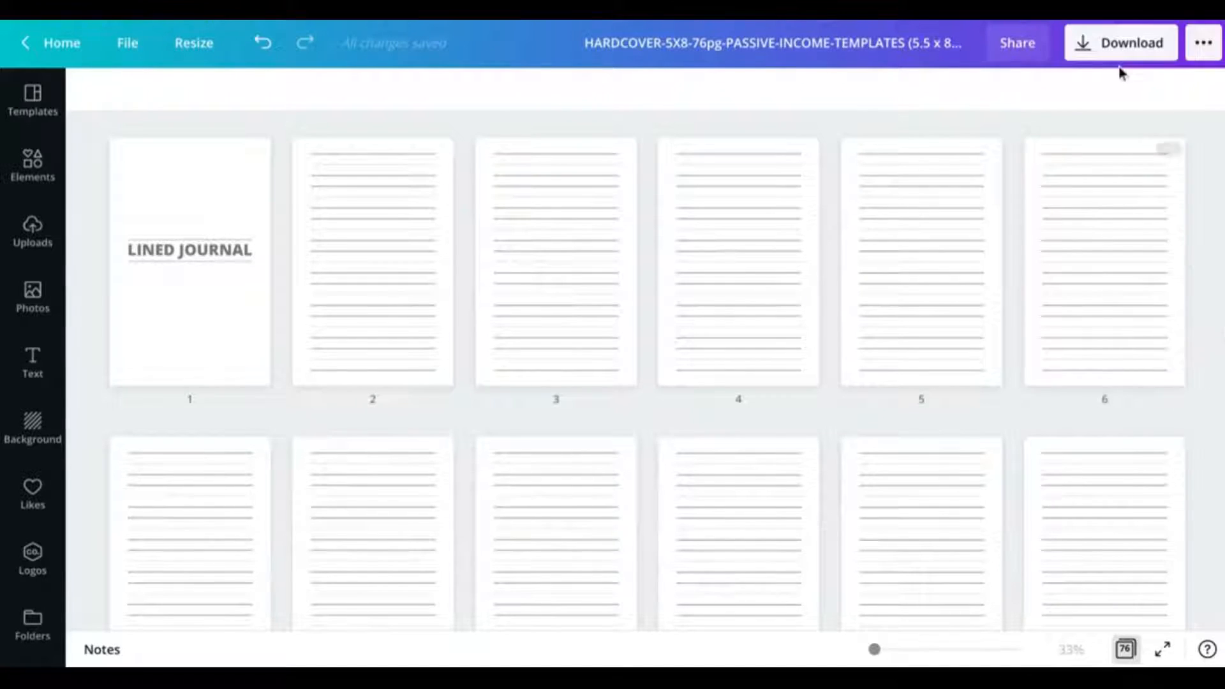
Download all 76 pages as a PDF Print file.
{"action": "left_click", "coordinate": [1120, 43]}
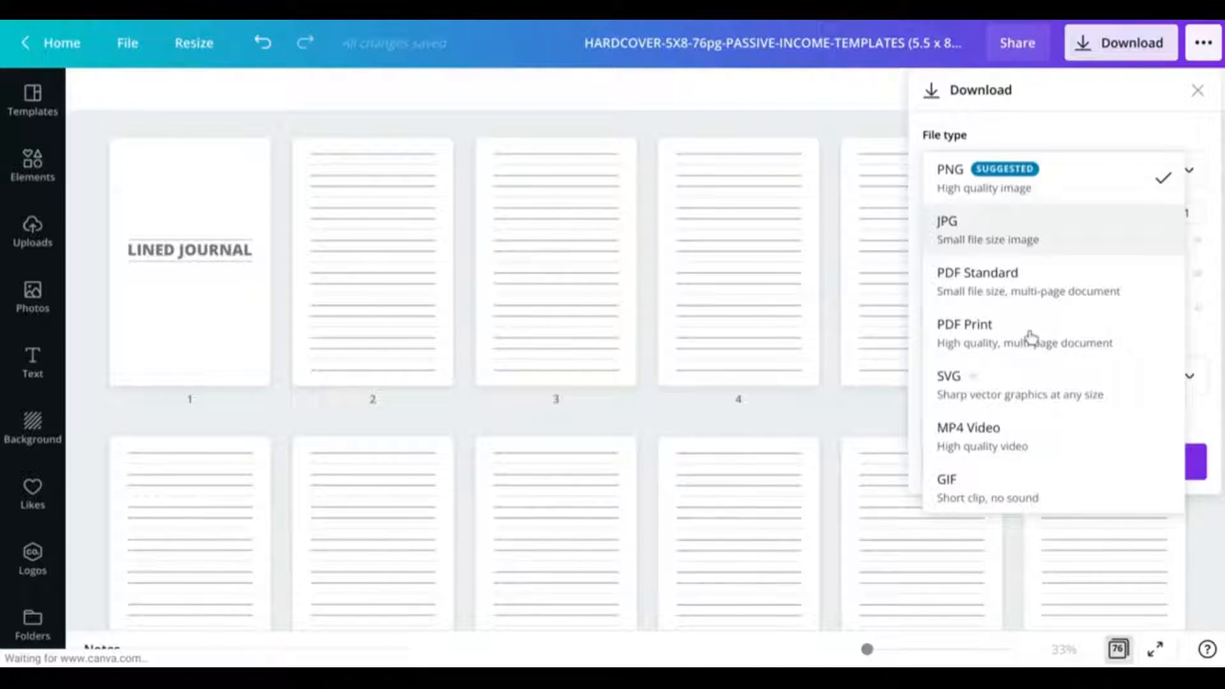
{"action": "left_click", "coordinate": [964, 324]}
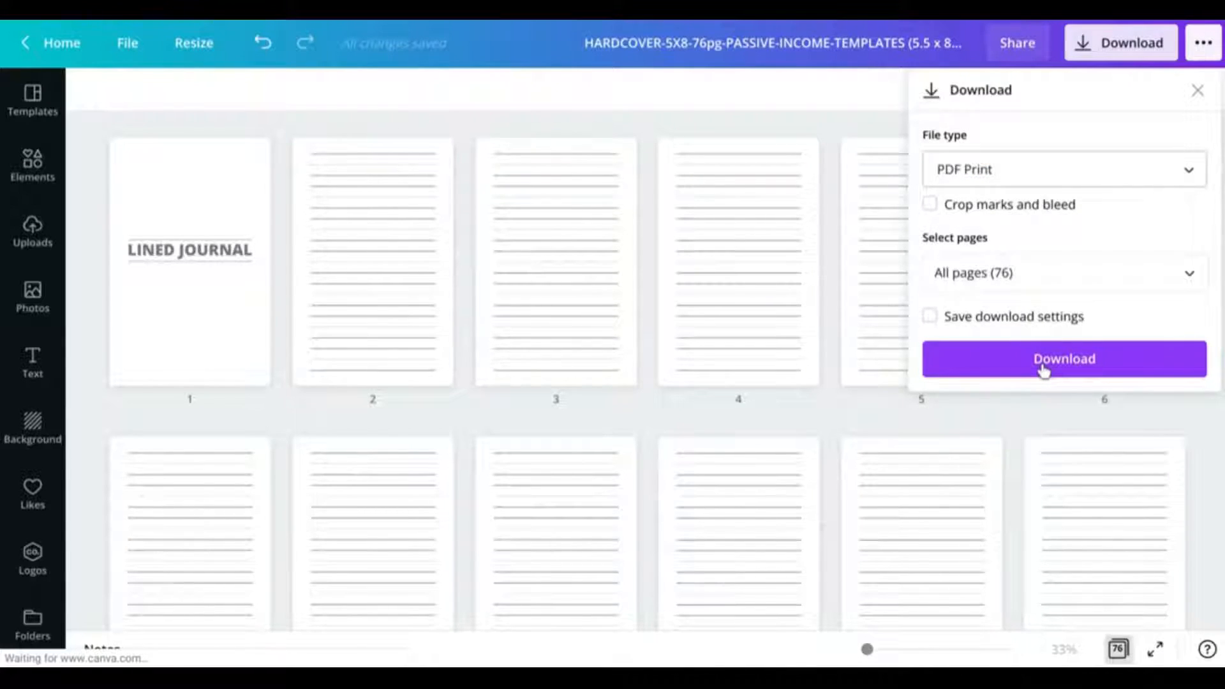
{"action": "left_click", "coordinate": [1063, 358]}
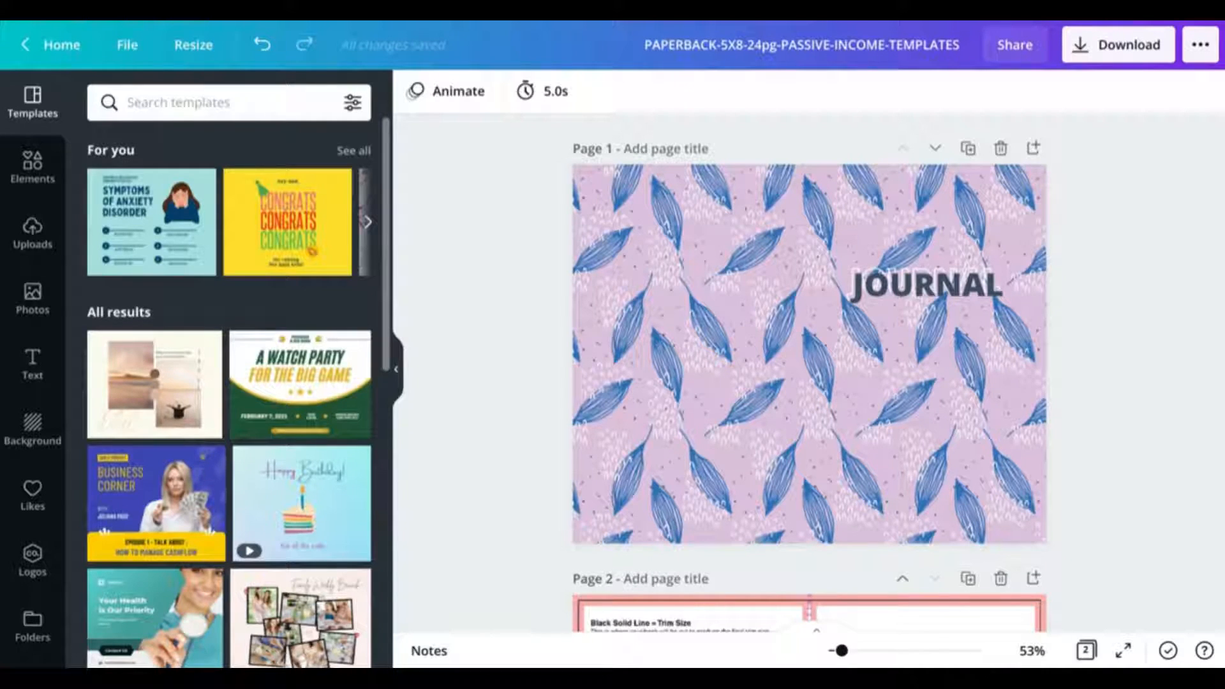
{"action": "mouse_move", "coordinate": [1161, 272]}
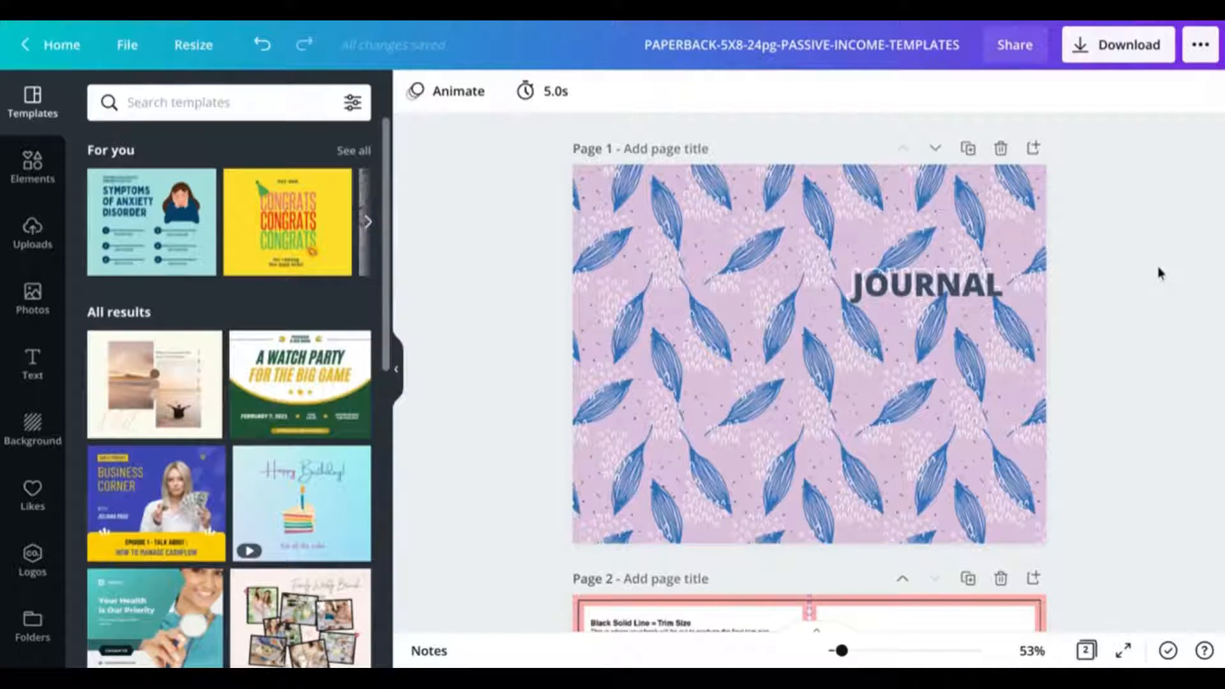
{"action": "mouse_move", "coordinate": [1058, 258]}
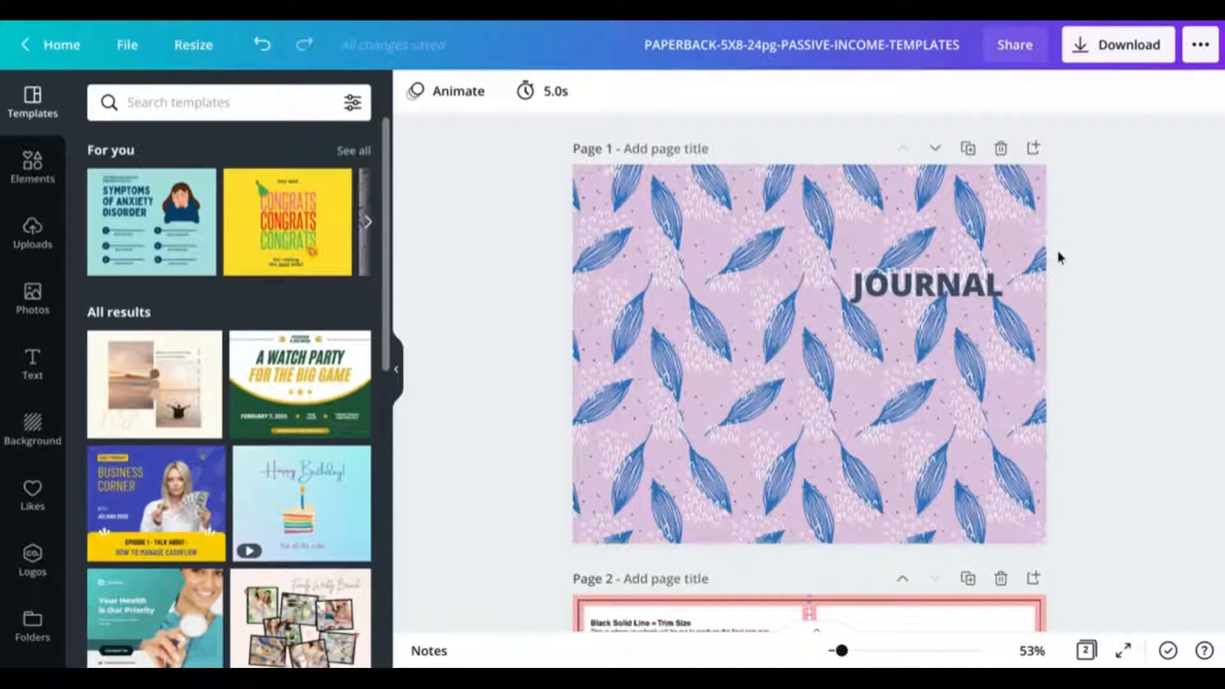
Scroll through the paperback design's leaf-pattern cover and KDP template guide page.
{"action": "scroll", "scroll_direction": "down", "scroll_amount": 3}
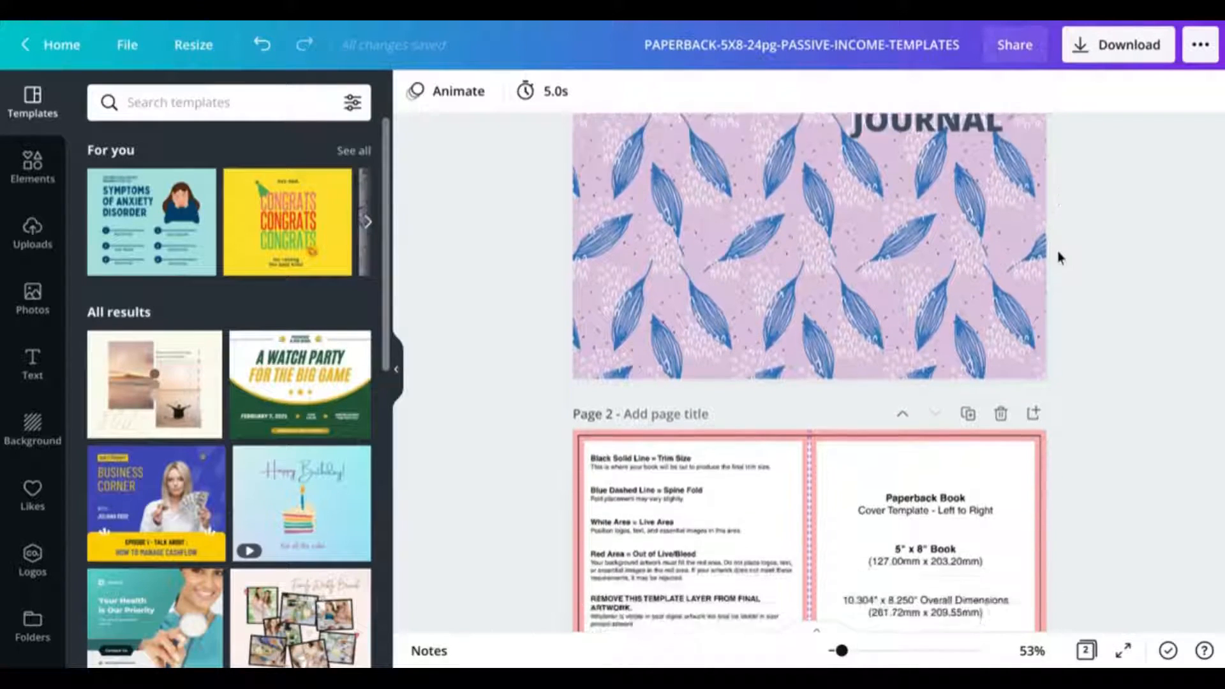
{"action": "scroll", "scroll_direction": "down", "scroll_amount": 3}
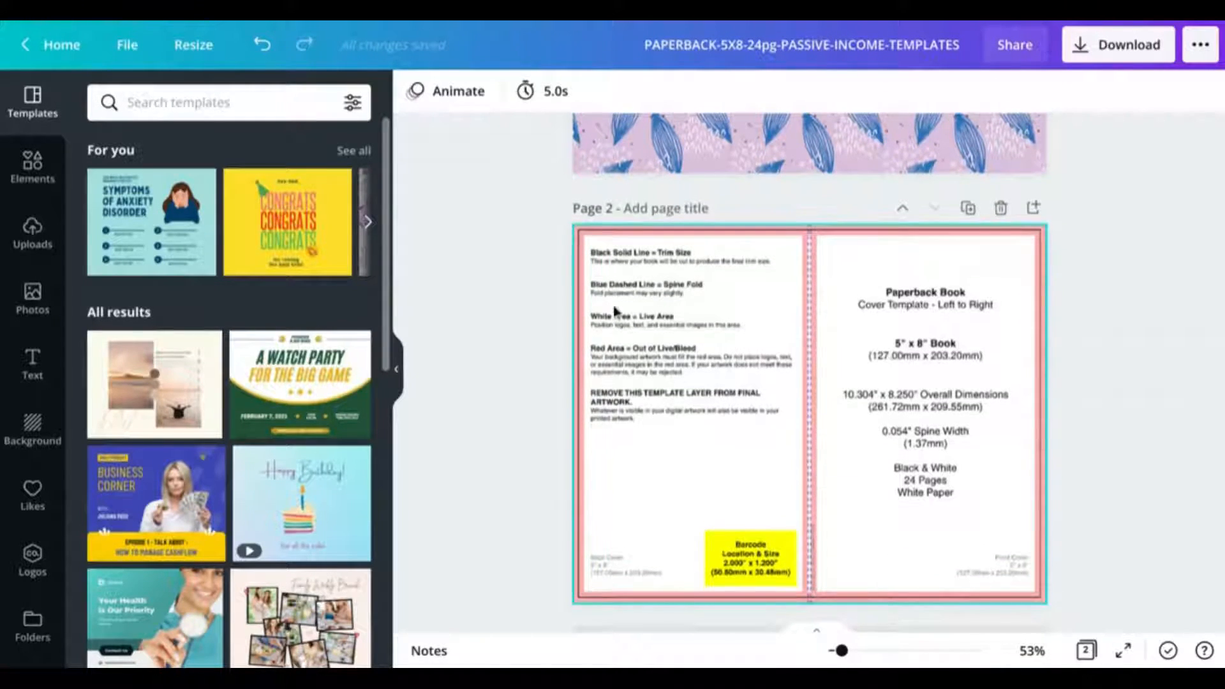
{"action": "scroll", "scroll_direction": "down", "scroll_amount": 3}
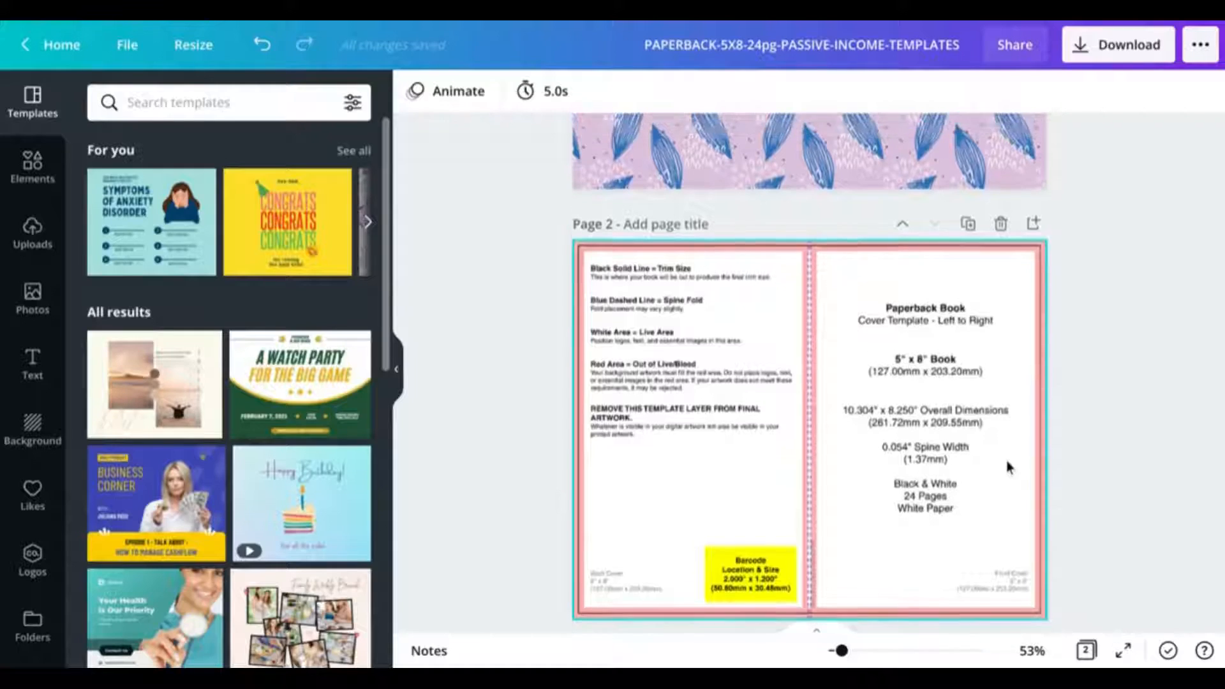
{"action": "scroll", "scroll_direction": "up", "scroll_amount": 3}
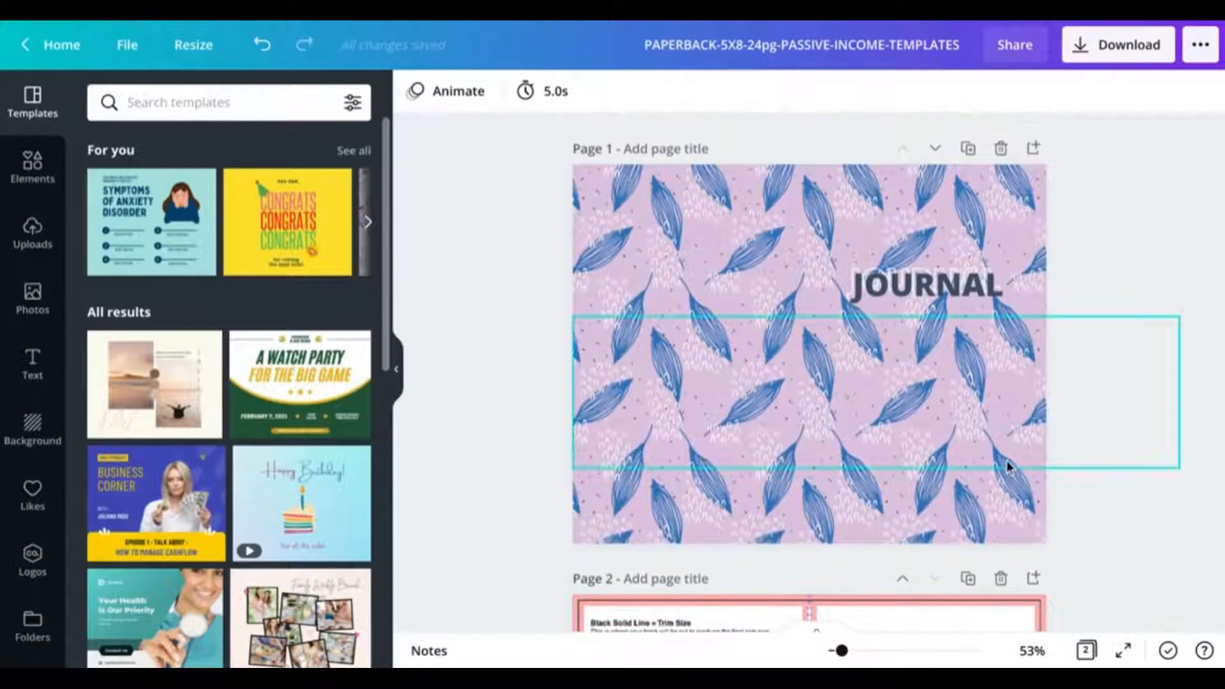
{"action": "left_click", "coordinate": [1070, 274]}
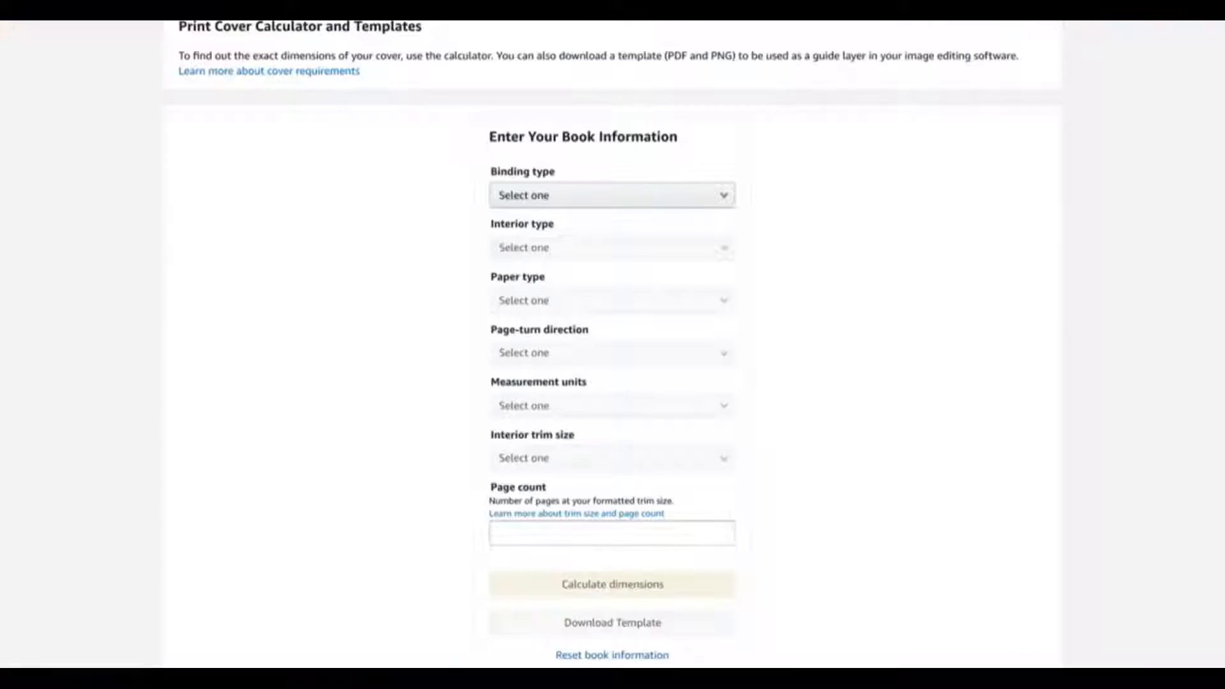
{"action": "scroll", "scroll_direction": "up", "scroll_amount": 3}
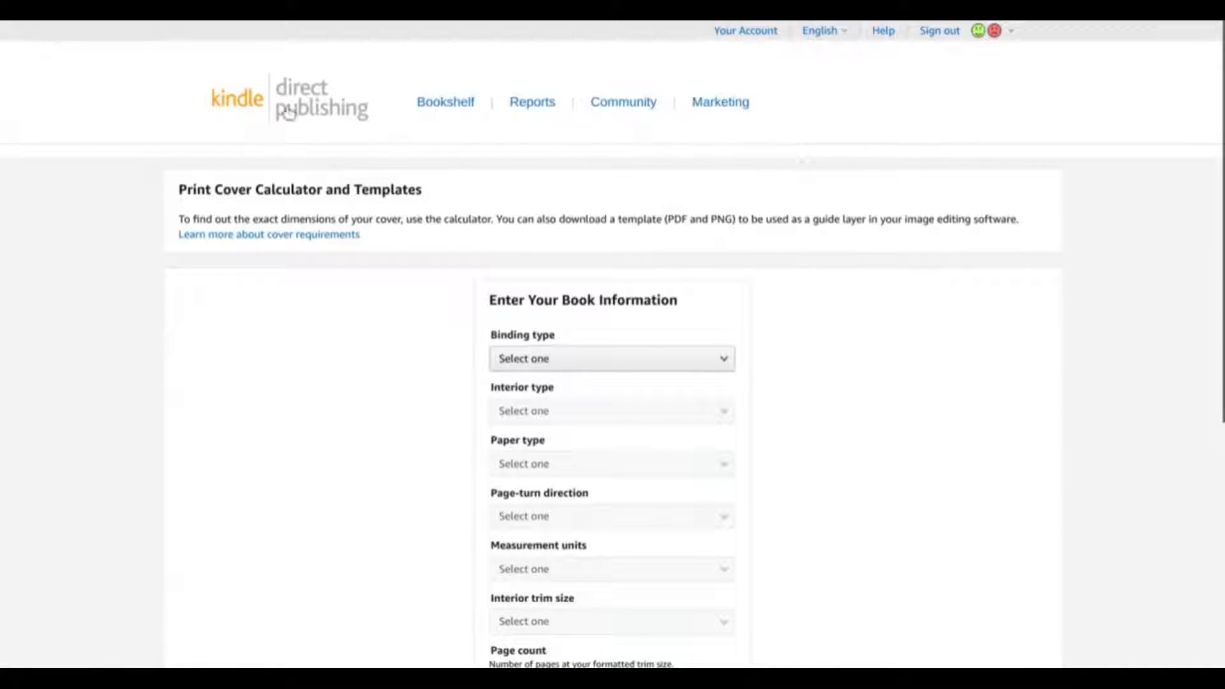
{"action": "left_click", "coordinate": [611, 358]}
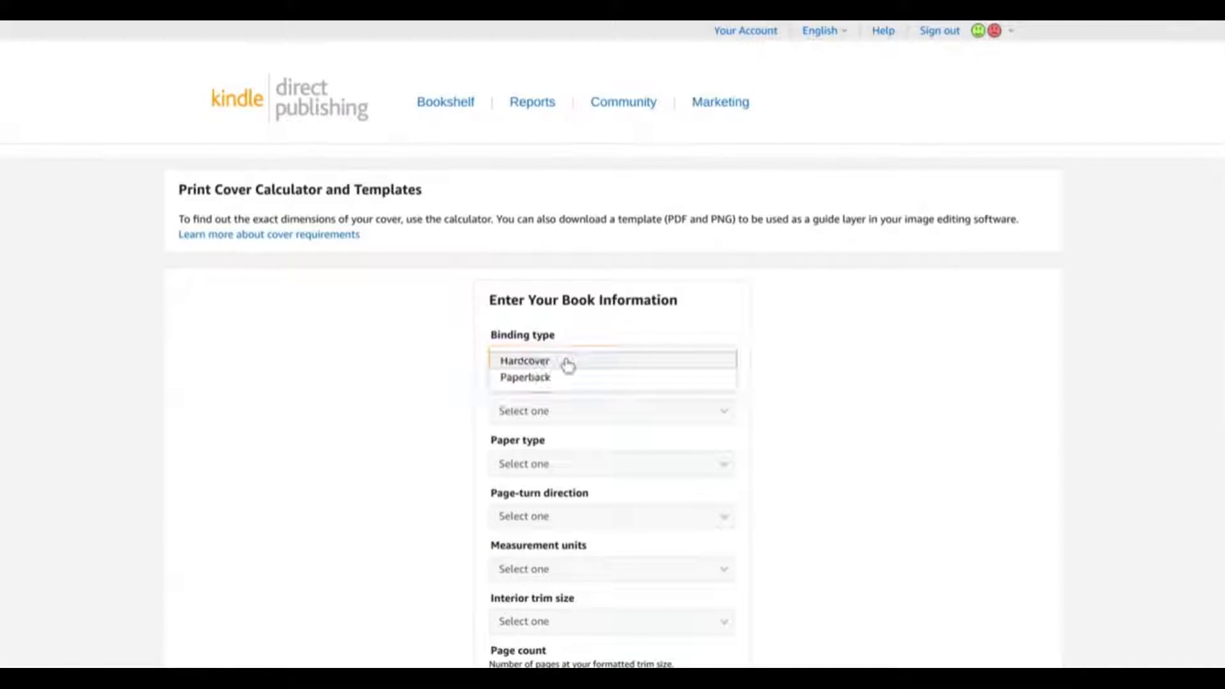
{"action": "mouse_move", "coordinate": [457, 361]}
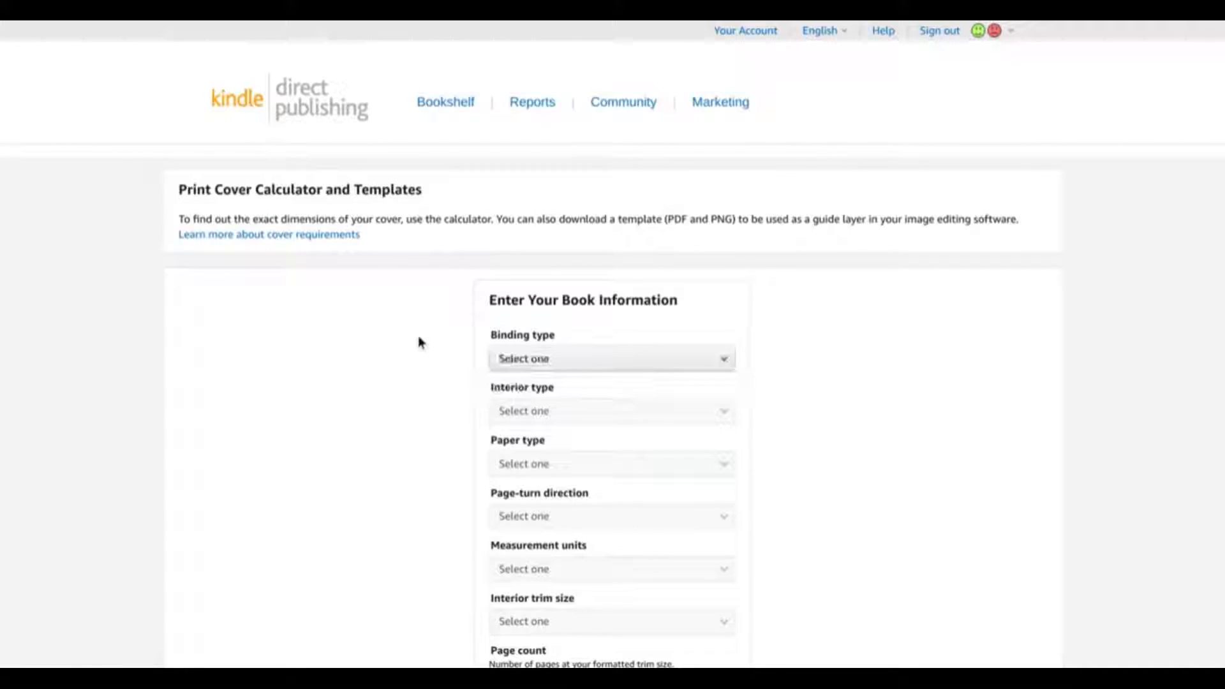
{"action": "left_click", "coordinate": [612, 357]}
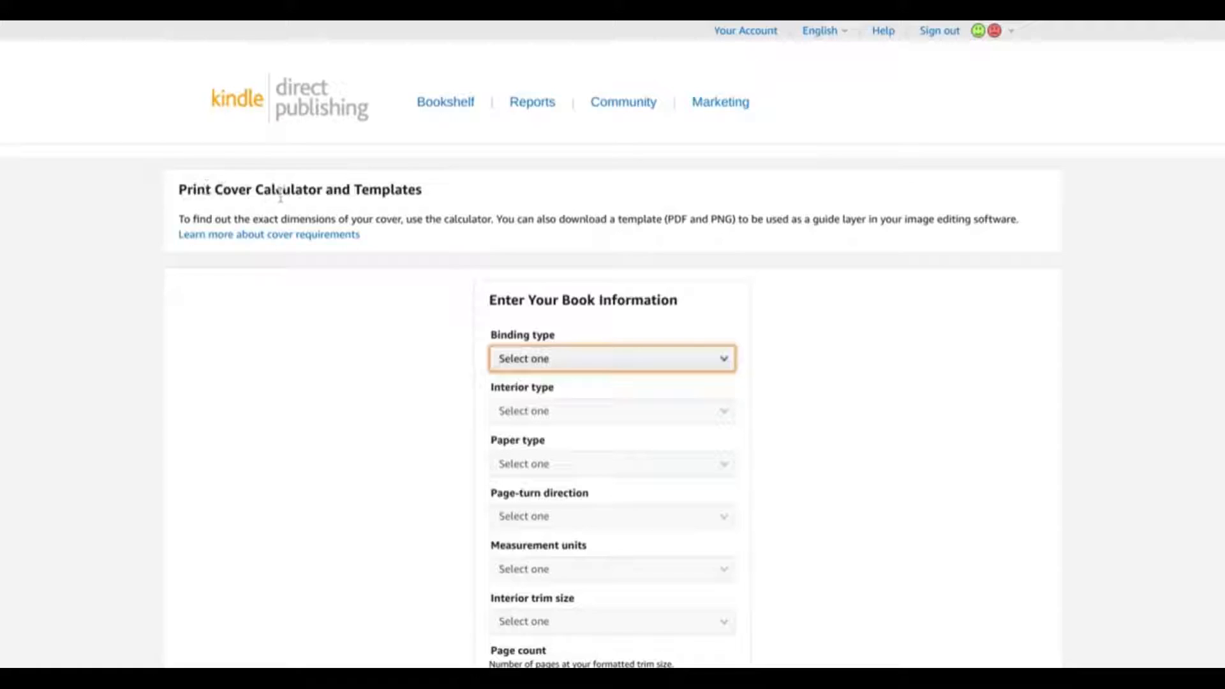
{"action": "mouse_move", "coordinate": [325, 209]}
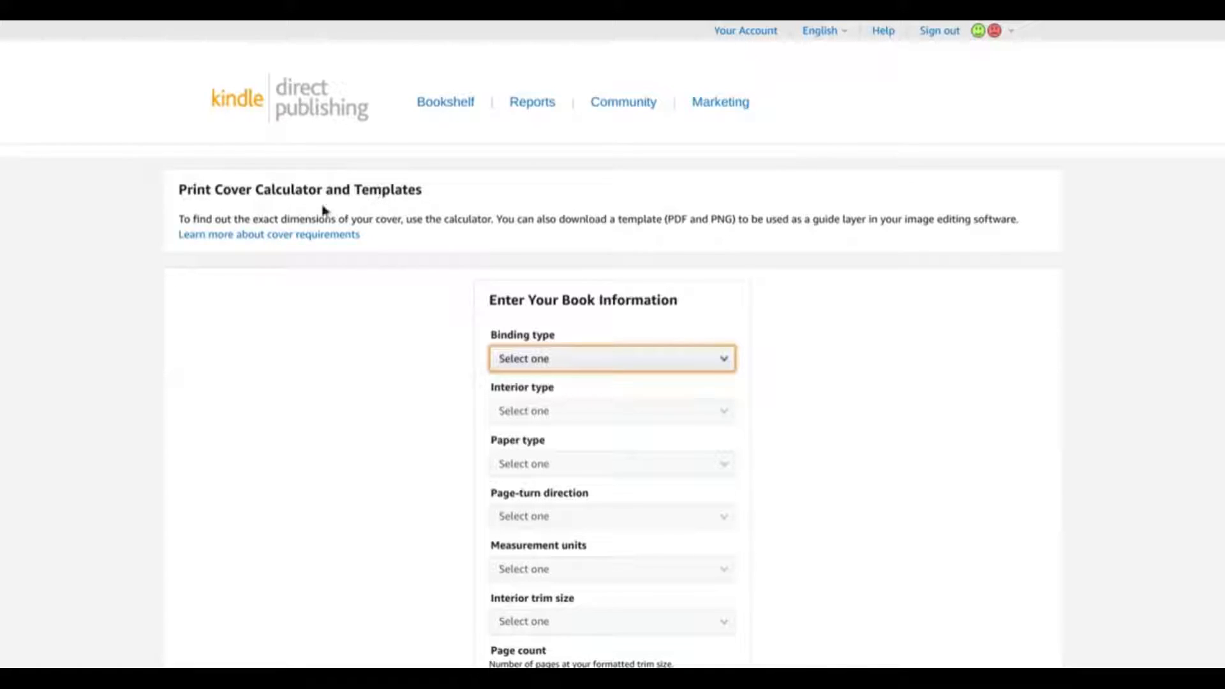
{"action": "mouse_move", "coordinate": [338, 349]}
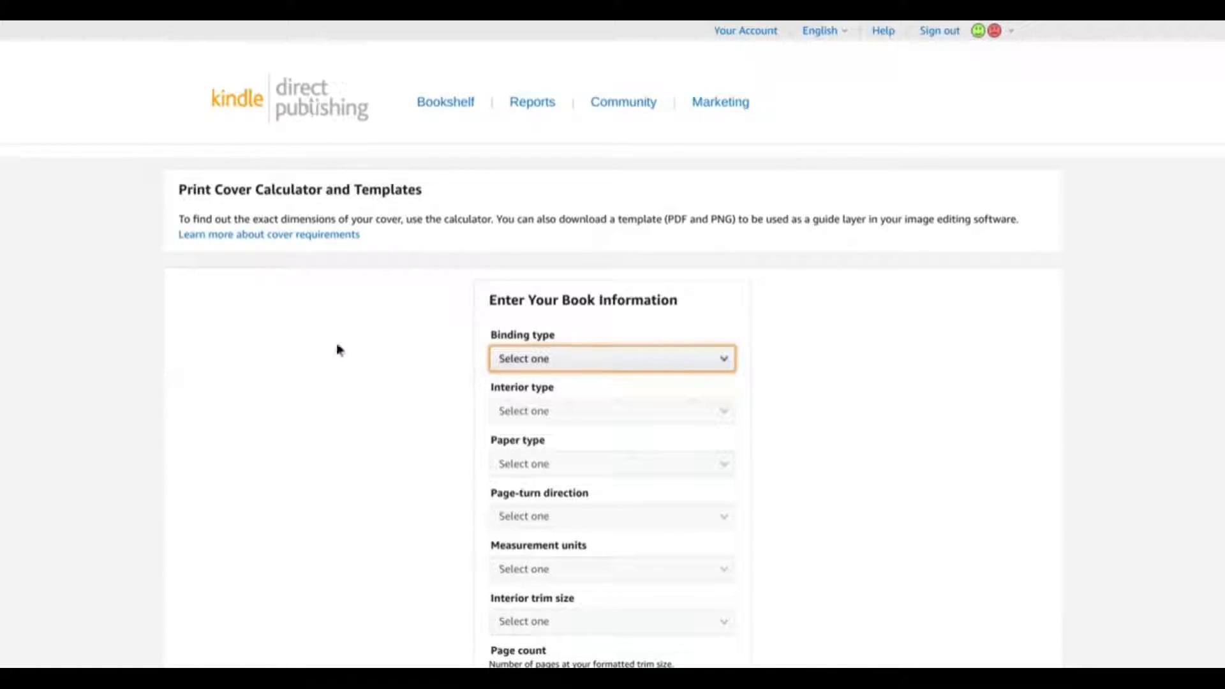
{"action": "scroll", "scroll_direction": "down", "scroll_amount": 3}
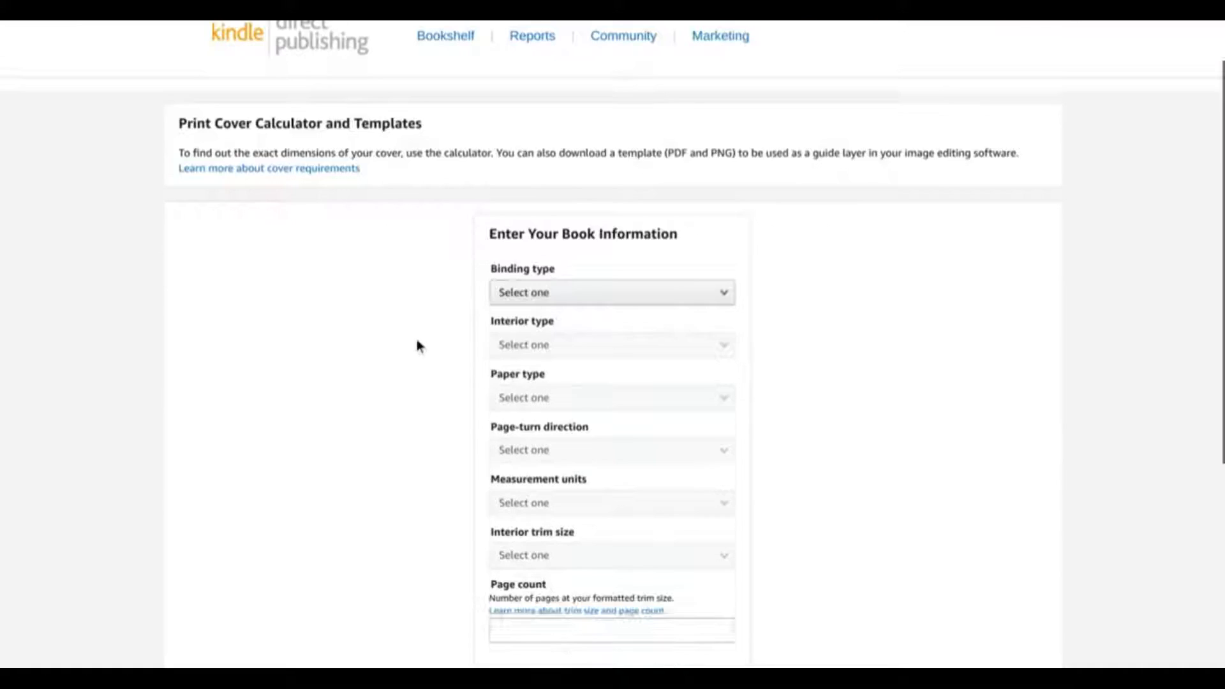
{"action": "scroll", "scroll_direction": "down", "scroll_amount": 3}
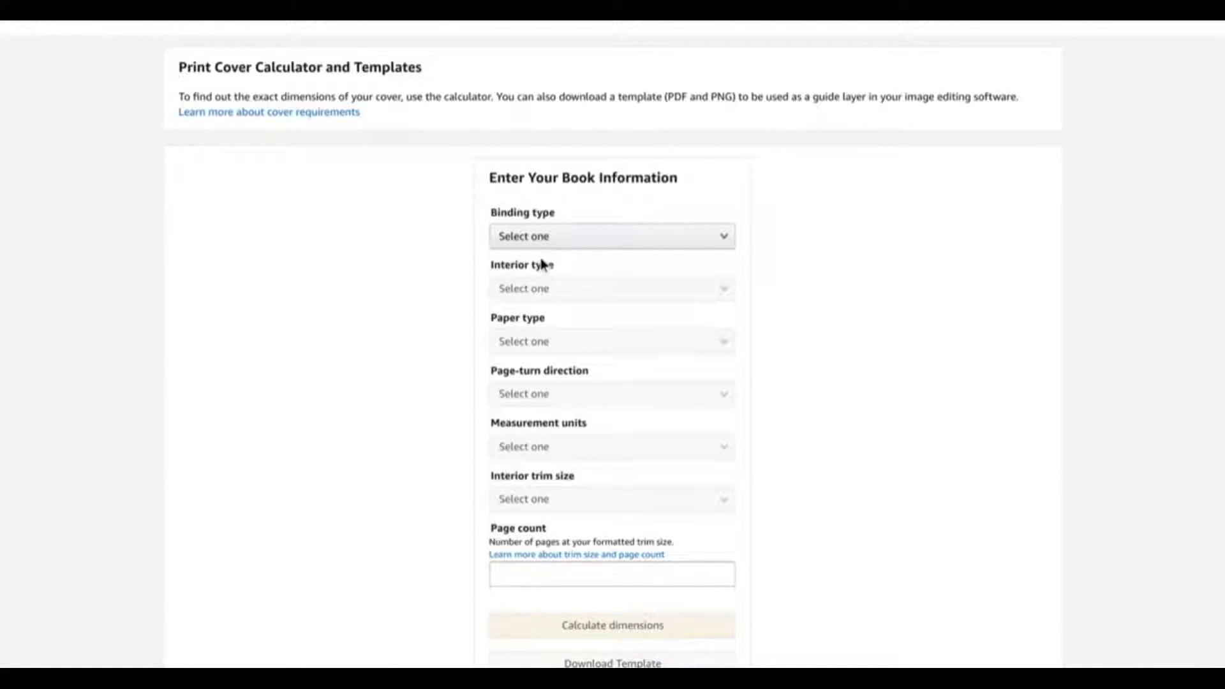
Enter hardcover, black & white, white paper, left-to-right, inches, 5.5 × 8.5 in, 76 pages.
{"action": "left_click", "coordinate": [612, 236]}
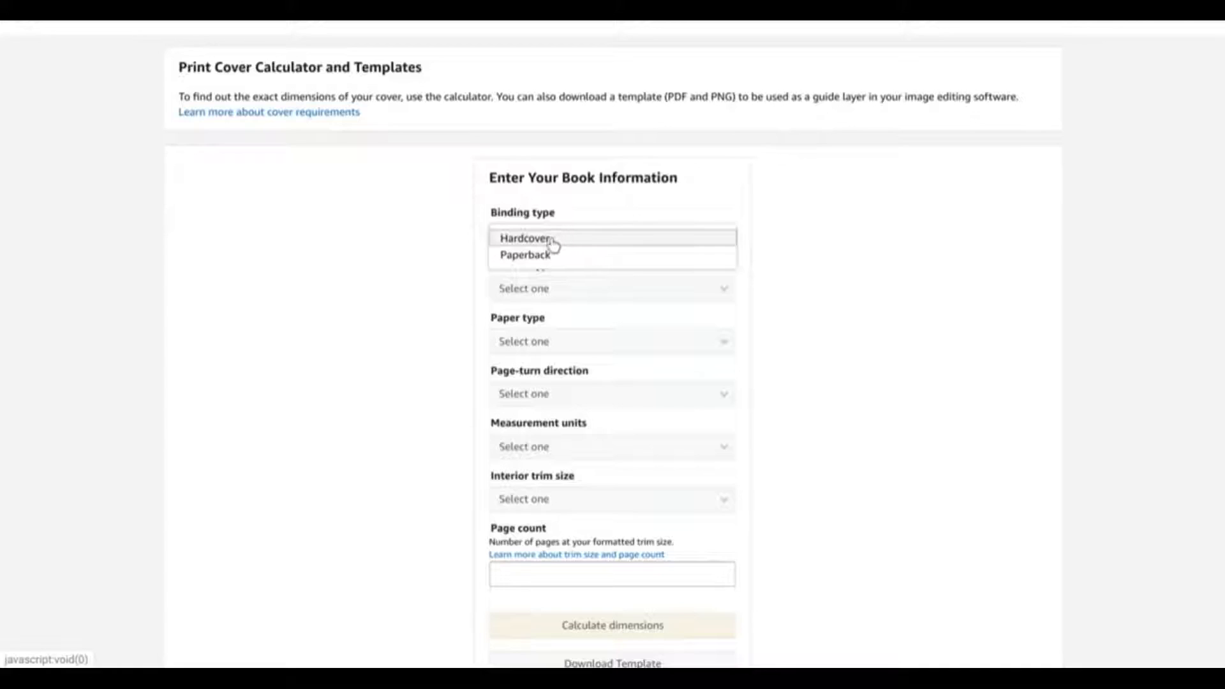
{"action": "left_click", "coordinate": [529, 237]}
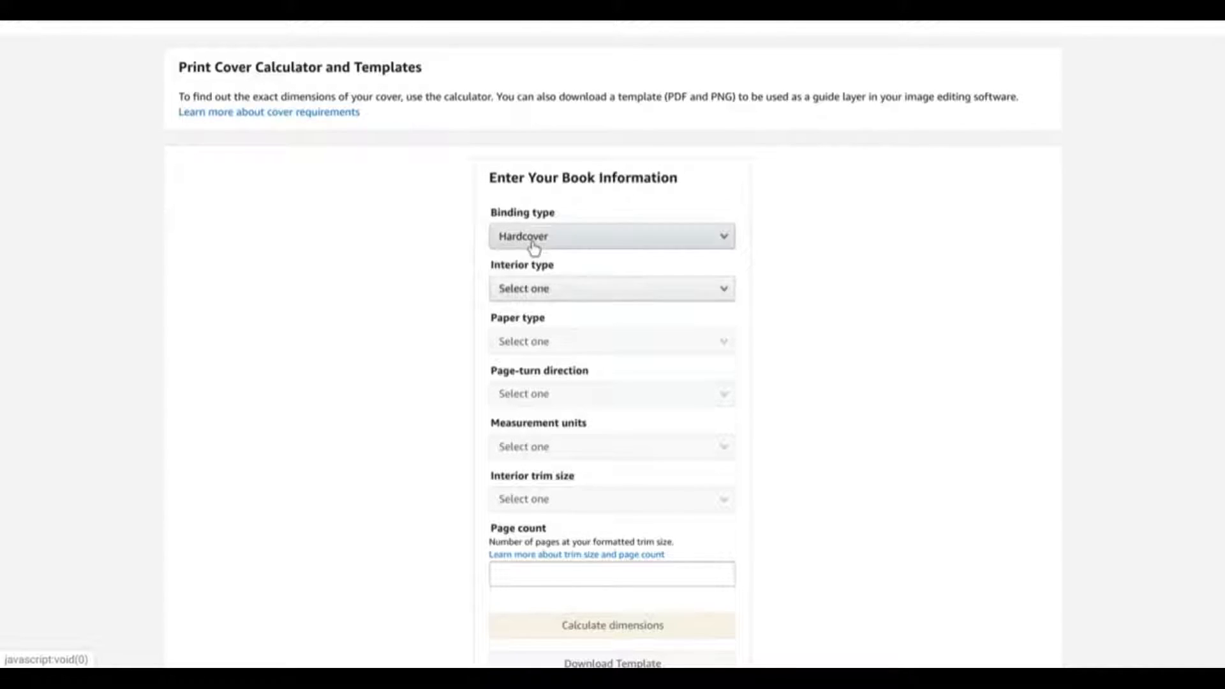
{"action": "left_click", "coordinate": [612, 289]}
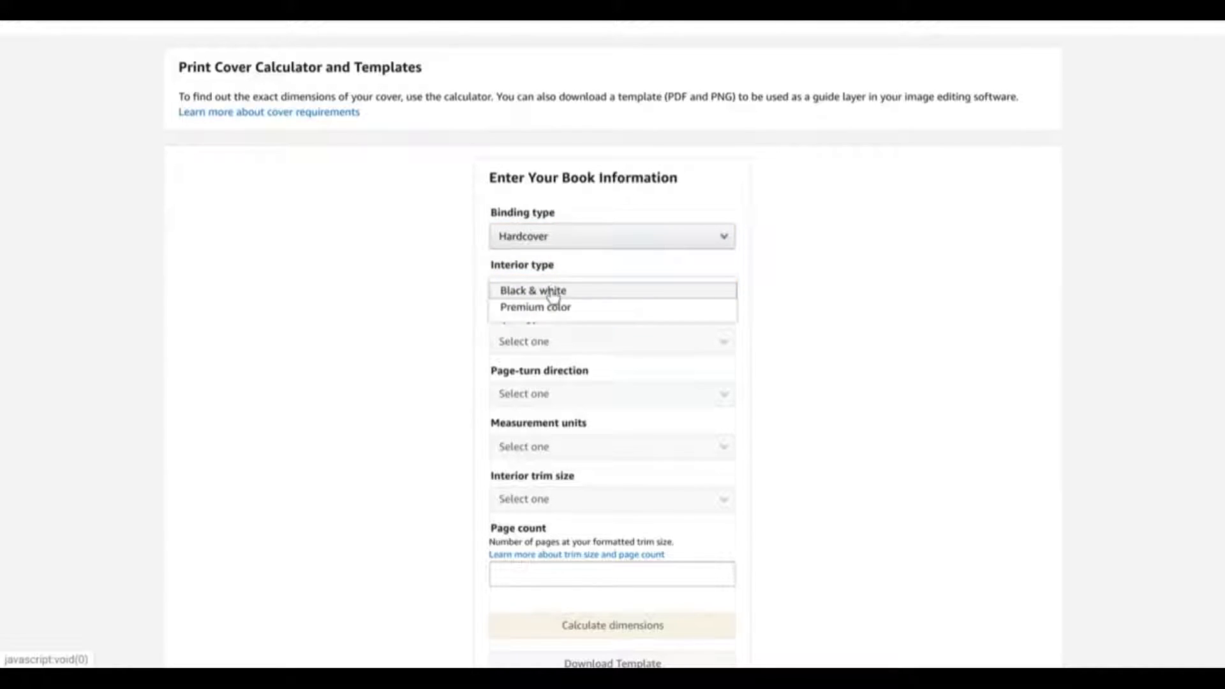
{"action": "left_click", "coordinate": [532, 290]}
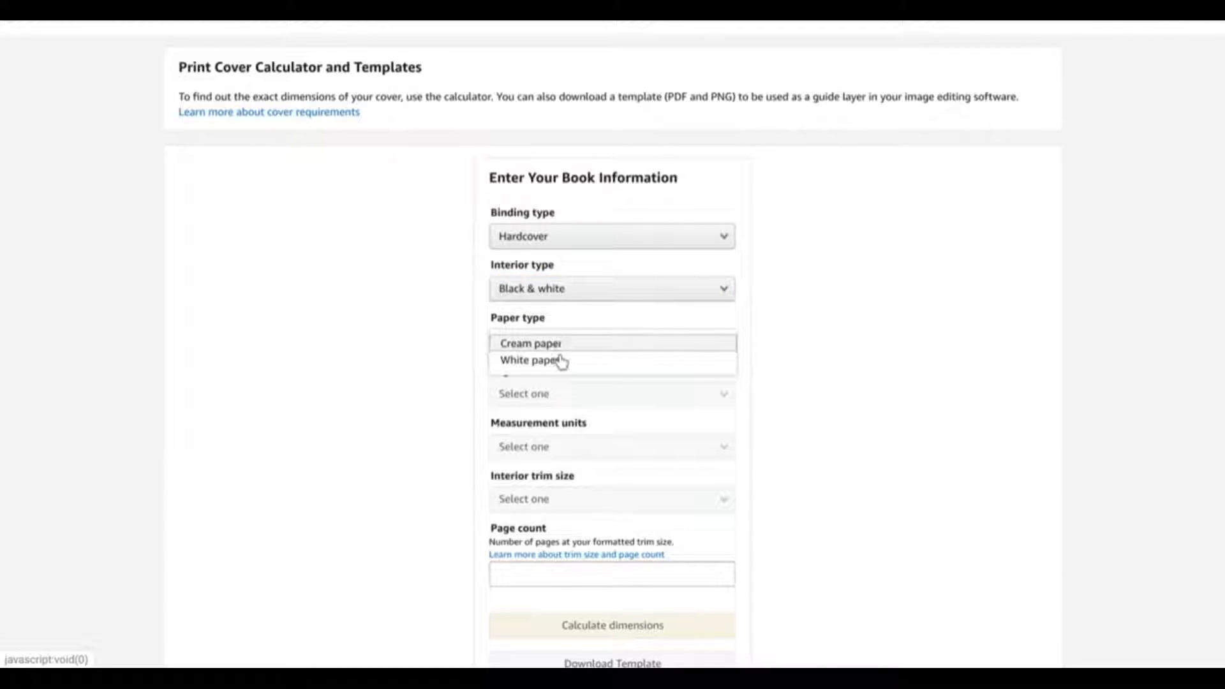
{"action": "left_click", "coordinate": [535, 360]}
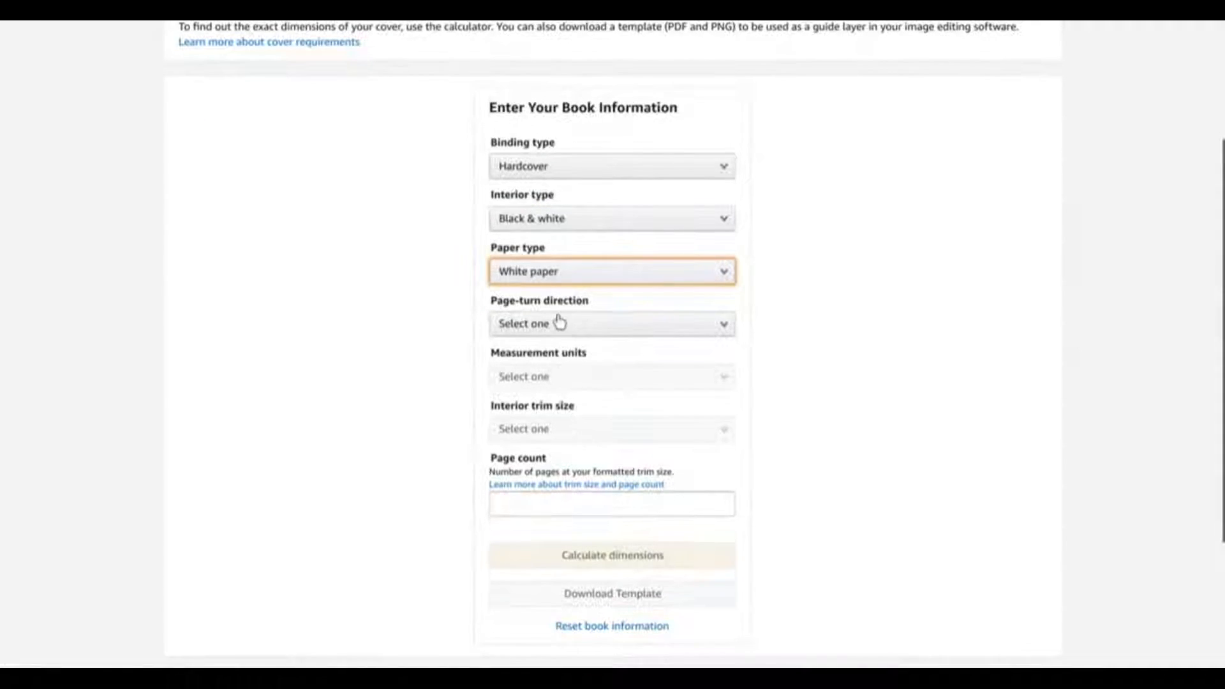
{"action": "left_click", "coordinate": [611, 323]}
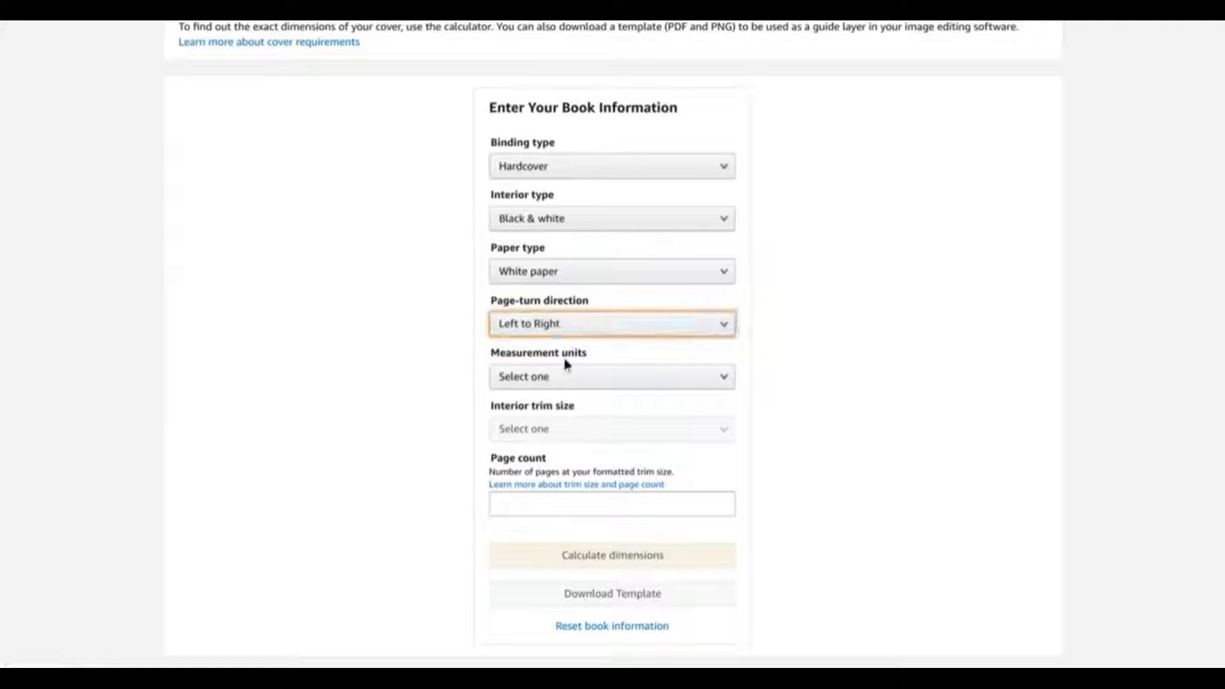
{"action": "left_click", "coordinate": [612, 376]}
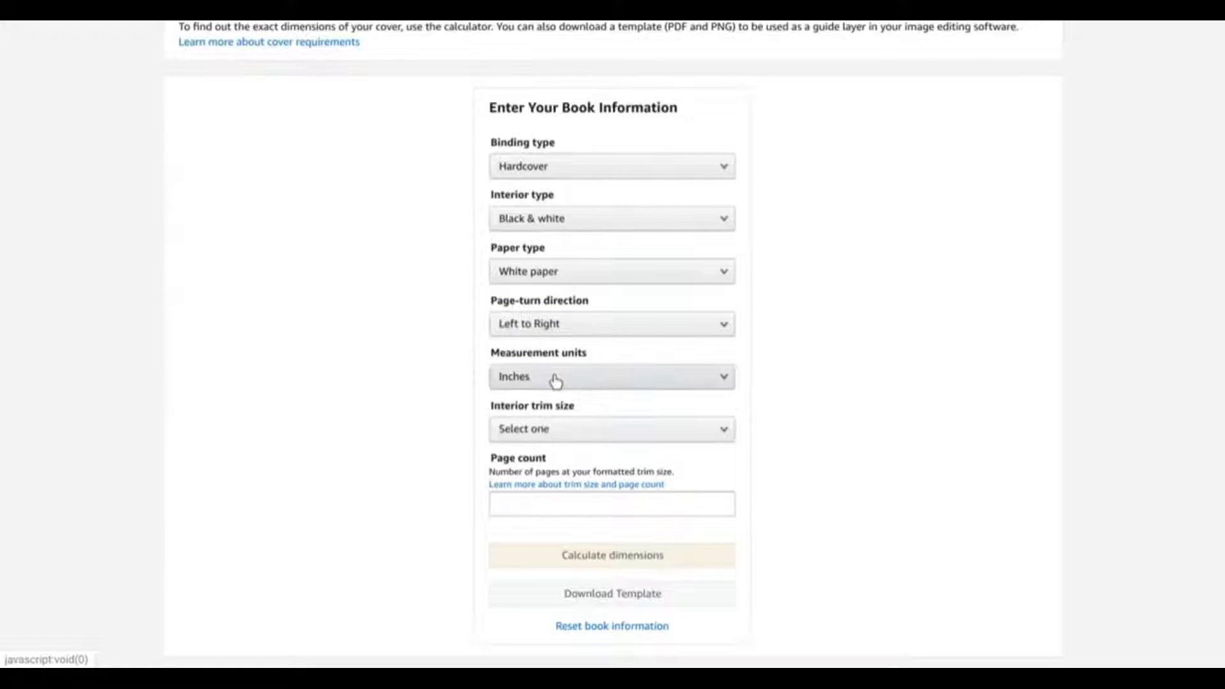
{"action": "left_click", "coordinate": [612, 428]}
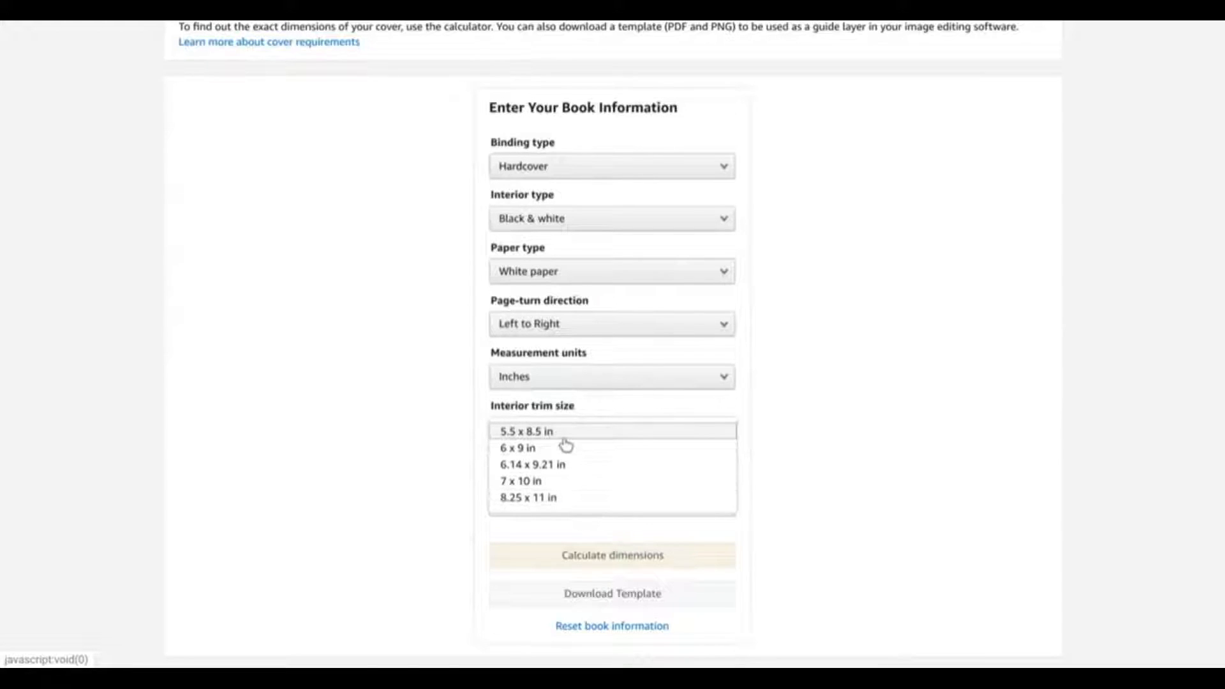
{"action": "mouse_move", "coordinate": [564, 489]}
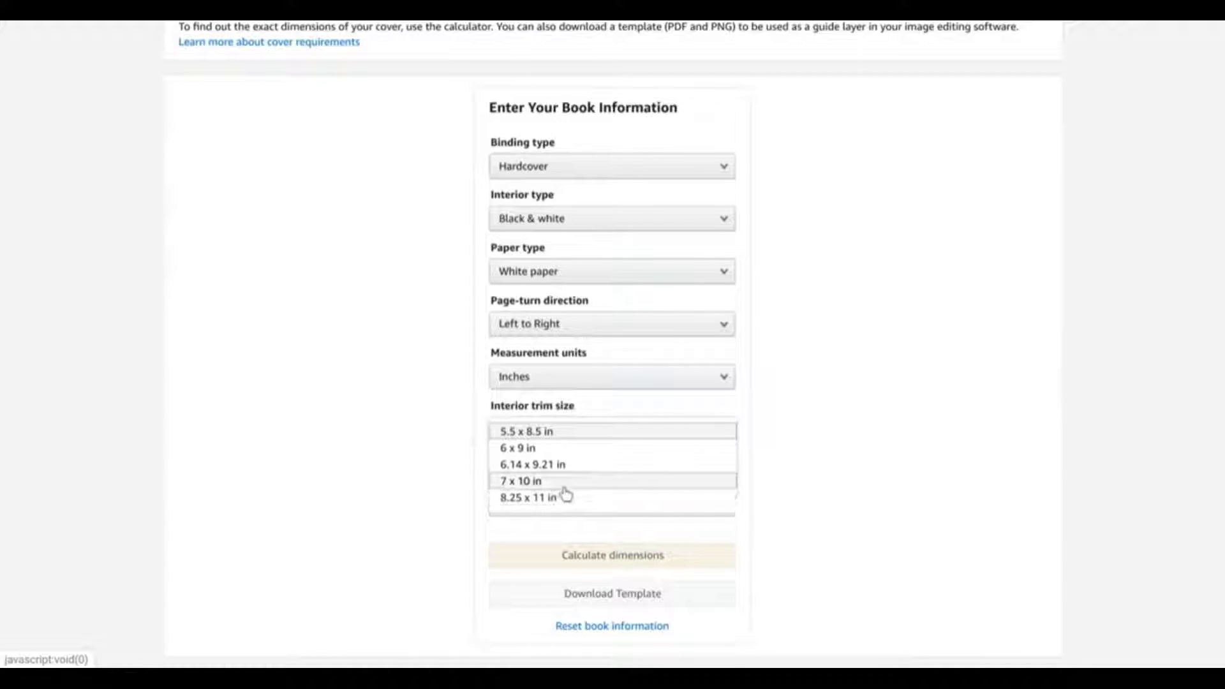
{"action": "mouse_move", "coordinate": [568, 484]}
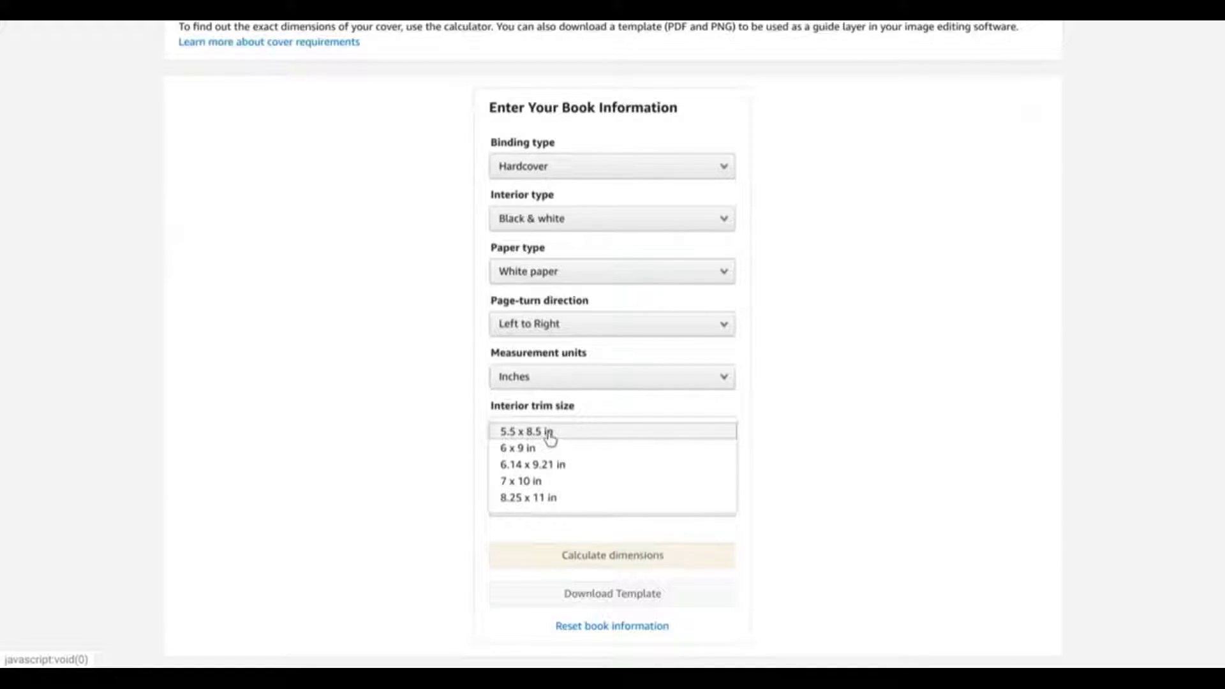
{"action": "left_click", "coordinate": [528, 430]}
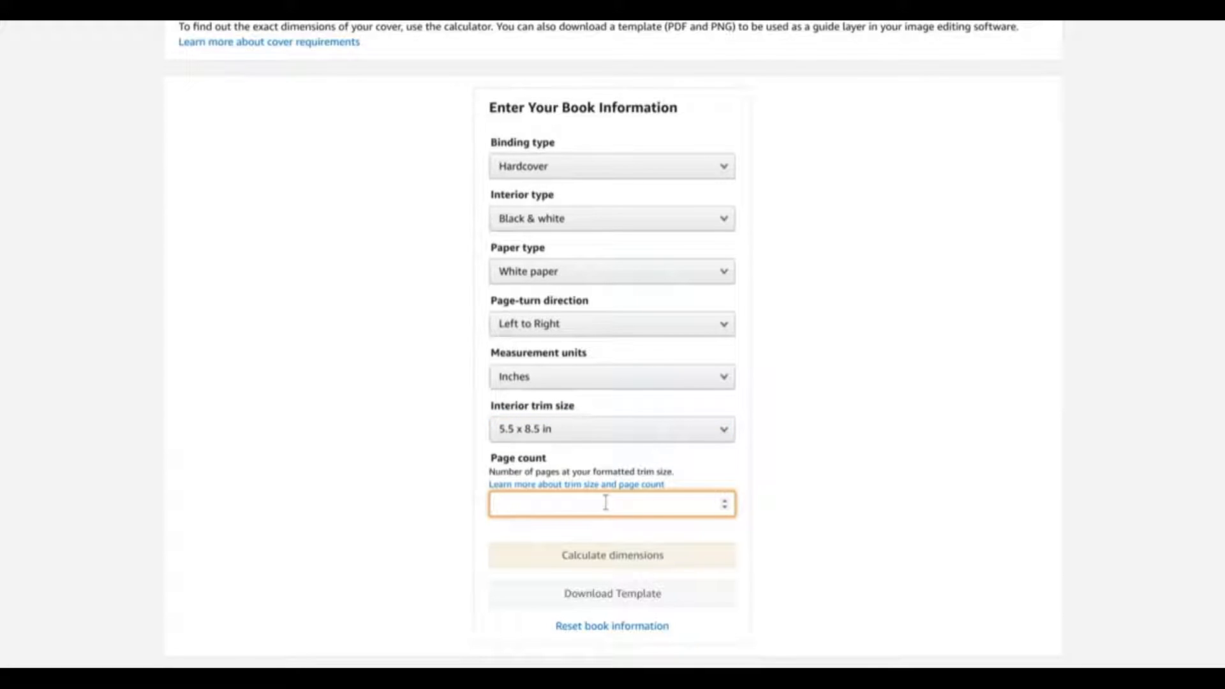
{"action": "type", "text": "76"}
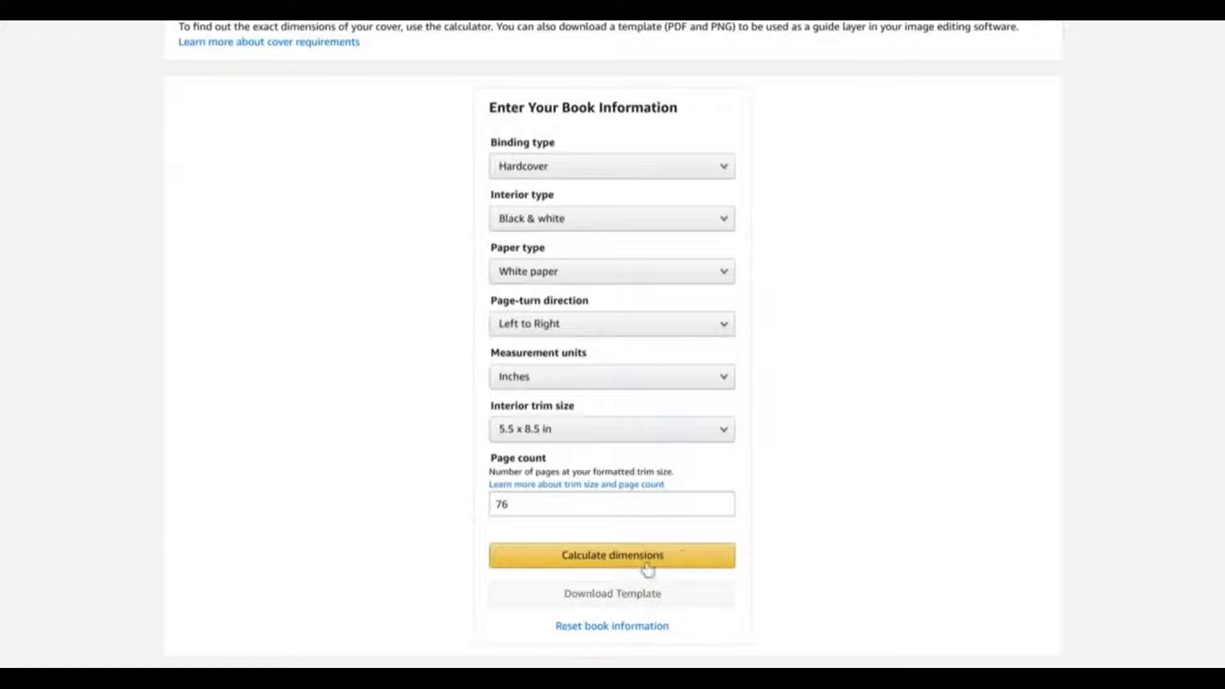
Calculate the cover dimensions: 12.935 × 9.917 in full cover with 0.36 in spine.
{"action": "left_click", "coordinate": [612, 555]}
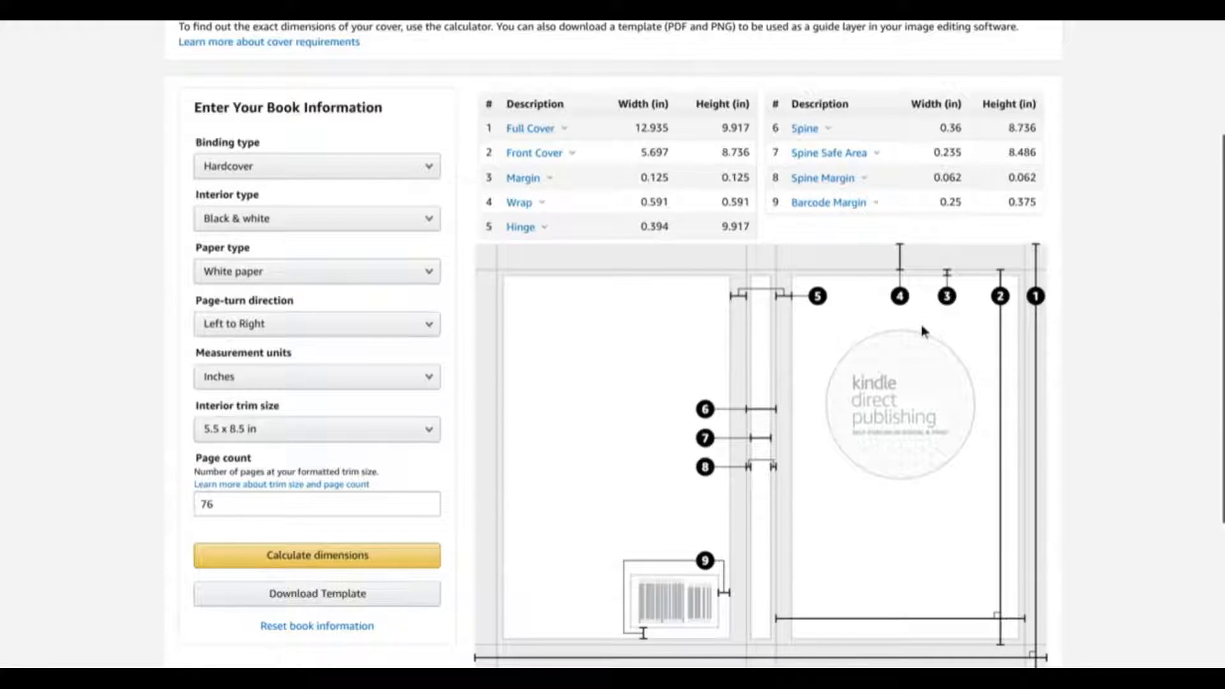
{"action": "mouse_move", "coordinate": [783, 321]}
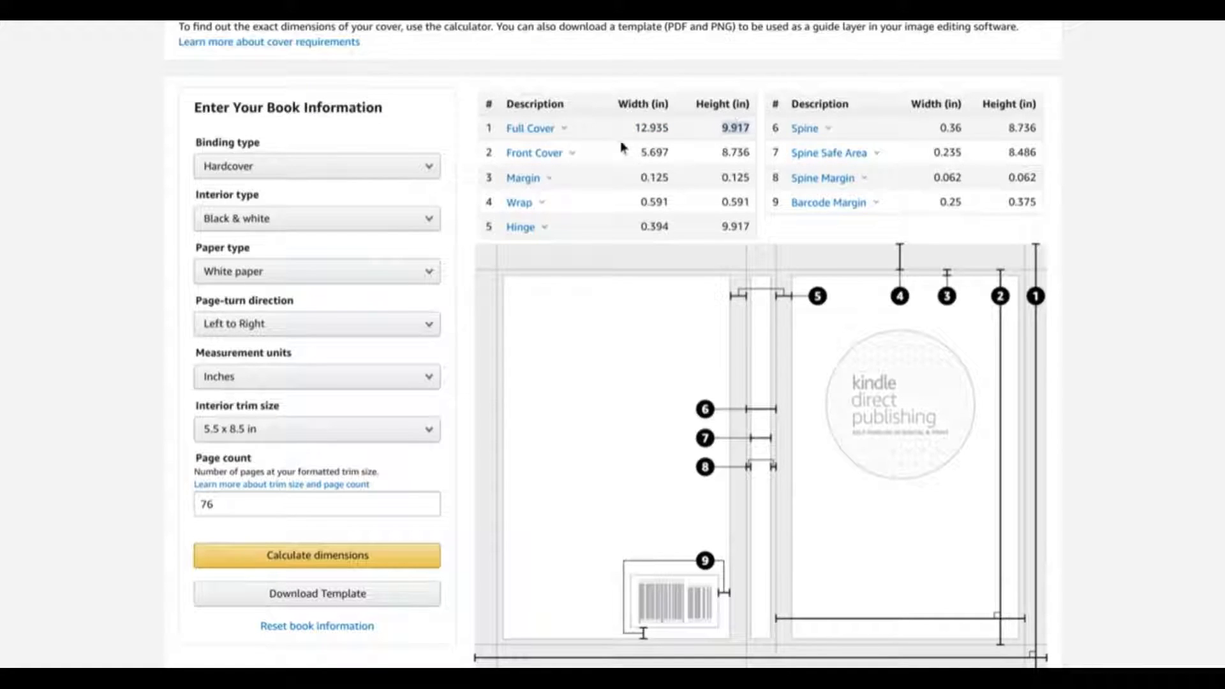
{"action": "right_click", "coordinate": [650, 128]}
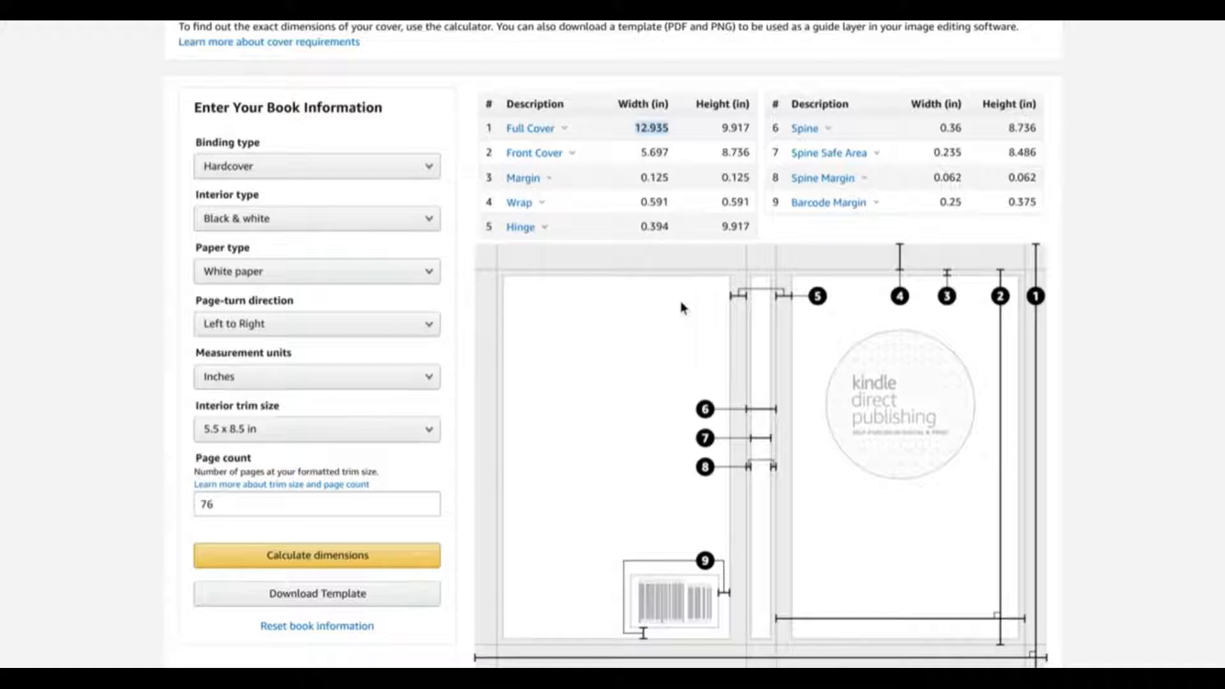
{"action": "mouse_move", "coordinate": [693, 293]}
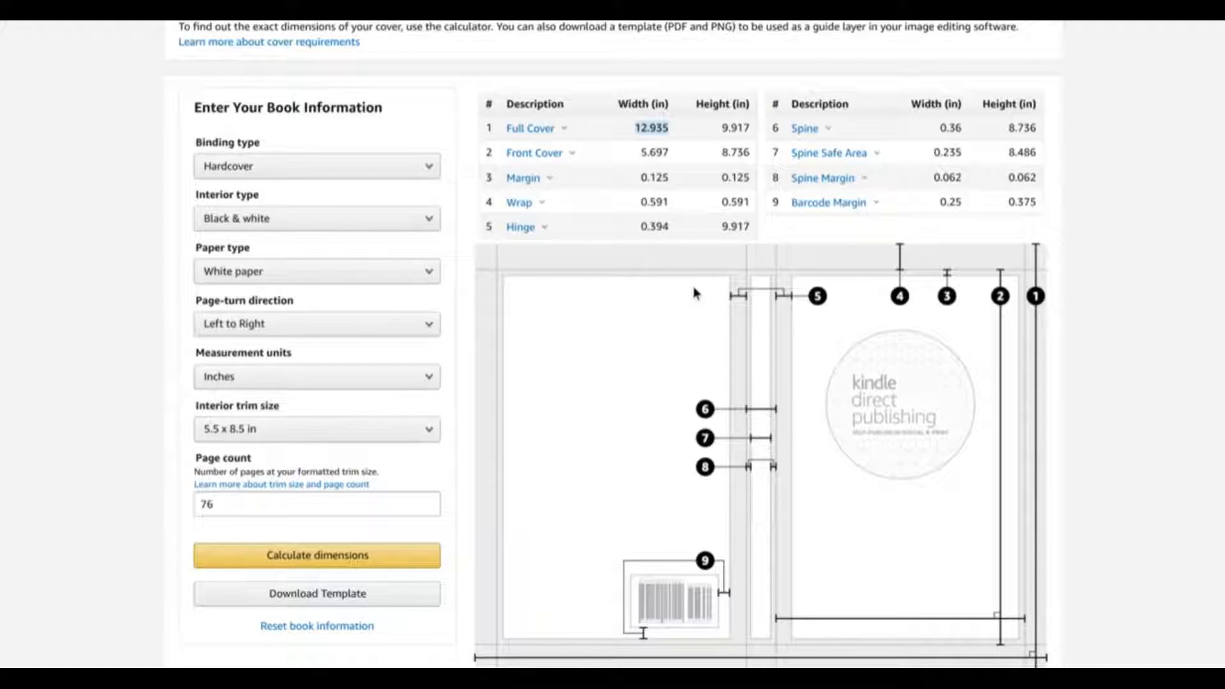
{"action": "mouse_move", "coordinate": [1045, 356]}
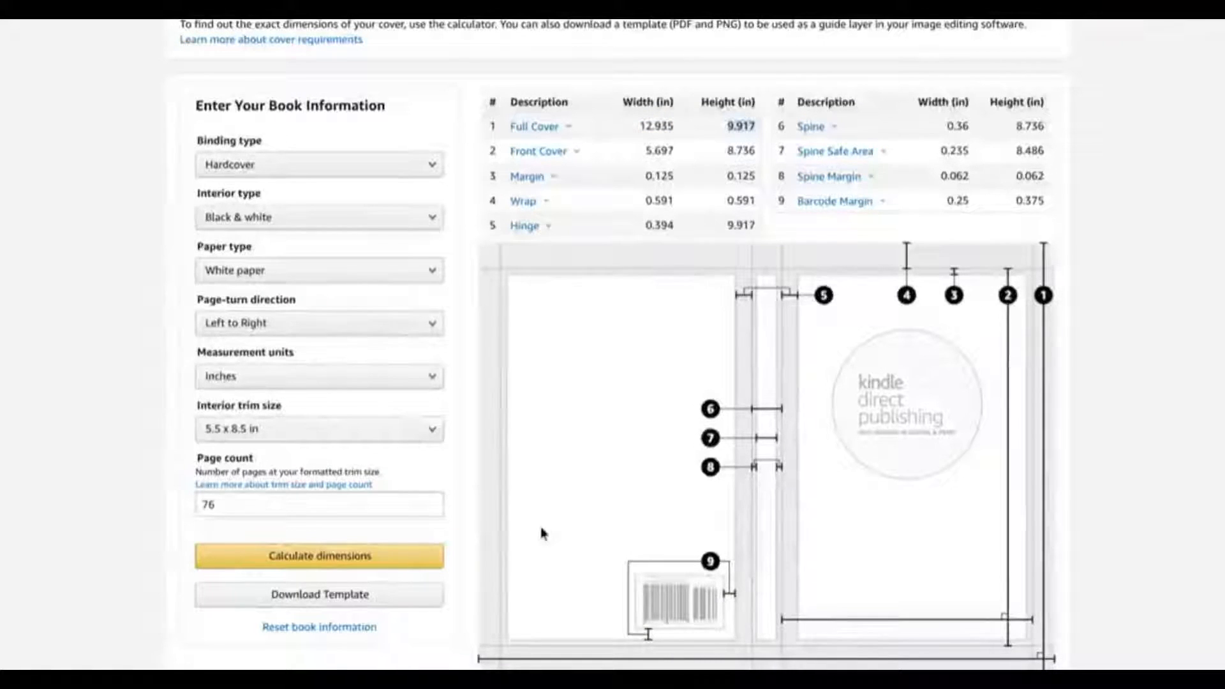
{"action": "mouse_move", "coordinate": [319, 594]}
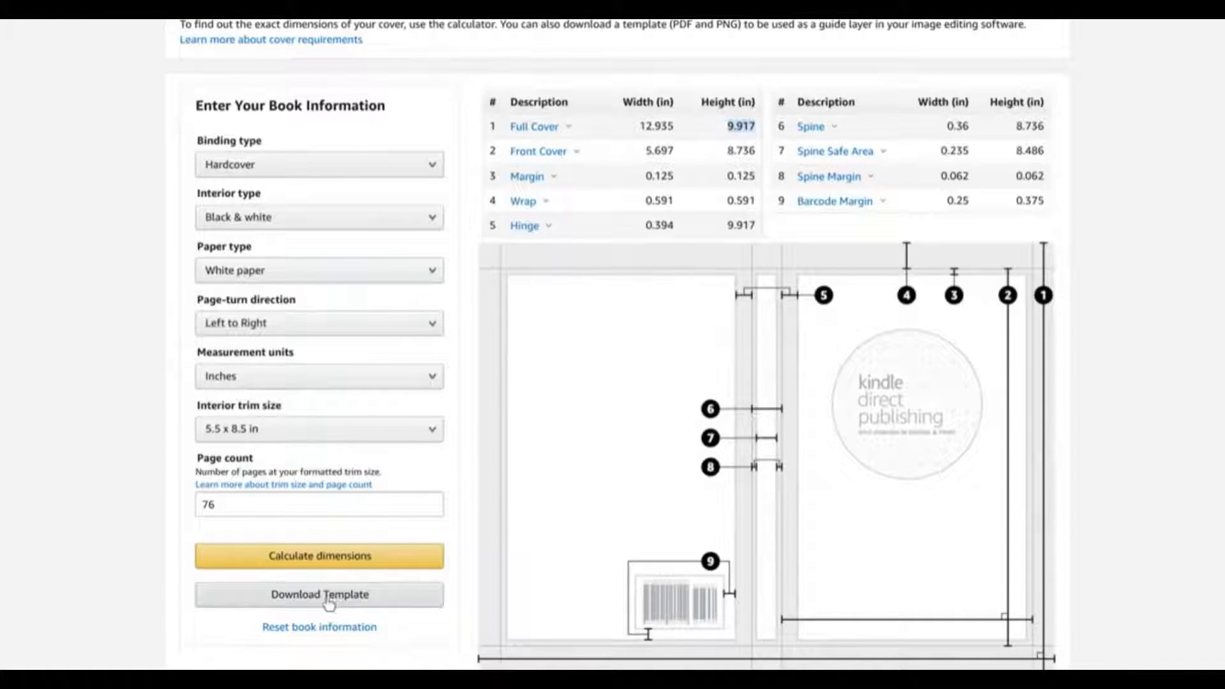
{"action": "left_click", "coordinate": [317, 595]}
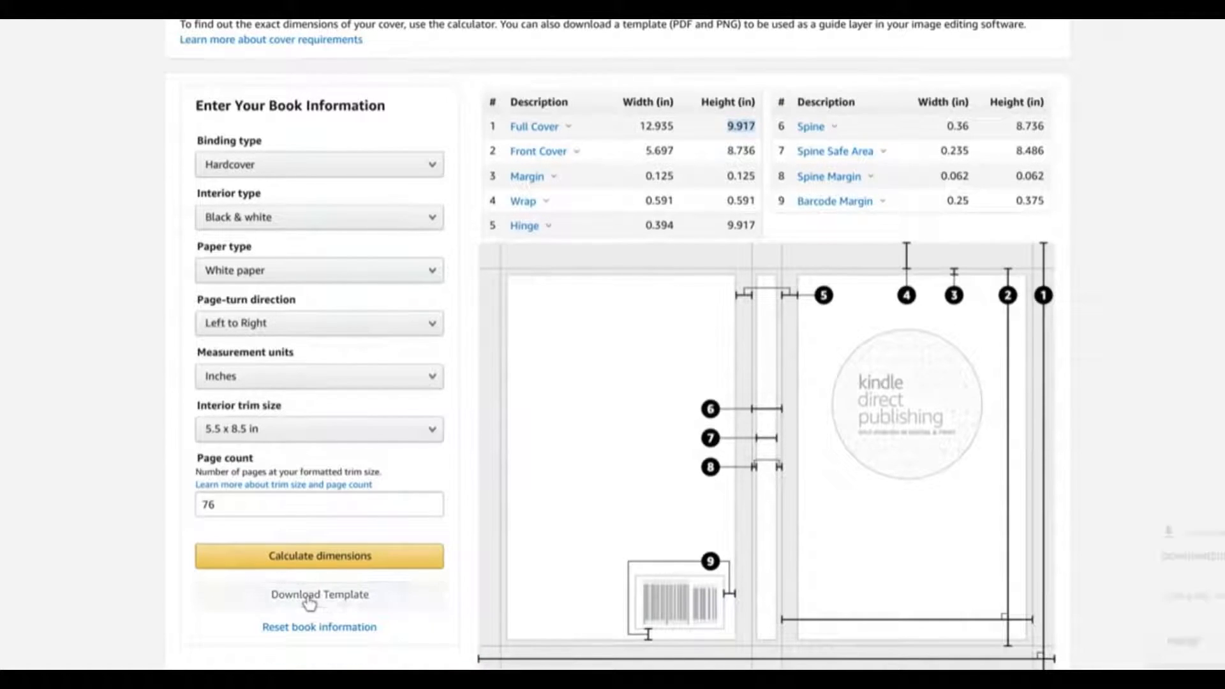
{"action": "left_click", "coordinate": [318, 594]}
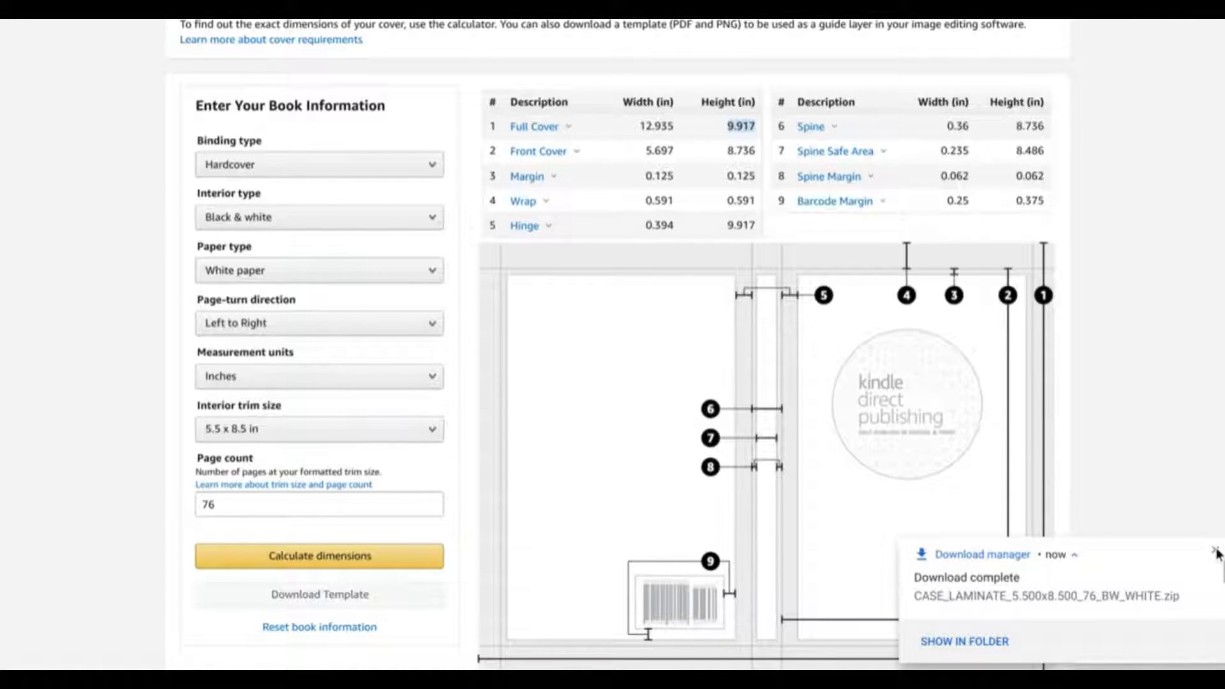
{"action": "left_click", "coordinate": [1215, 551]}
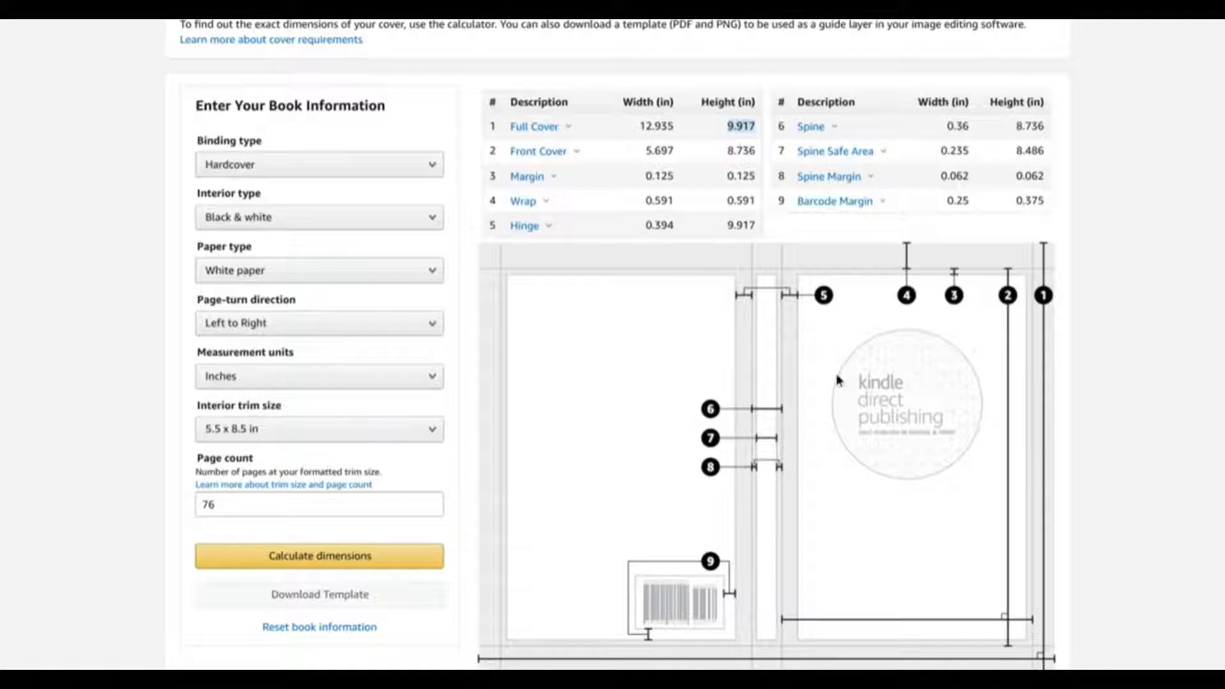
{"action": "mouse_move", "coordinate": [777, 353]}
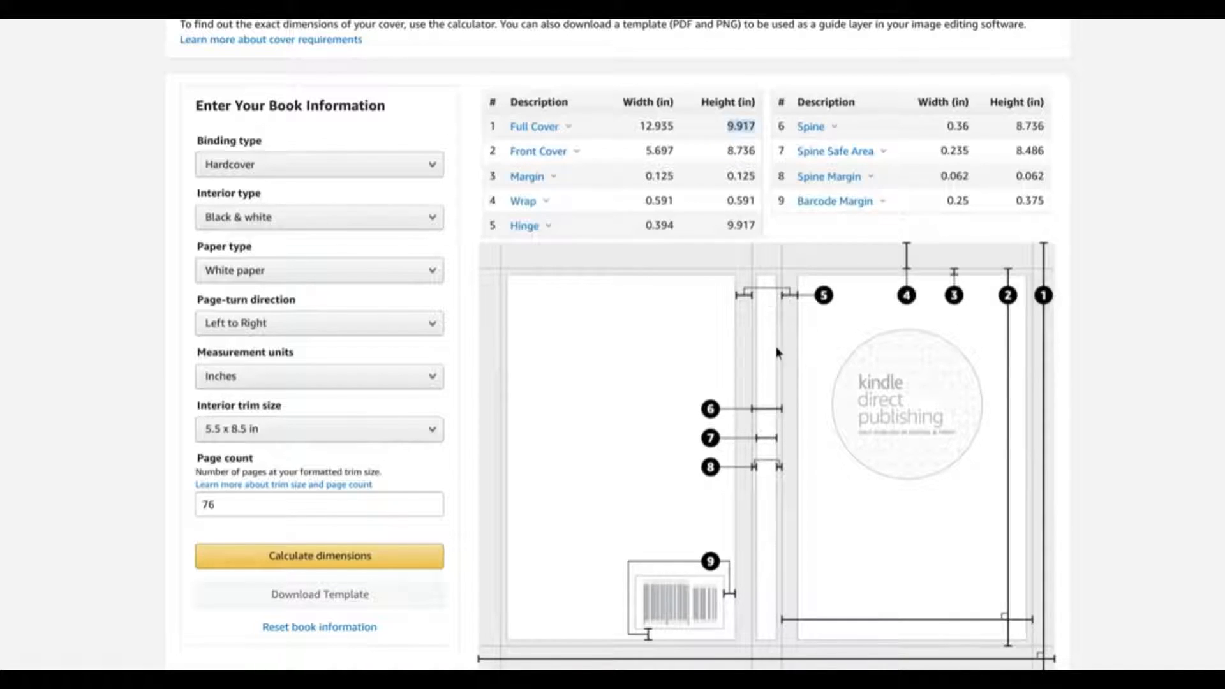
{"action": "mouse_move", "coordinate": [766, 341]}
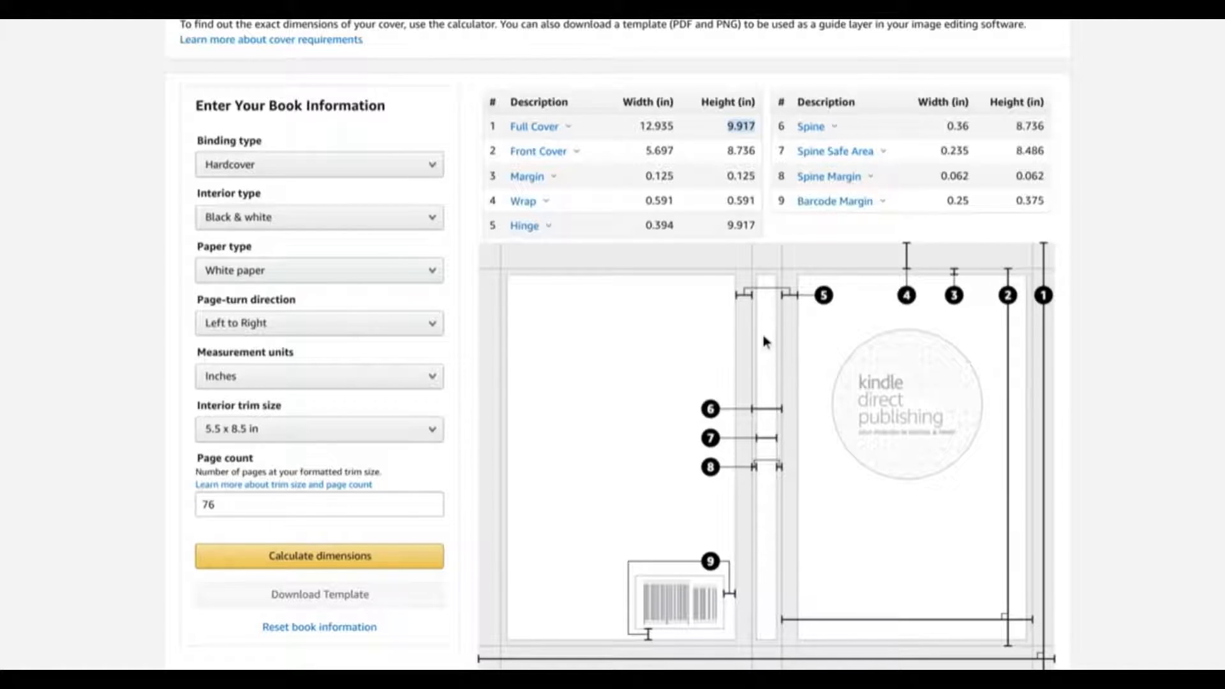
{"action": "mouse_move", "coordinate": [666, 398]}
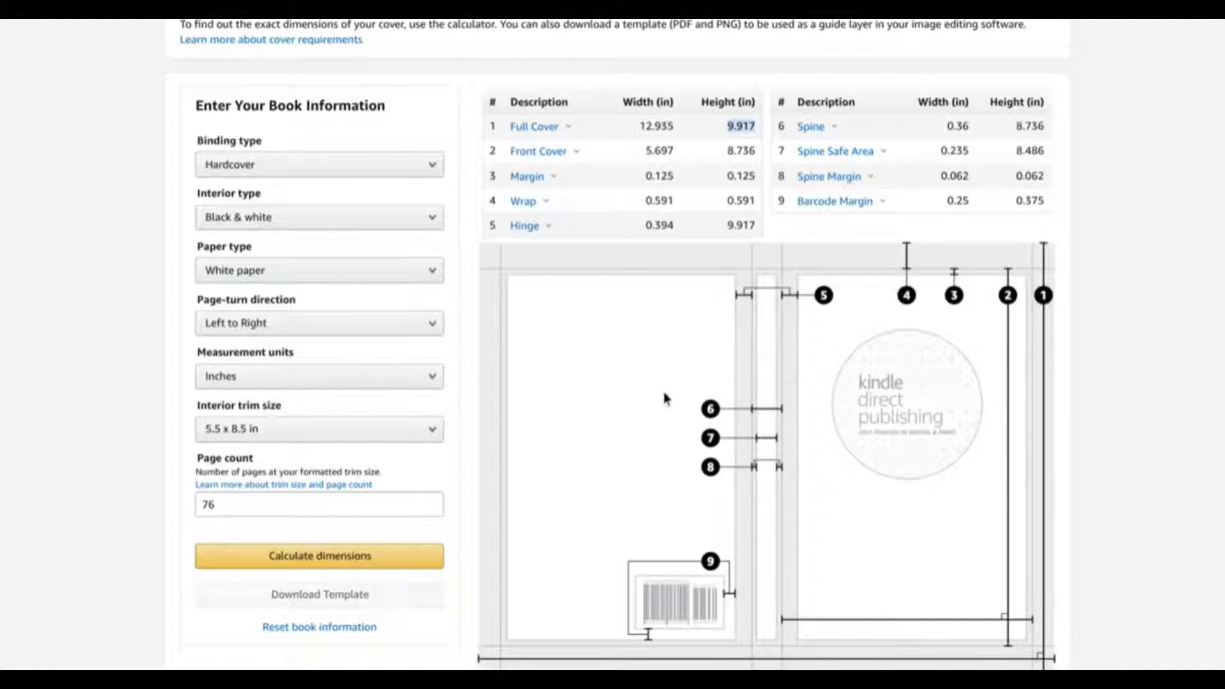
{"action": "mouse_move", "coordinate": [783, 333]}
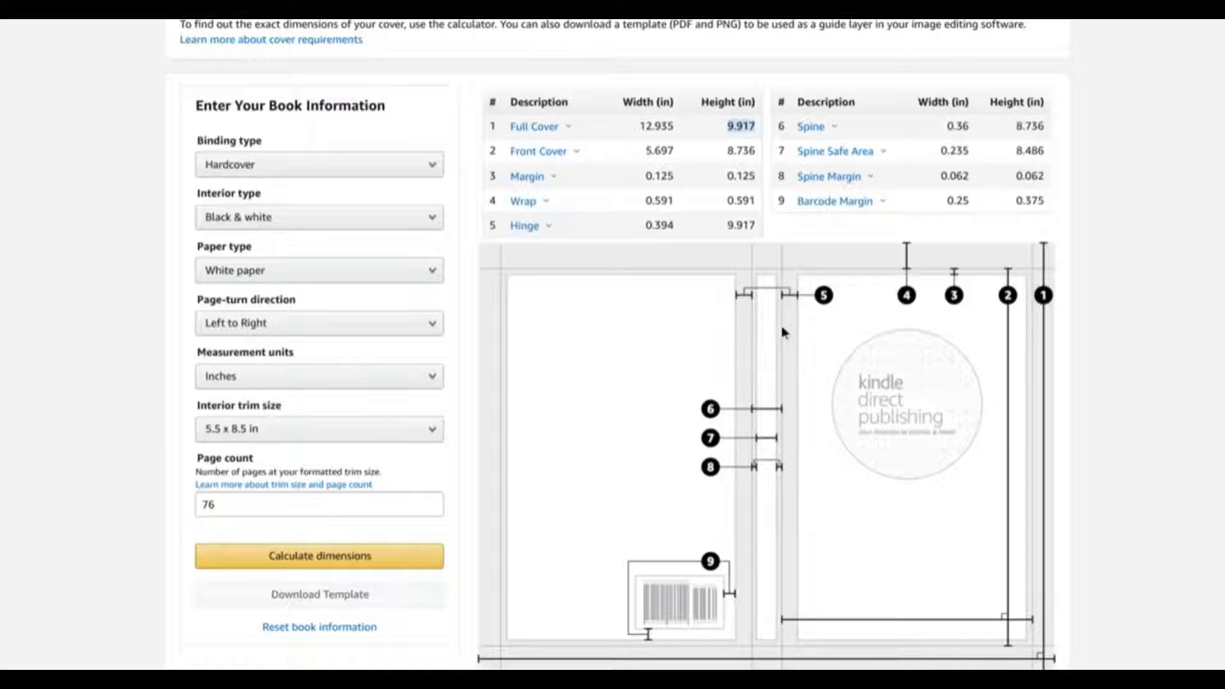
{"action": "mouse_move", "coordinate": [744, 336]}
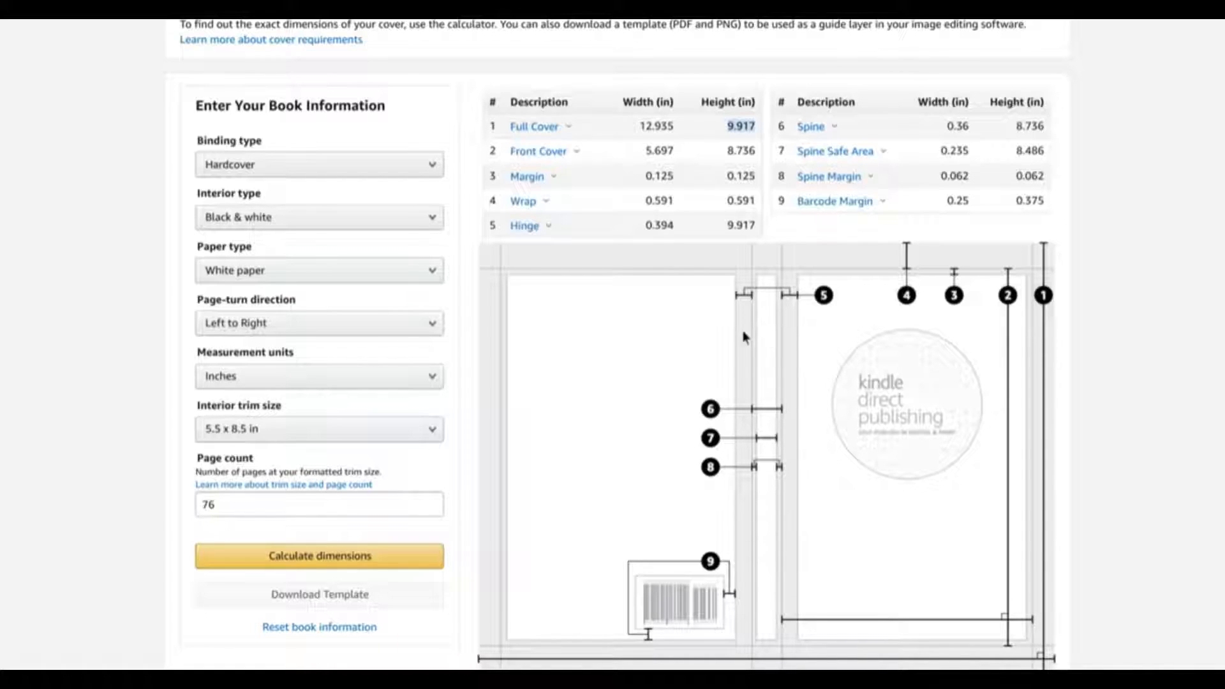
{"action": "mouse_move", "coordinate": [789, 340]}
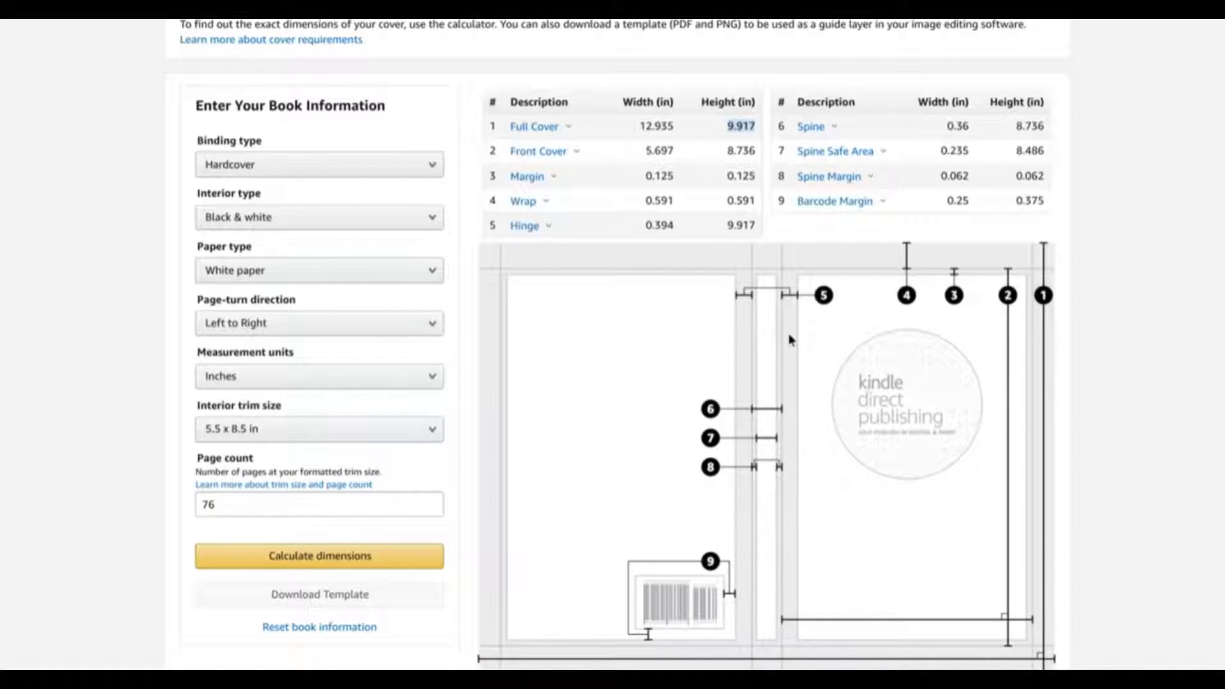
{"action": "mouse_move", "coordinate": [801, 344]}
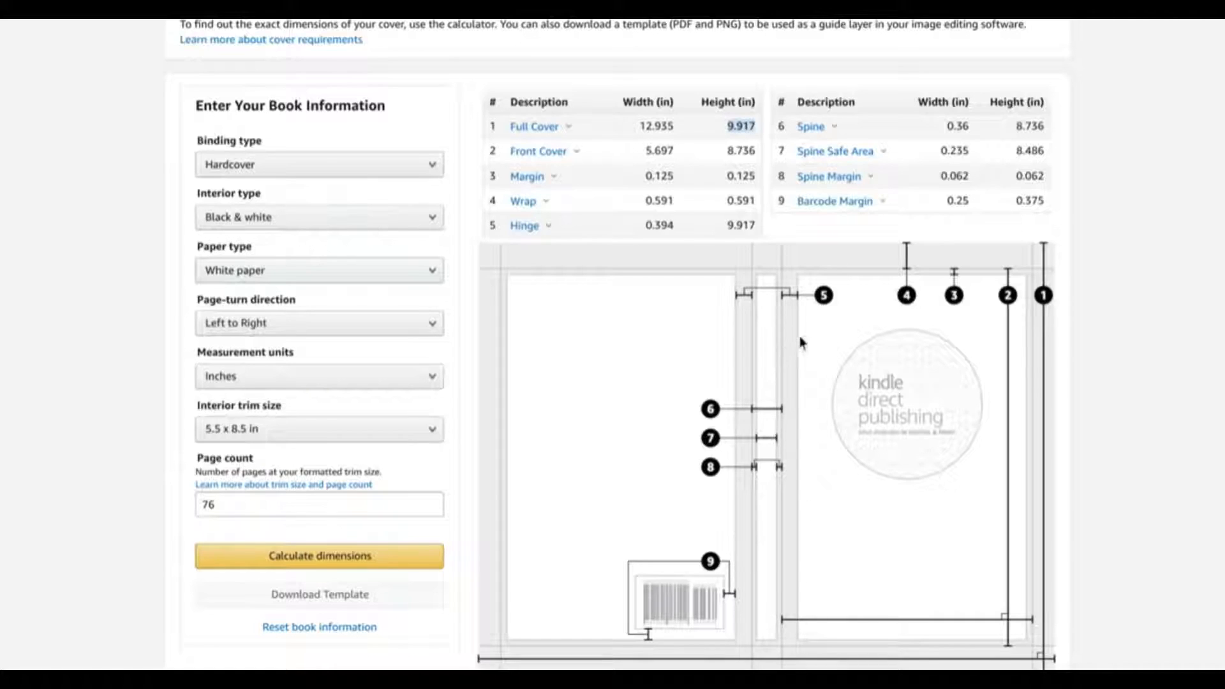
{"action": "mouse_move", "coordinate": [781, 348]}
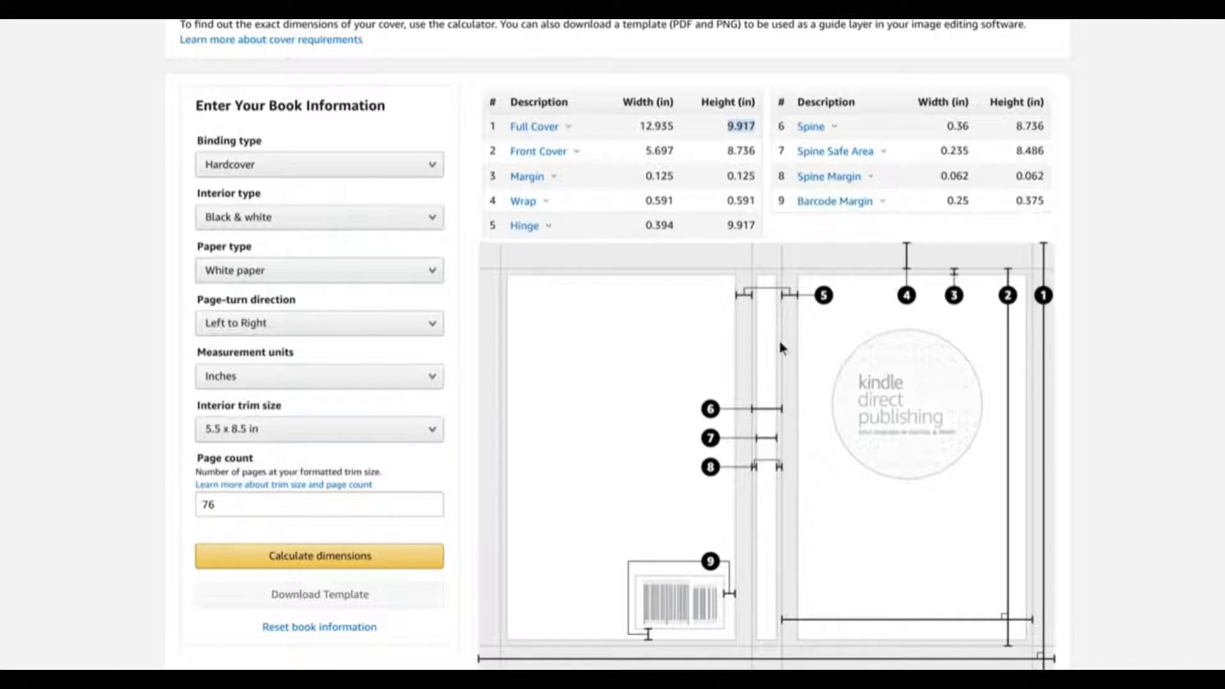
{"action": "mouse_move", "coordinate": [801, 336]}
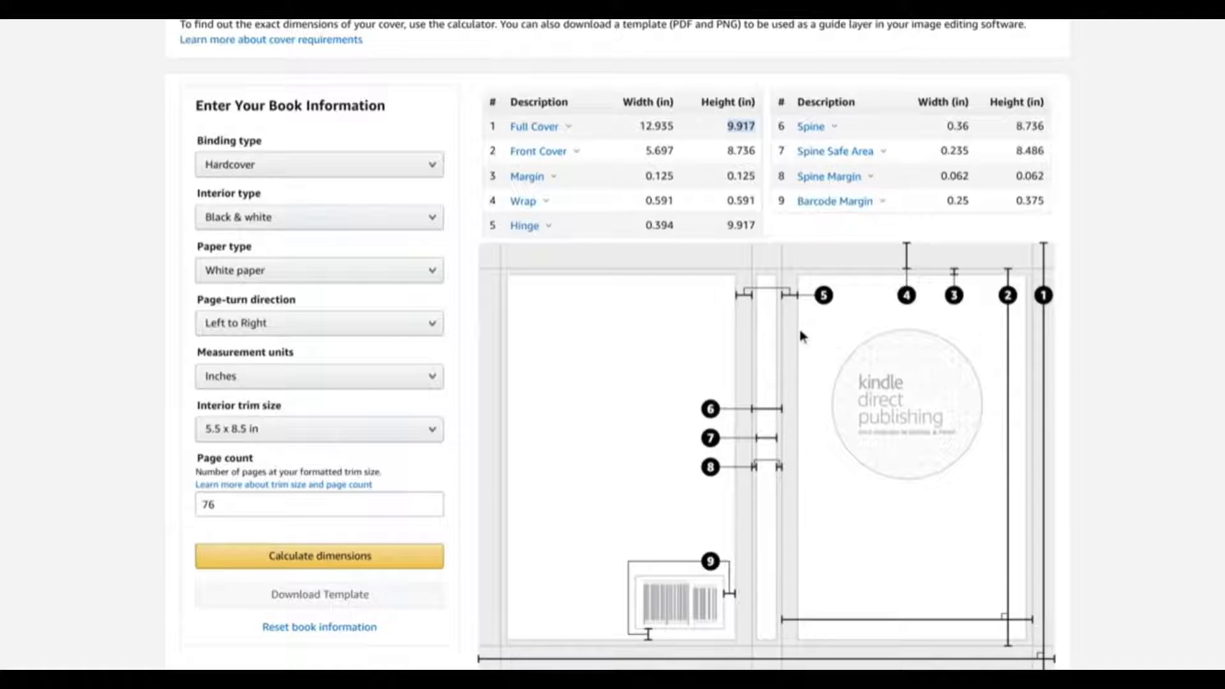
{"action": "mouse_move", "coordinate": [1012, 285]}
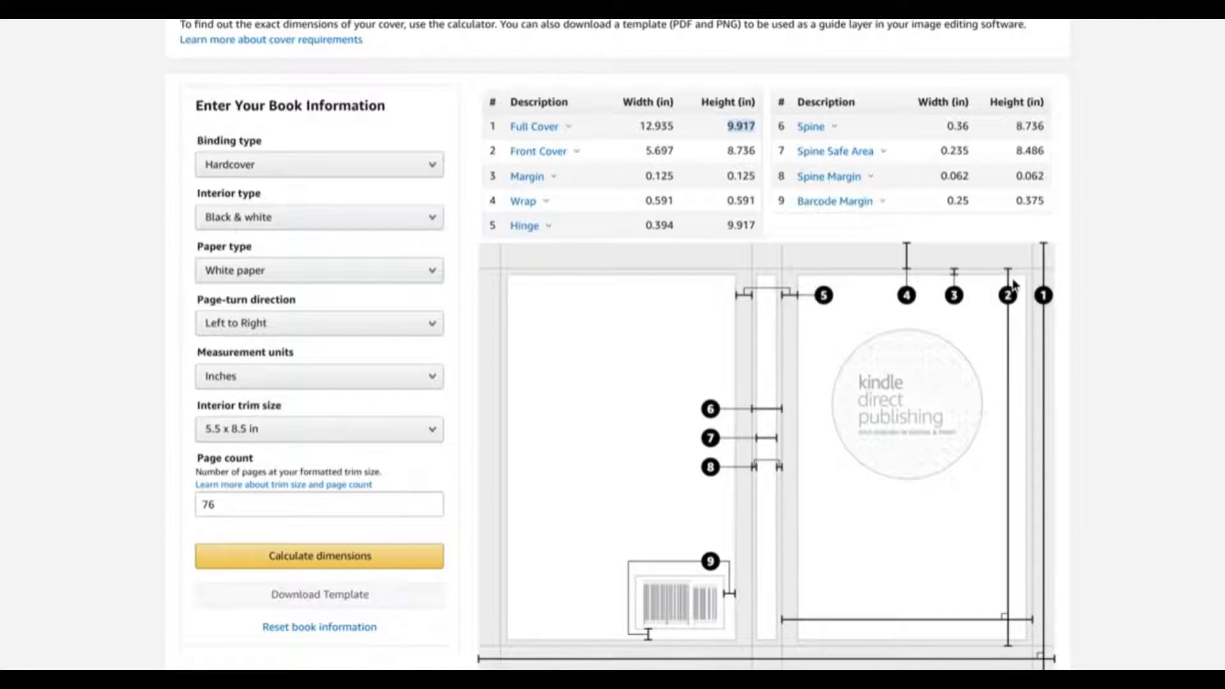
{"action": "mouse_move", "coordinate": [978, 328]}
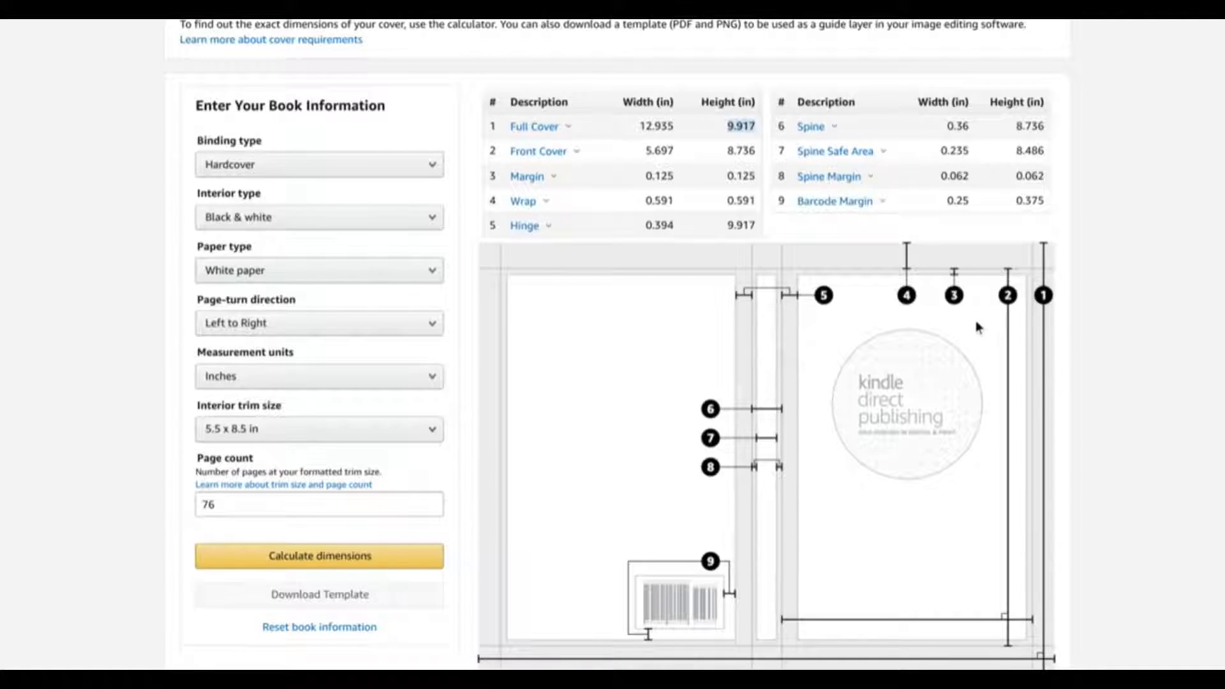
{"action": "mouse_move", "coordinate": [919, 364]}
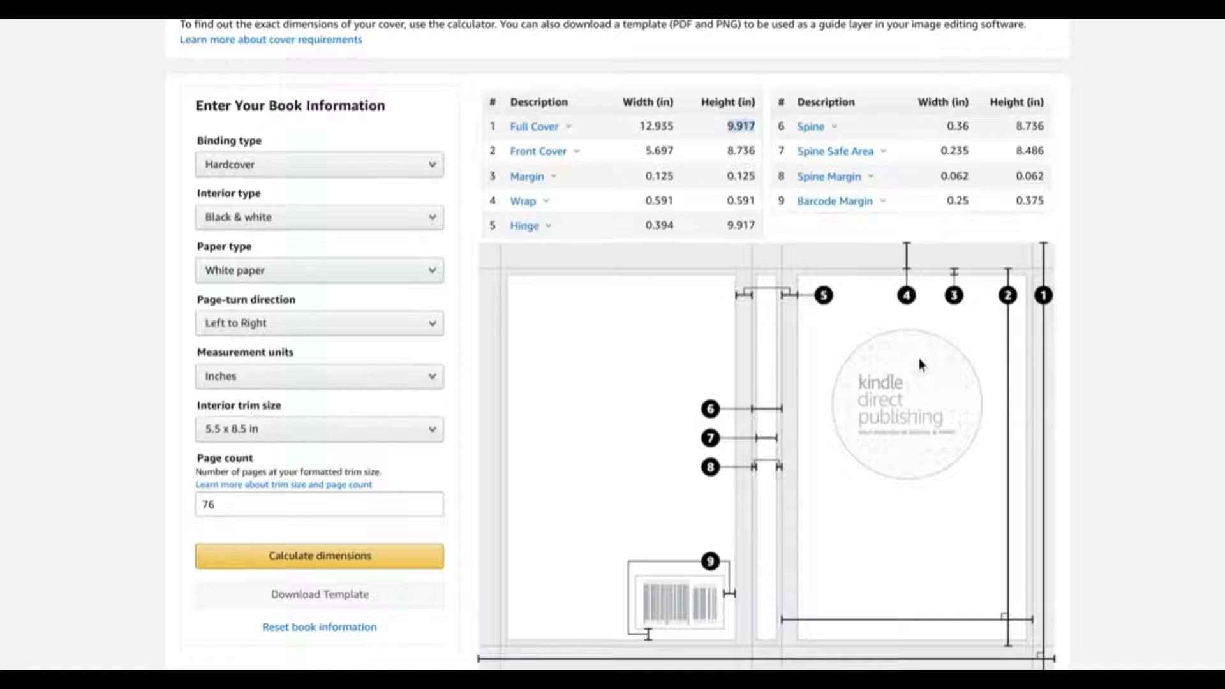
{"action": "mouse_move", "coordinate": [870, 367]}
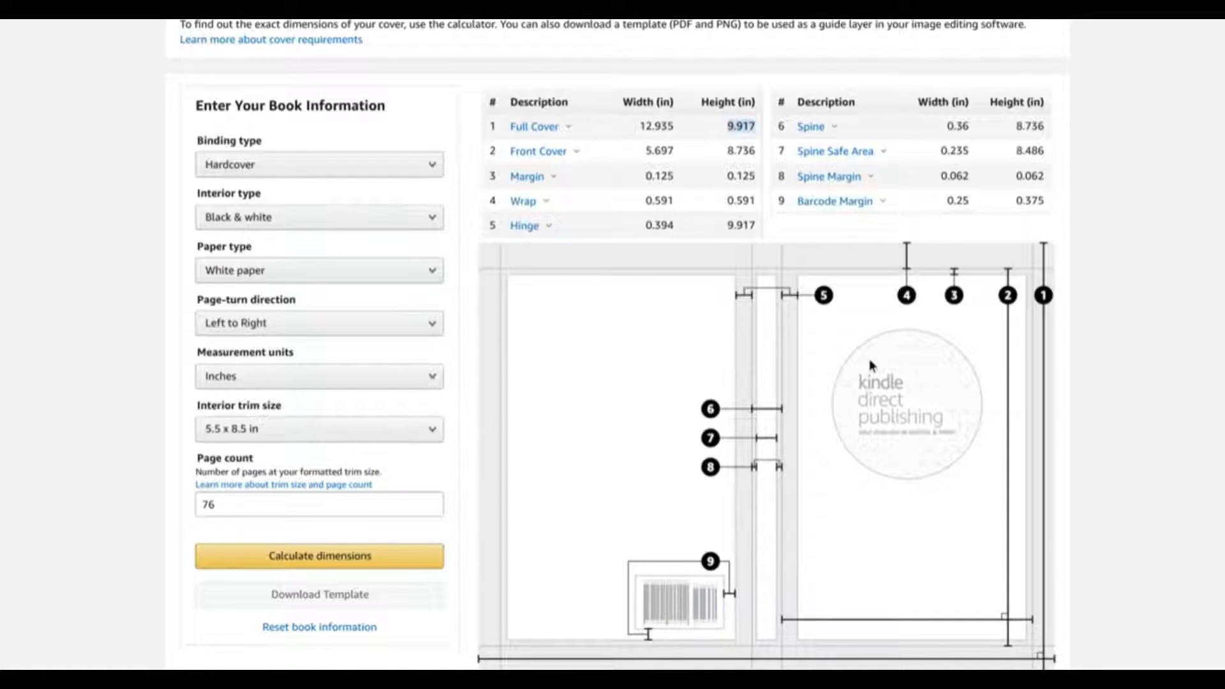
{"action": "mouse_move", "coordinate": [872, 365]}
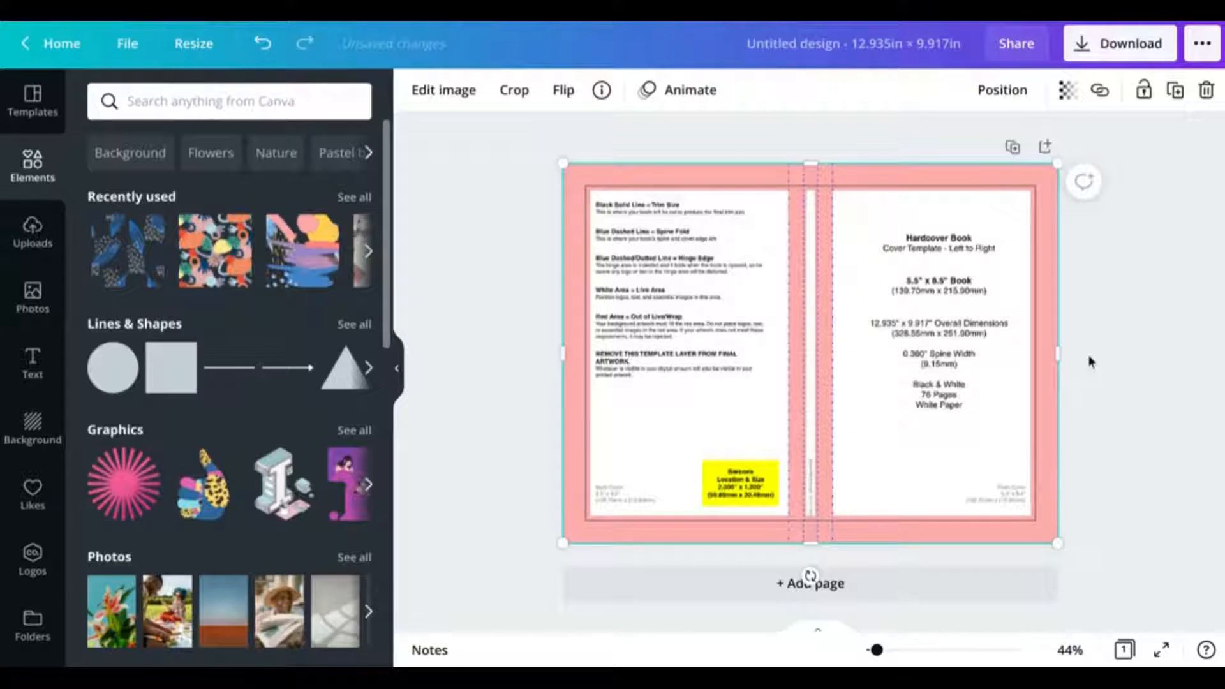
{"action": "mouse_move", "coordinate": [1017, 354]}
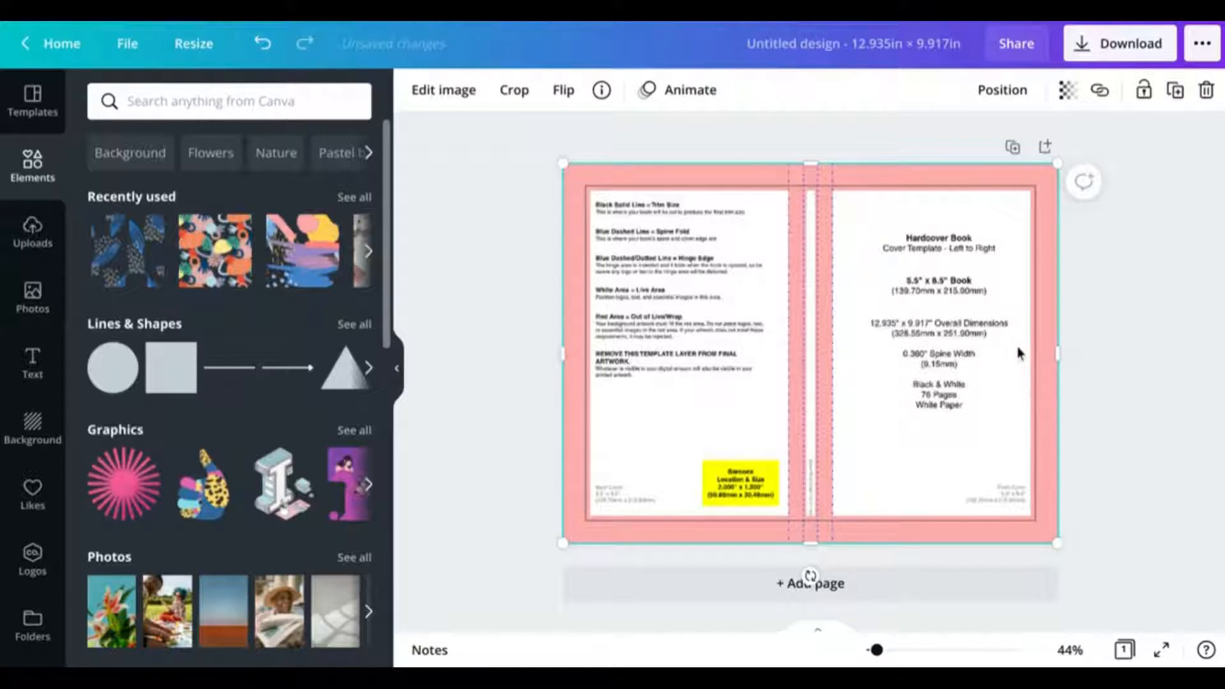
{"action": "mouse_move", "coordinate": [840, 210]}
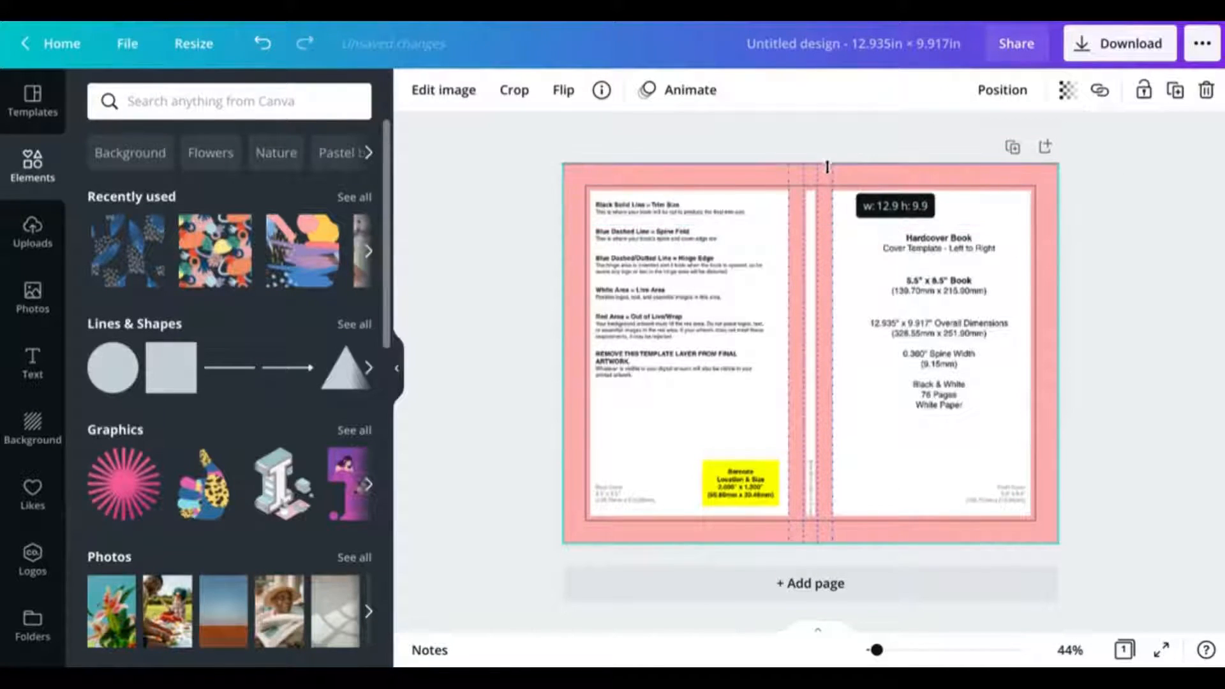
Set the KDP template image's transparency to 51.
{"action": "left_click", "coordinate": [1119, 42]}
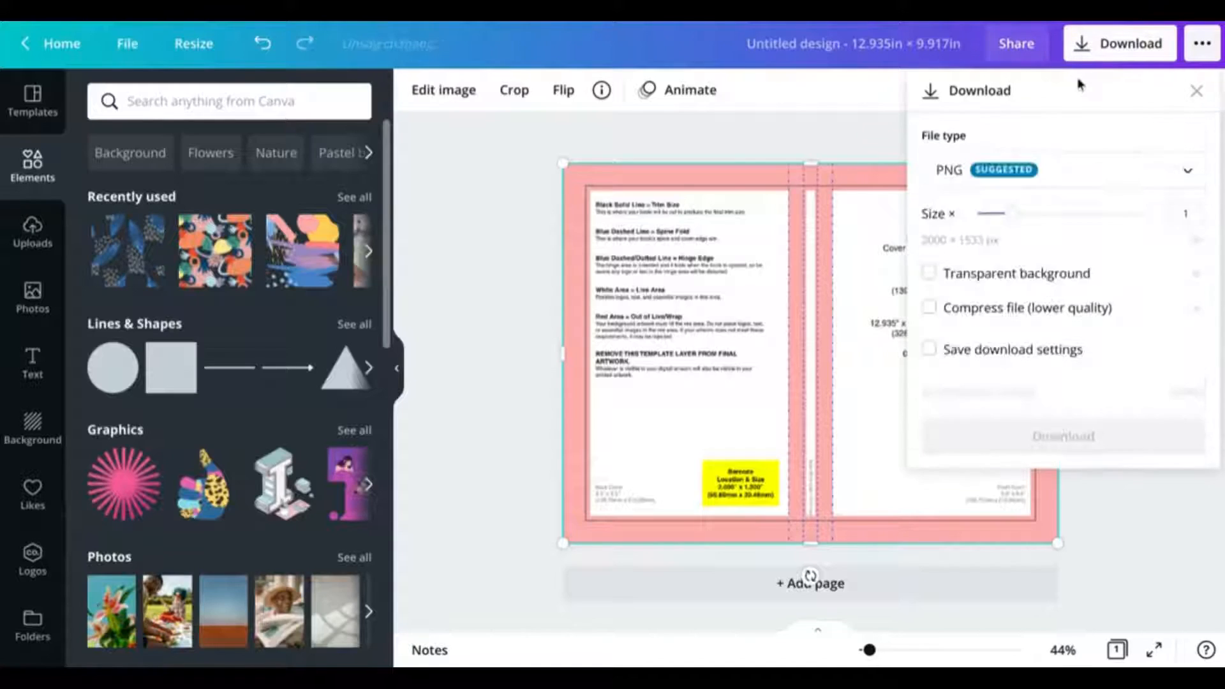
{"action": "left_click", "coordinate": [1196, 90]}
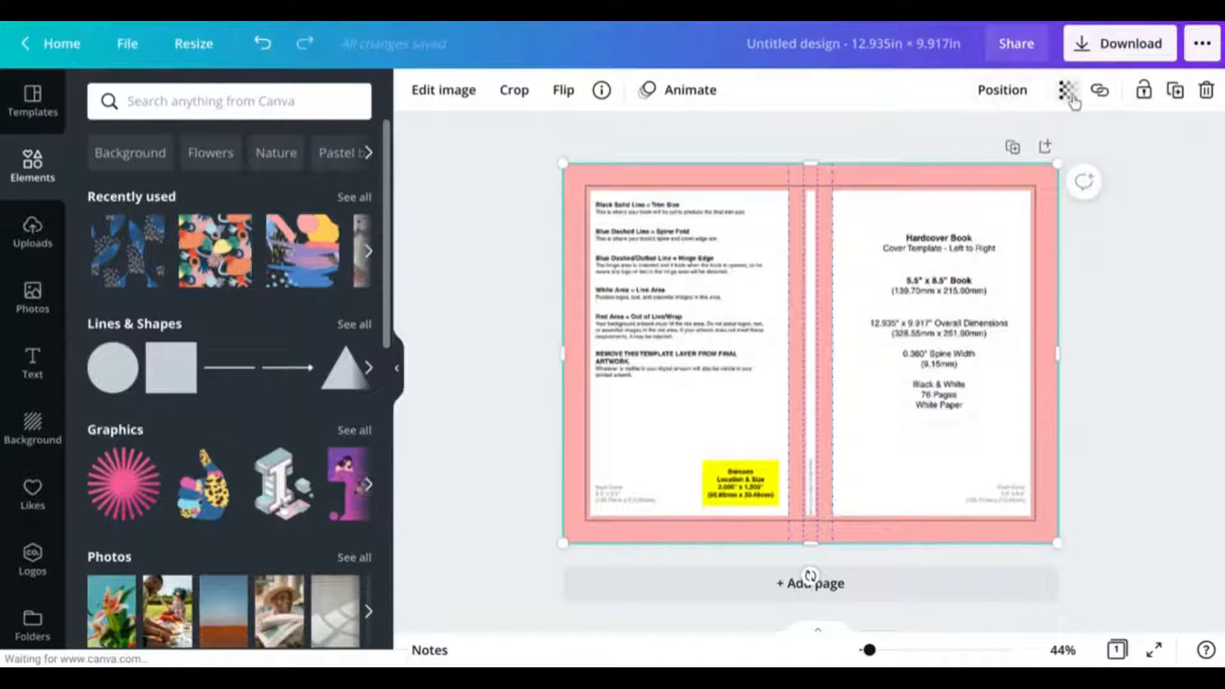
{"action": "left_click", "coordinate": [1067, 90]}
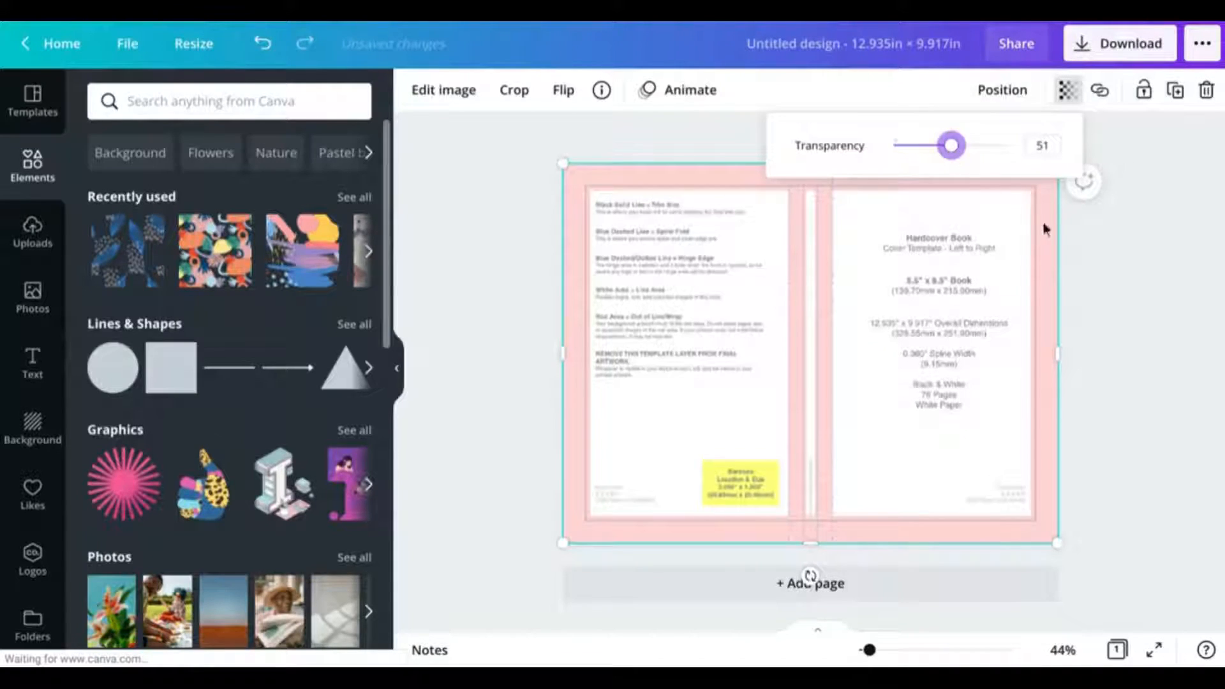
{"action": "mouse_move", "coordinate": [984, 149]}
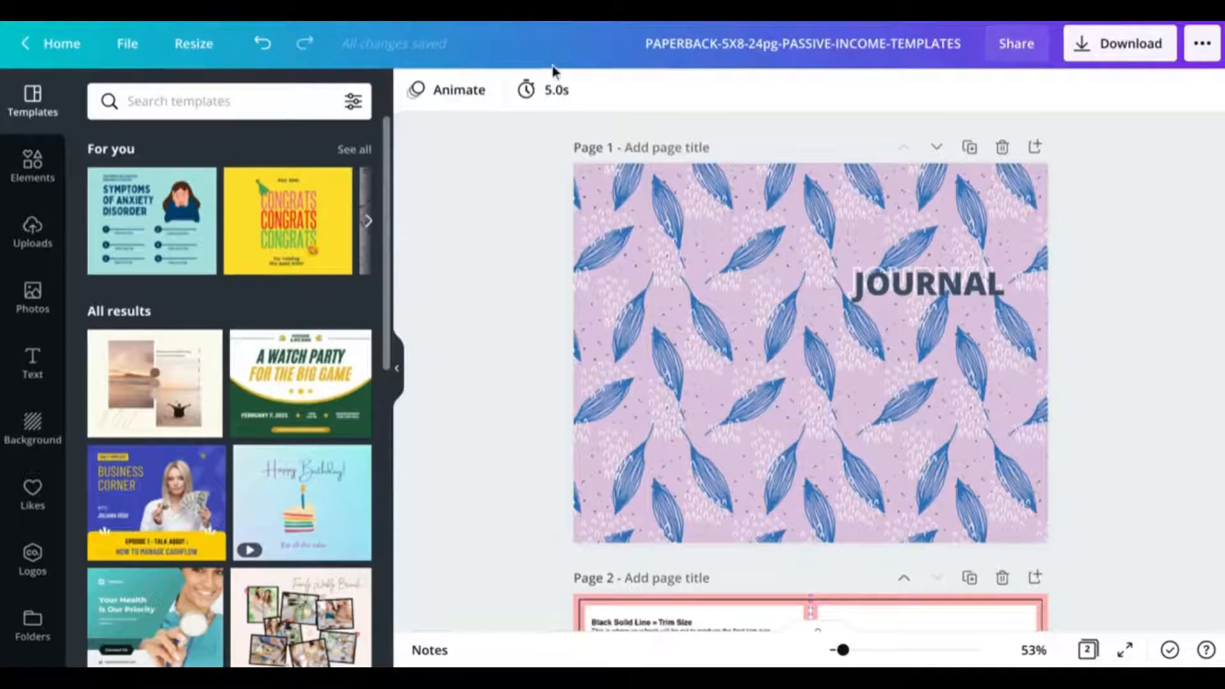
Copy the leaf-pattern JOURNAL artwork into a second page of the hardcover cover design.
{"action": "left_click", "coordinate": [601, 230]}
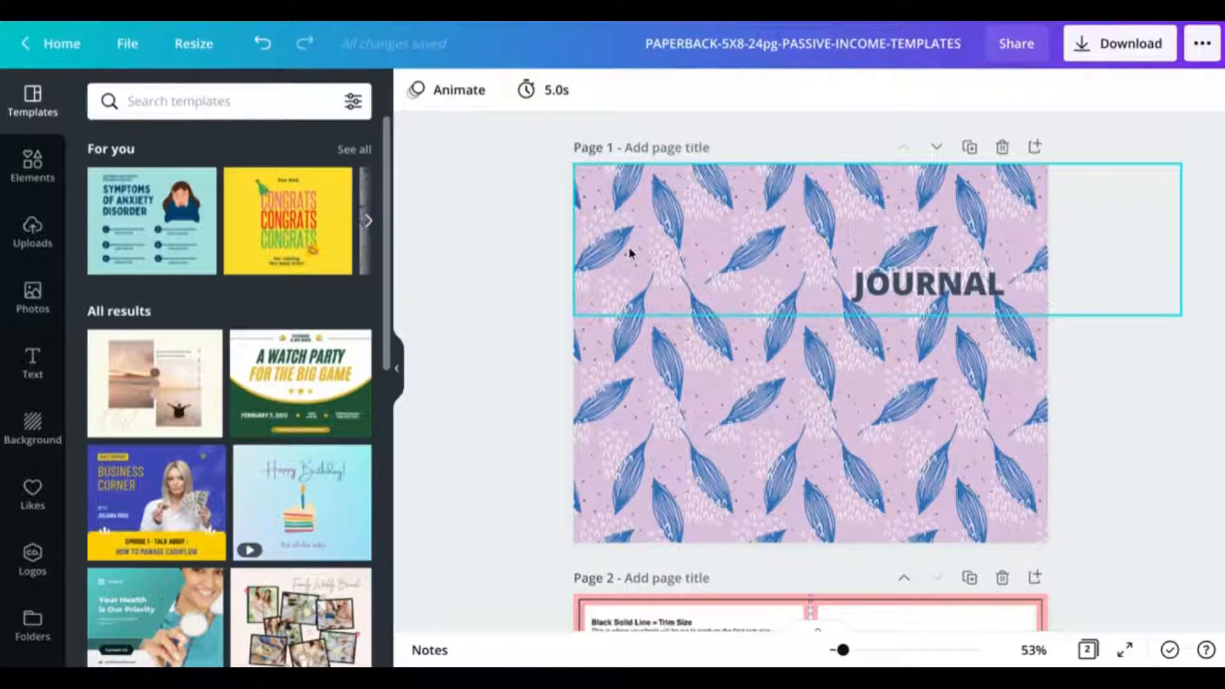
{"action": "left_click", "coordinate": [632, 251]}
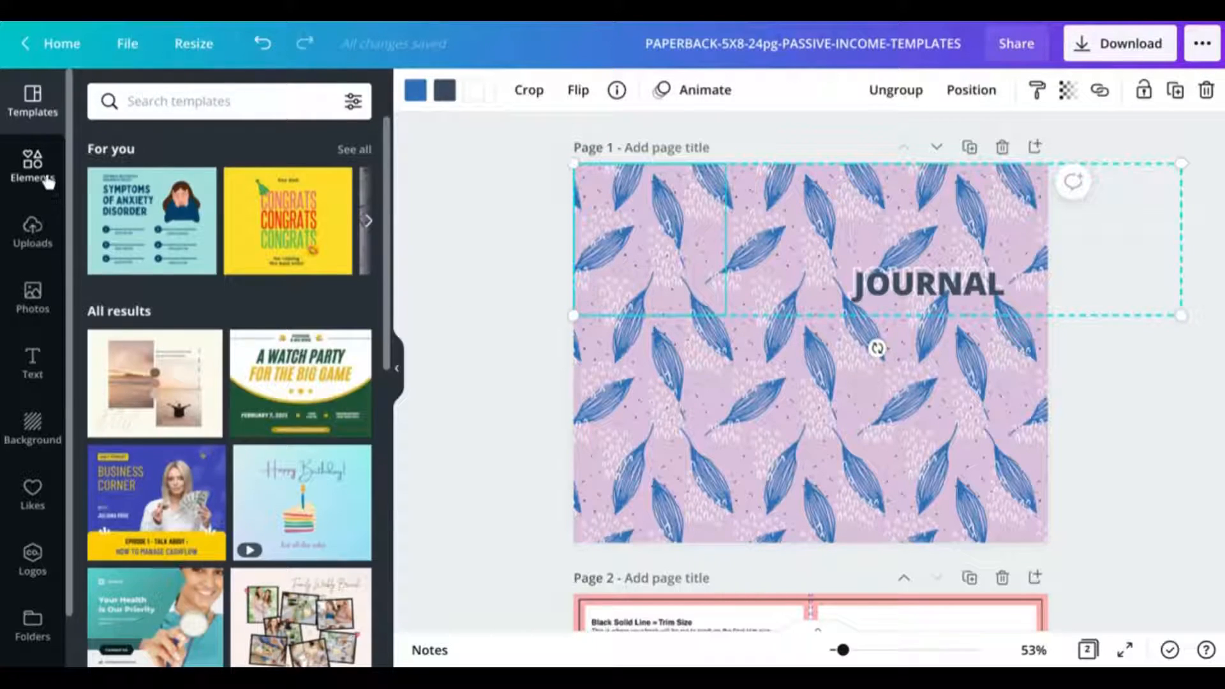
{"action": "left_click", "coordinate": [32, 167]}
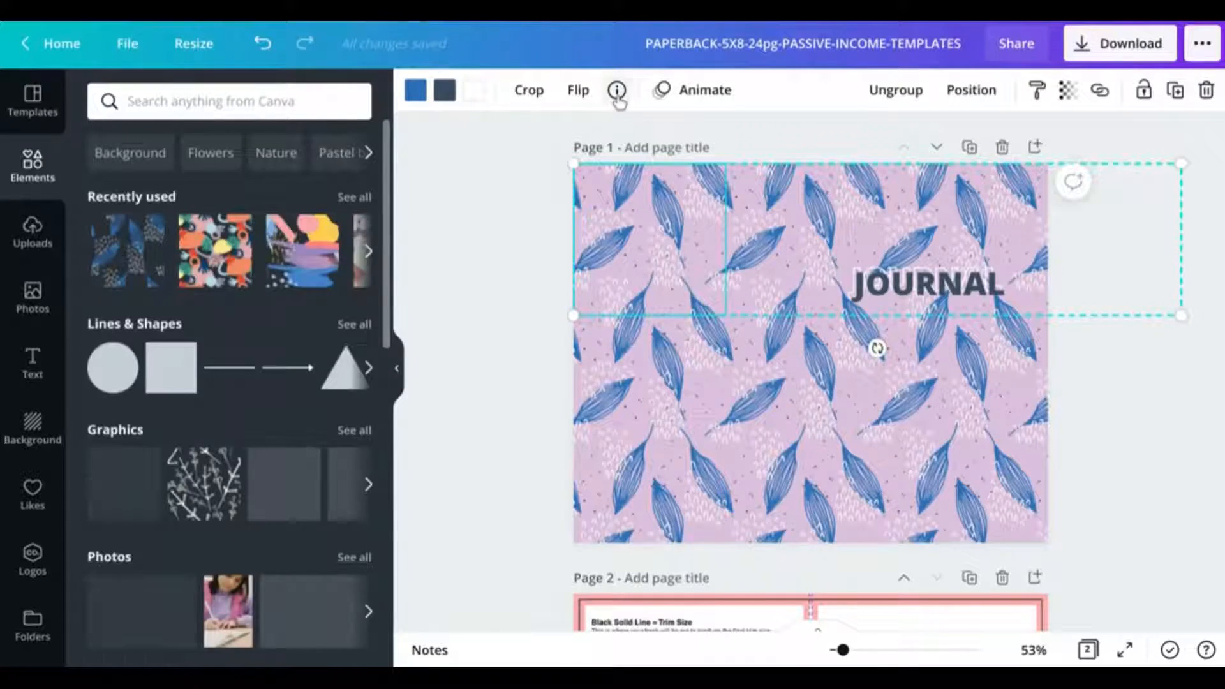
{"action": "left_click", "coordinate": [616, 89]}
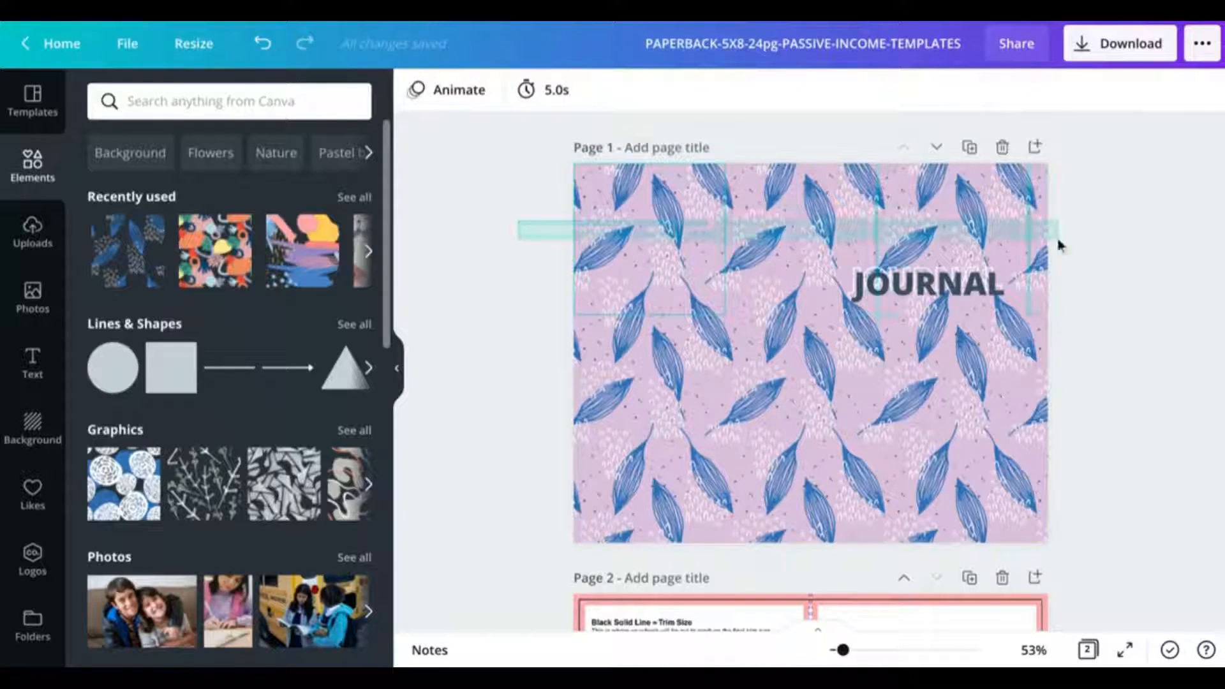
{"action": "left_click", "coordinate": [810, 351]}
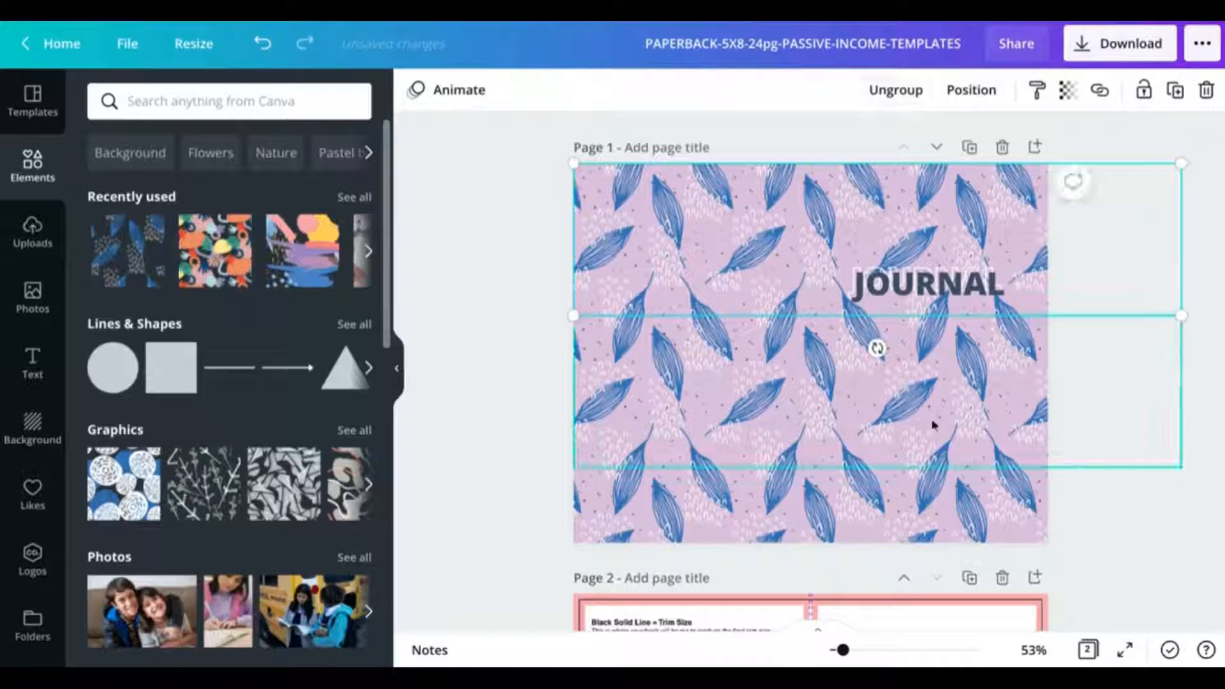
{"action": "left_click", "coordinate": [537, 215]}
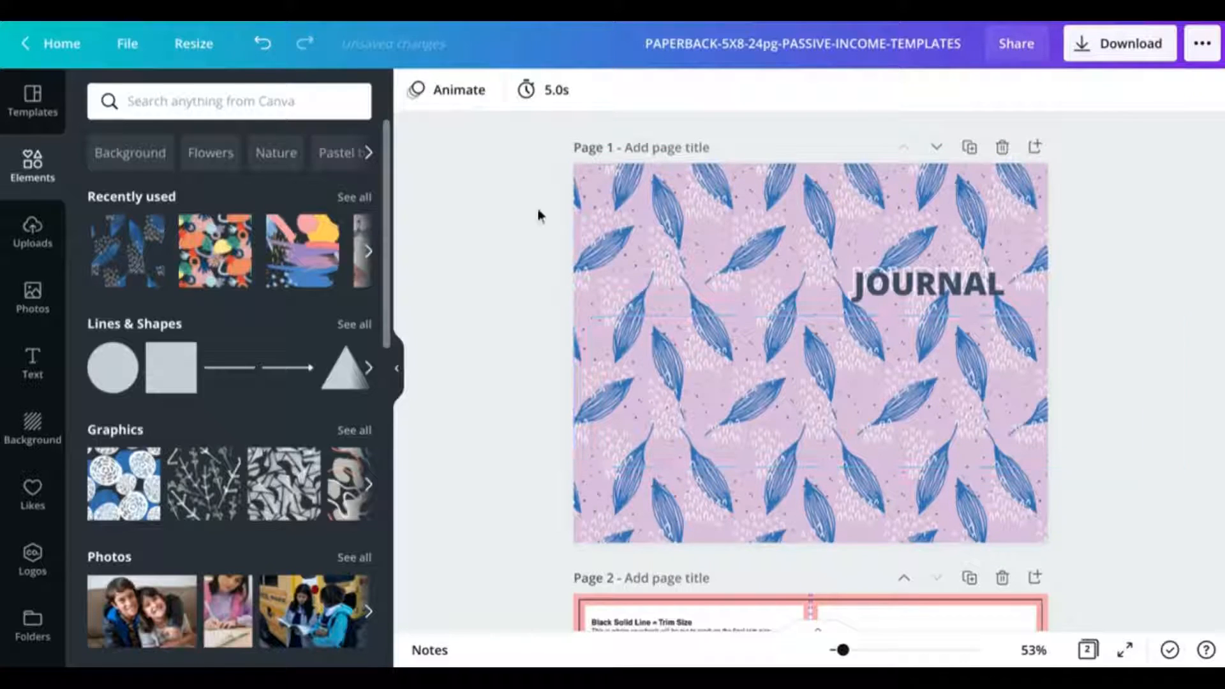
{"action": "left_click", "coordinate": [925, 284]}
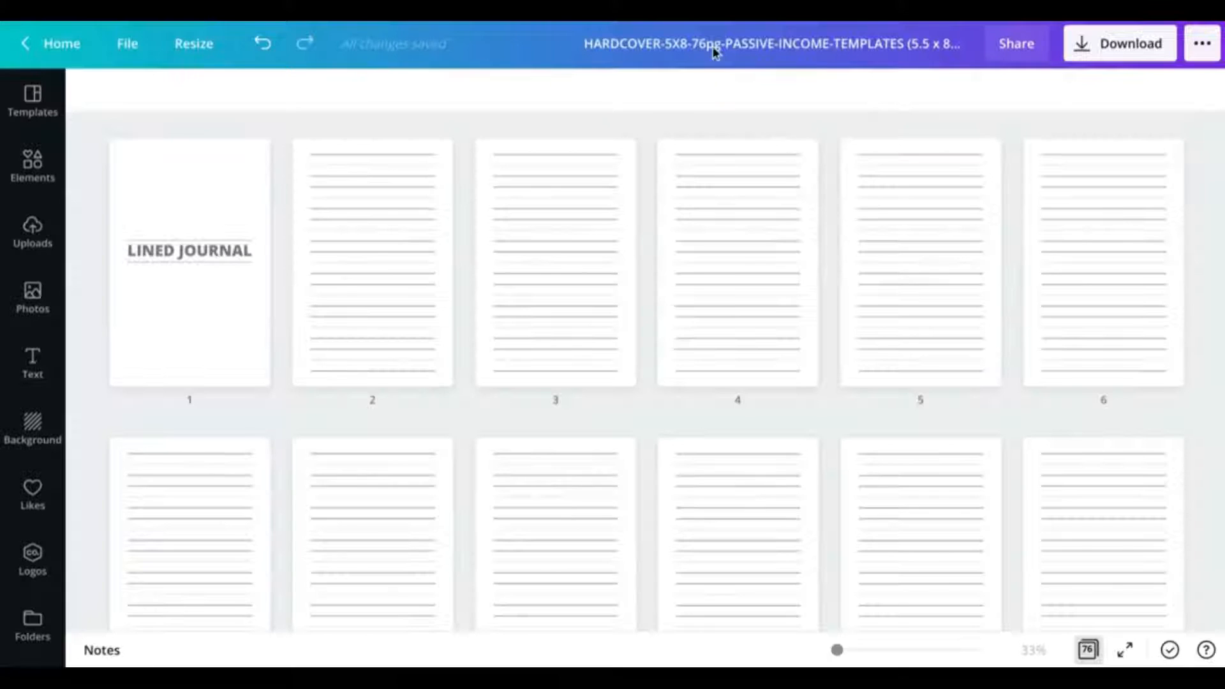
{"action": "left_click", "coordinate": [32, 165]}
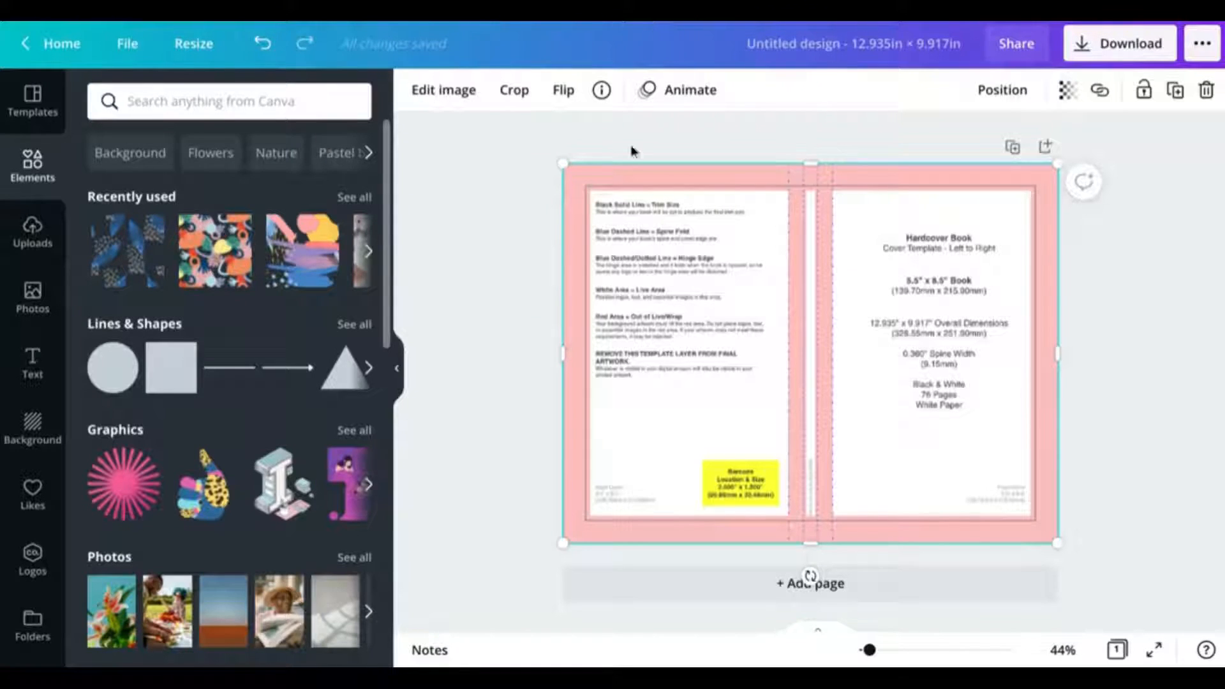
{"action": "left_click", "coordinate": [810, 583]}
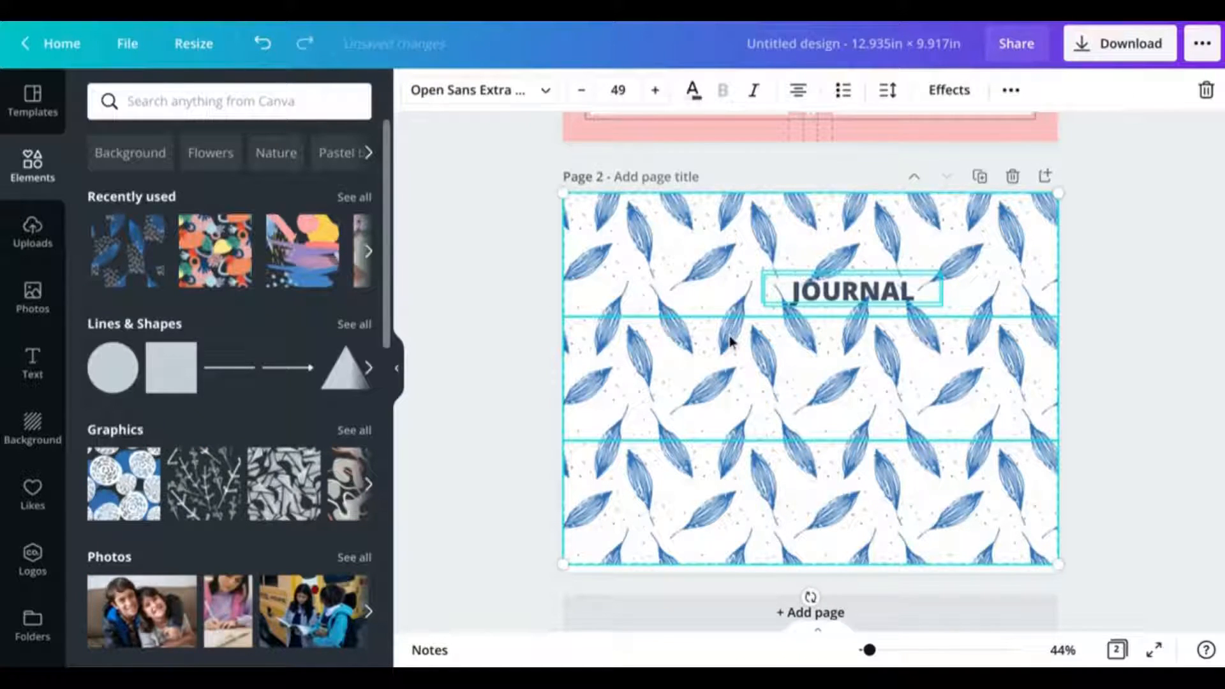
{"action": "mouse_move", "coordinate": [1003, 554]}
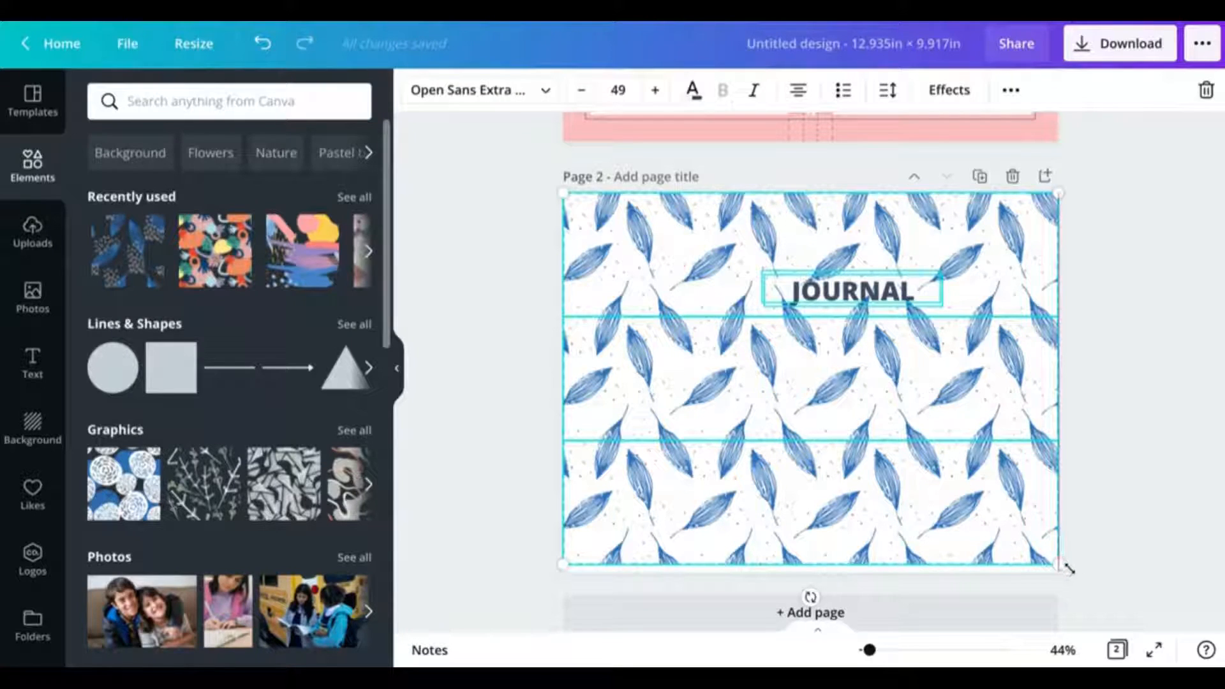
Return to the 24-page paperback design with its lilac leaf-pattern JOURNAL cover.
{"action": "left_click", "coordinate": [1122, 491]}
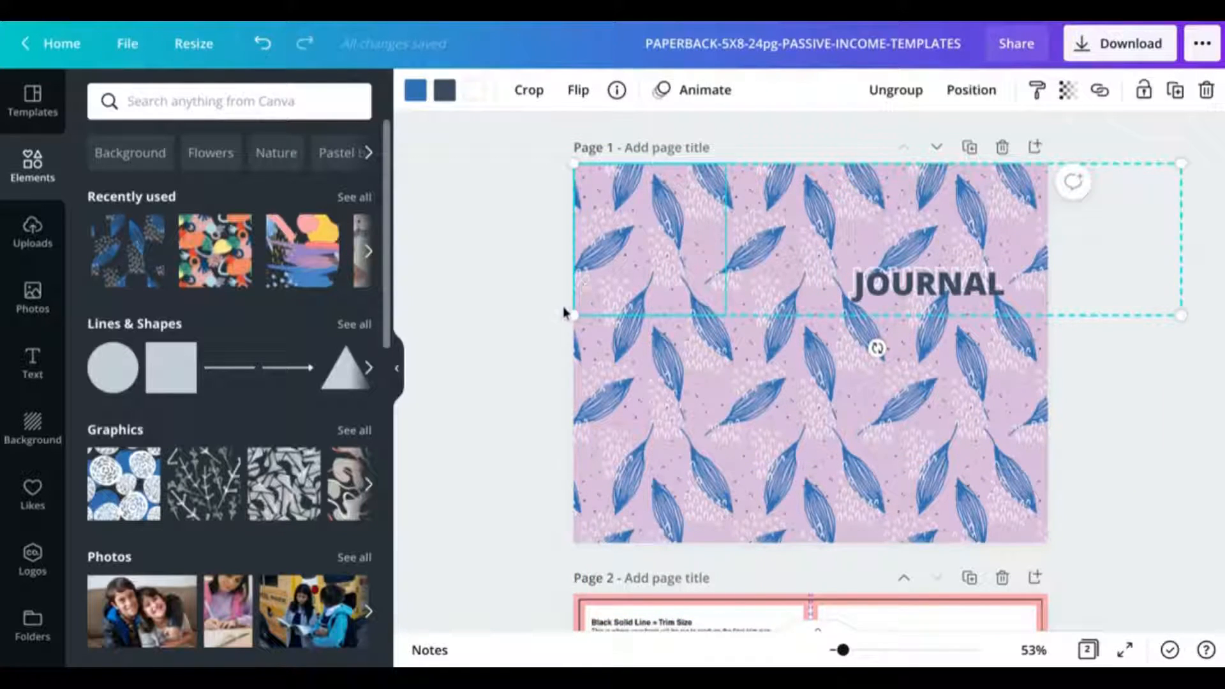
Look up and select the lilac background colour's hex code on the paperback cover.
{"action": "left_click", "coordinate": [31, 426]}
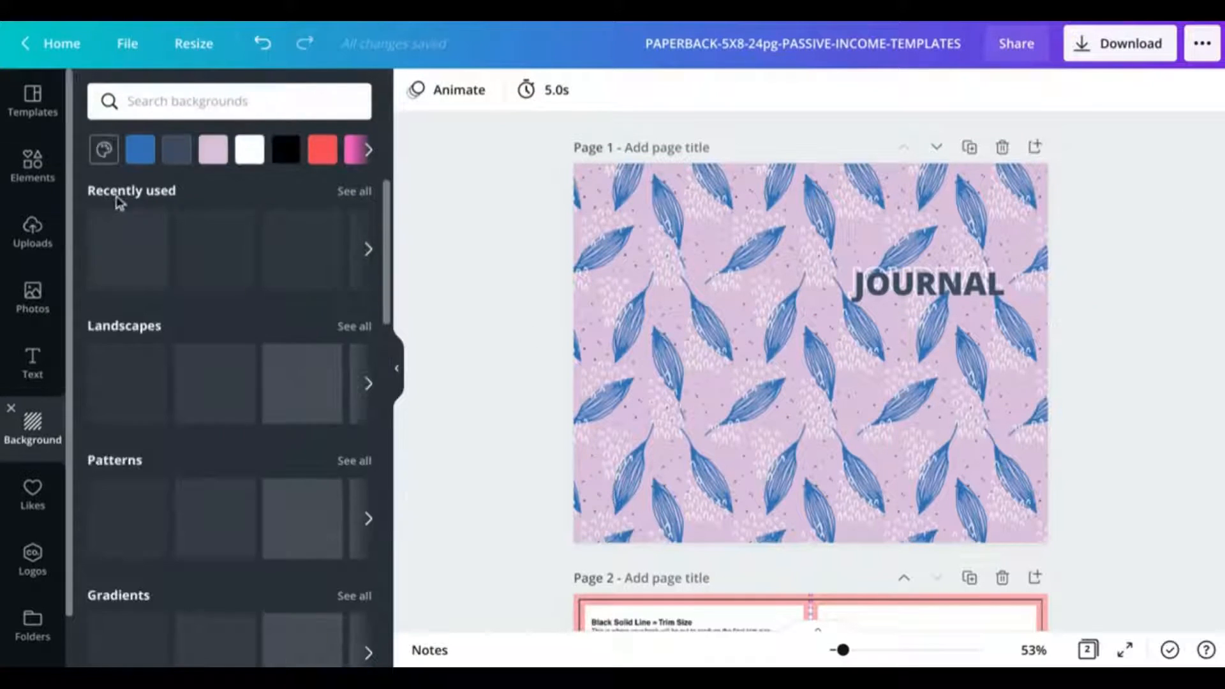
{"action": "left_click", "coordinate": [103, 149]}
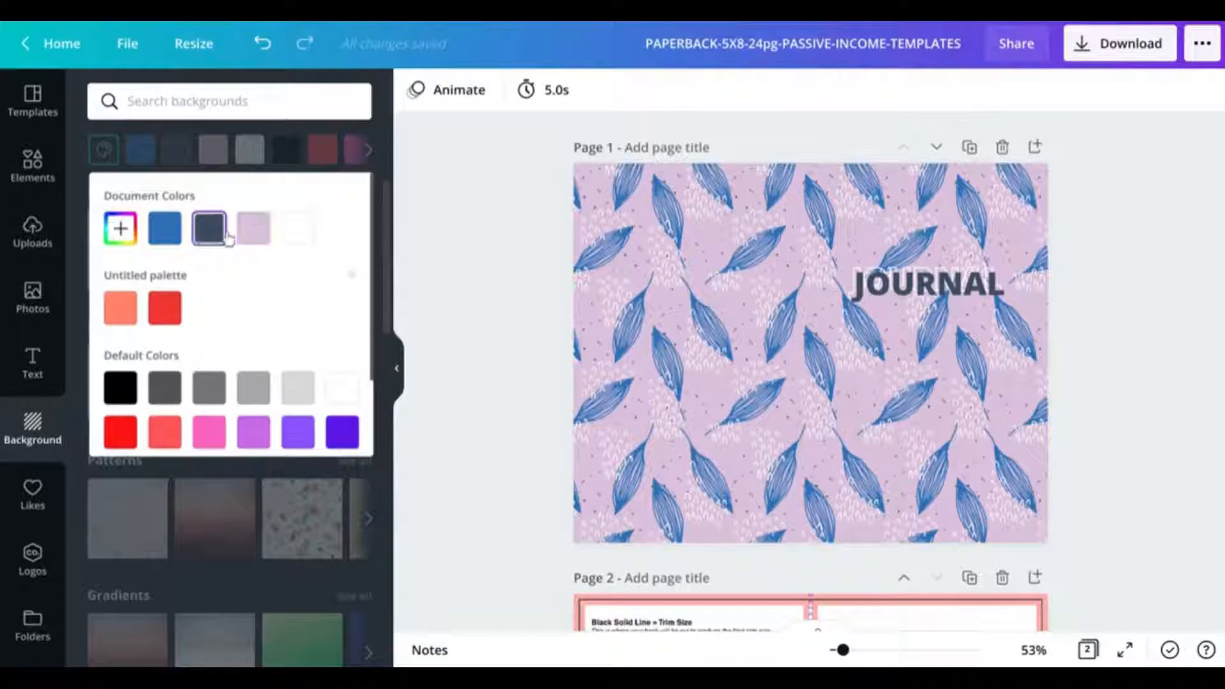
{"action": "left_click", "coordinate": [253, 229]}
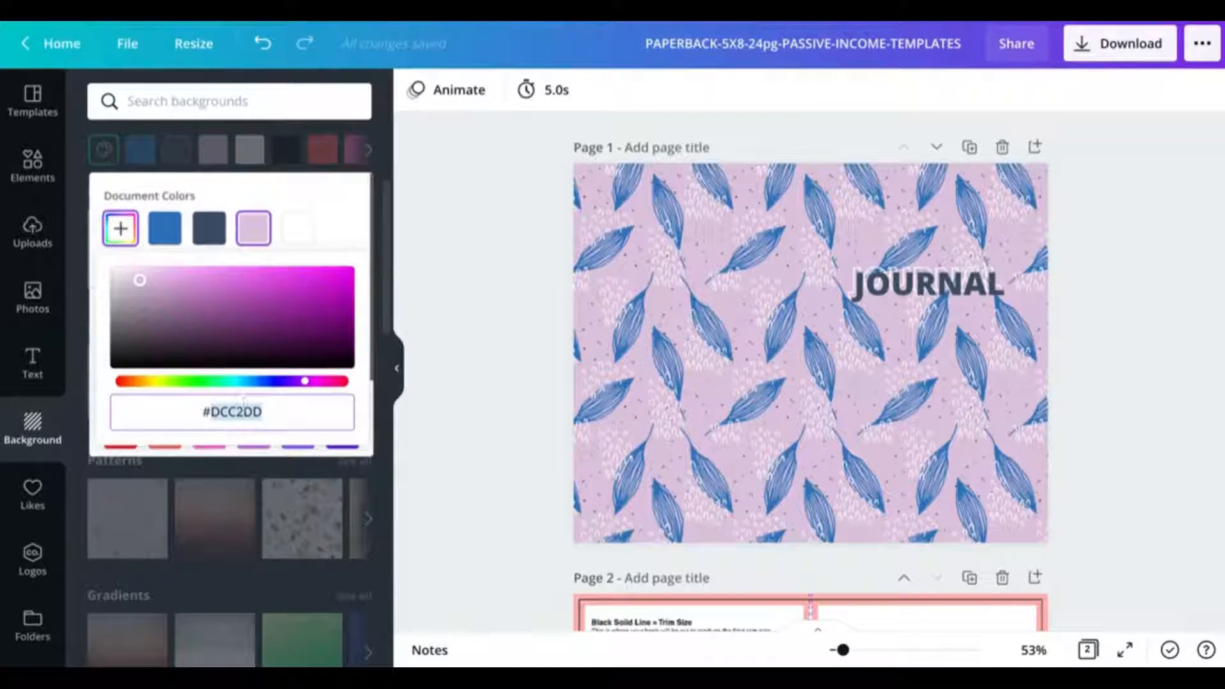
{"action": "left_click", "coordinate": [32, 167]}
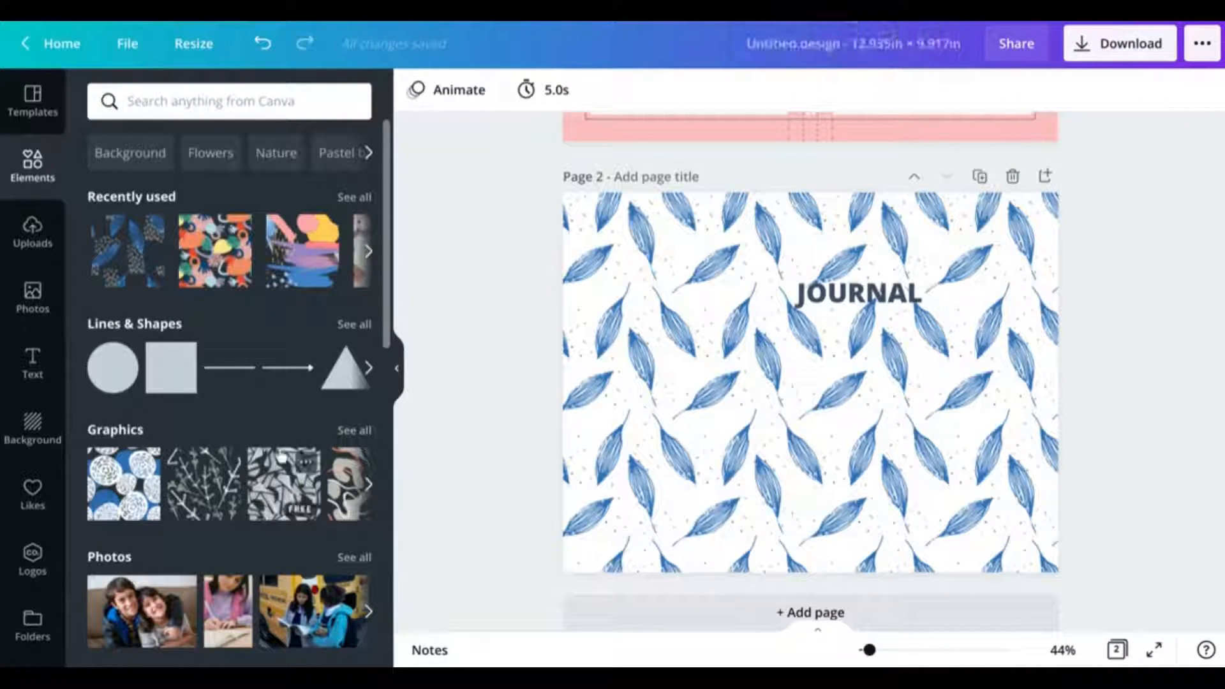
Apply that lilac as a custom background colour on the hardcover's second page.
{"action": "left_click", "coordinate": [32, 427]}
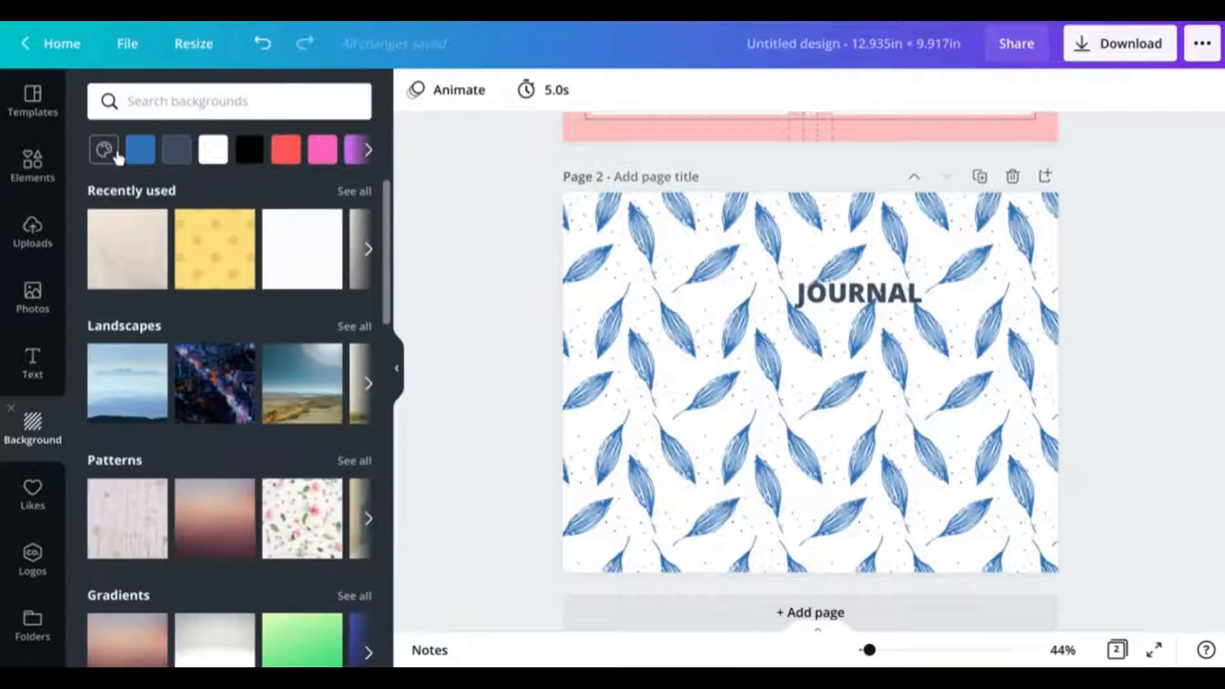
{"action": "left_click", "coordinate": [103, 149]}
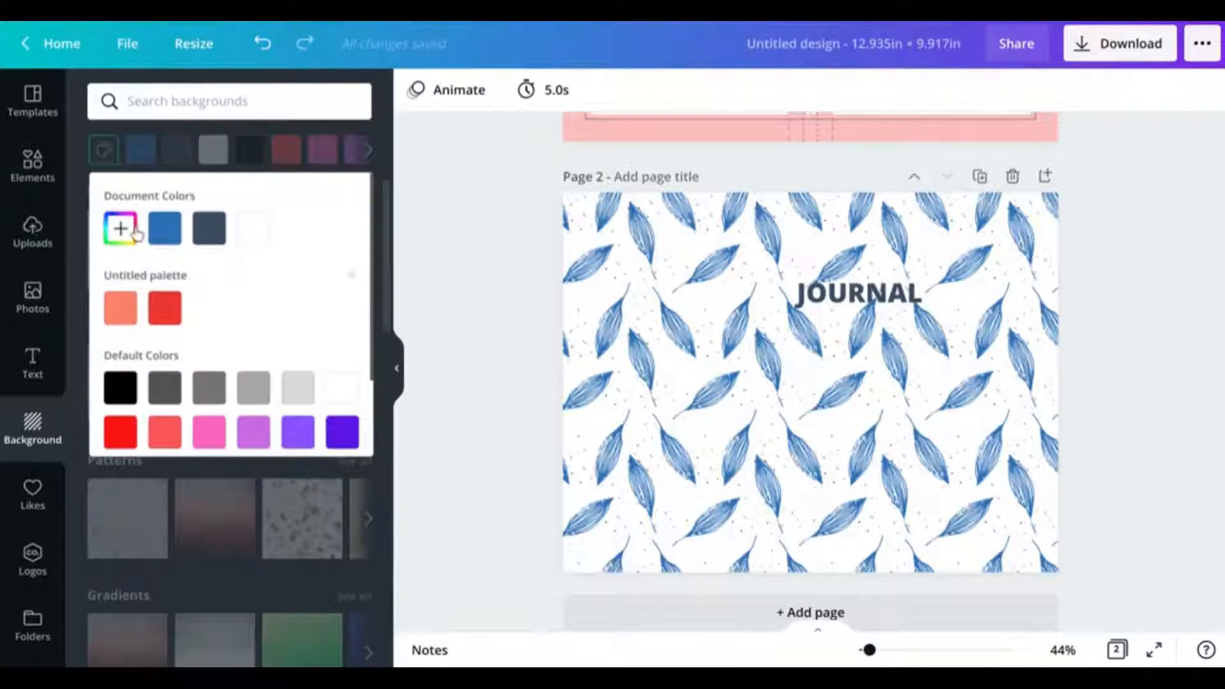
{"action": "left_click", "coordinate": [120, 228]}
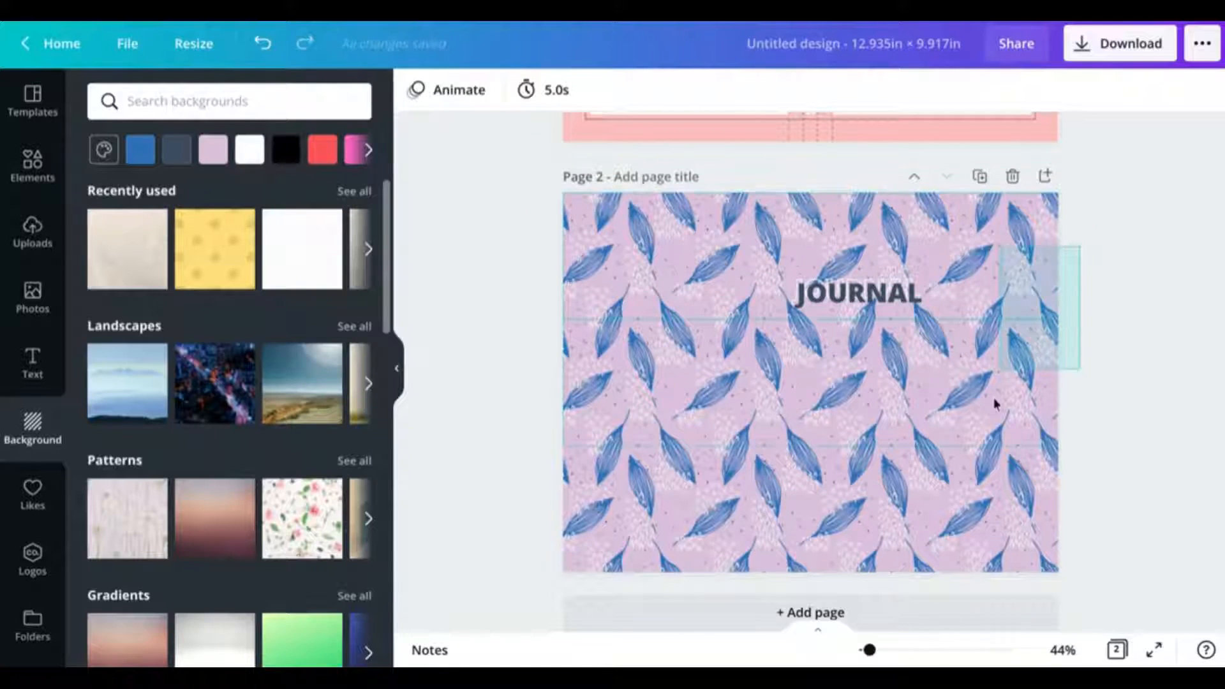
{"action": "left_click", "coordinate": [812, 383]}
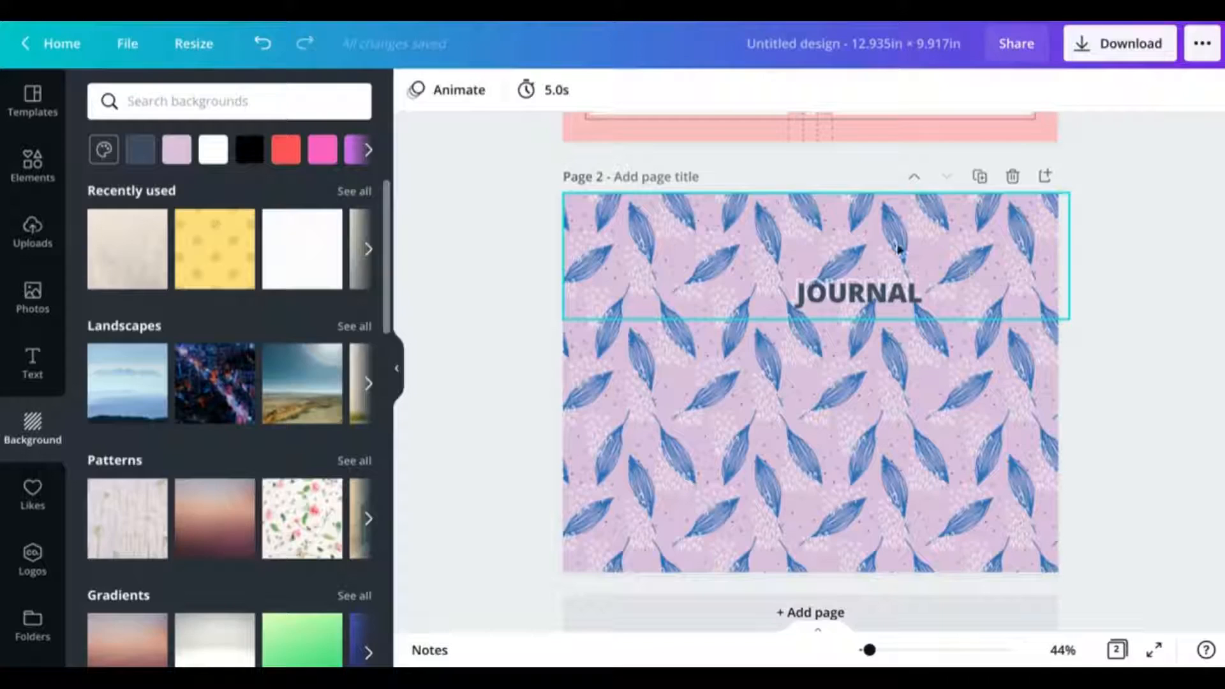
Send the KDP template image backward behind the leaf pattern and select the JOURNAL title.
{"action": "left_click", "coordinate": [855, 295]}
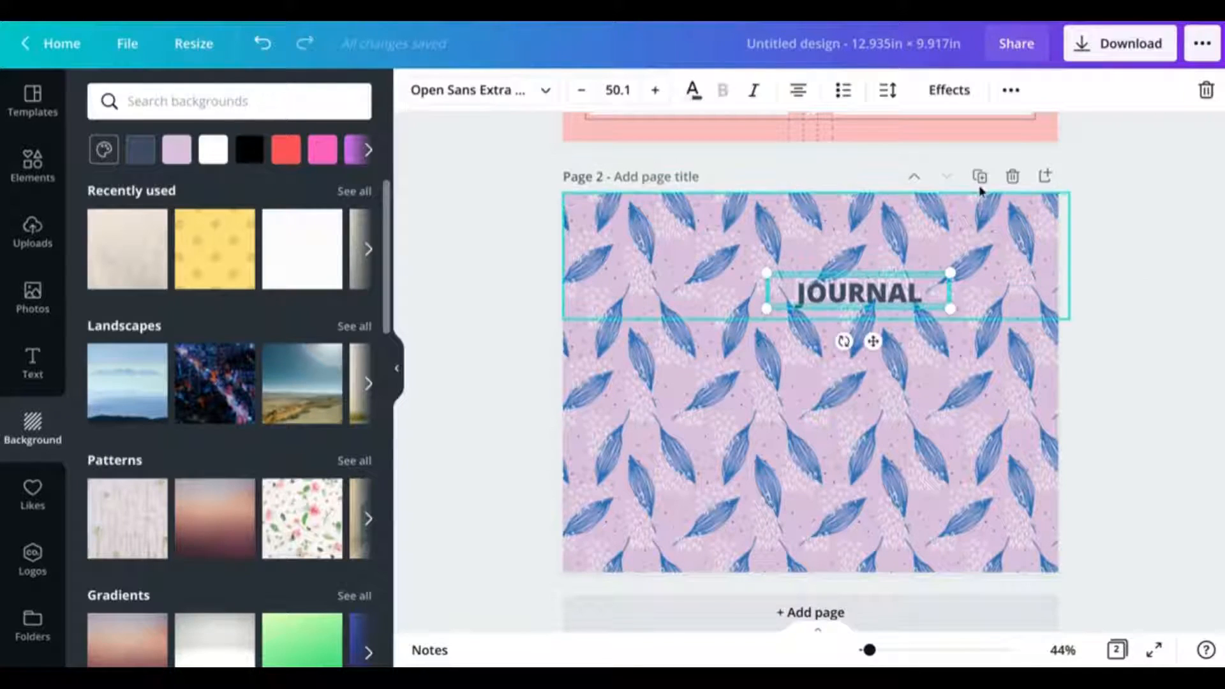
{"action": "left_click", "coordinate": [1009, 89]}
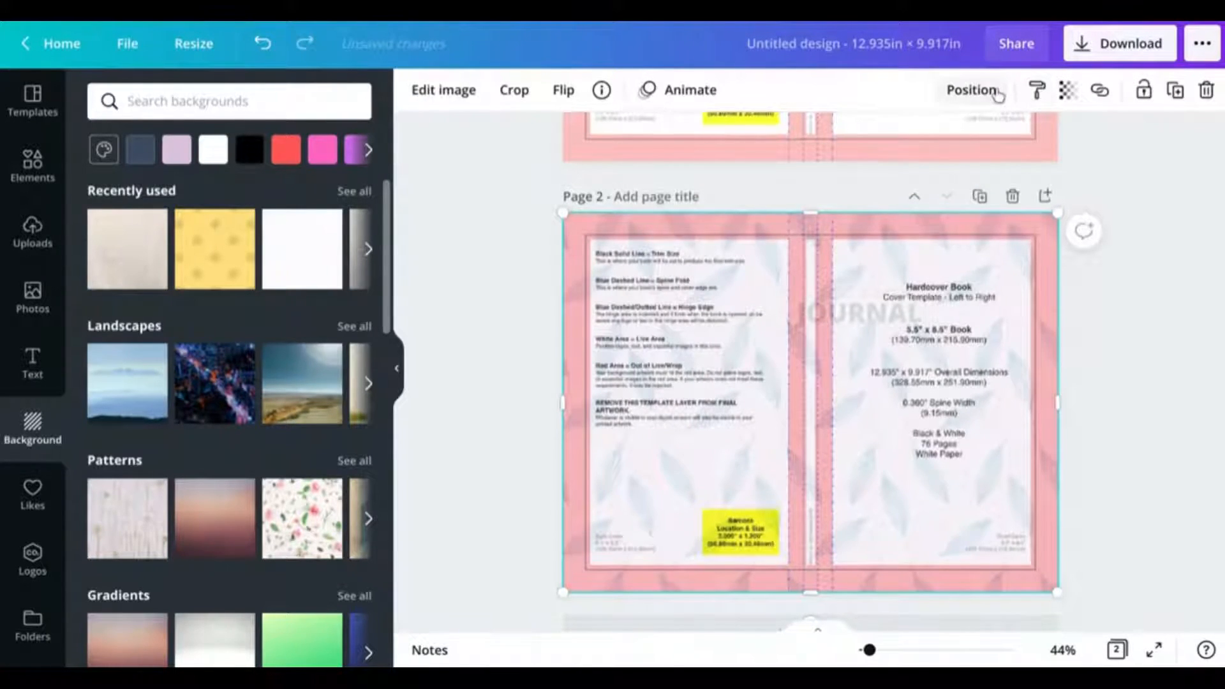
{"action": "left_click", "coordinate": [970, 90]}
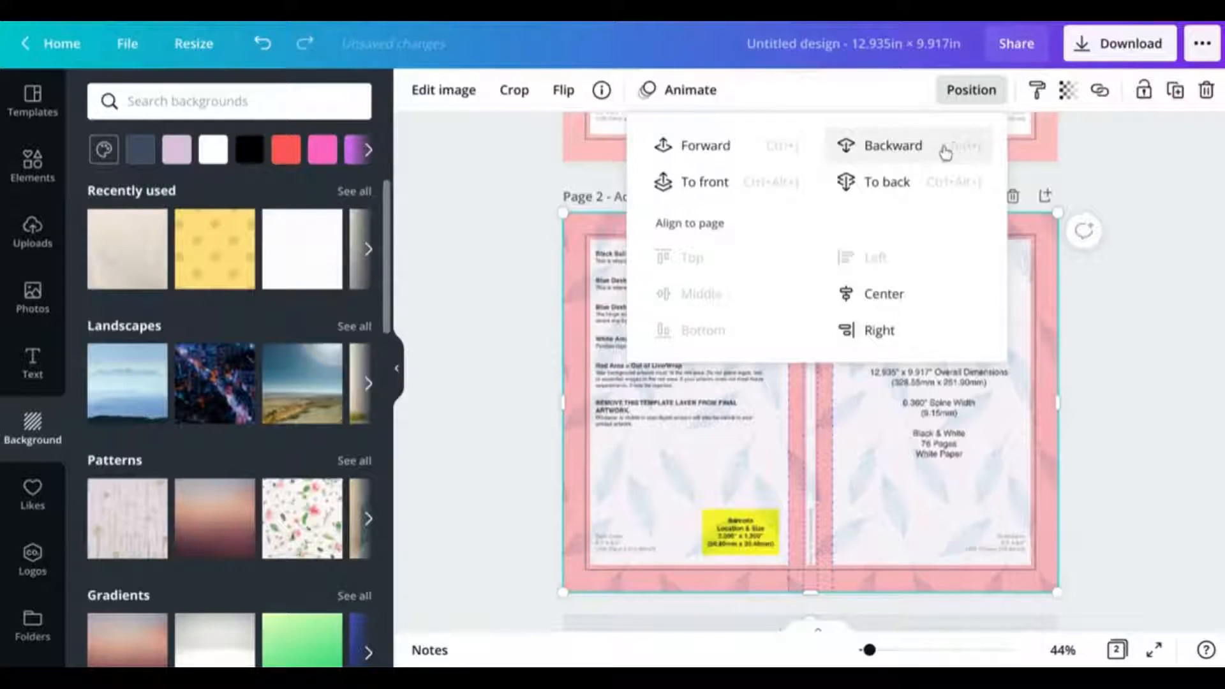
{"action": "mouse_move", "coordinate": [1110, 303]}
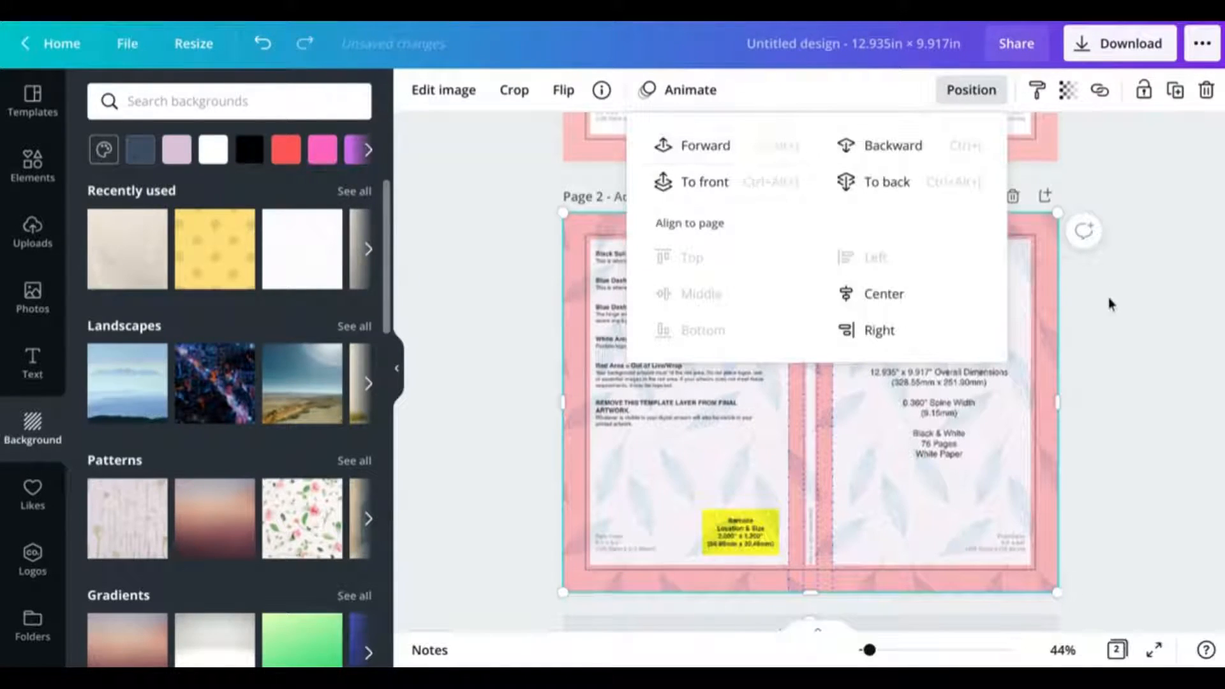
{"action": "left_click", "coordinate": [856, 314]}
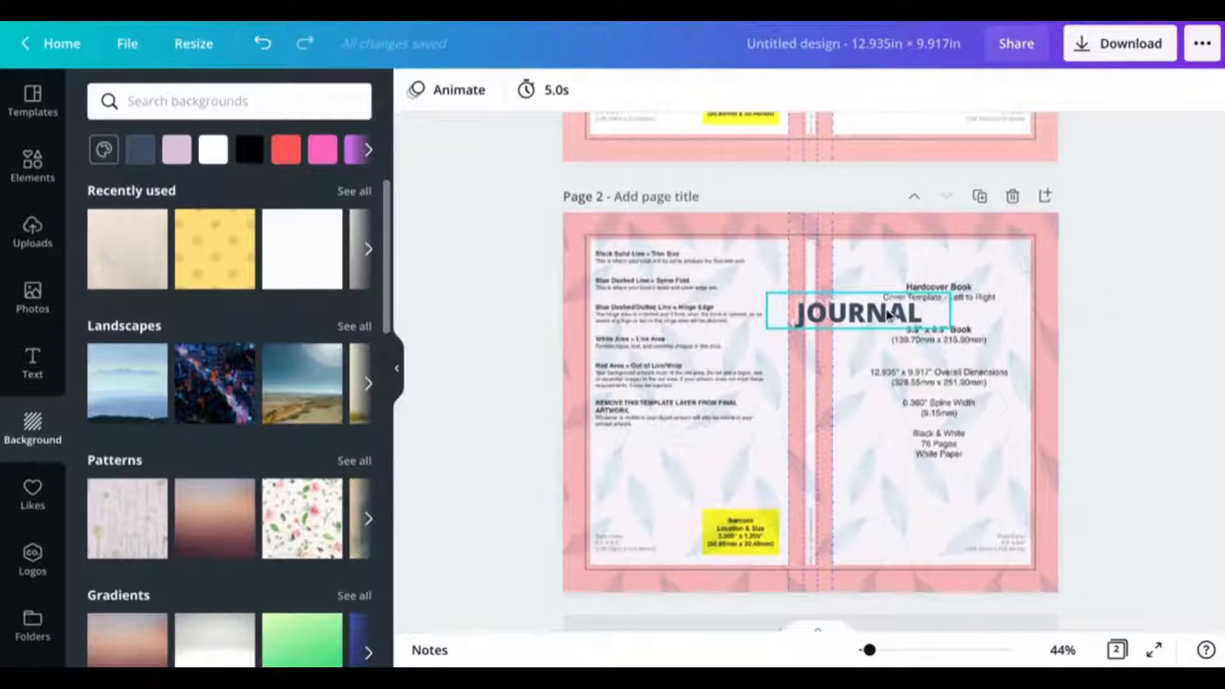
{"action": "left_click", "coordinate": [853, 316]}
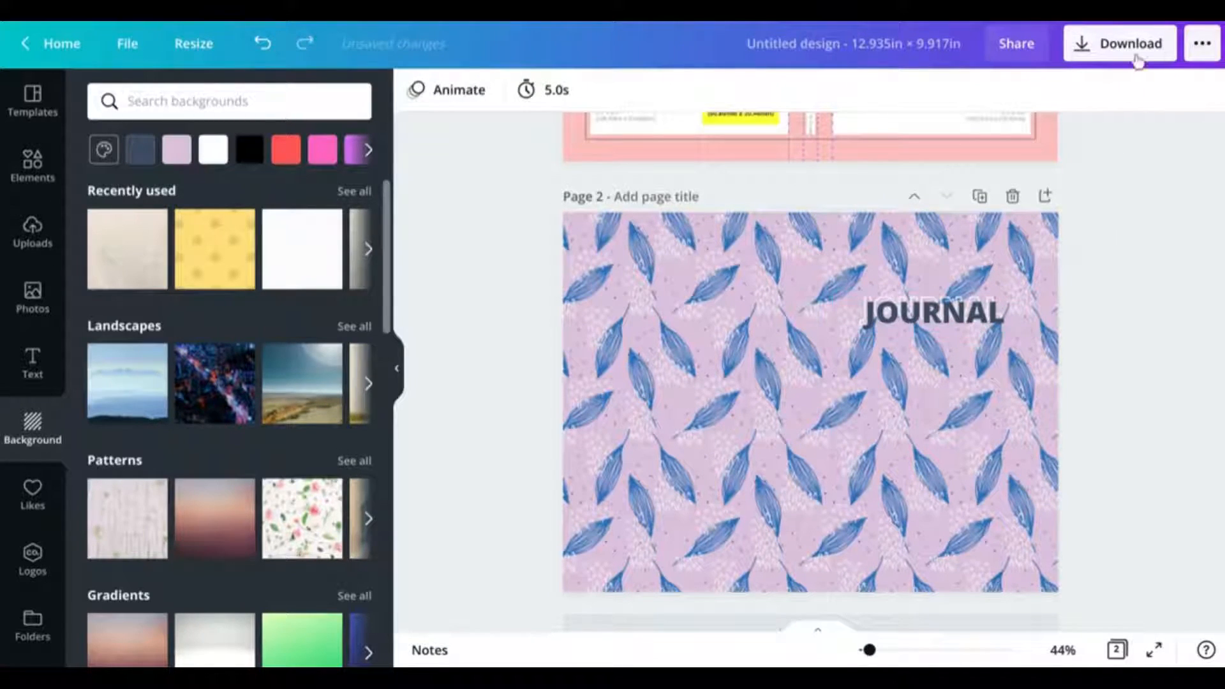
Set the download to PDF Print with all pages of the cover included.
{"action": "left_click", "coordinate": [1118, 43]}
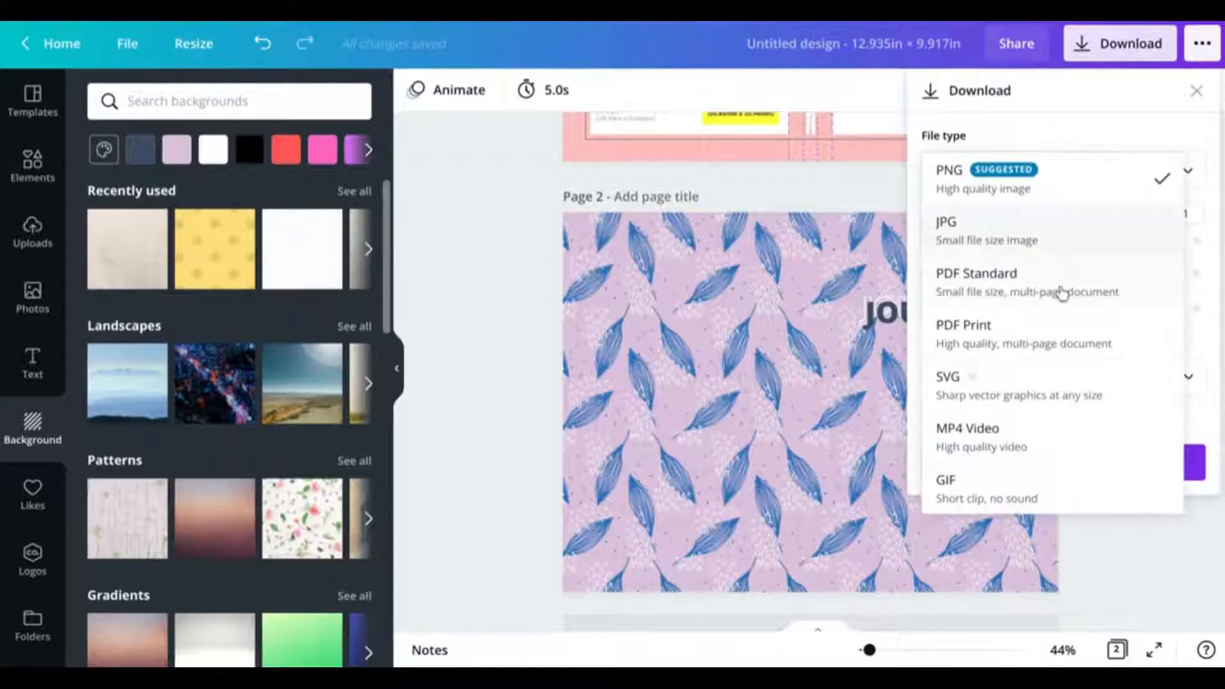
{"action": "left_click", "coordinate": [964, 324]}
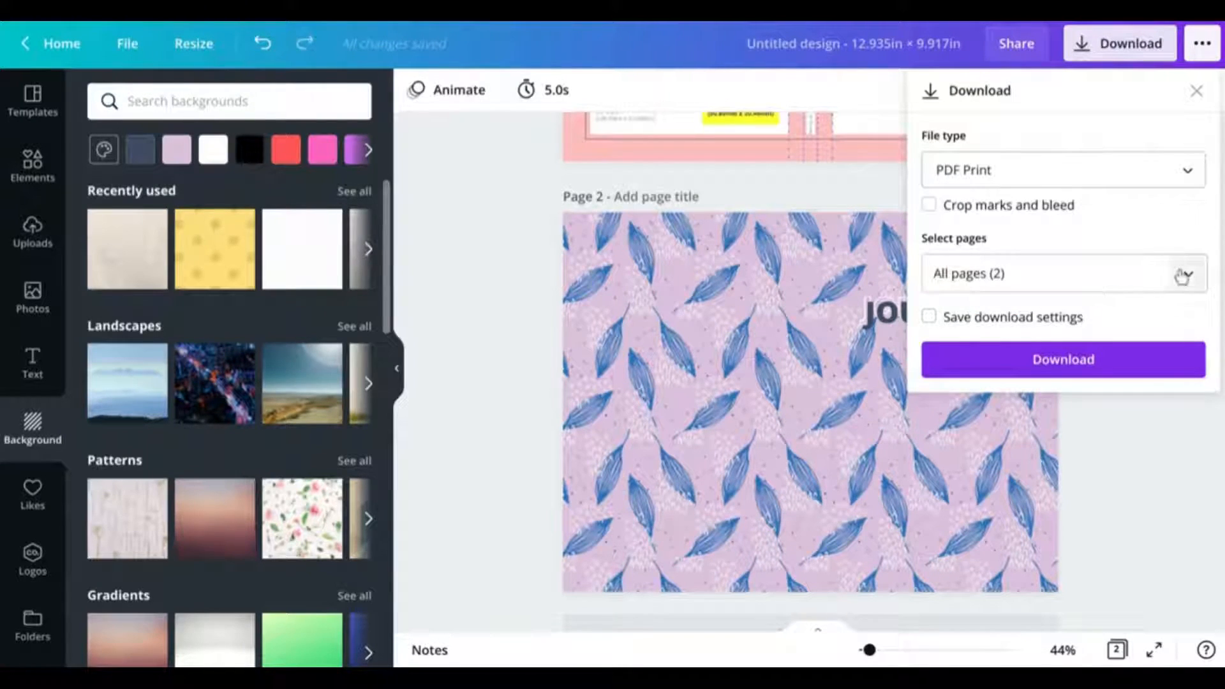
{"action": "left_click", "coordinate": [1061, 272]}
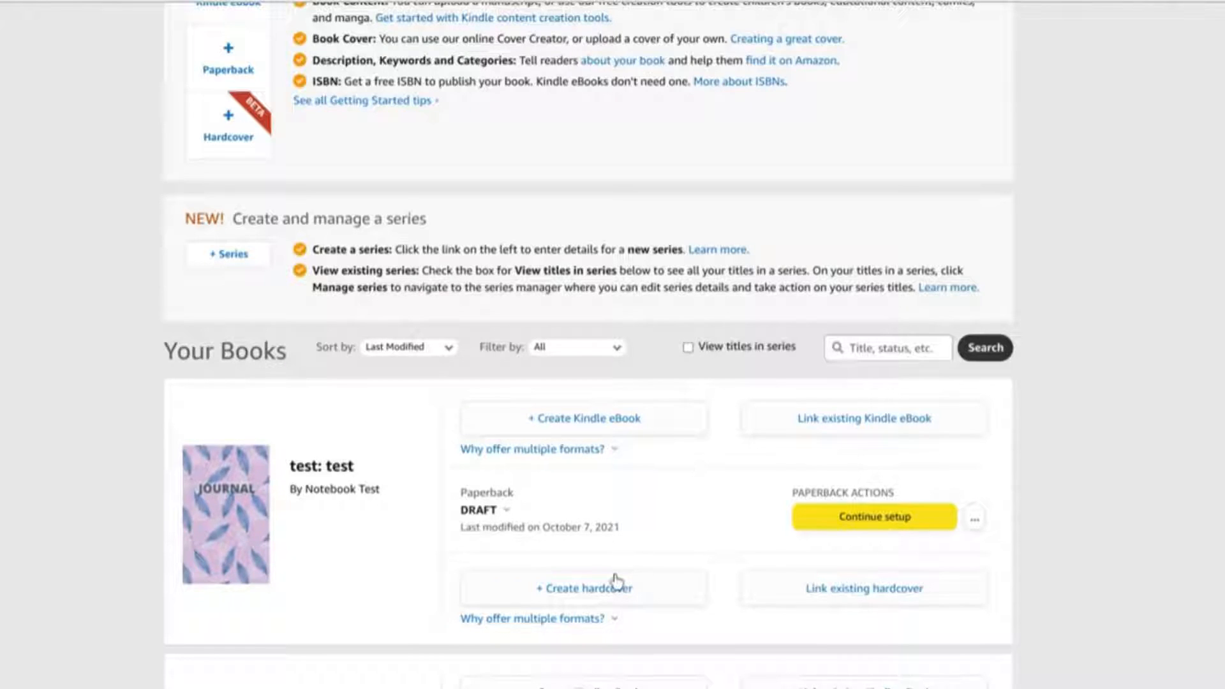
{"action": "mouse_move", "coordinate": [568, 561]}
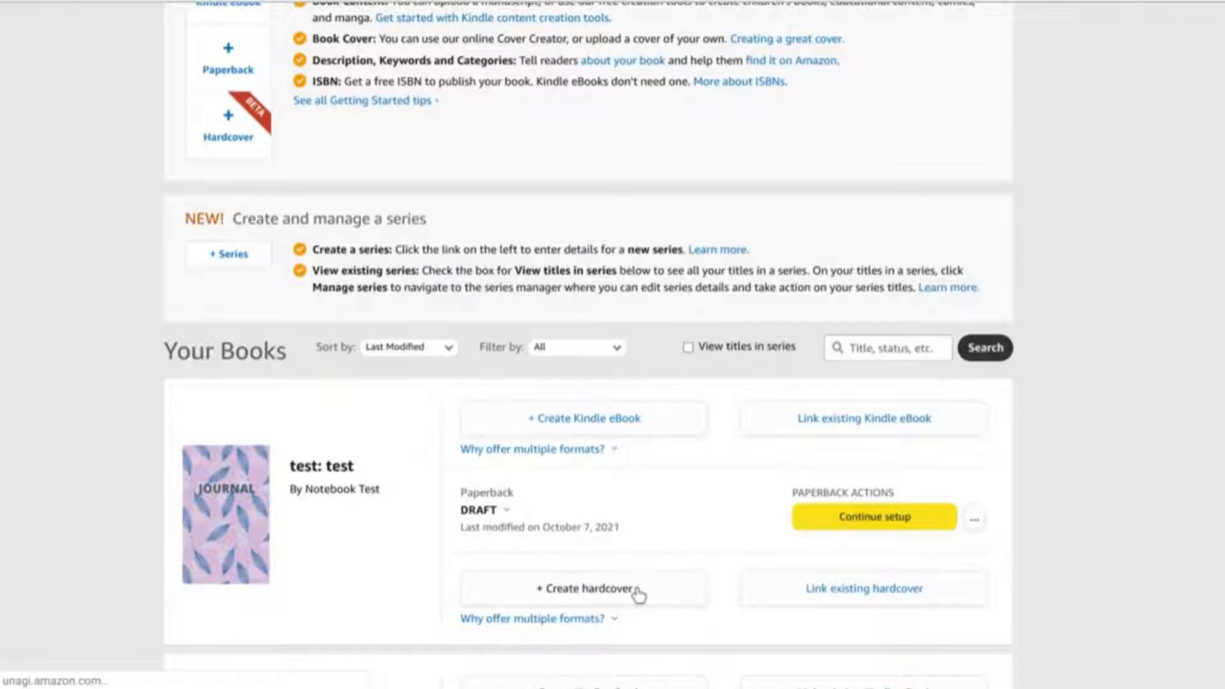
Create the hardcover edition and save its prefilled details: description 'test', author Notebook Test.
{"action": "left_click", "coordinate": [583, 588]}
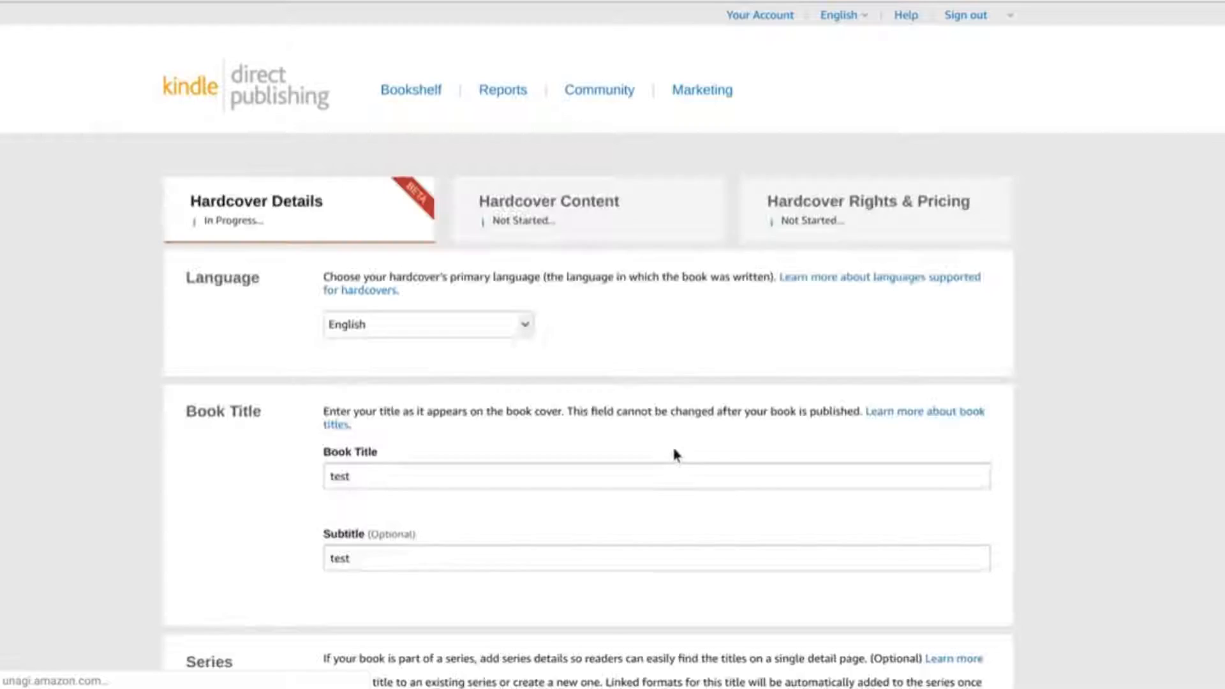
{"action": "scroll", "scroll_direction": "down", "scroll_amount": 3}
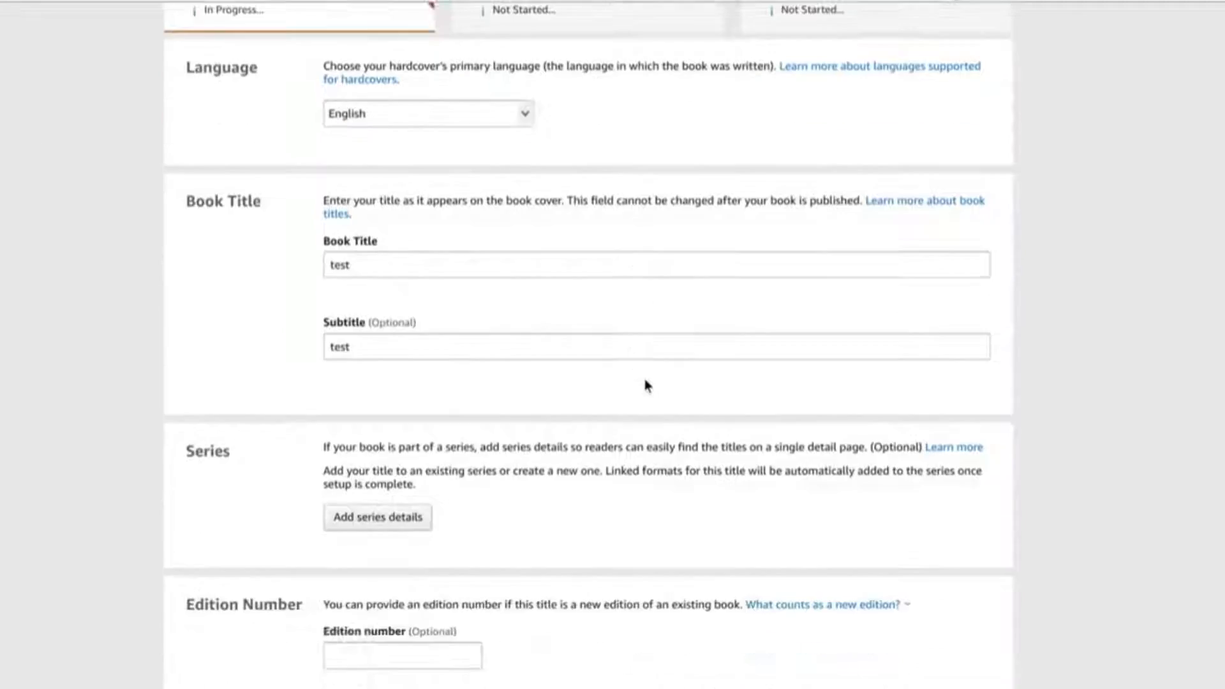
{"action": "scroll", "scroll_direction": "down", "scroll_amount": 3}
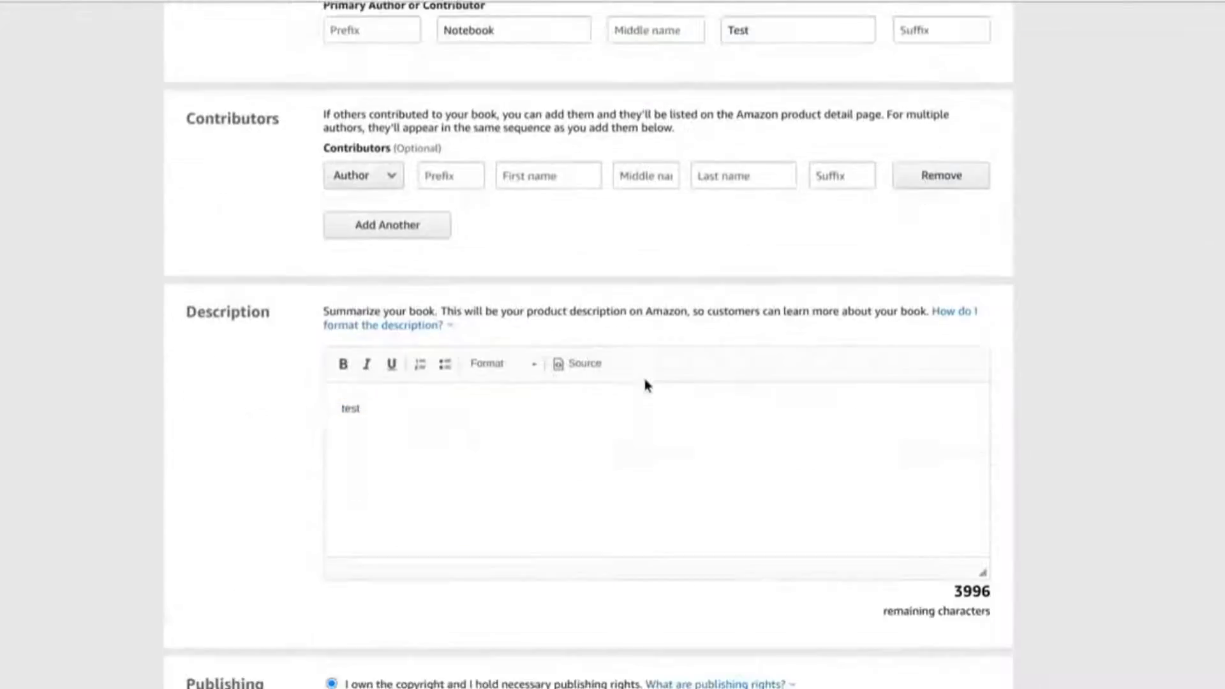
{"action": "scroll", "scroll_direction": "down", "scroll_amount": 3}
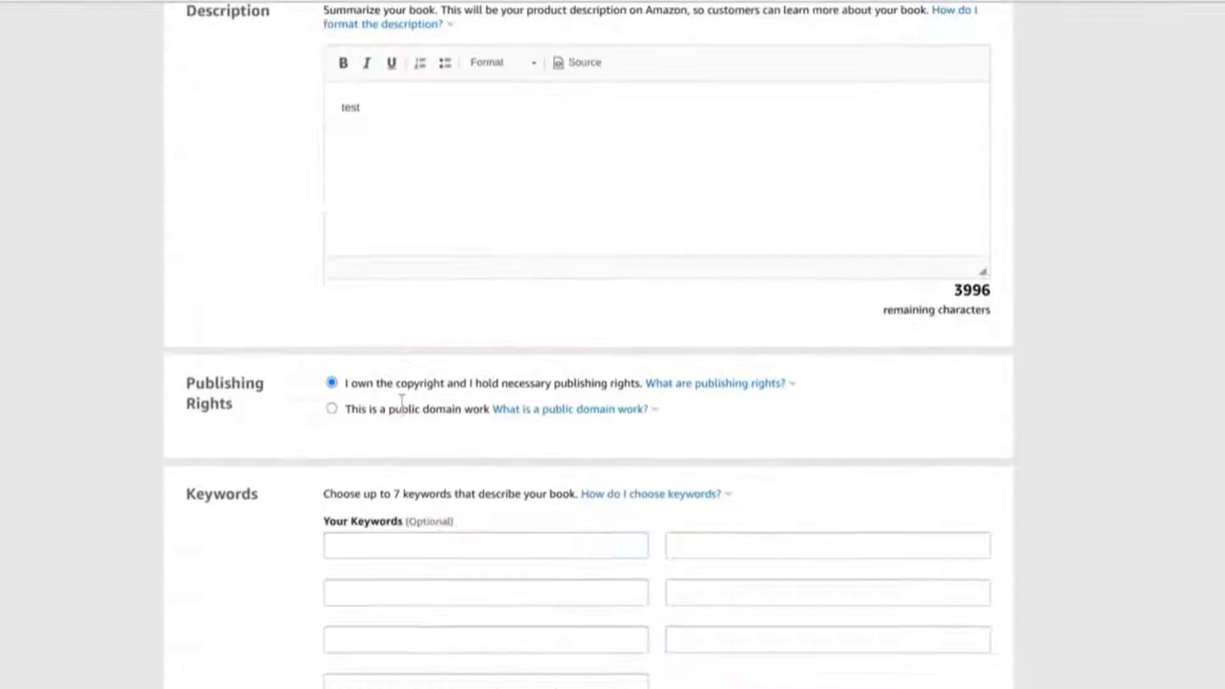
{"action": "scroll", "scroll_direction": "down", "scroll_amount": 3}
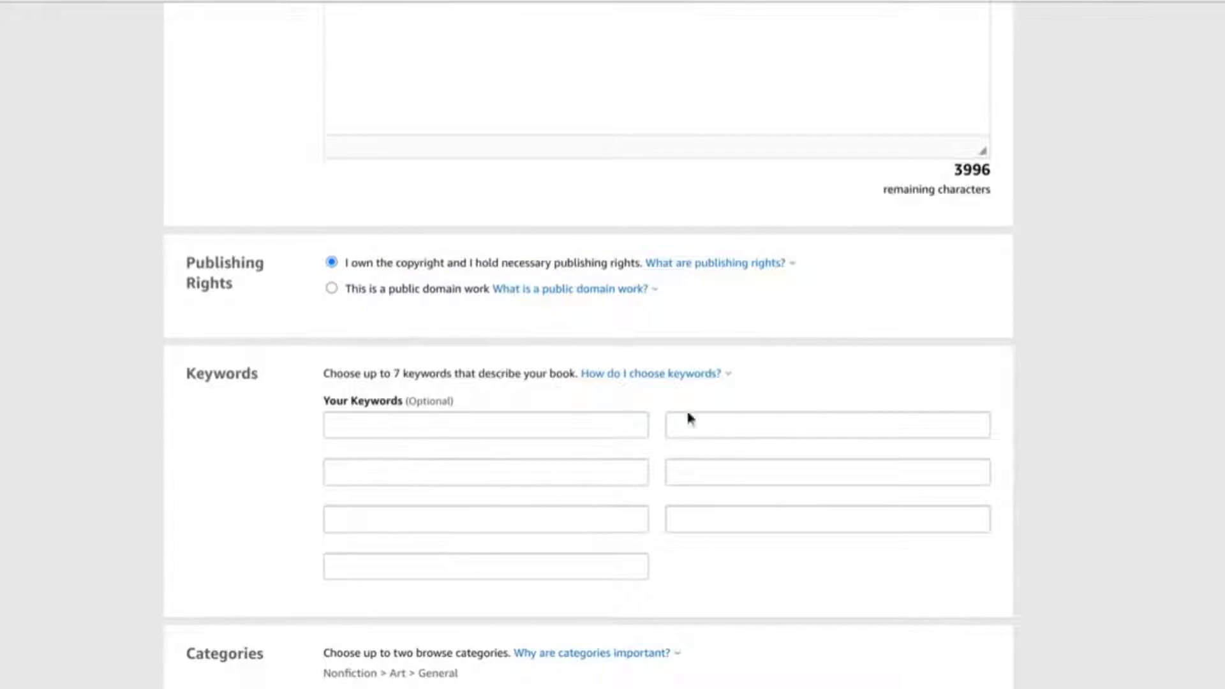
{"action": "left_click", "coordinate": [827, 425]}
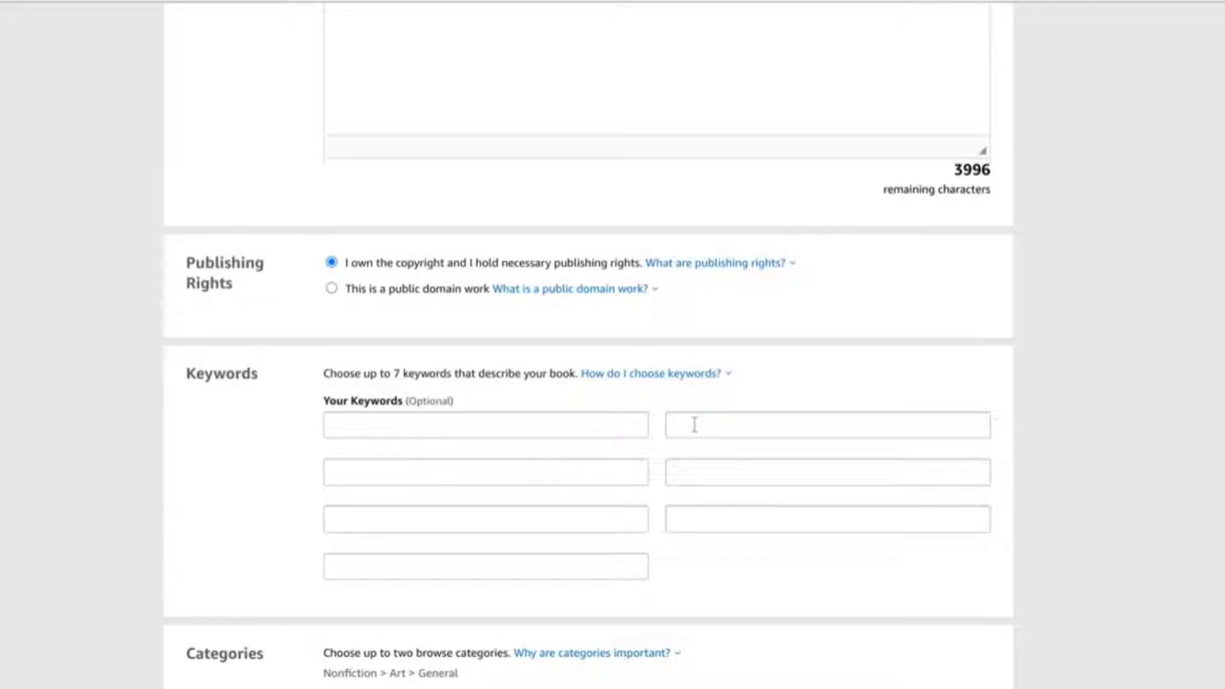
{"action": "scroll", "scroll_direction": "down", "scroll_amount": 3}
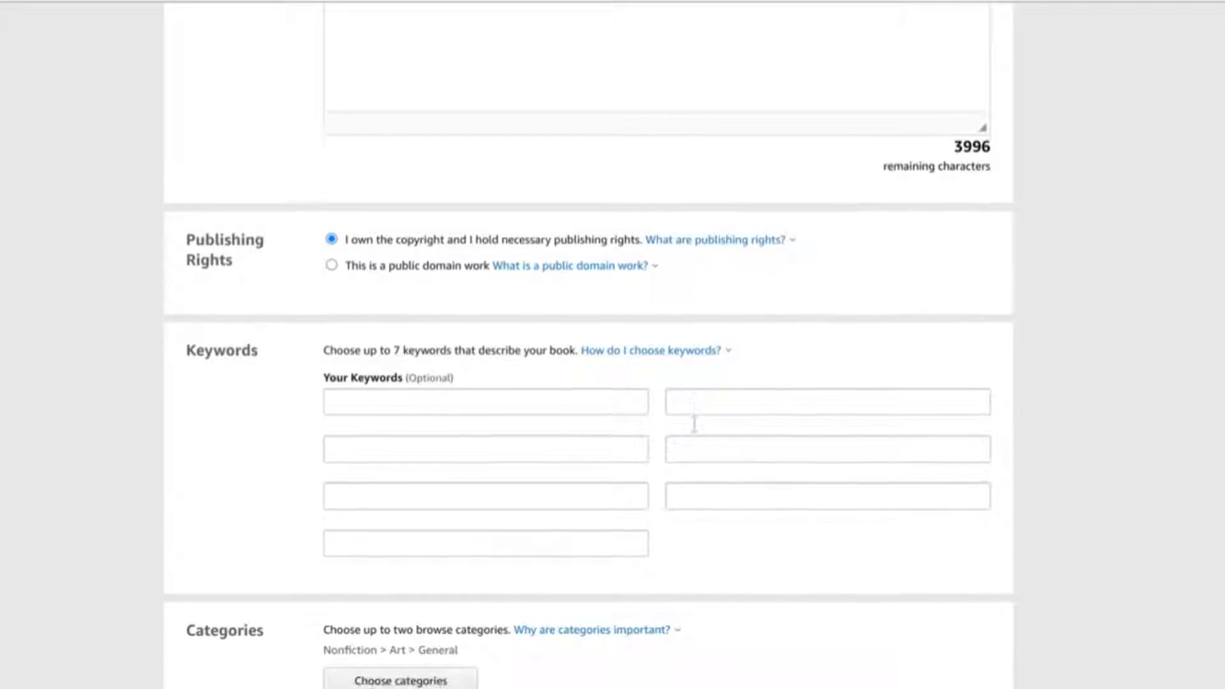
{"action": "scroll", "scroll_direction": "down", "scroll_amount": 3}
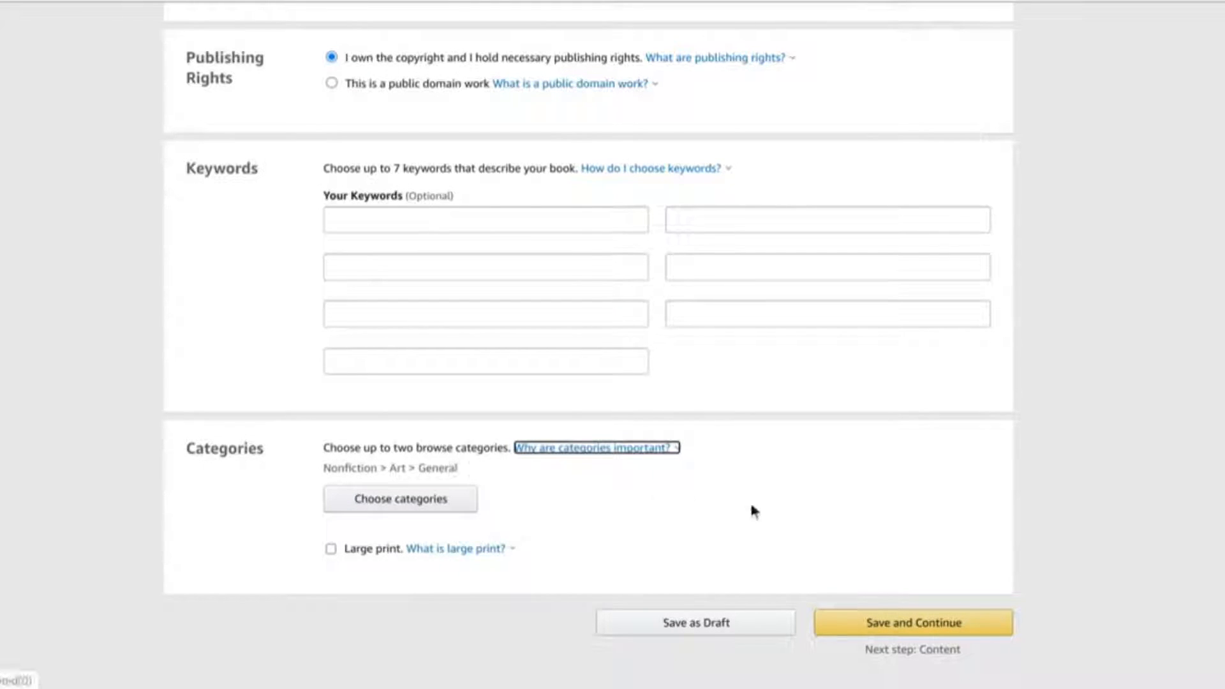
{"action": "scroll", "scroll_direction": "up", "scroll_amount": 3}
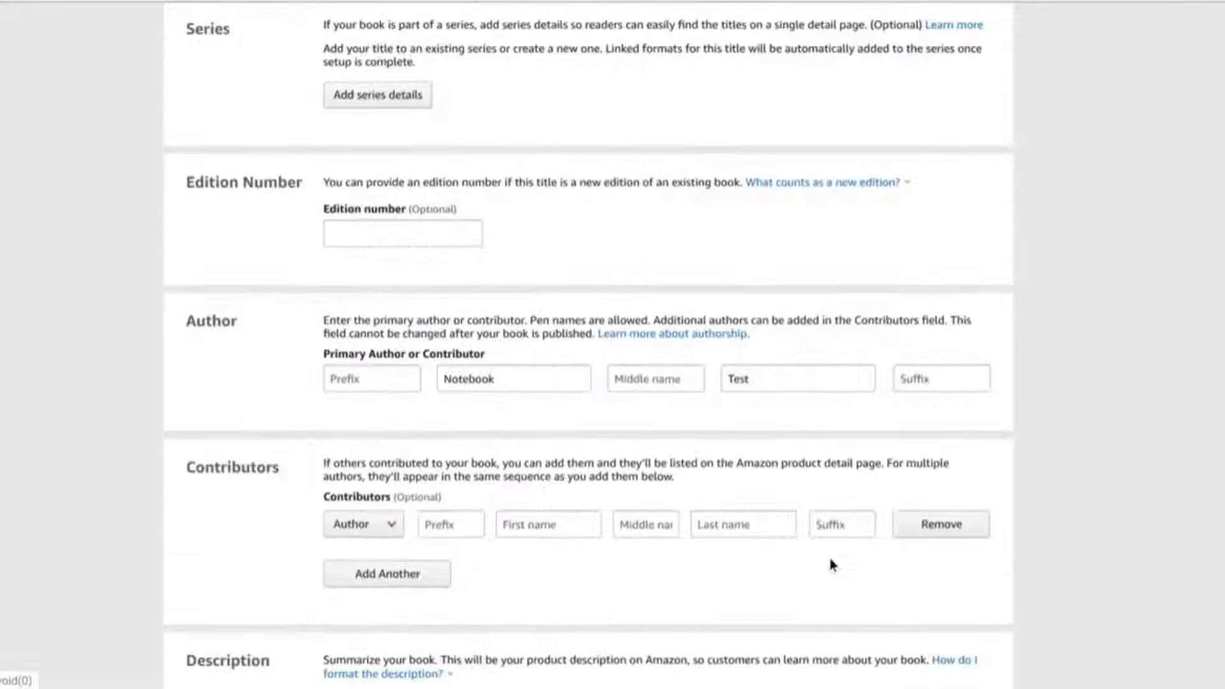
{"action": "scroll", "scroll_direction": "down", "scroll_amount": 3}
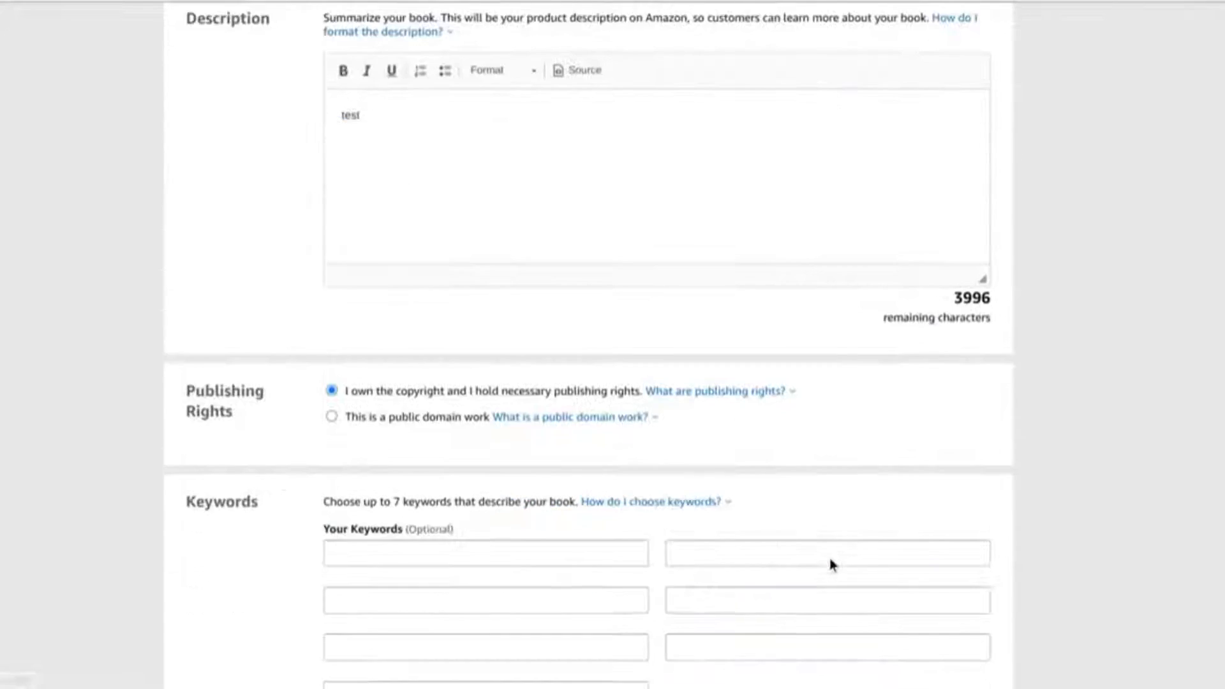
{"action": "left_click", "coordinate": [911, 483]}
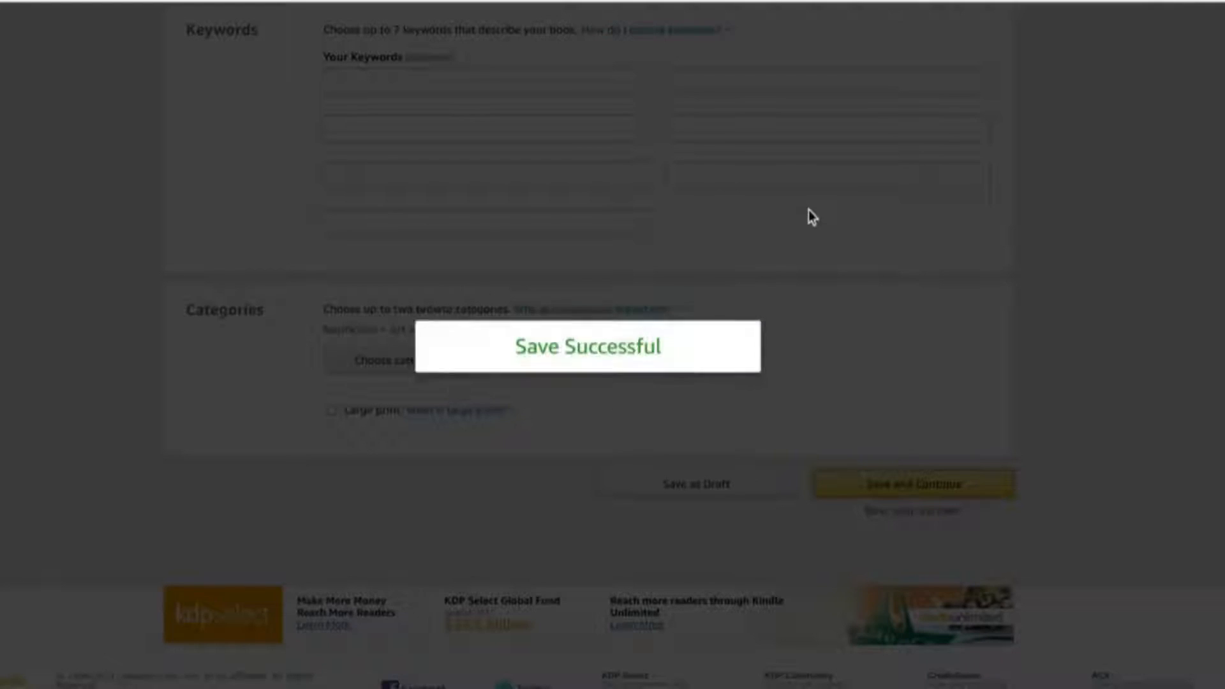
Choose the 5.5 x 8.5 in trim size and scroll to the Manuscript and Book Cover sections.
{"action": "left_click", "coordinate": [911, 483]}
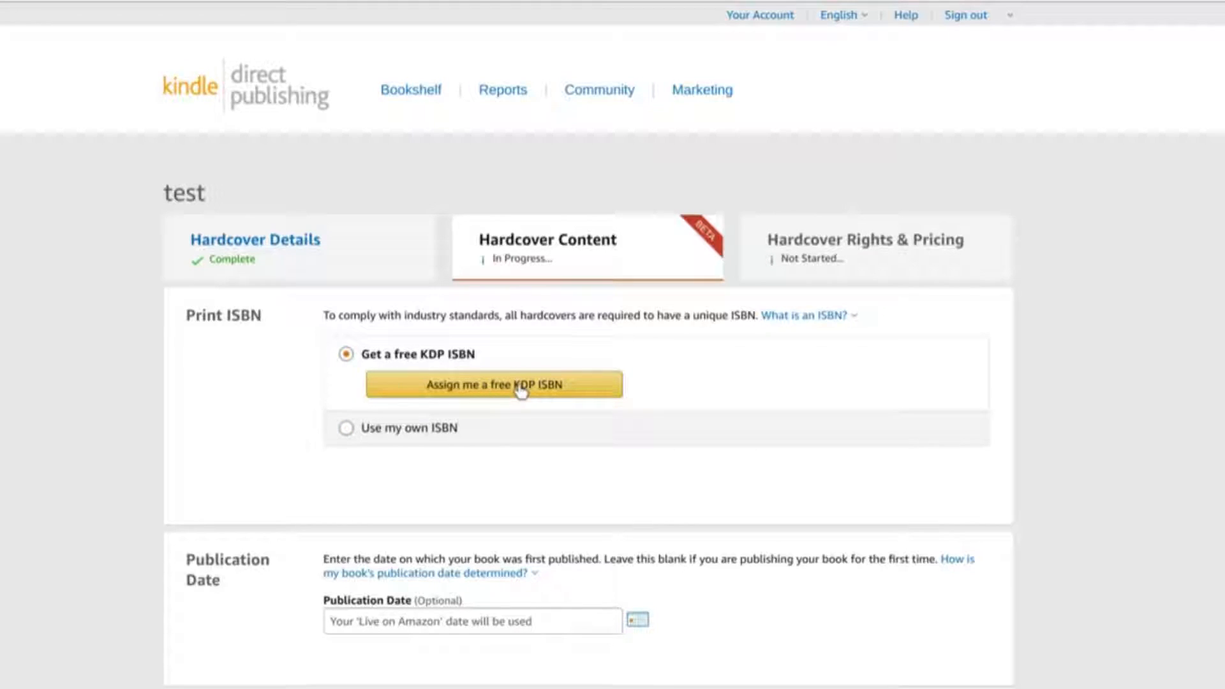
{"action": "scroll", "scroll_direction": "down", "scroll_amount": 3}
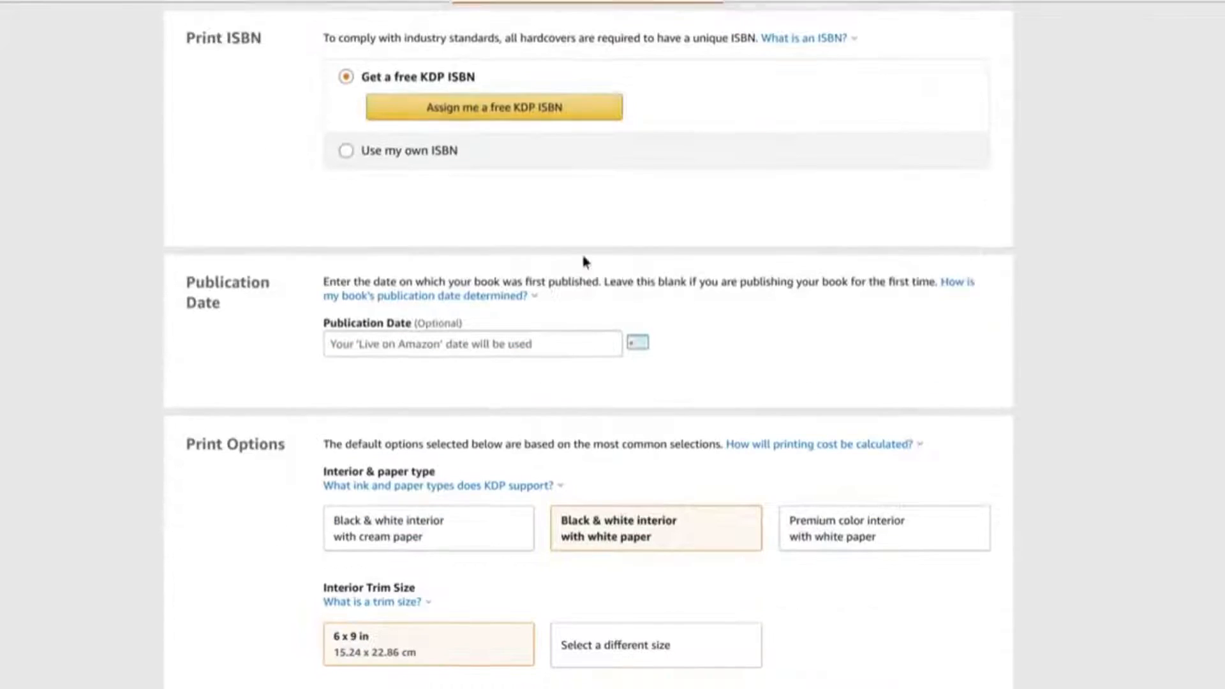
{"action": "left_click", "coordinate": [654, 644]}
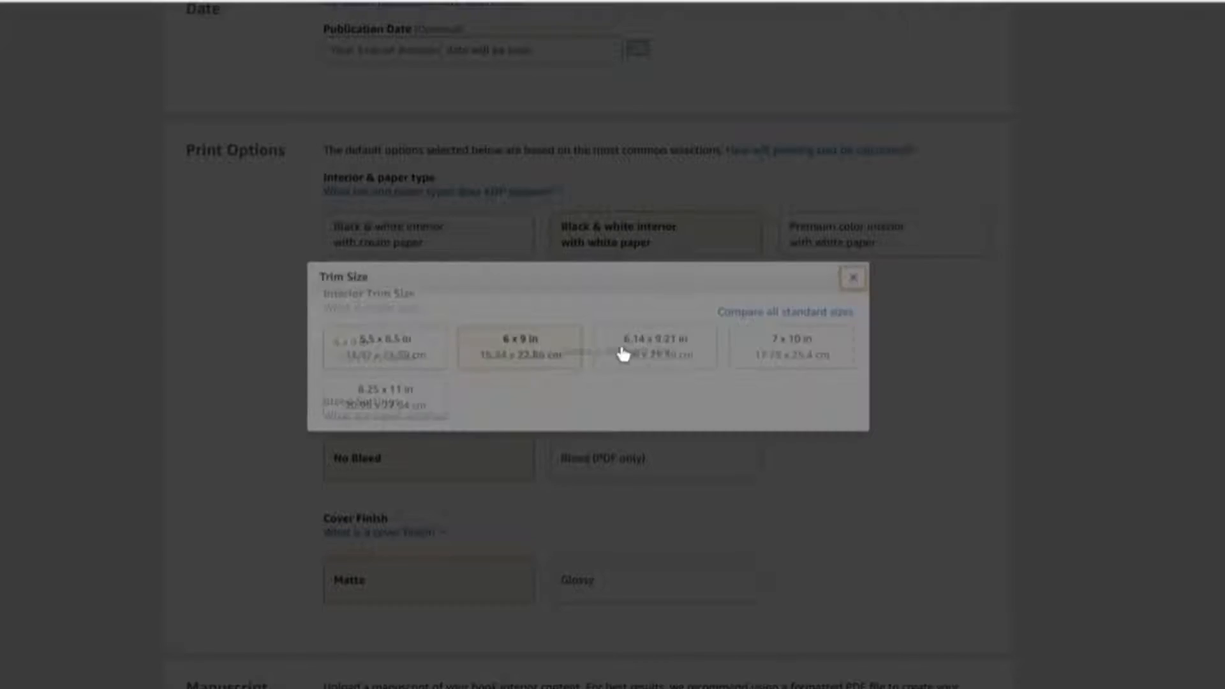
{"action": "left_click", "coordinate": [853, 278]}
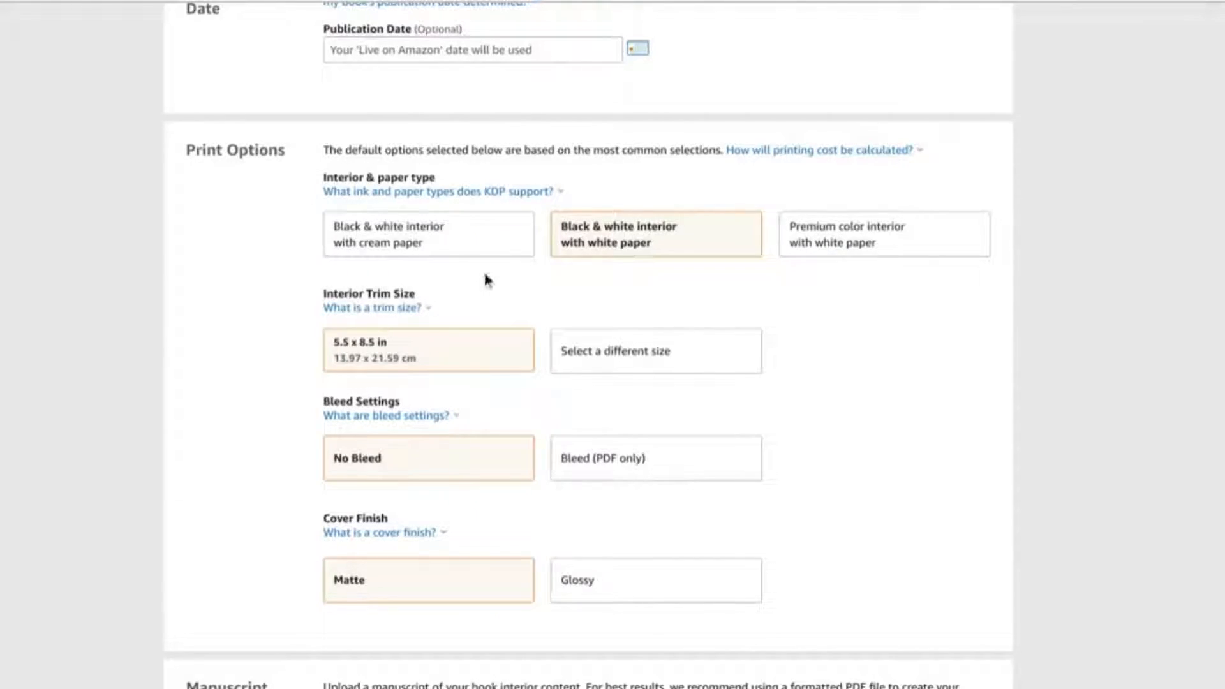
{"action": "mouse_move", "coordinate": [491, 265]}
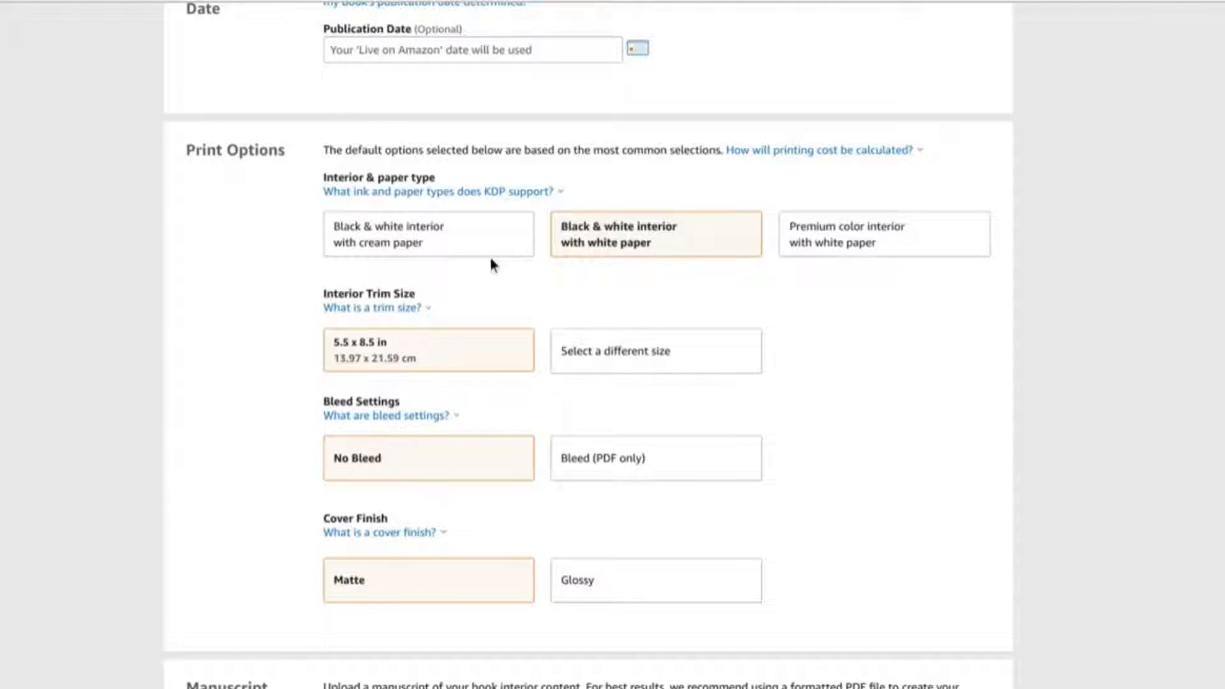
{"action": "scroll", "scroll_direction": "down", "scroll_amount": 3}
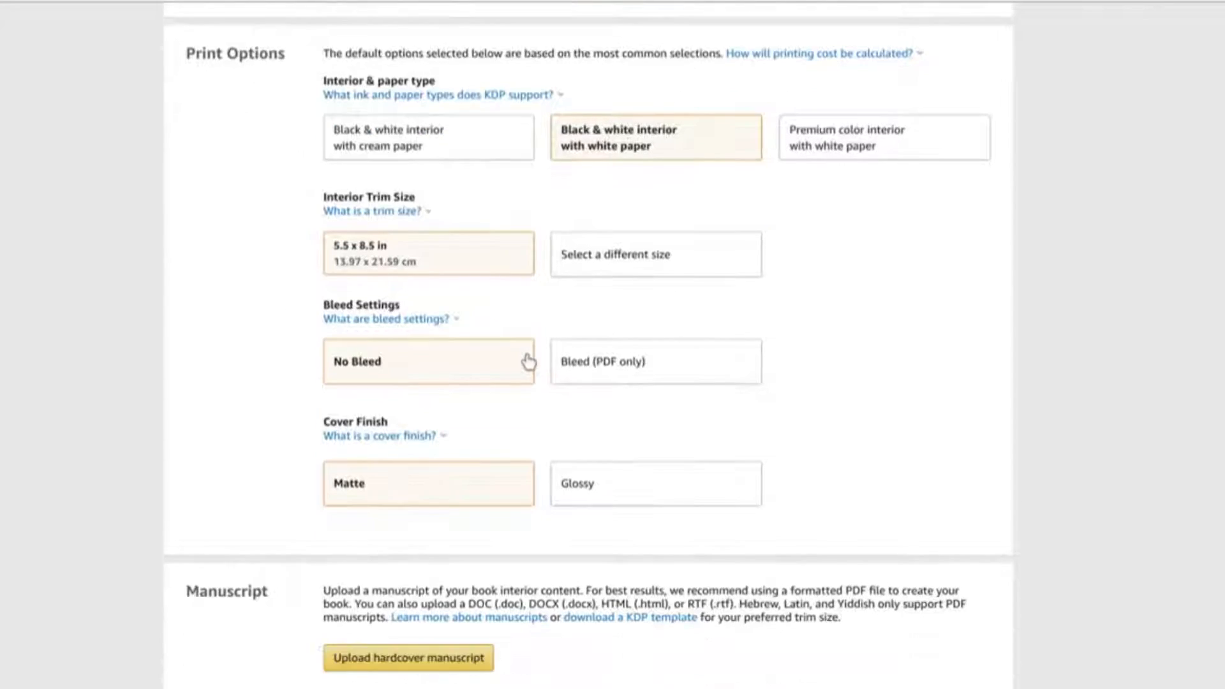
{"action": "mouse_move", "coordinate": [455, 393]}
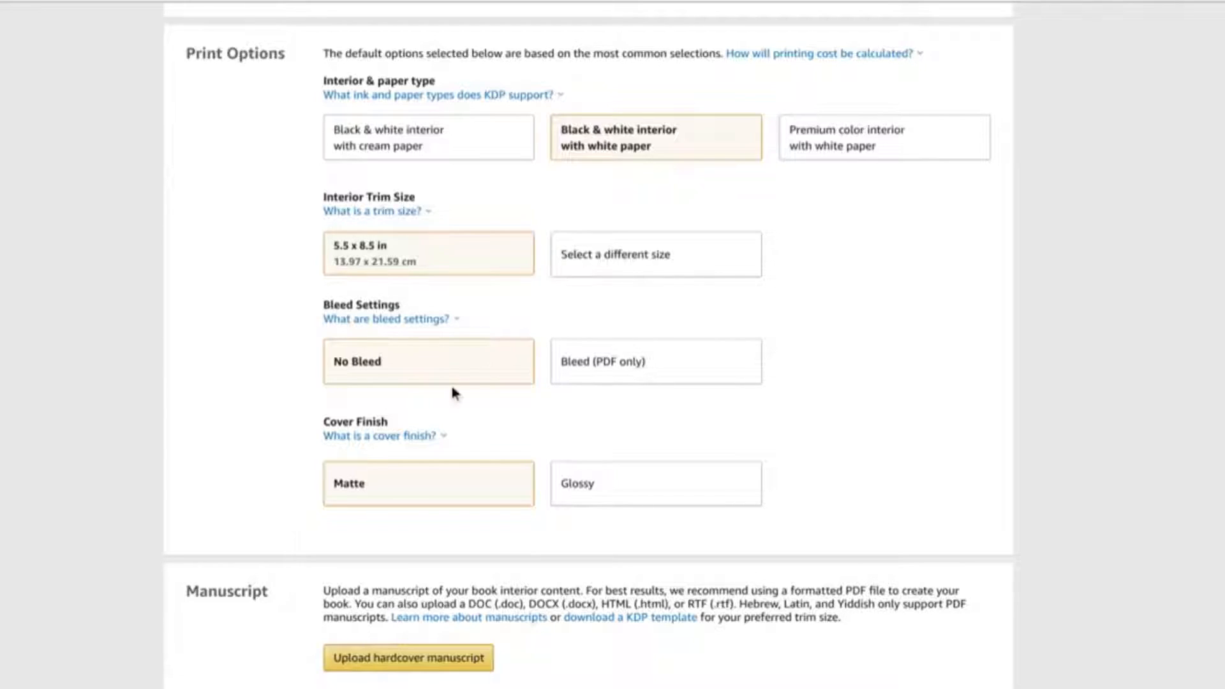
{"action": "scroll", "scroll_direction": "down", "scroll_amount": 3}
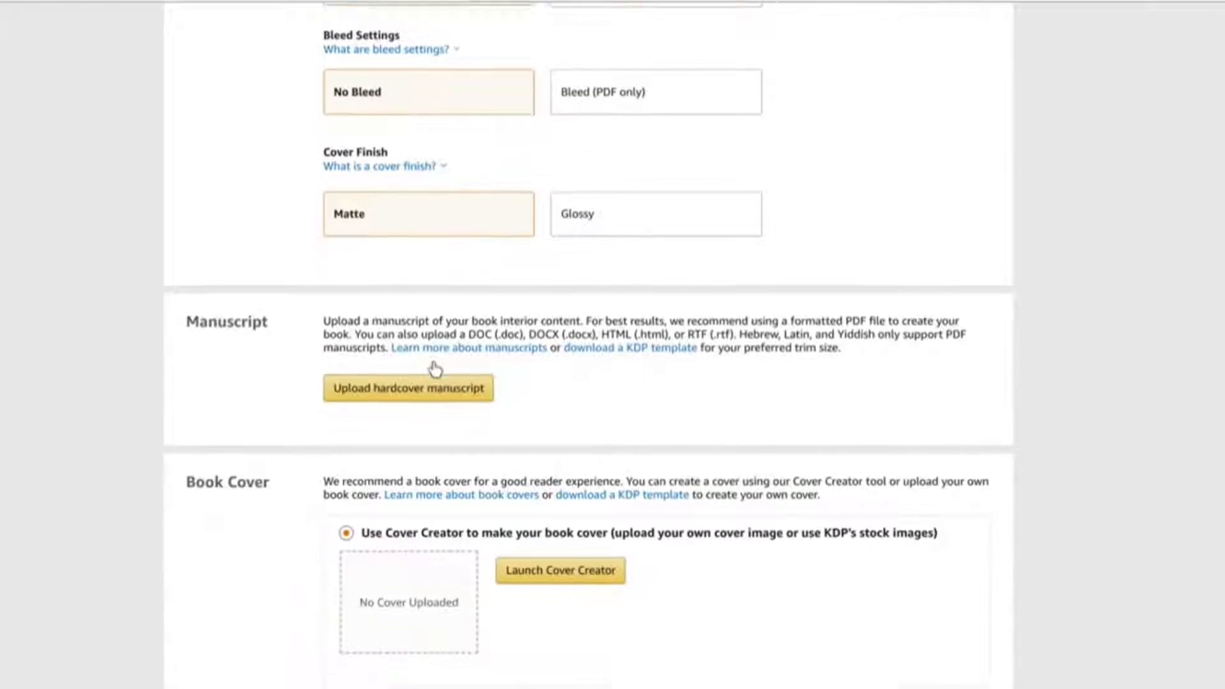
{"action": "scroll", "scroll_direction": "down", "scroll_amount": 3}
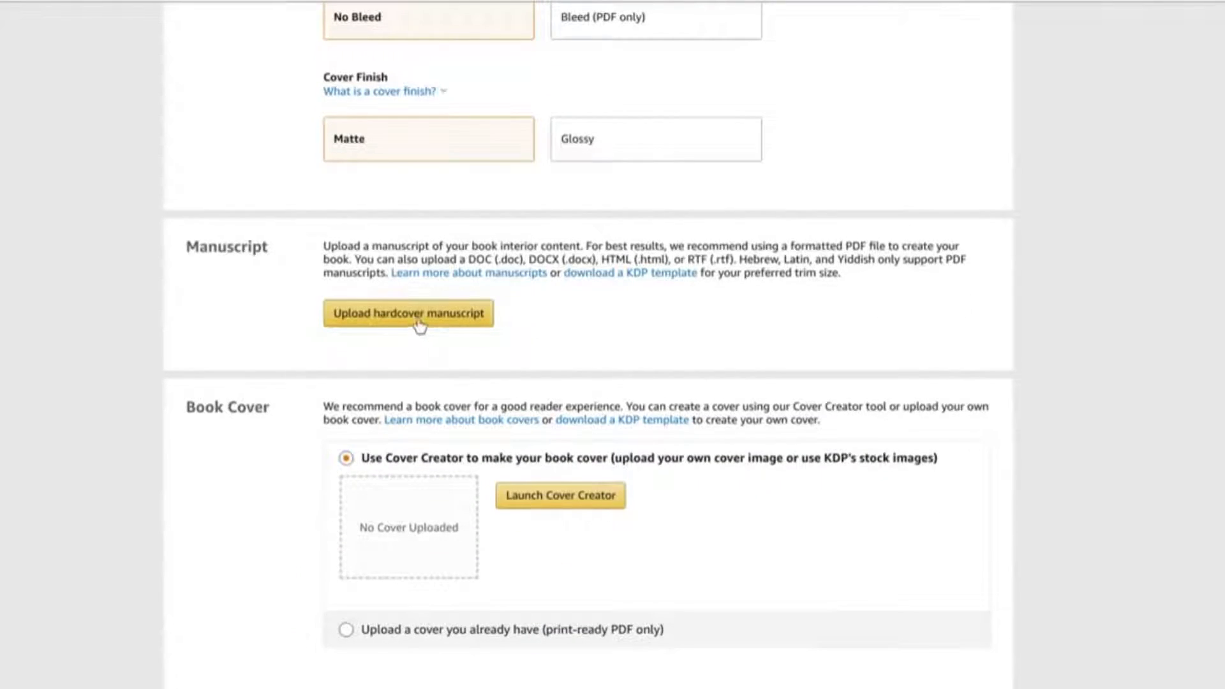
{"action": "scroll", "scroll_direction": "down", "scroll_amount": 3}
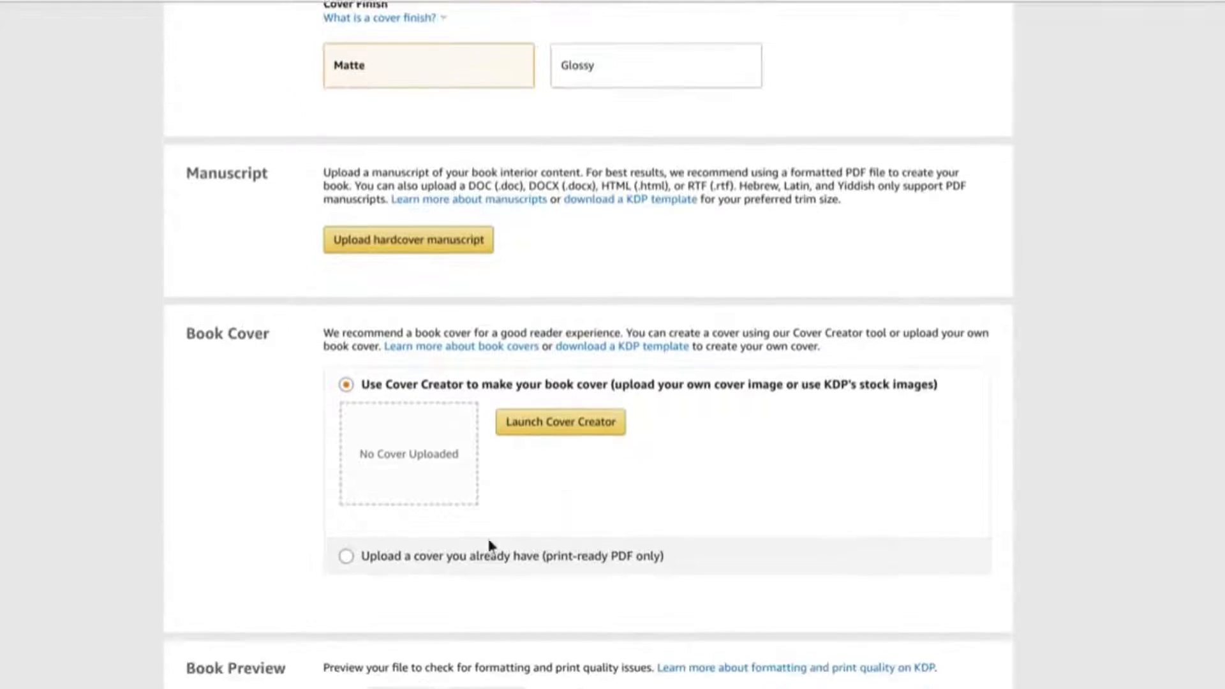
Begin uploading the hardcover manuscript file.
{"action": "left_click", "coordinate": [346, 556]}
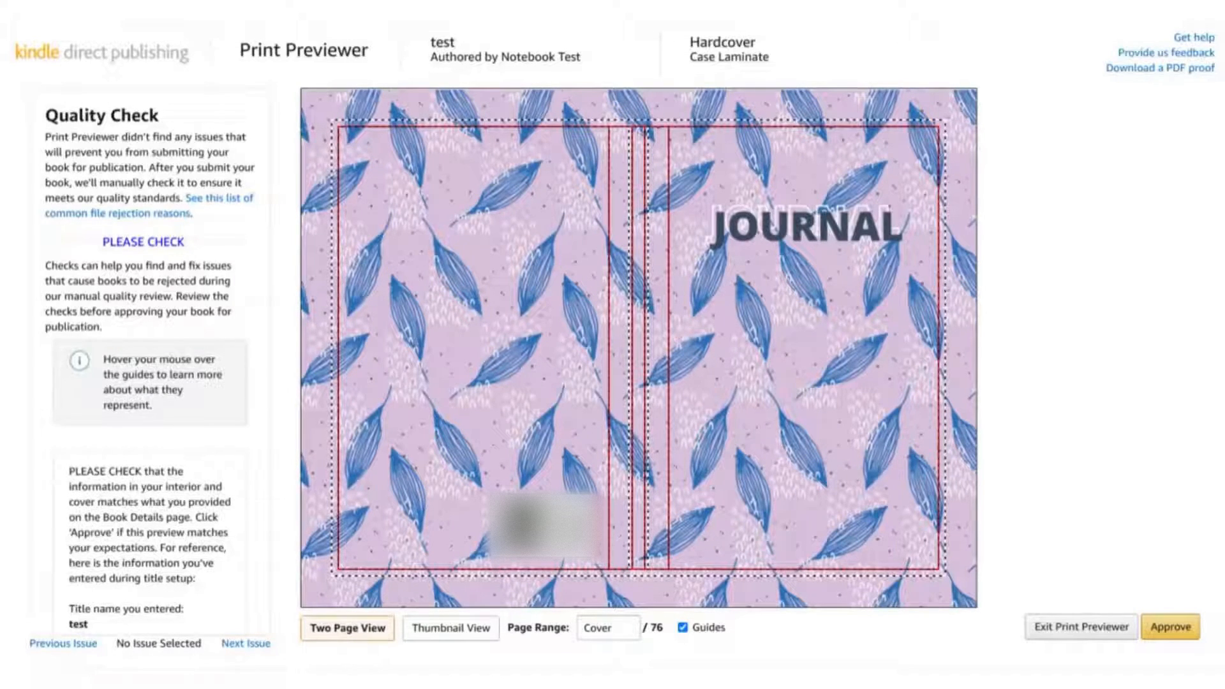
Page through the preview spreads and all-page thumbnails, then approve the preview.
{"action": "left_click", "coordinate": [949, 309]}
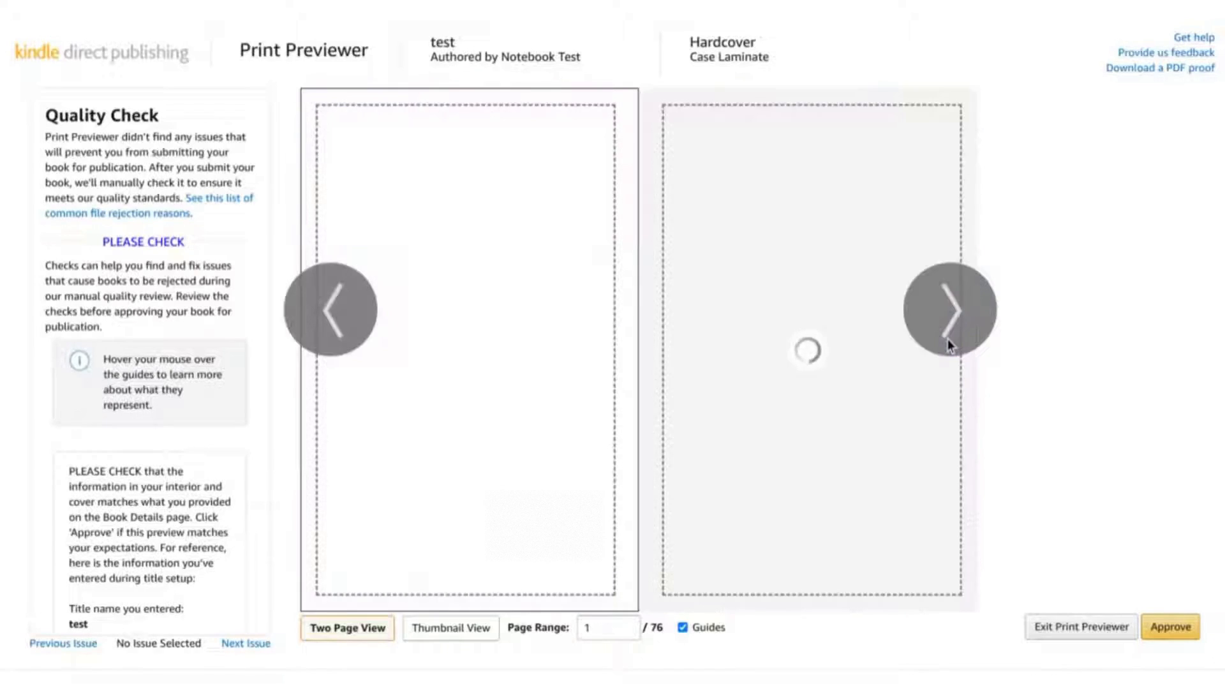
{"action": "left_click", "coordinate": [950, 308]}
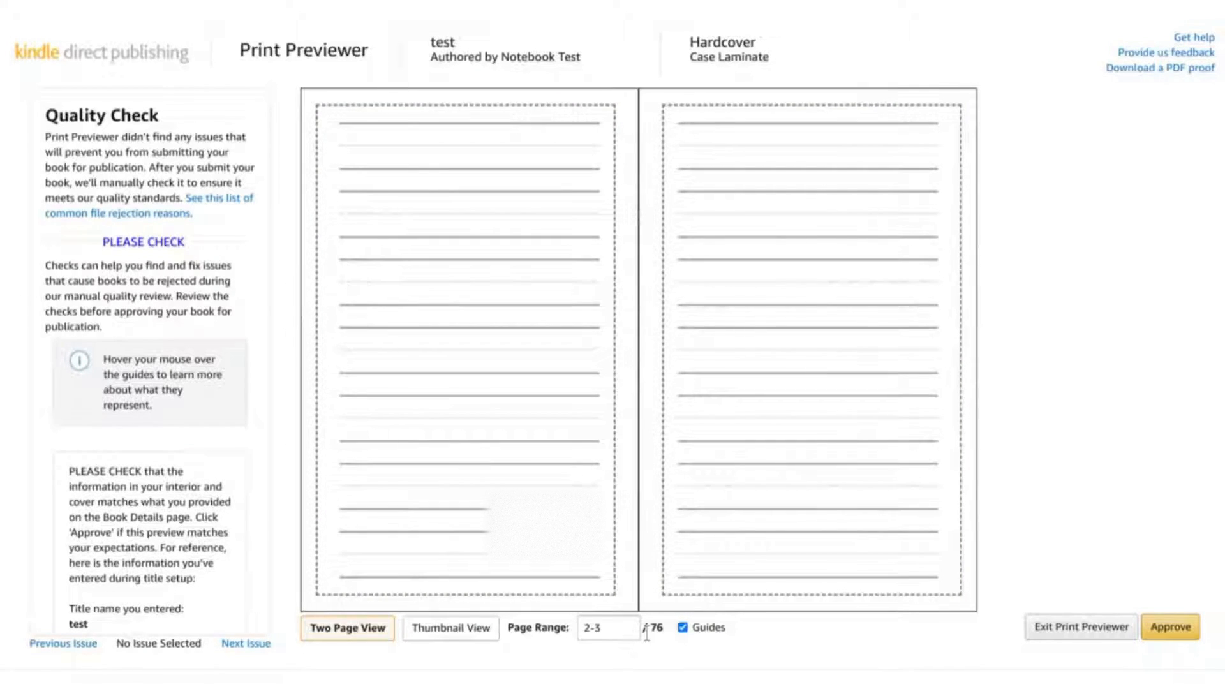
{"action": "left_click", "coordinate": [450, 627]}
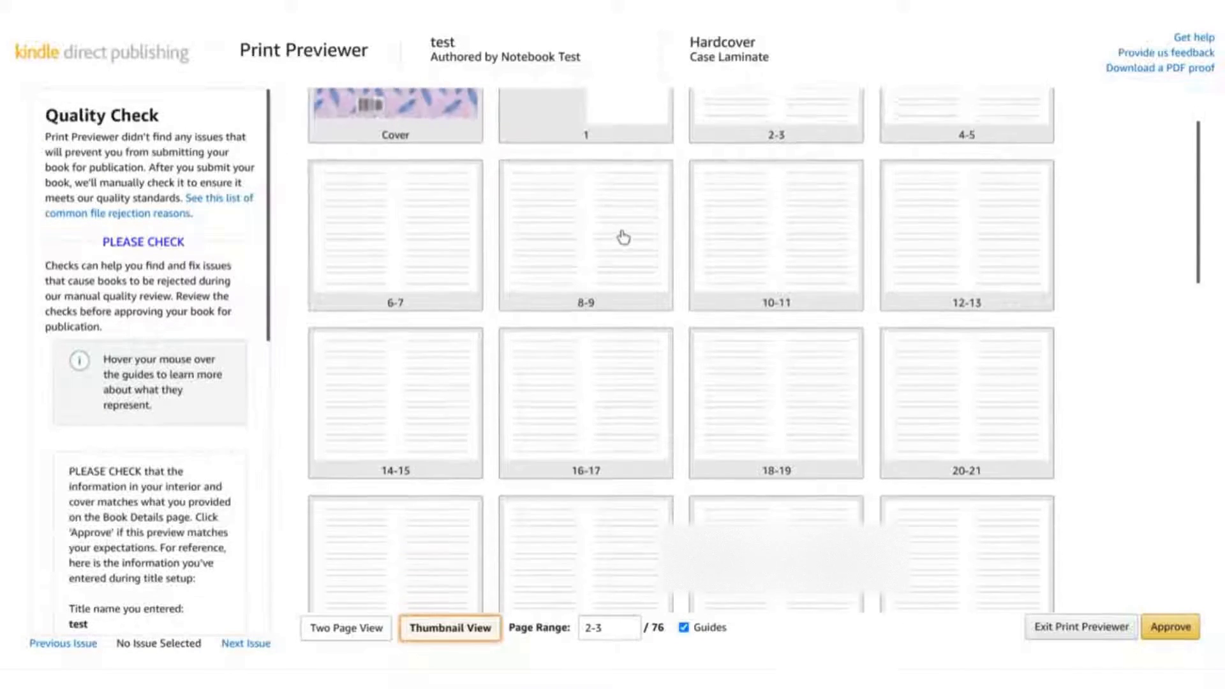
{"action": "scroll", "scroll_direction": "down", "scroll_amount": 3}
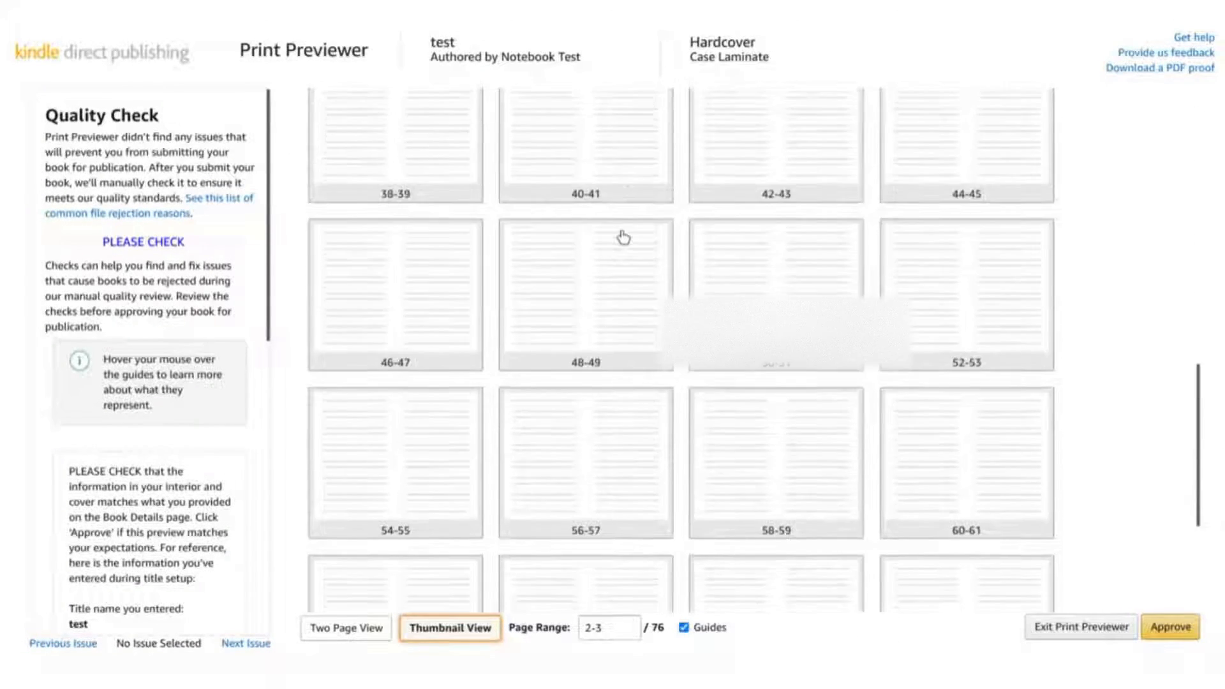
{"action": "scroll", "scroll_direction": "up", "scroll_amount": 3}
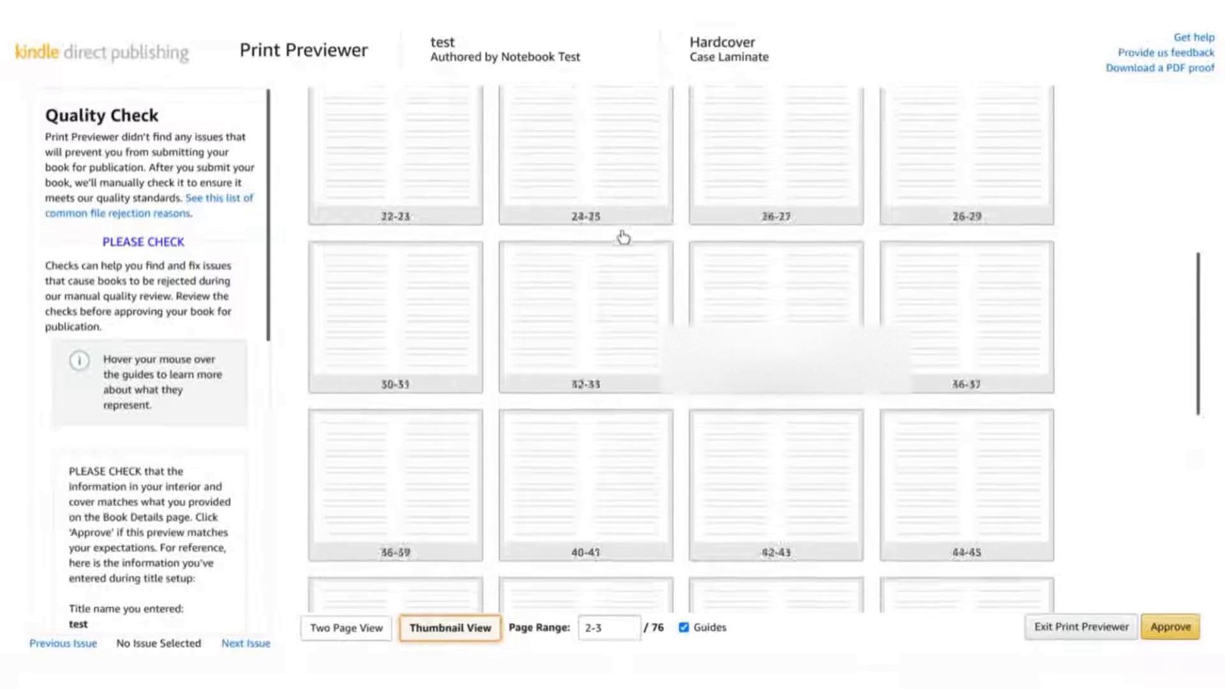
{"action": "scroll", "scroll_direction": "up", "scroll_amount": 3}
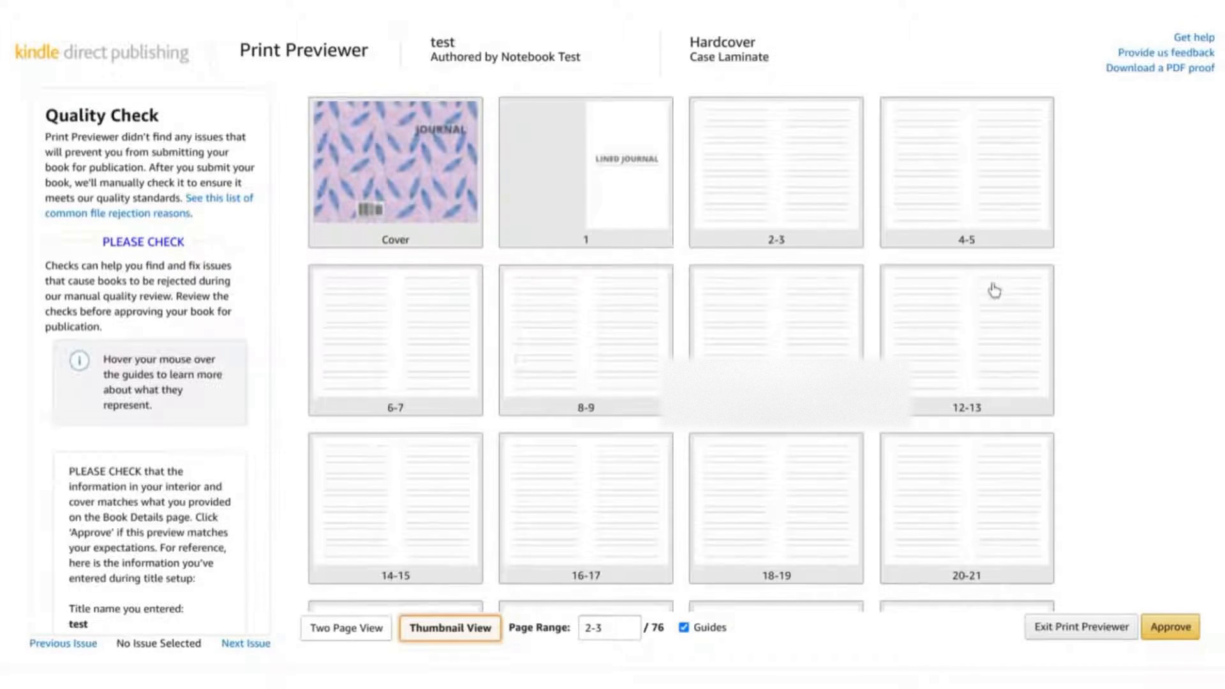
{"action": "left_click", "coordinate": [1170, 627]}
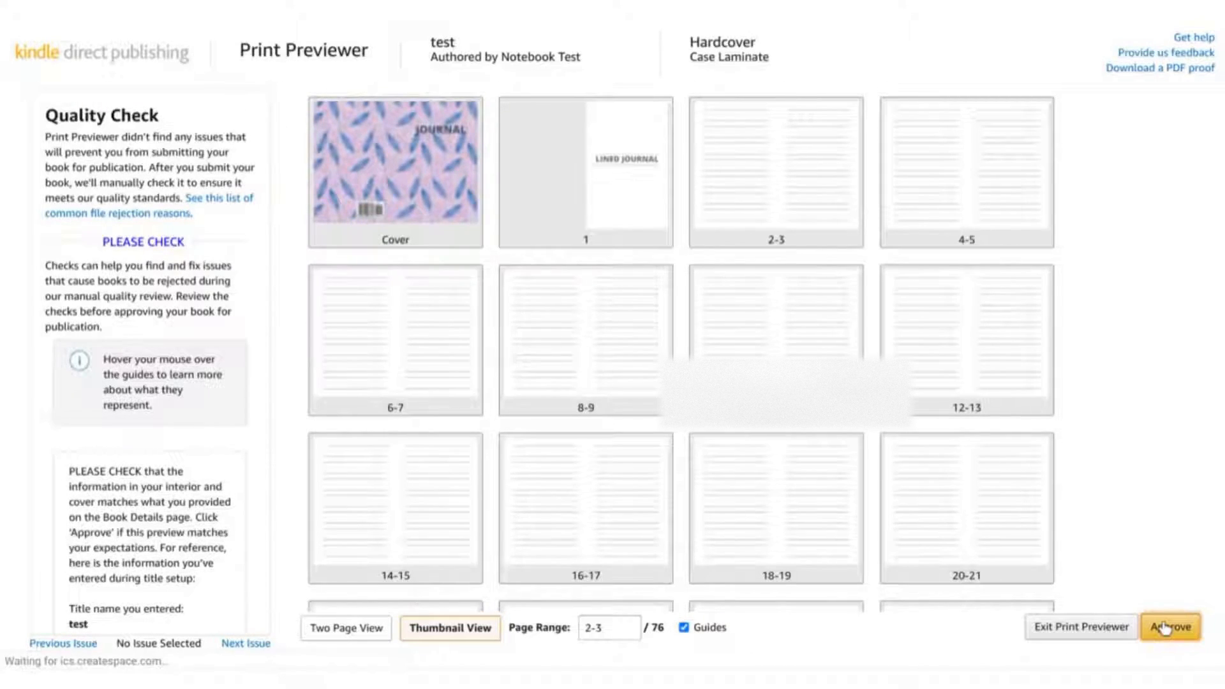
{"action": "mouse_move", "coordinate": [1048, 477]}
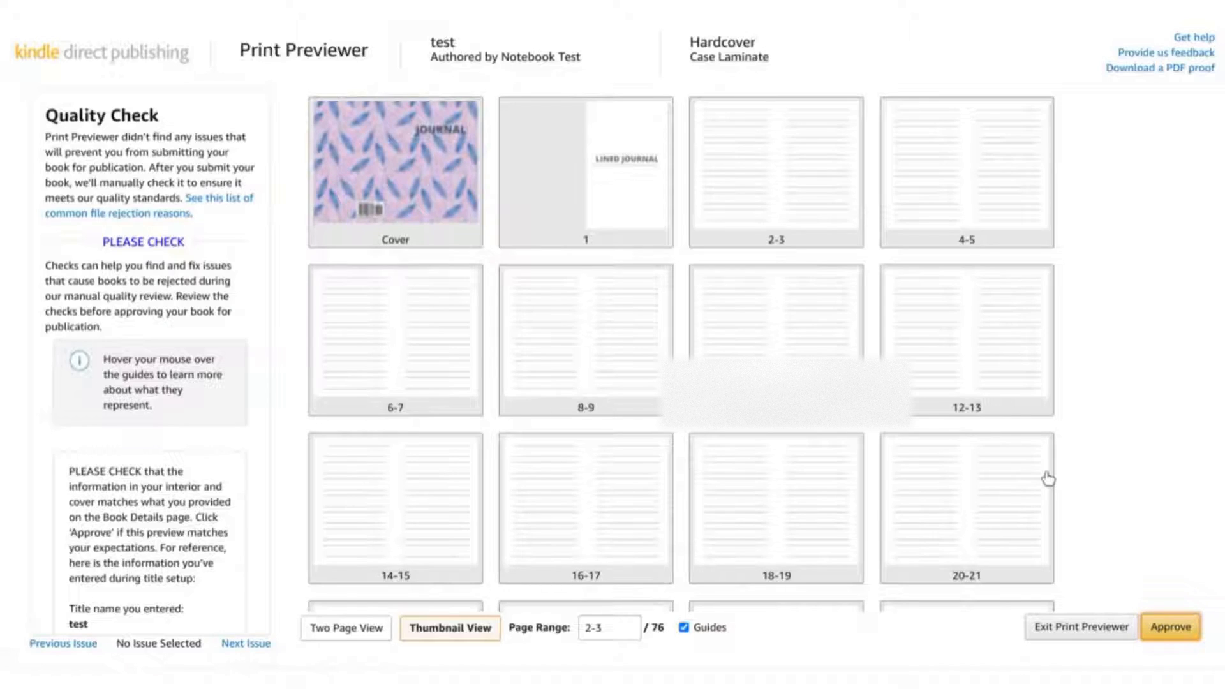
Finish the approval, check the $6.80 printing cost summary and save the content.
{"action": "left_click", "coordinate": [1080, 627]}
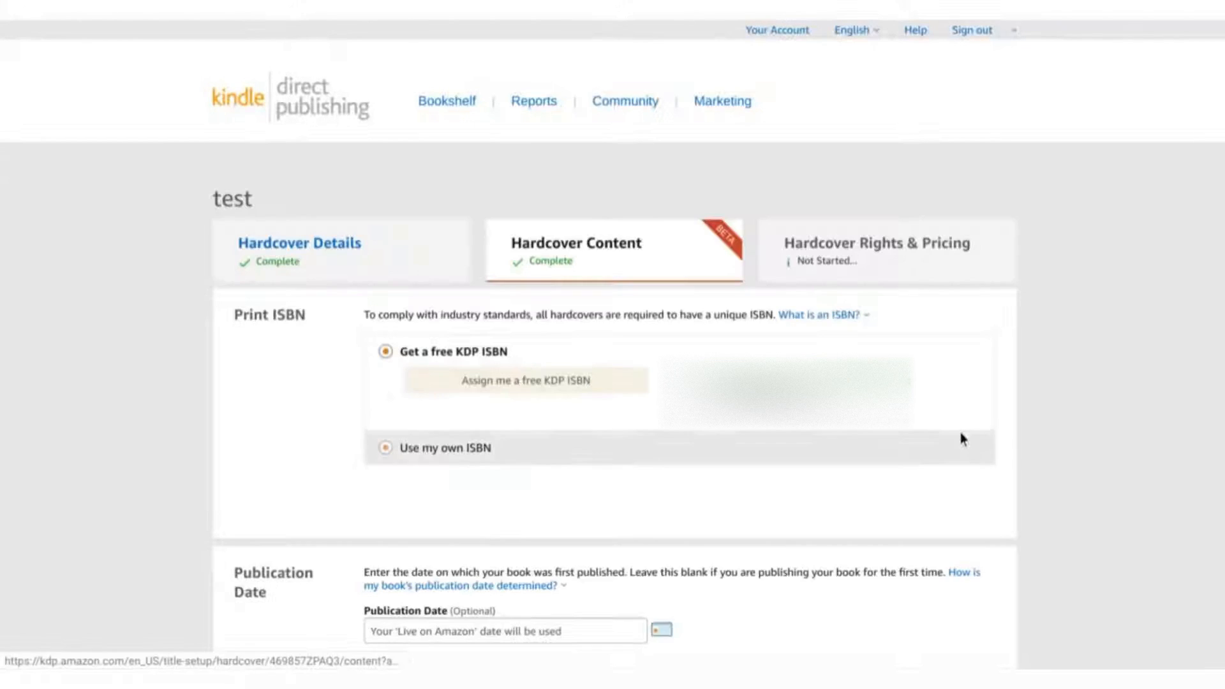
{"action": "scroll", "scroll_direction": "down", "scroll_amount": 3}
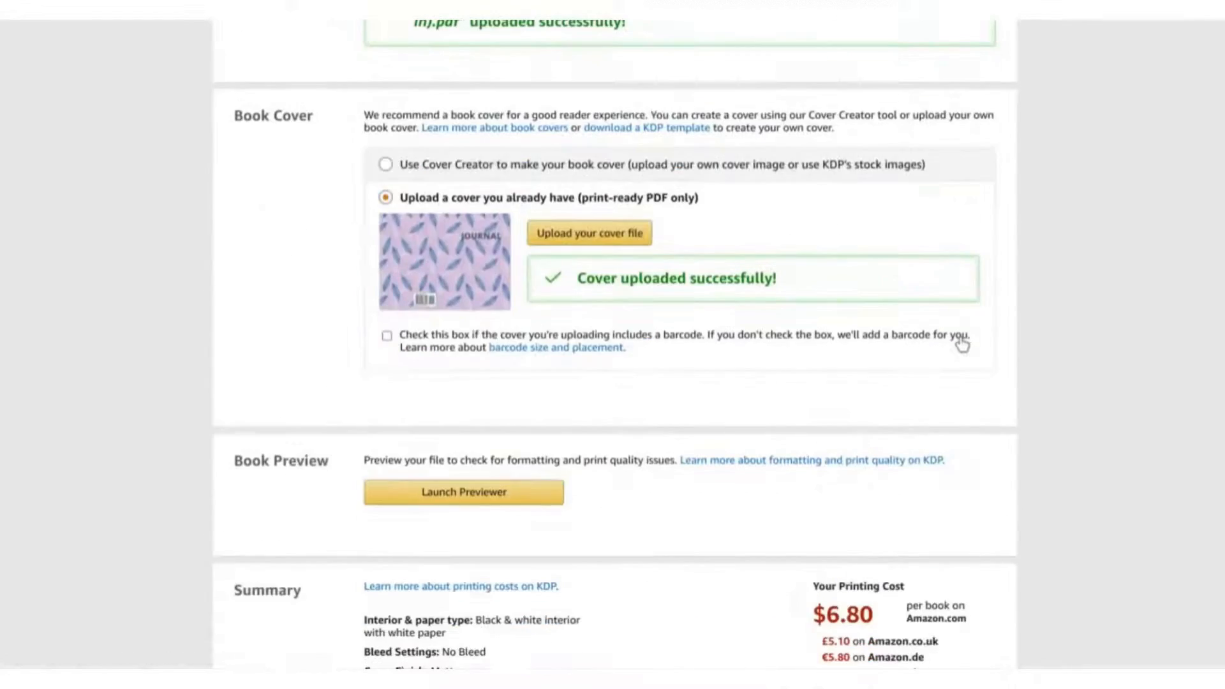
{"action": "scroll", "scroll_direction": "down", "scroll_amount": 3}
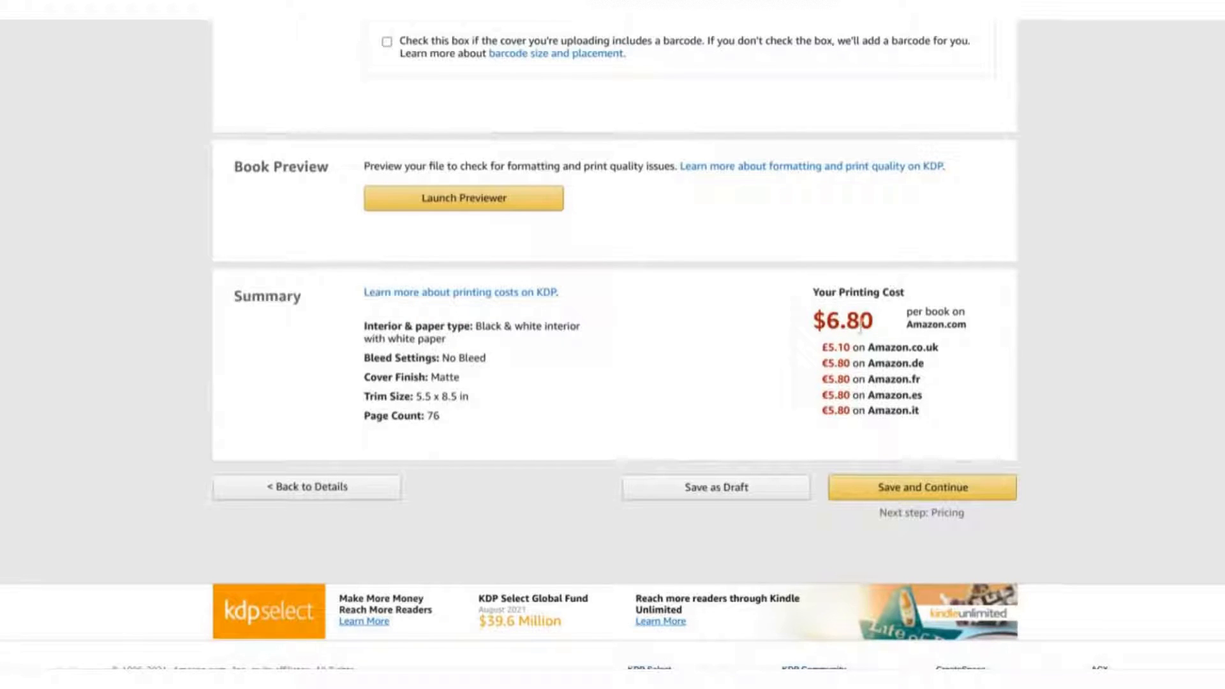
{"action": "mouse_move", "coordinate": [672, 226]}
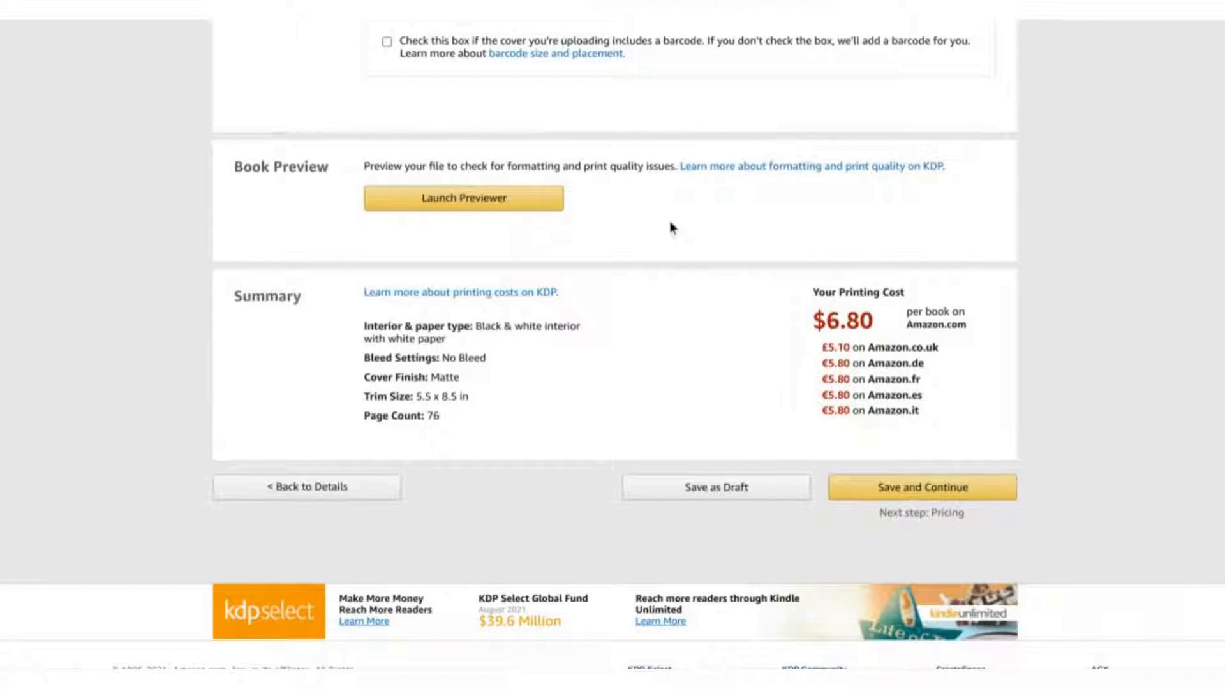
{"action": "mouse_move", "coordinate": [745, 289]}
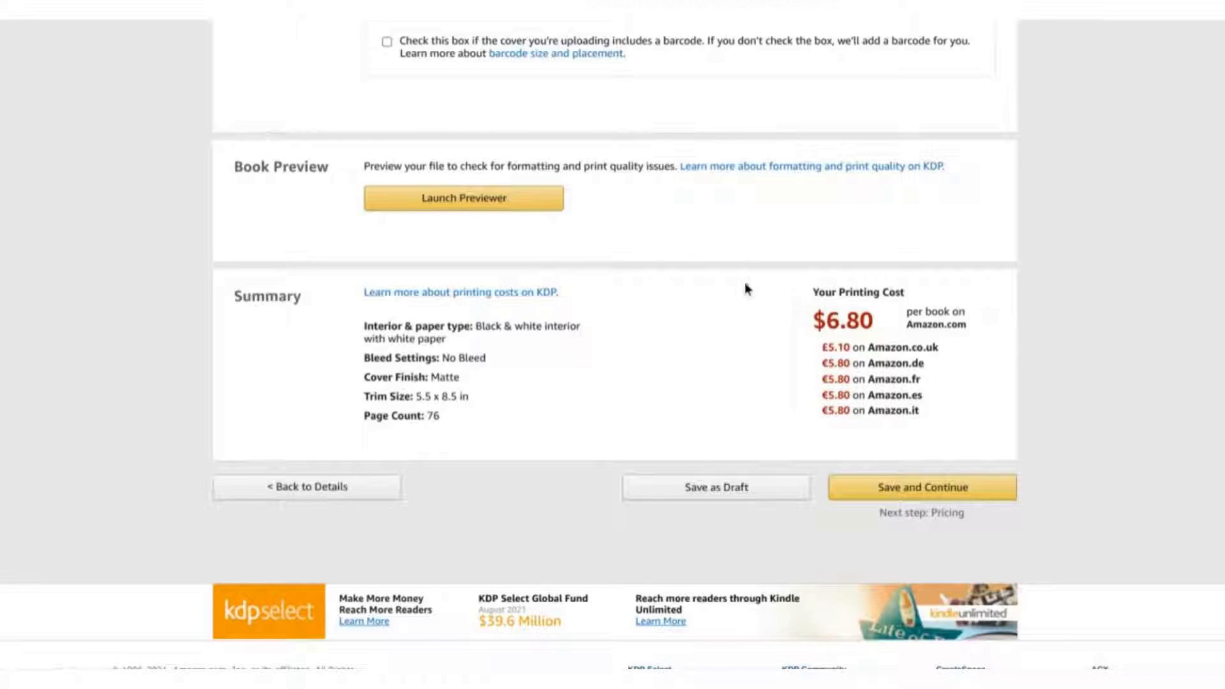
{"action": "left_click", "coordinate": [921, 487]}
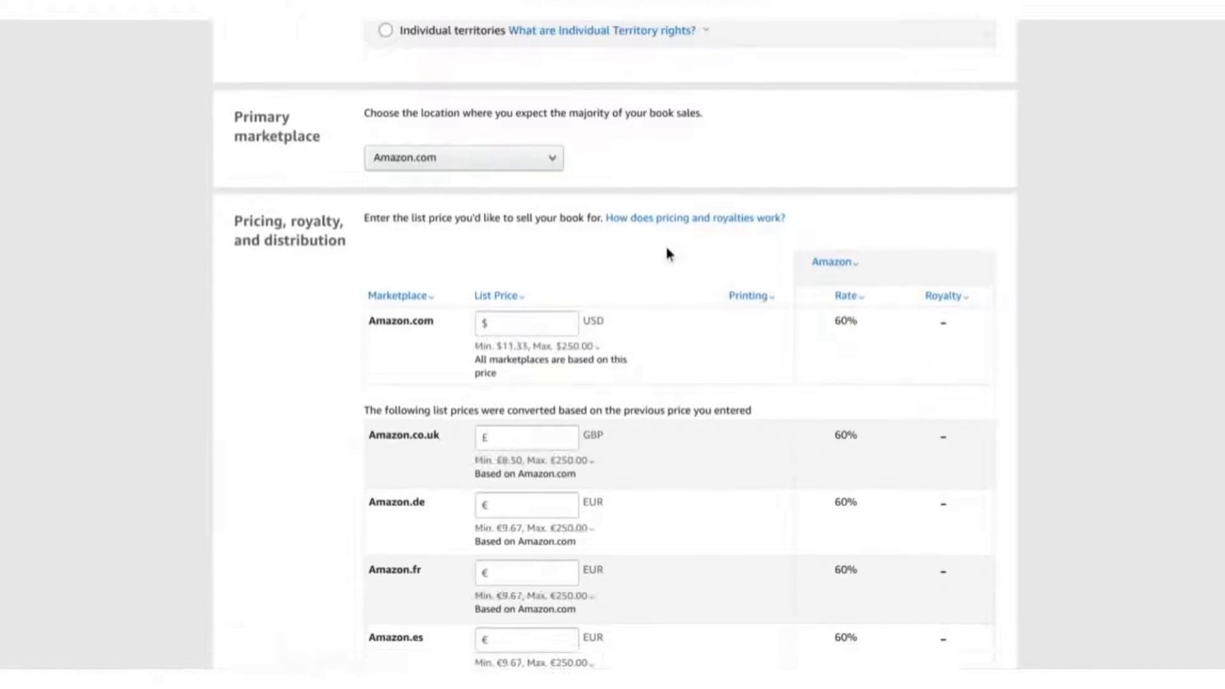
Enter 15.99 as the Amazon.com list price for the hardcover.
{"action": "scroll", "scroll_direction": "down", "scroll_amount": 3}
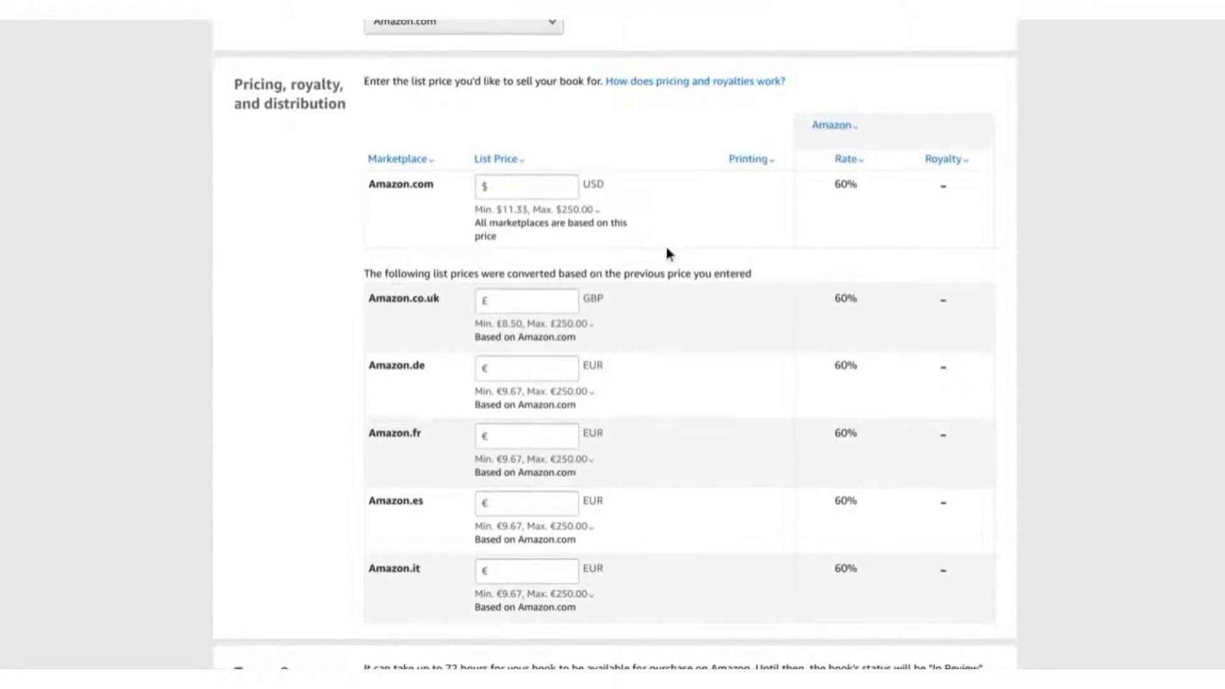
{"action": "left_click", "coordinate": [526, 185]}
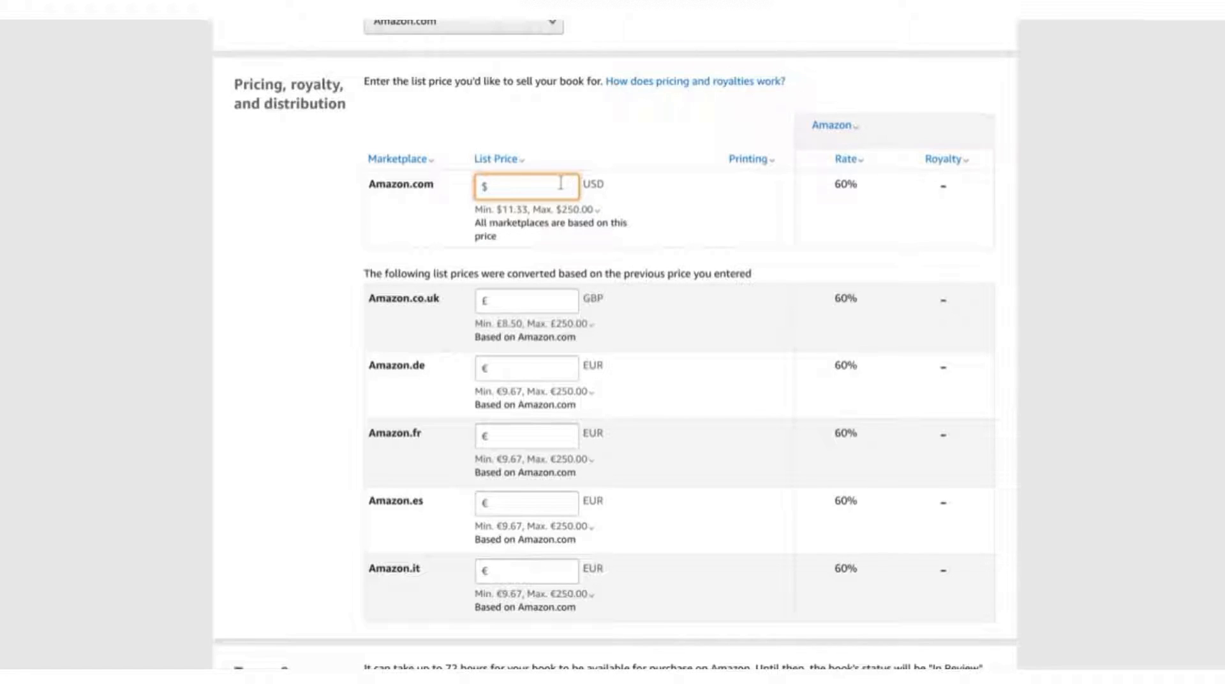
{"action": "type", "text": "15.99"}
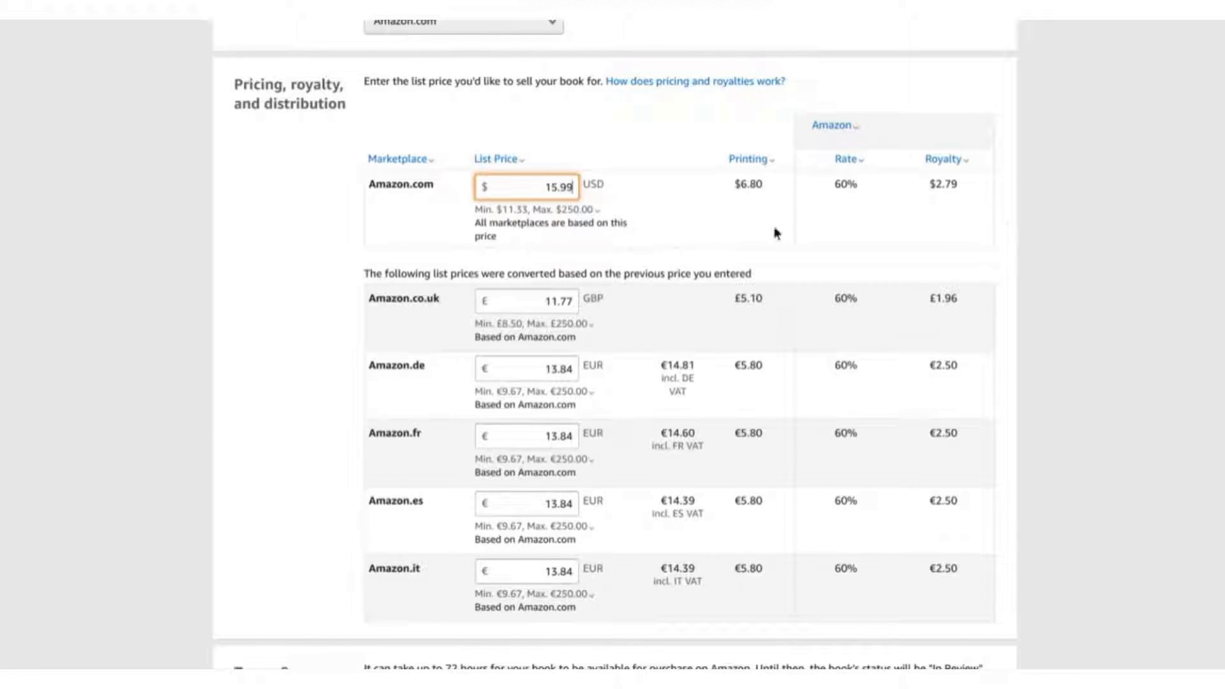
{"action": "mouse_move", "coordinate": [964, 180]}
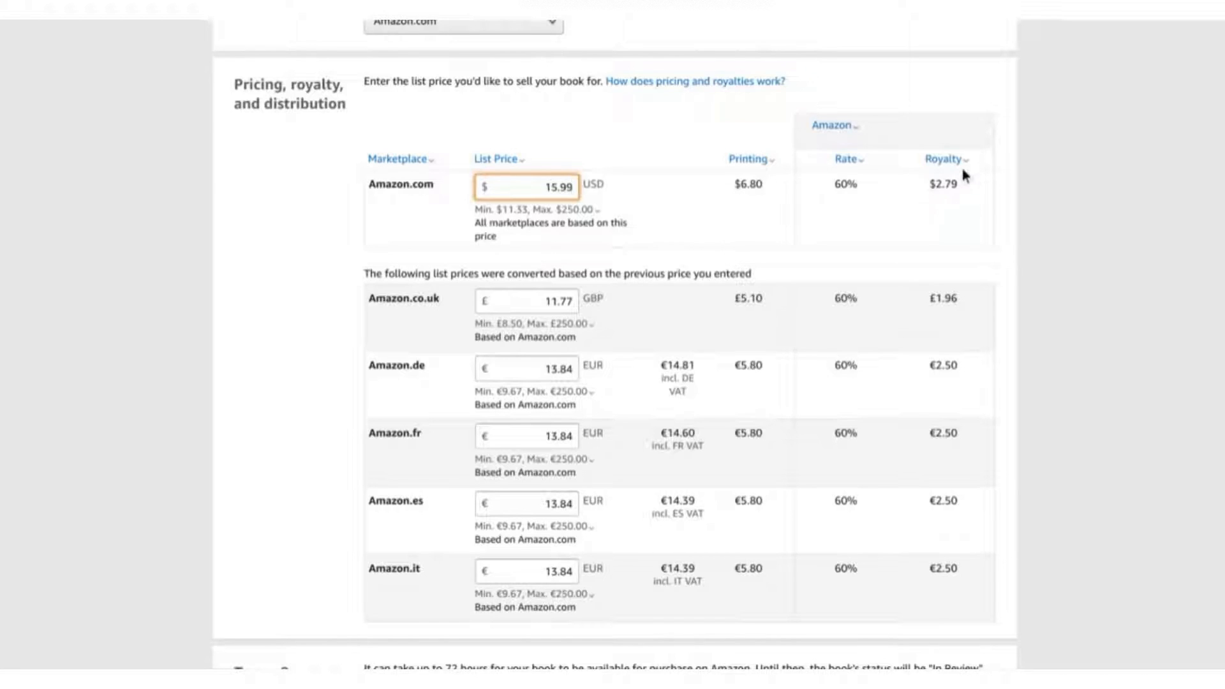
{"action": "mouse_move", "coordinate": [1001, 207]}
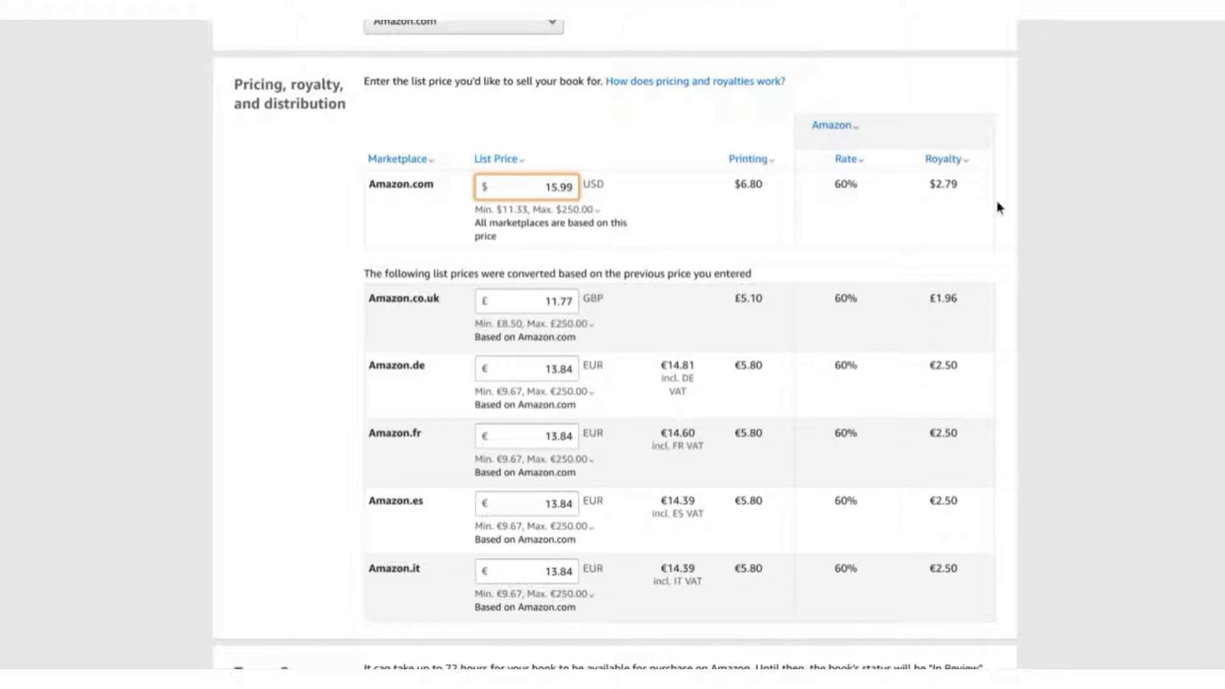